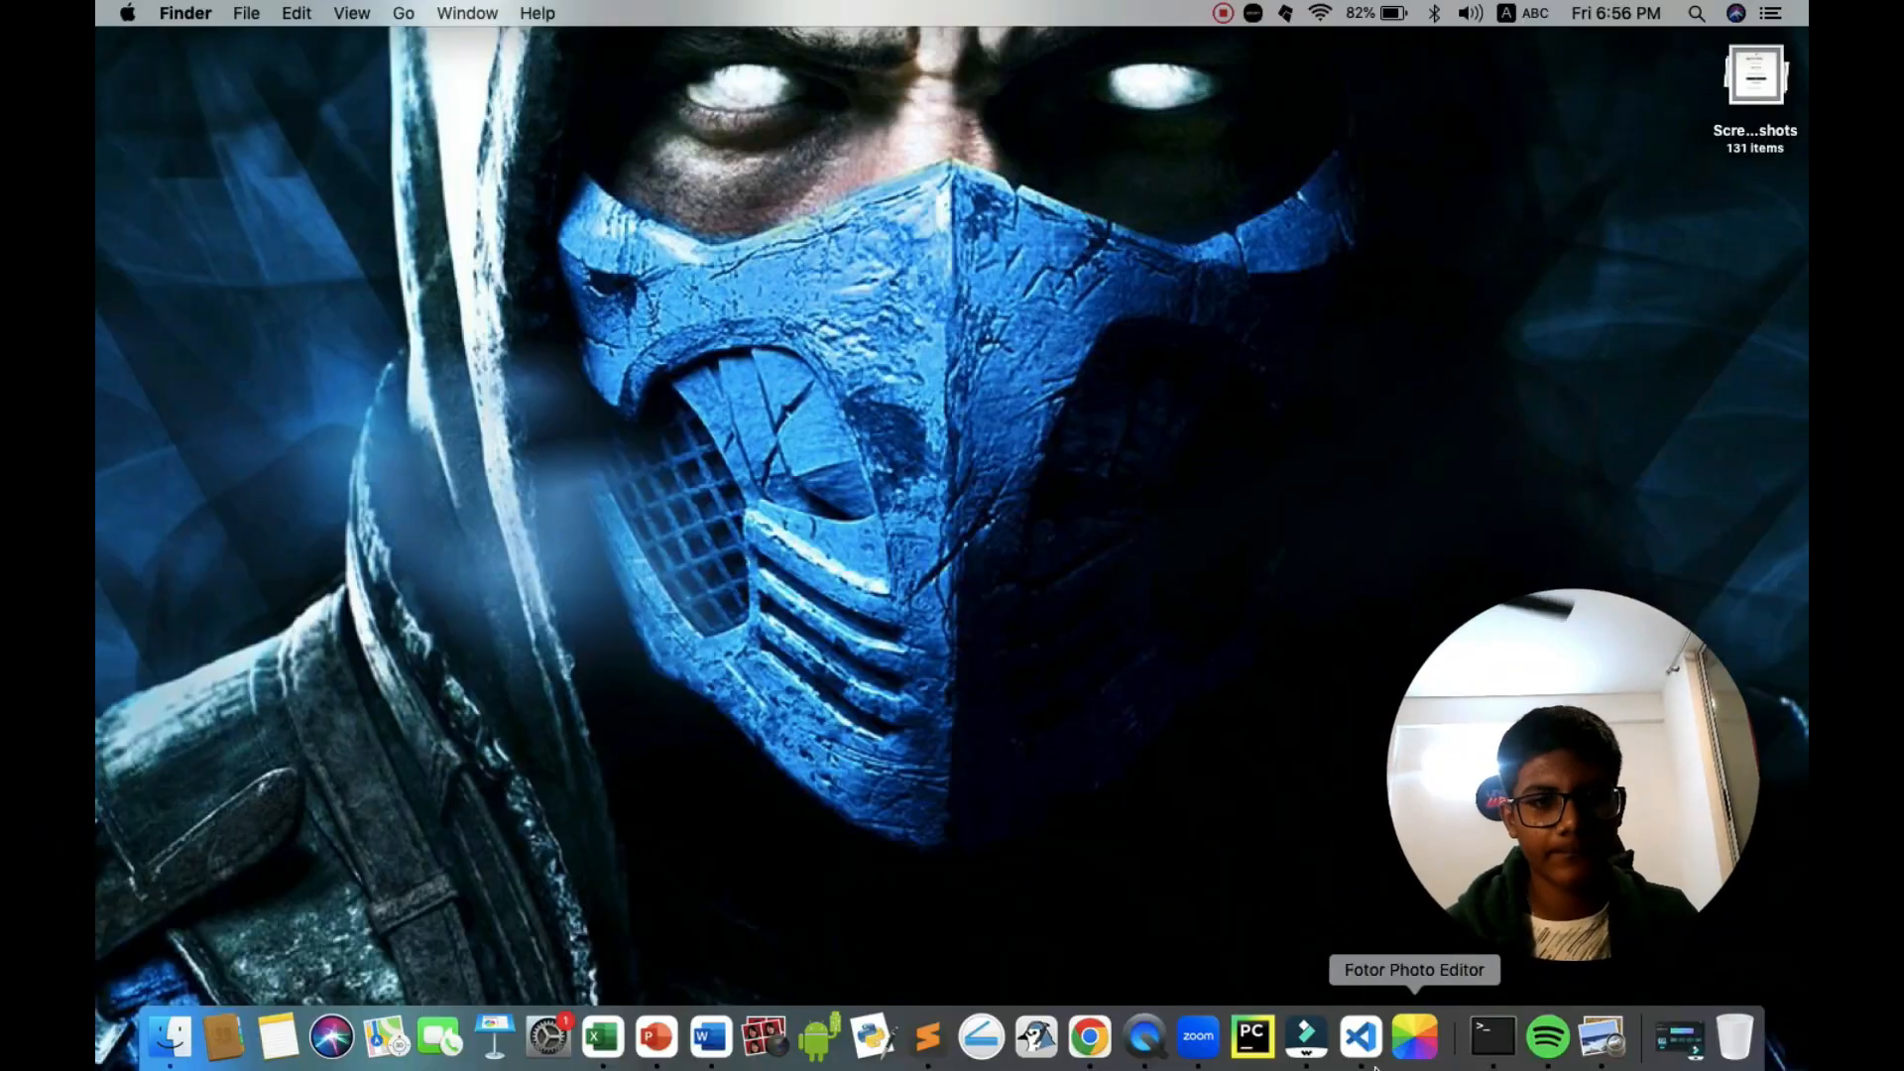
mouse_move(1357, 1037)
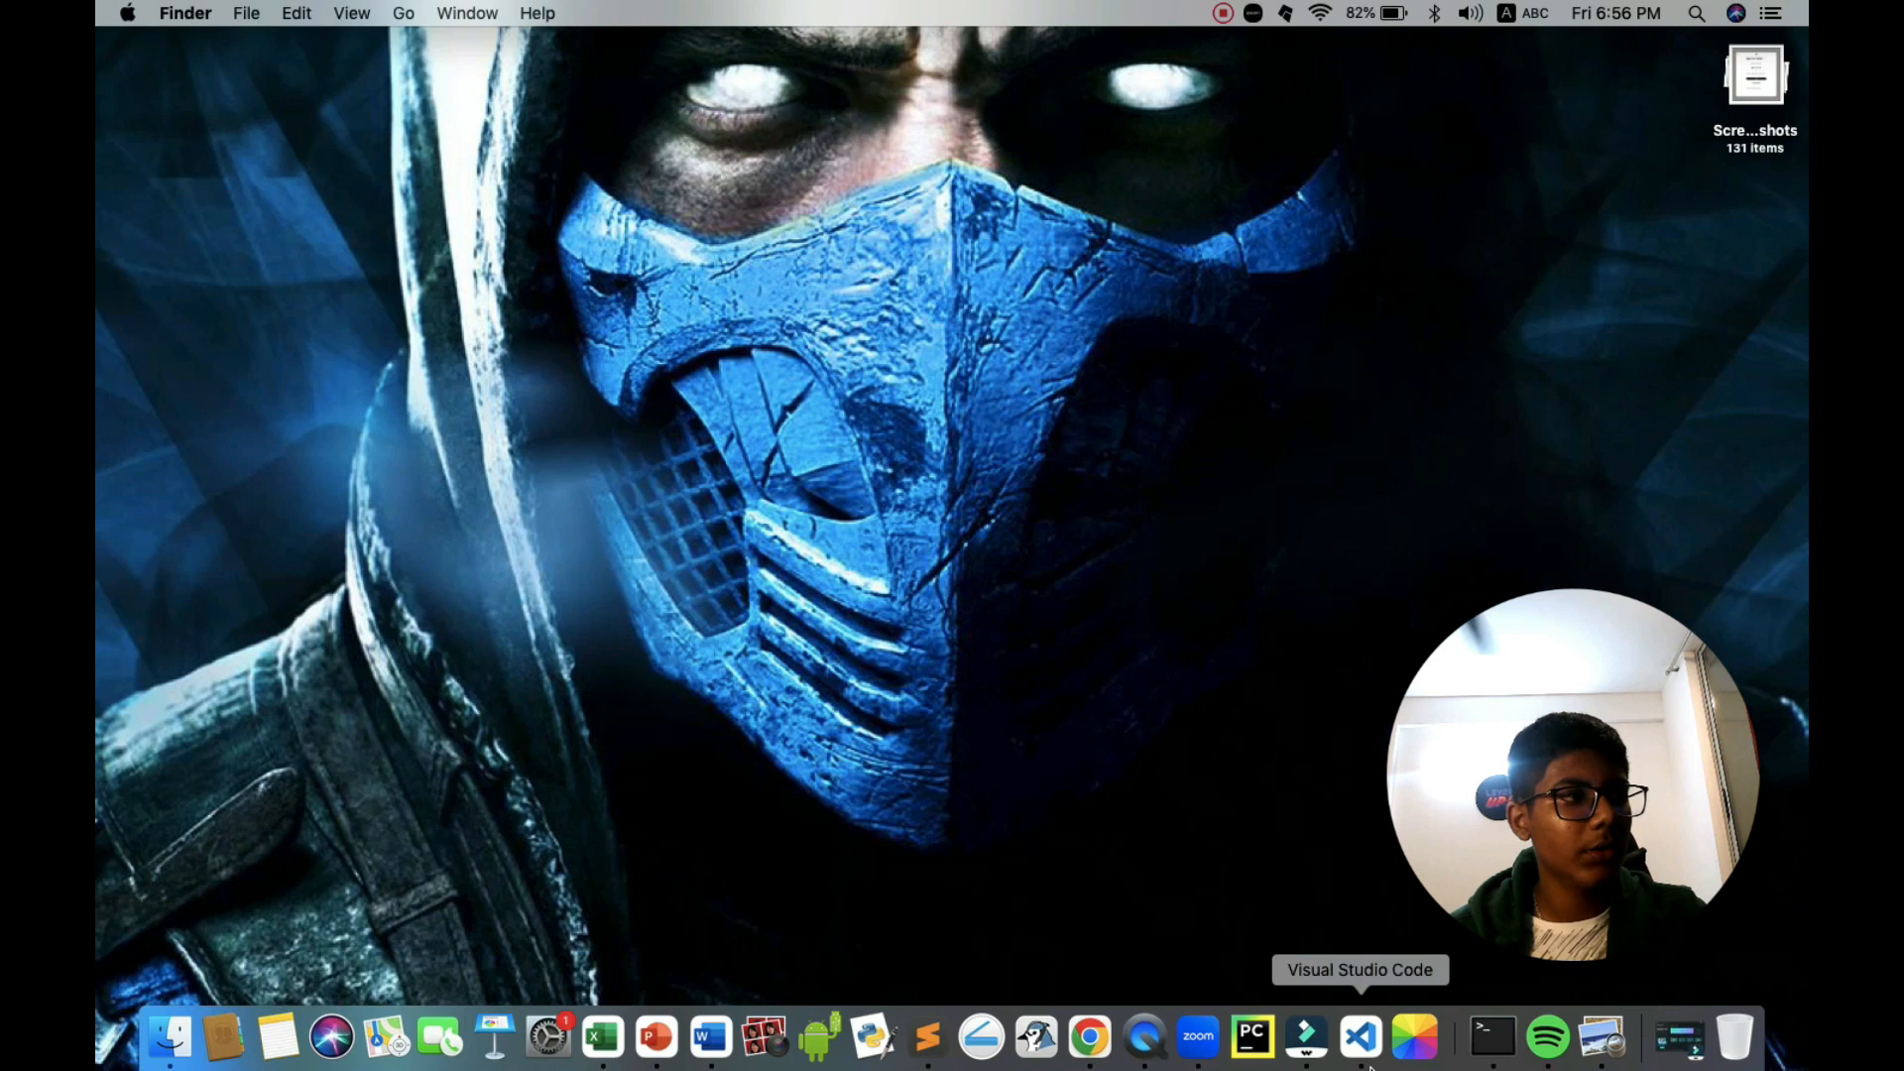
mouse_move(1492, 1035)
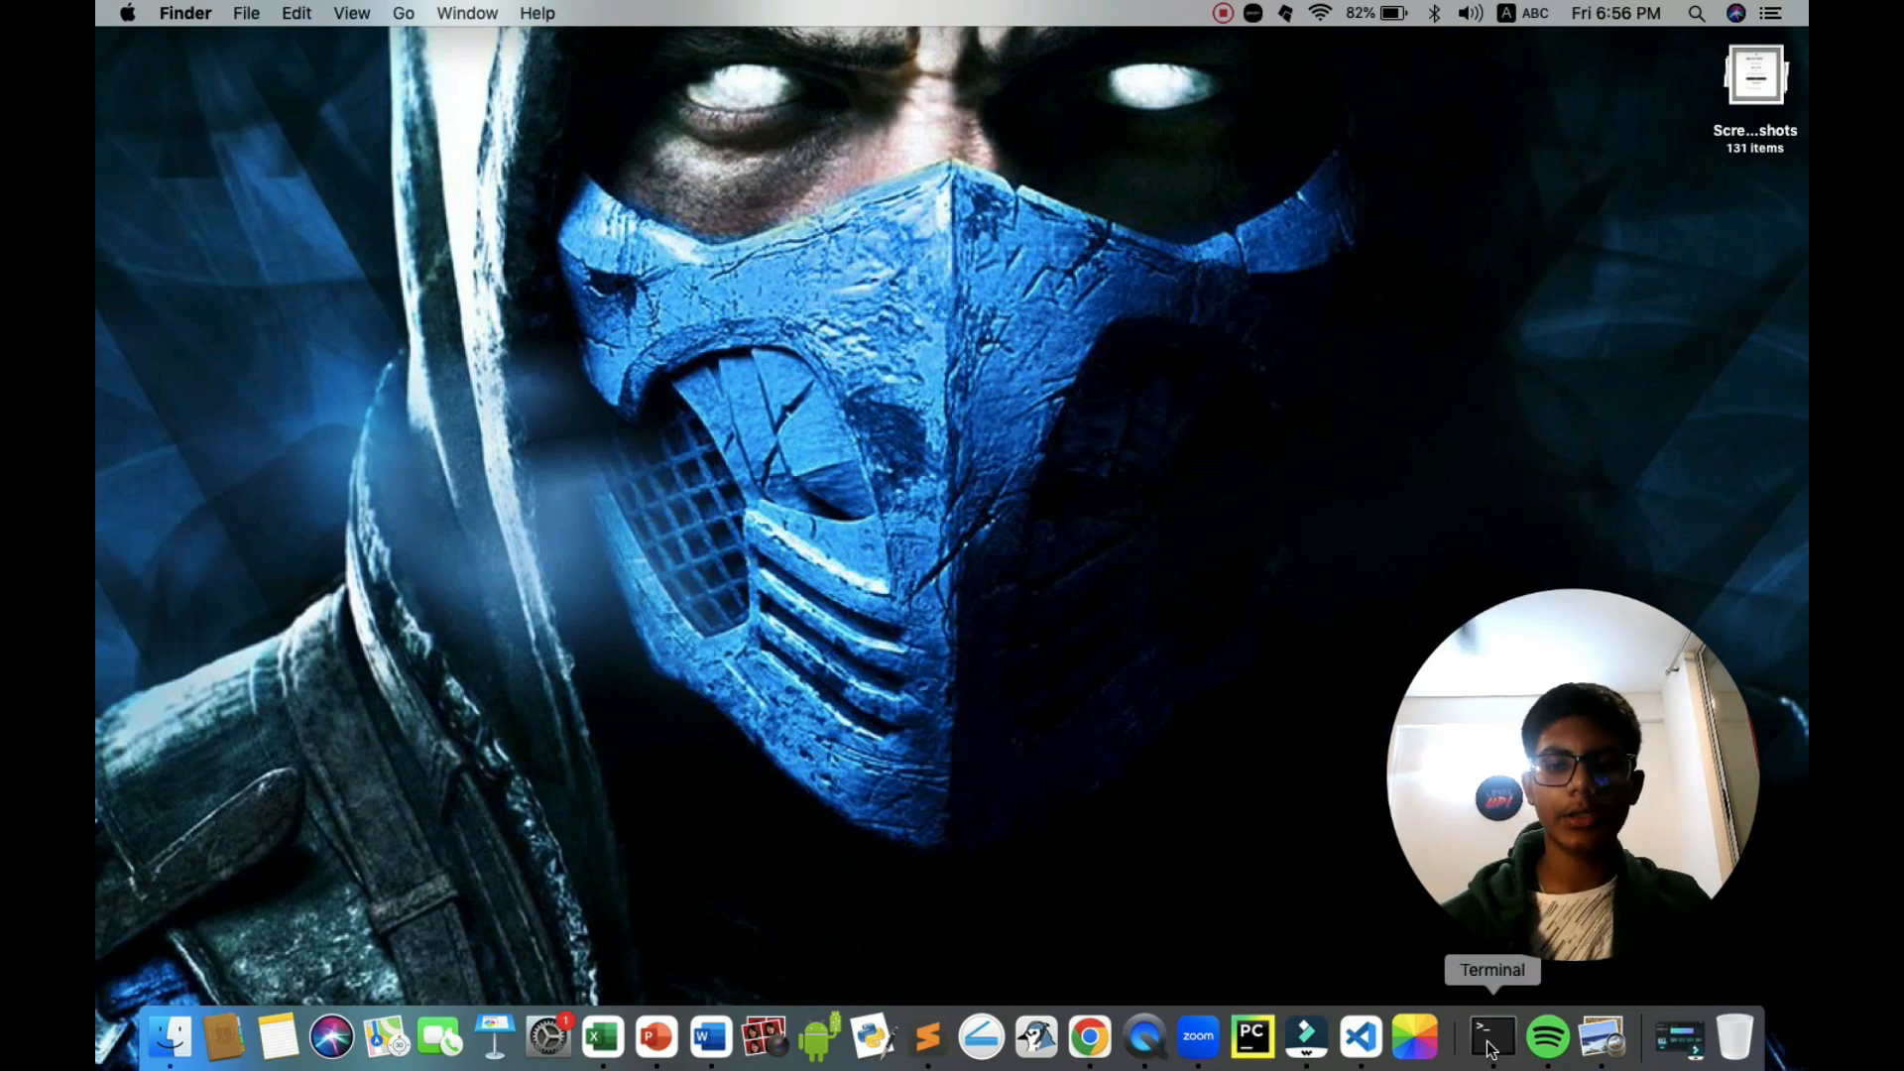
Step: In Terminal, run mkdir PYTHON_COURSE to create the course folder
click(1492, 1037)
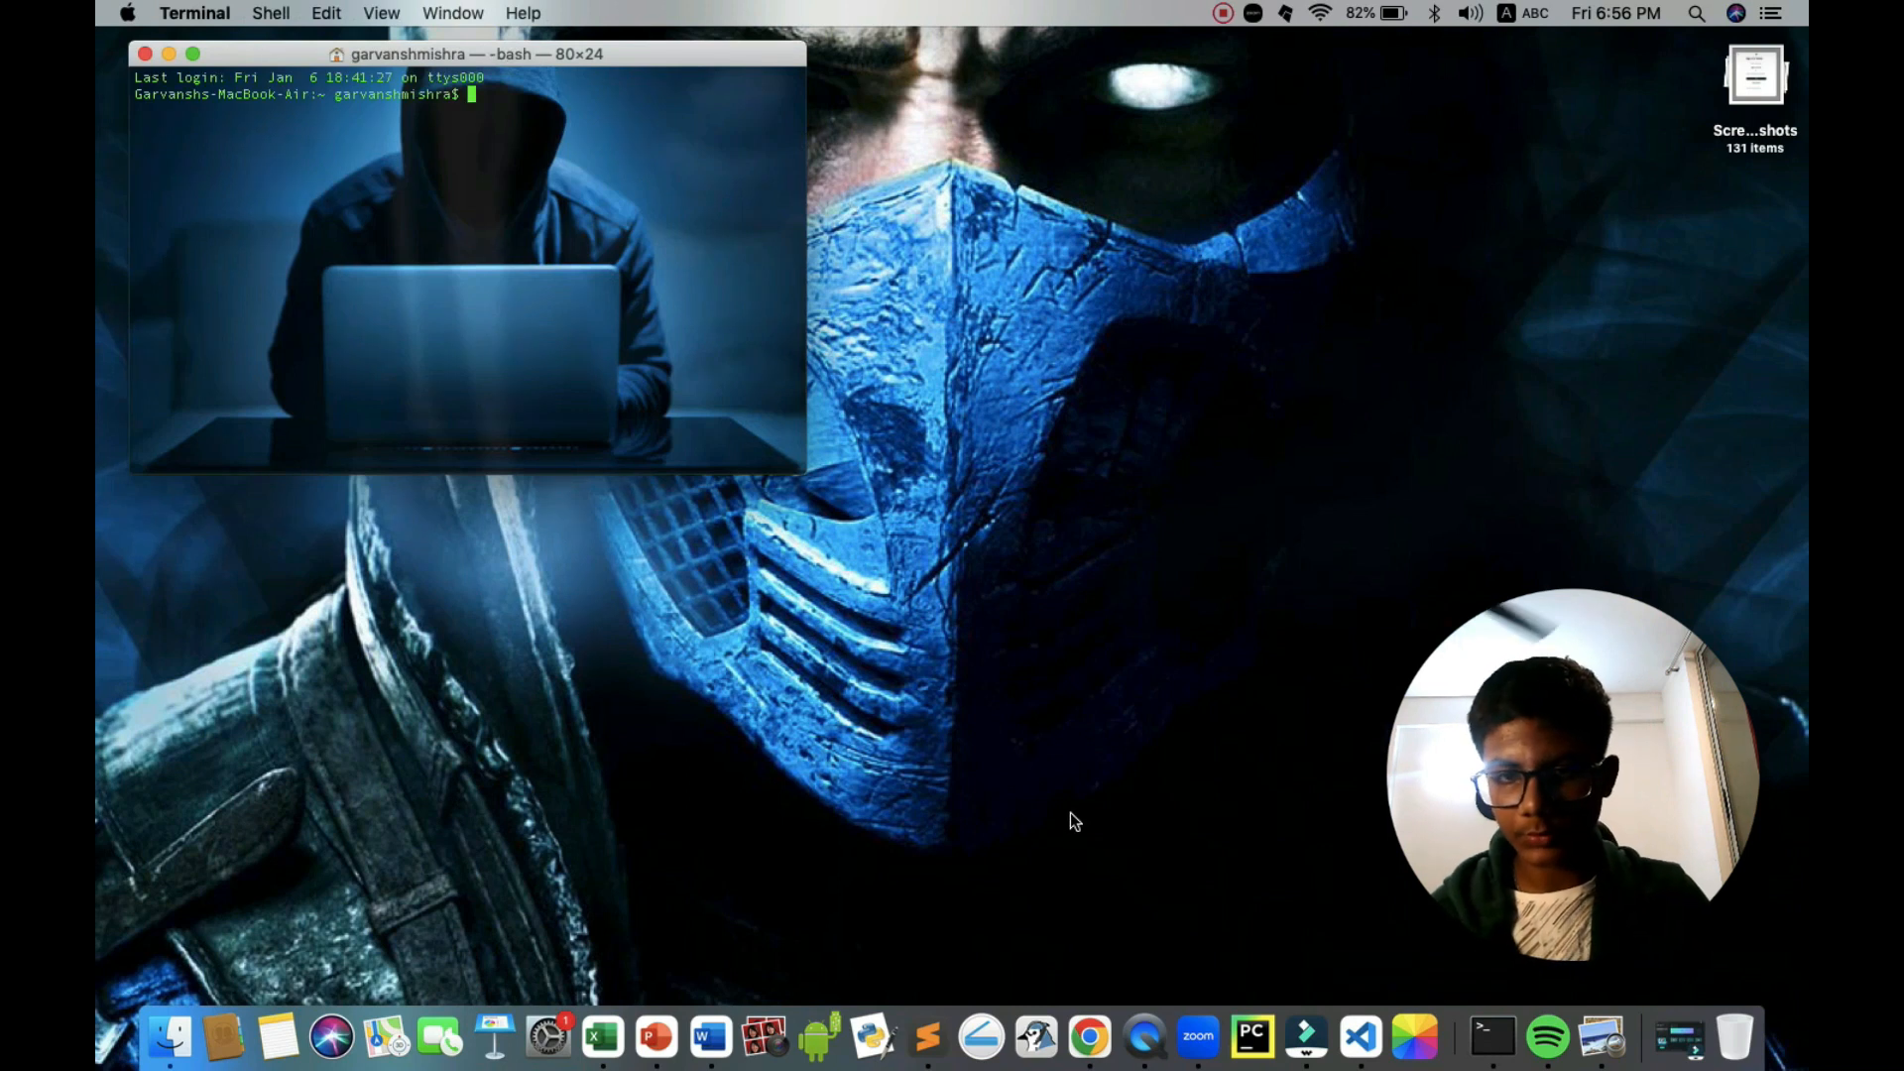
text(mkdir PYT)
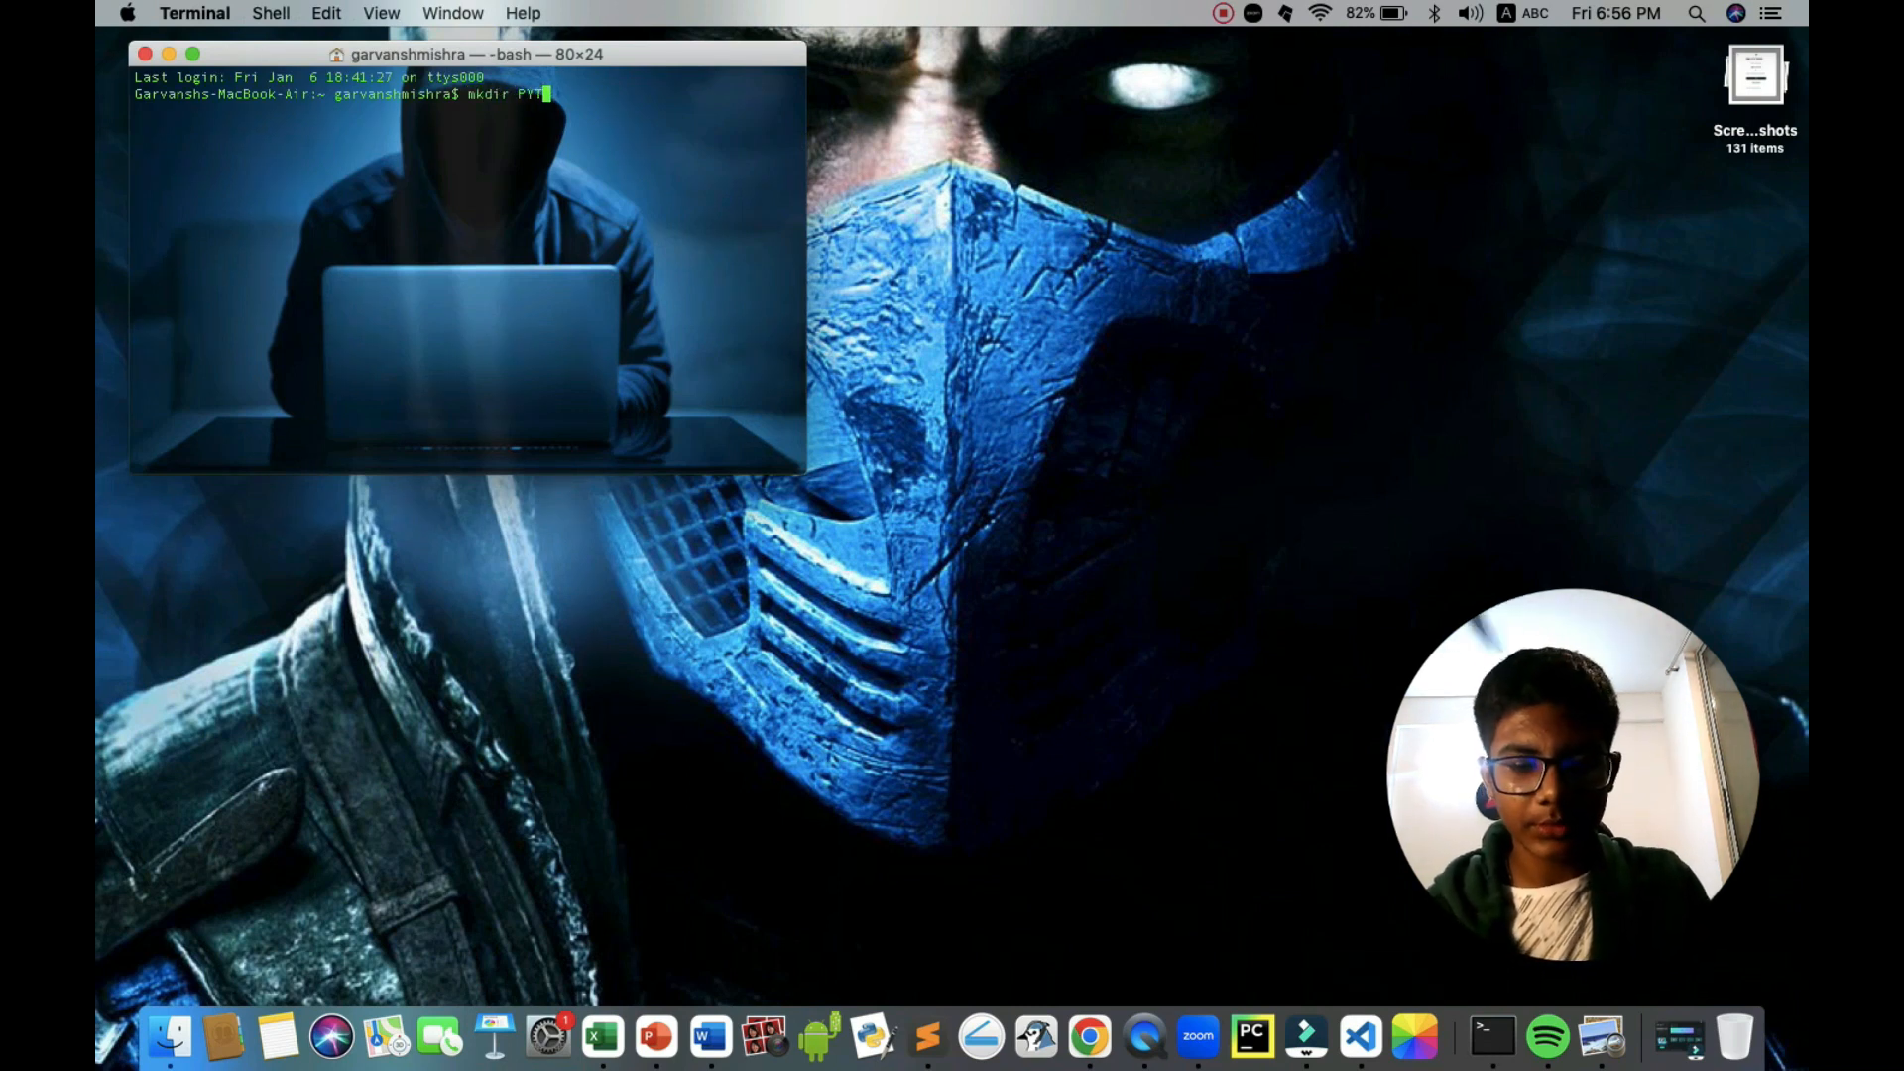
text(HON_COURSE)
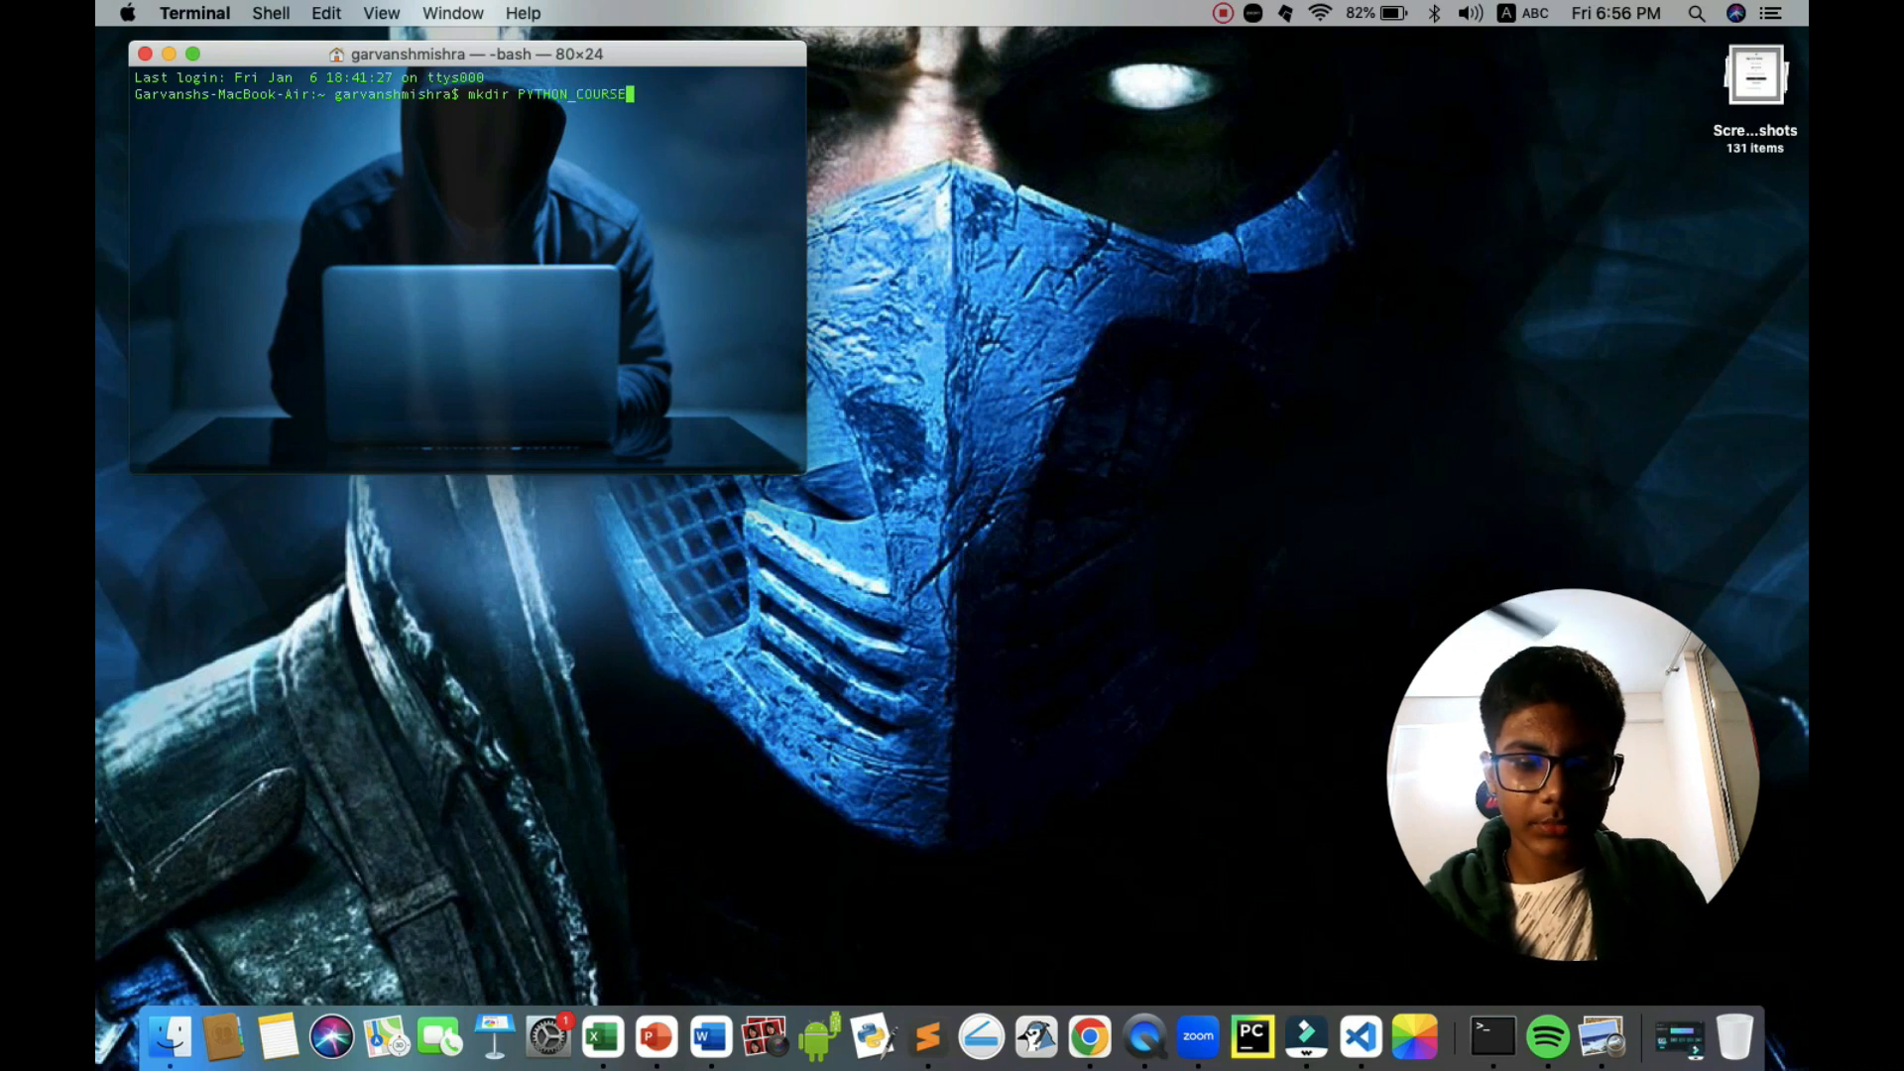
key(Return)
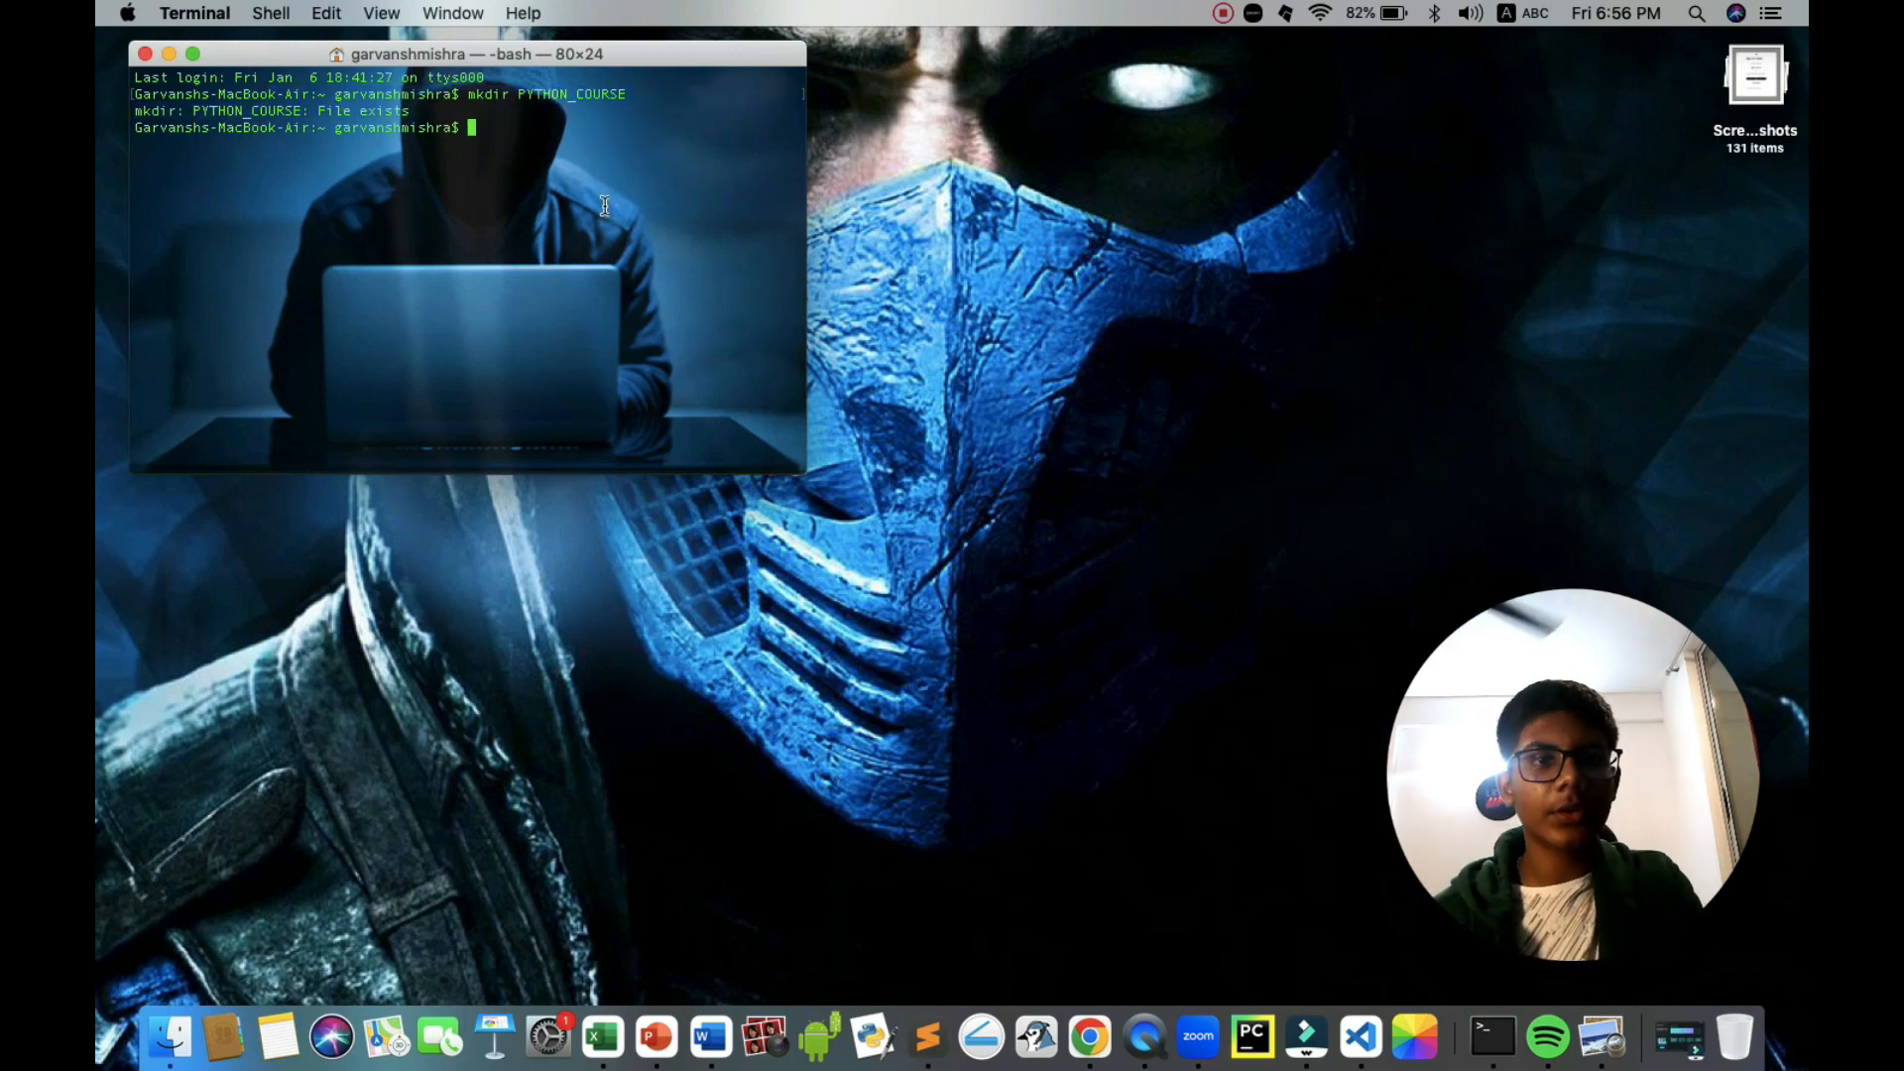
Step: Change into the PYTHON_COURSE folder and begin the code command
text(cd PYT)
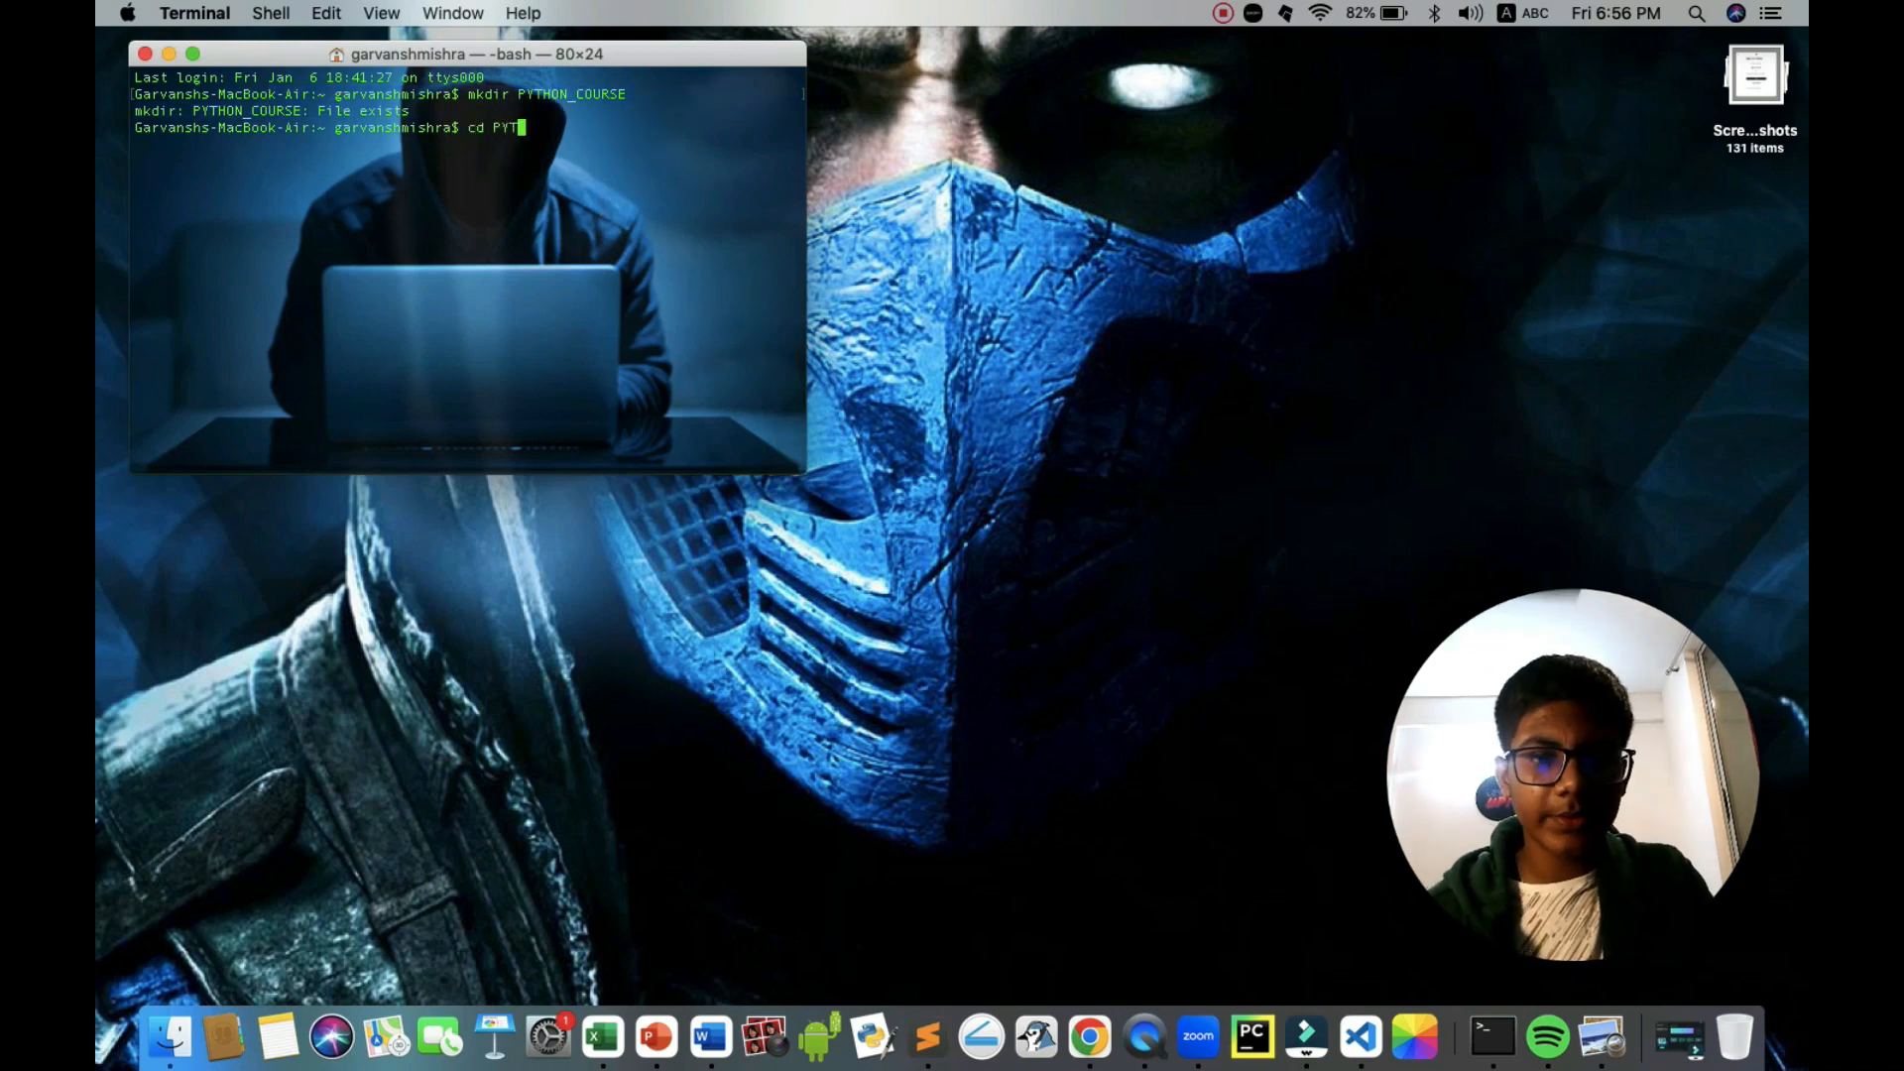
text(HON_COU)
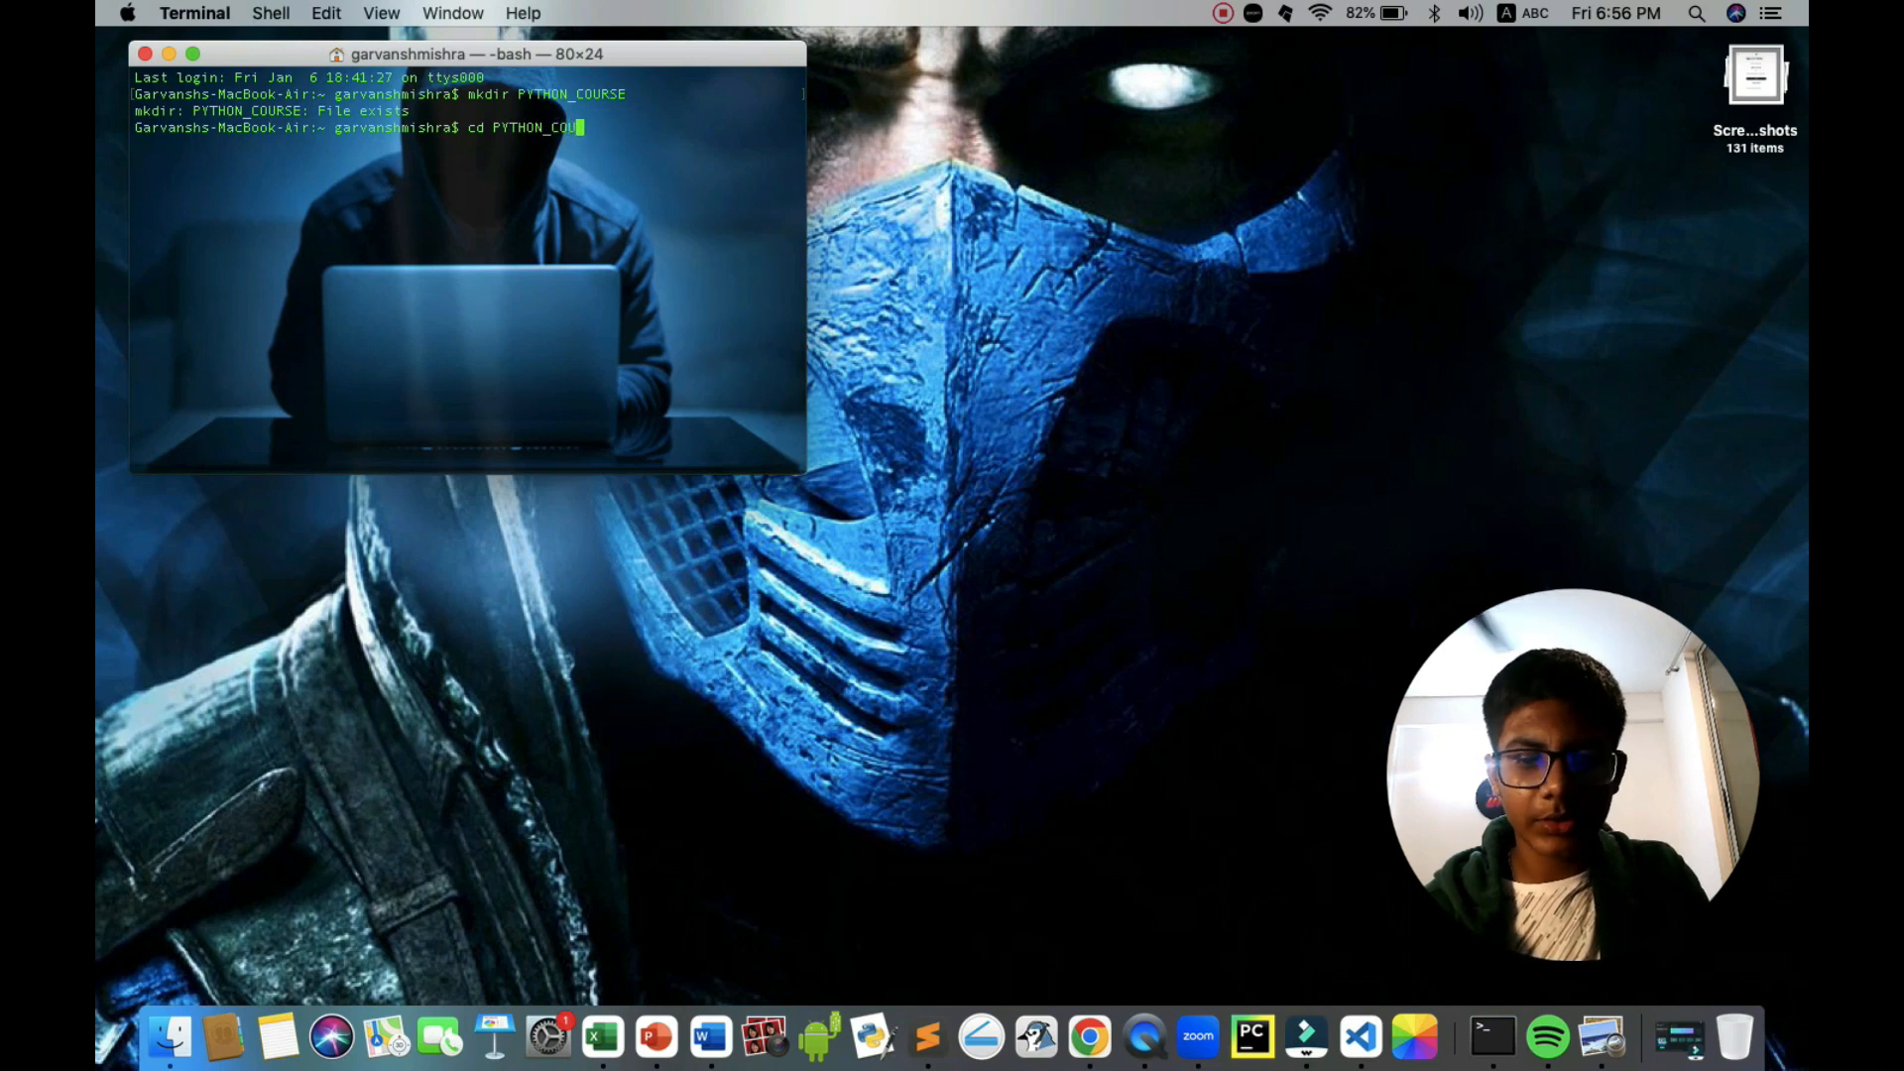
text(RSE)
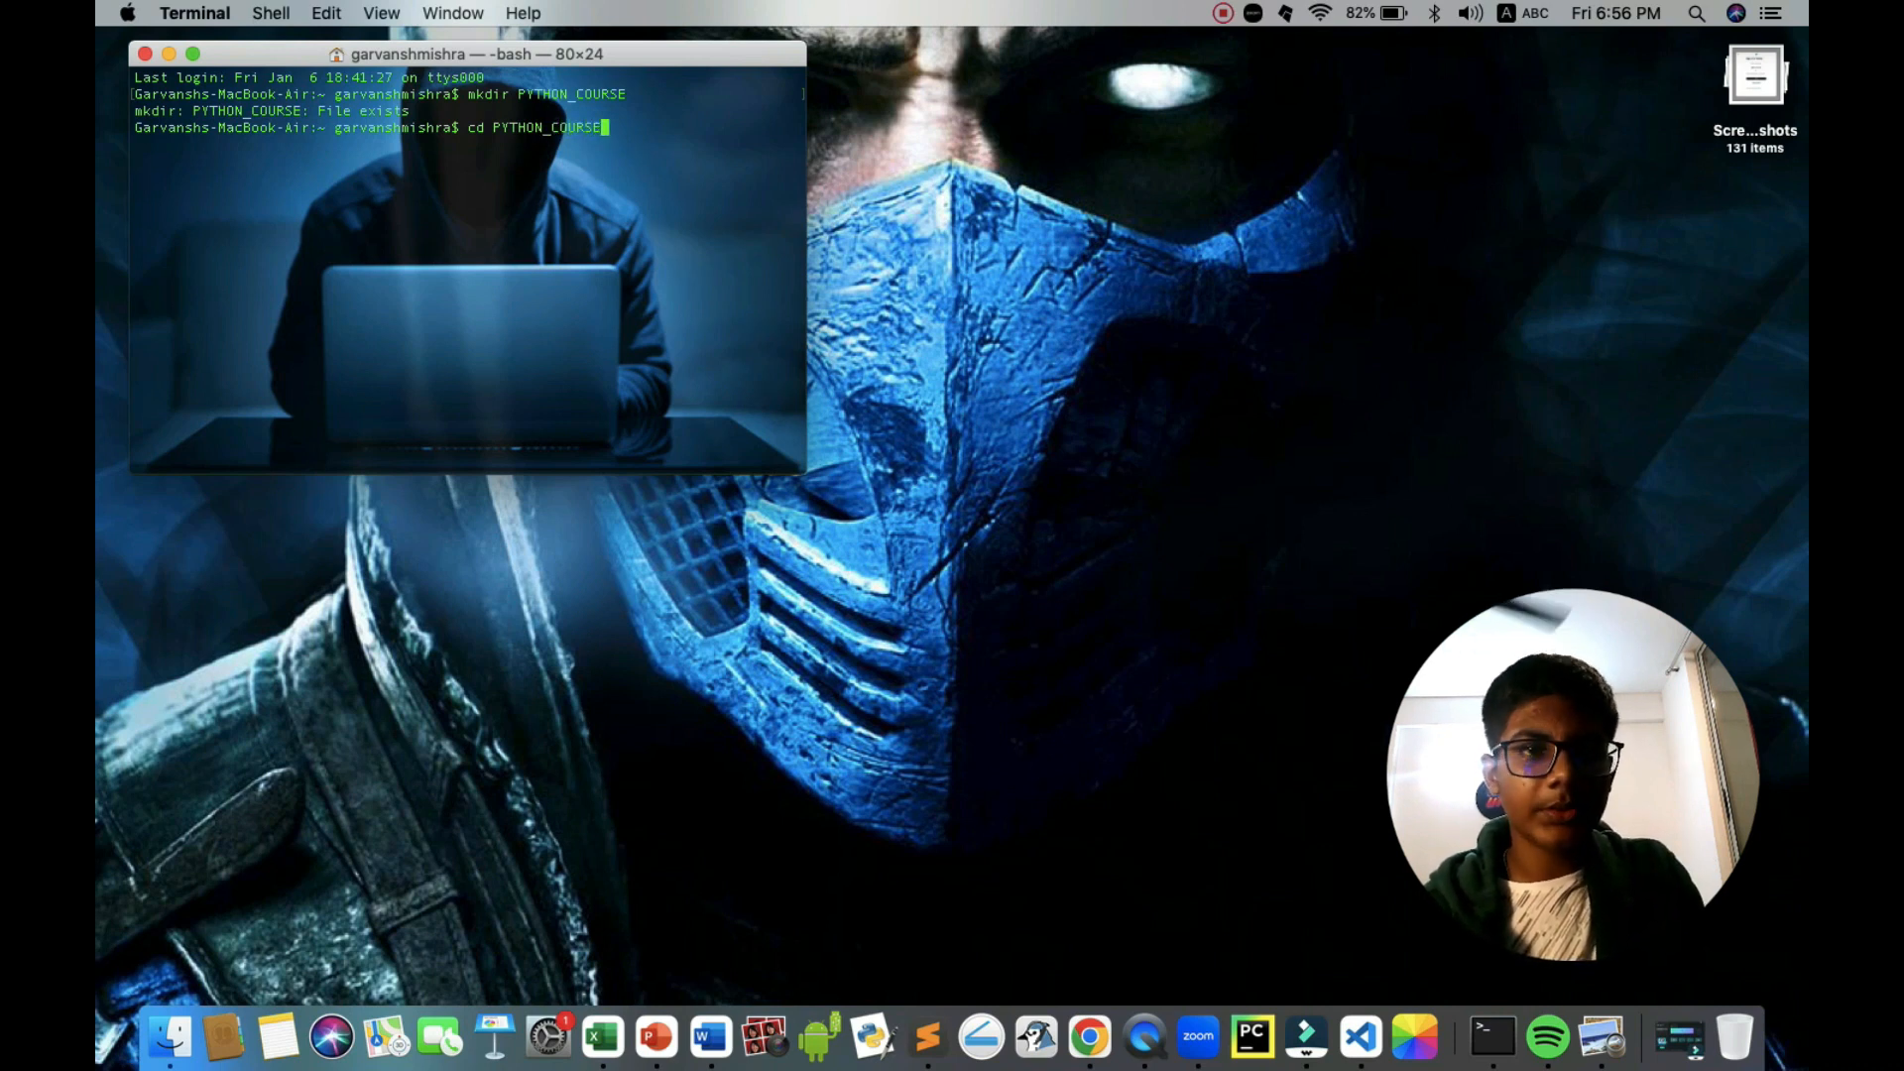
key(Return)
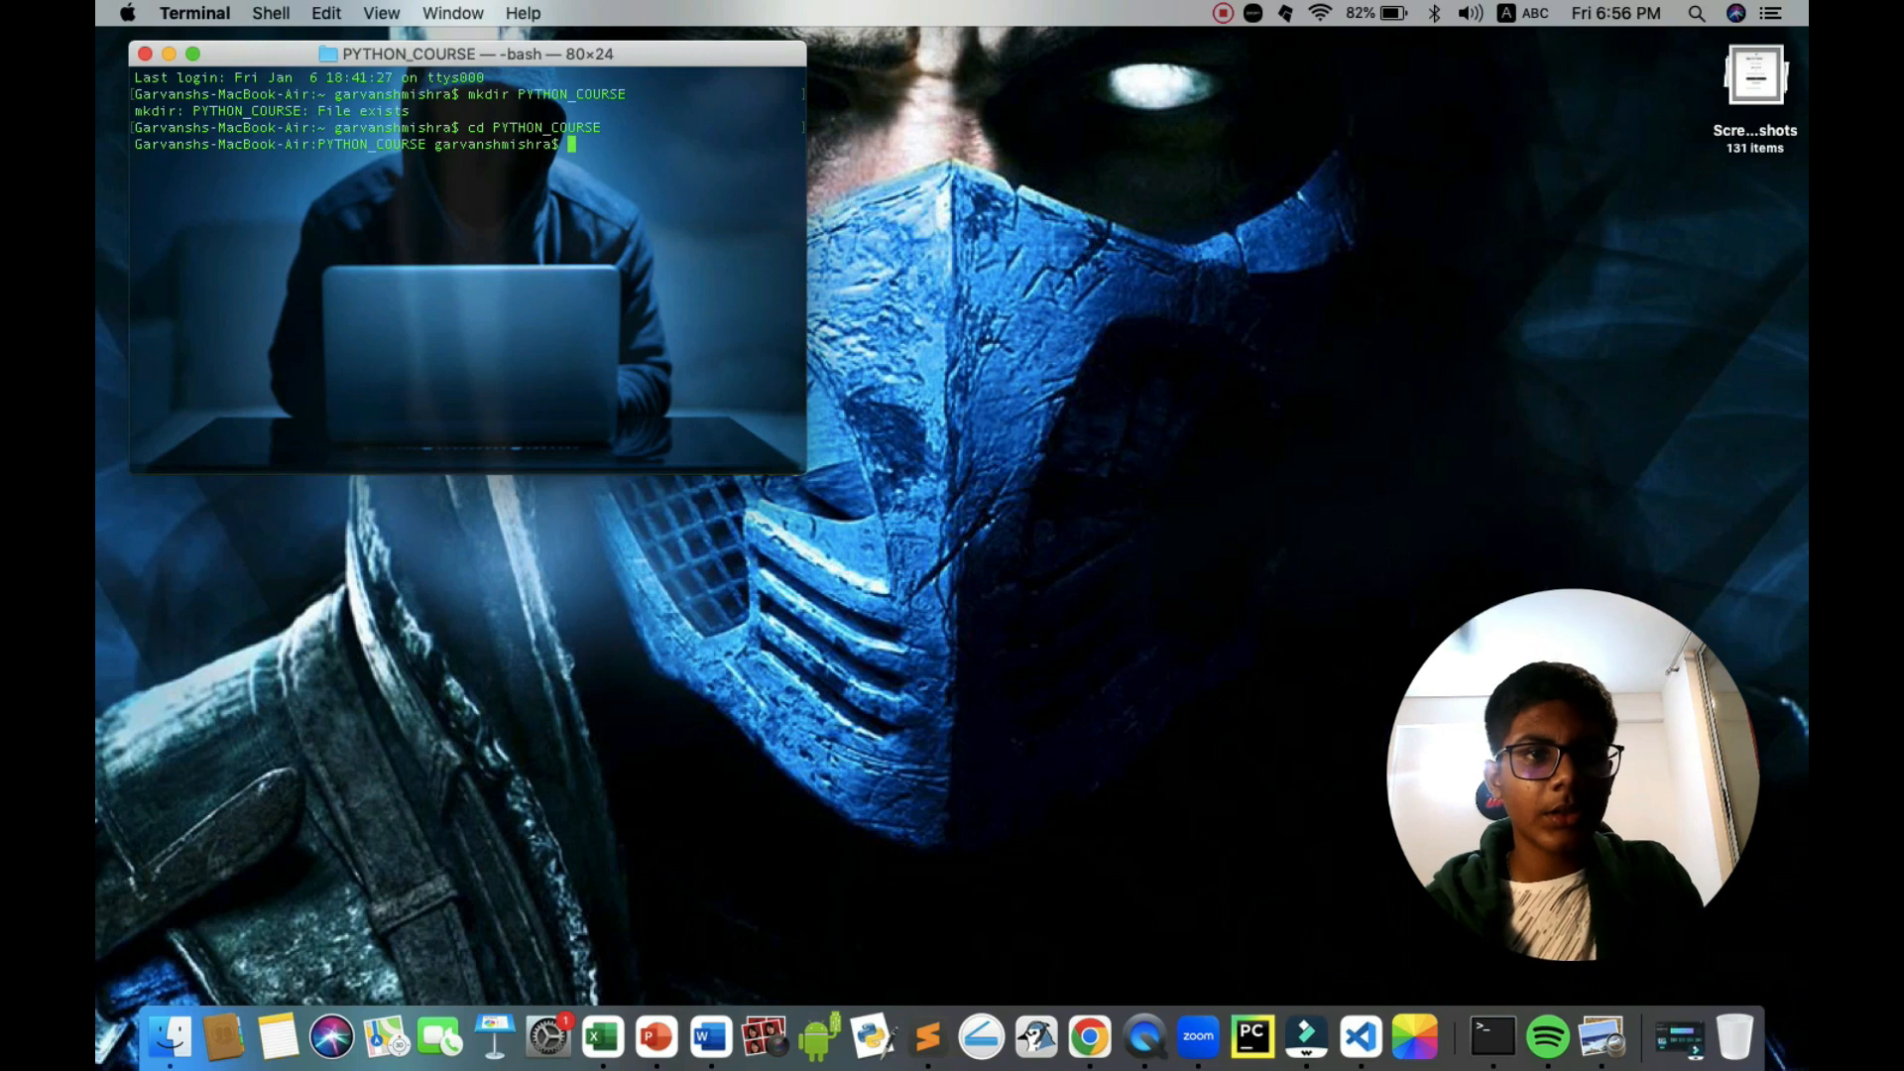
mouse_move(563, 220)
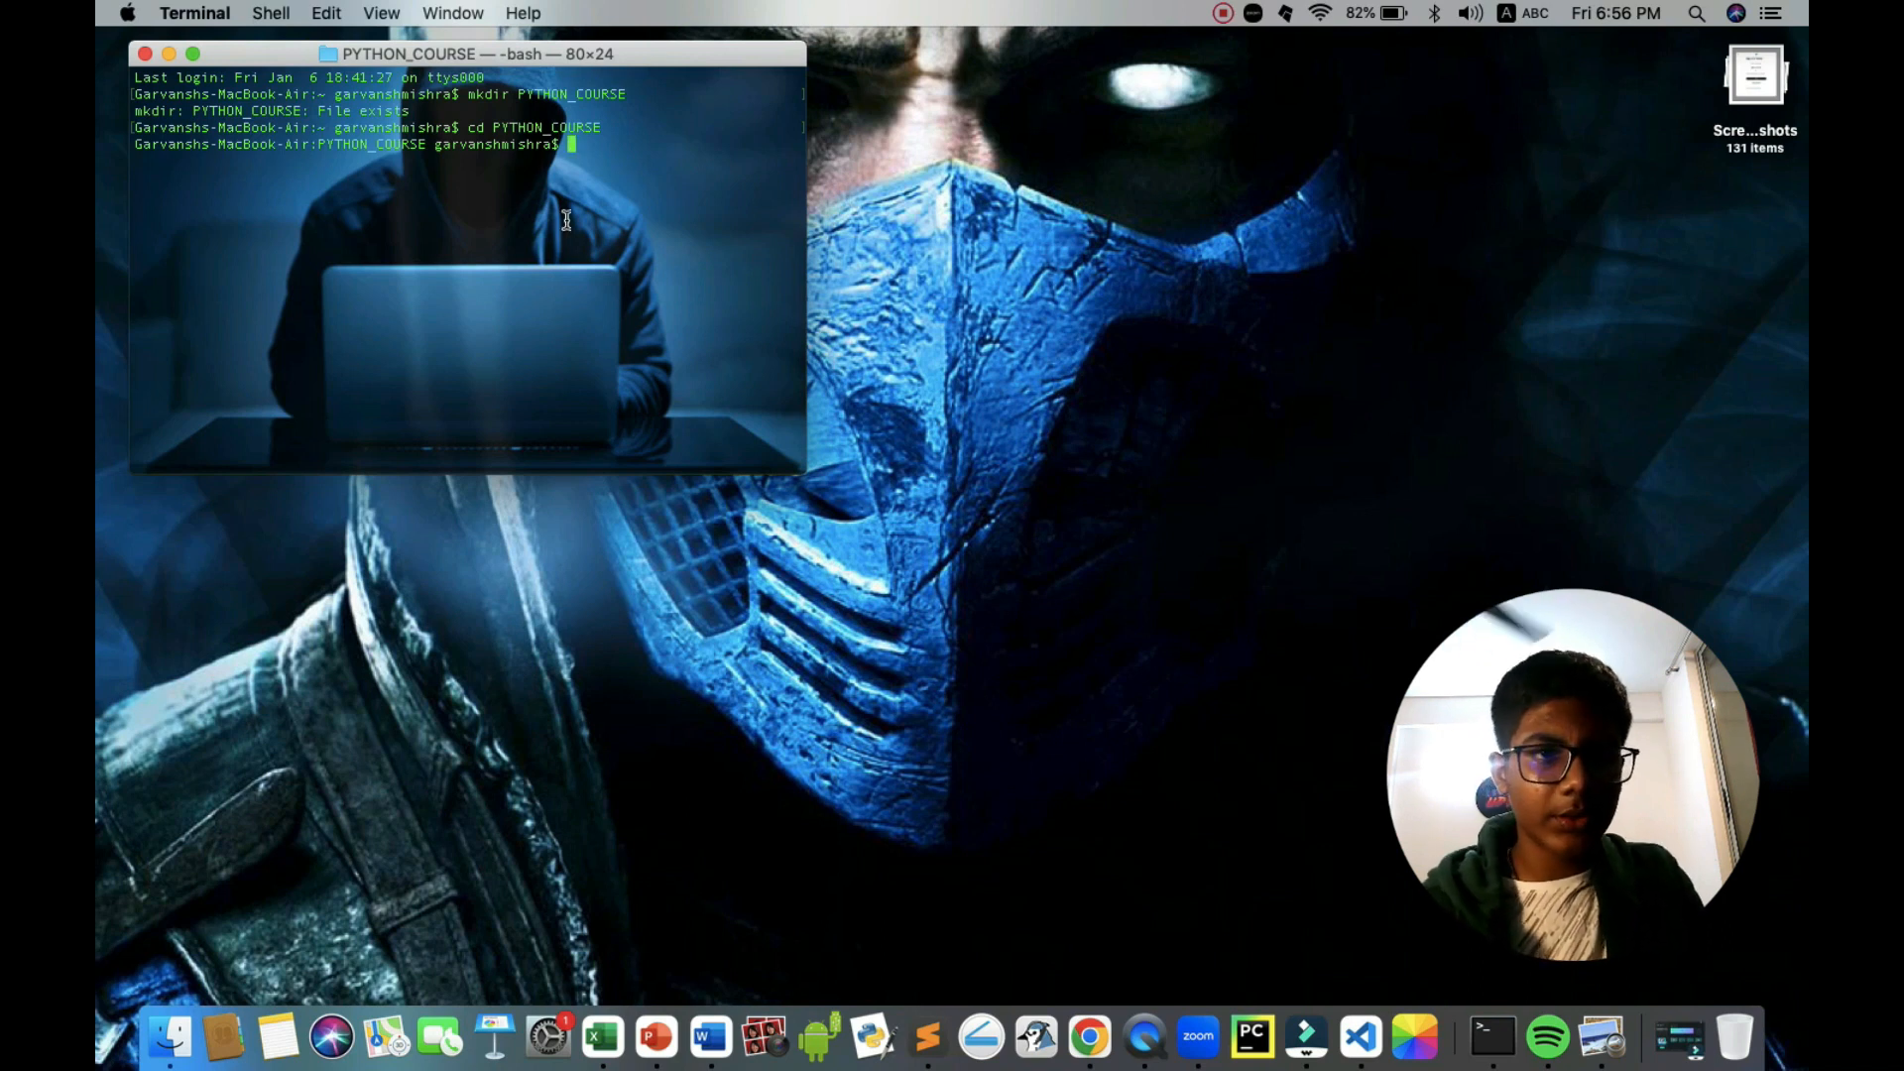
text(code)
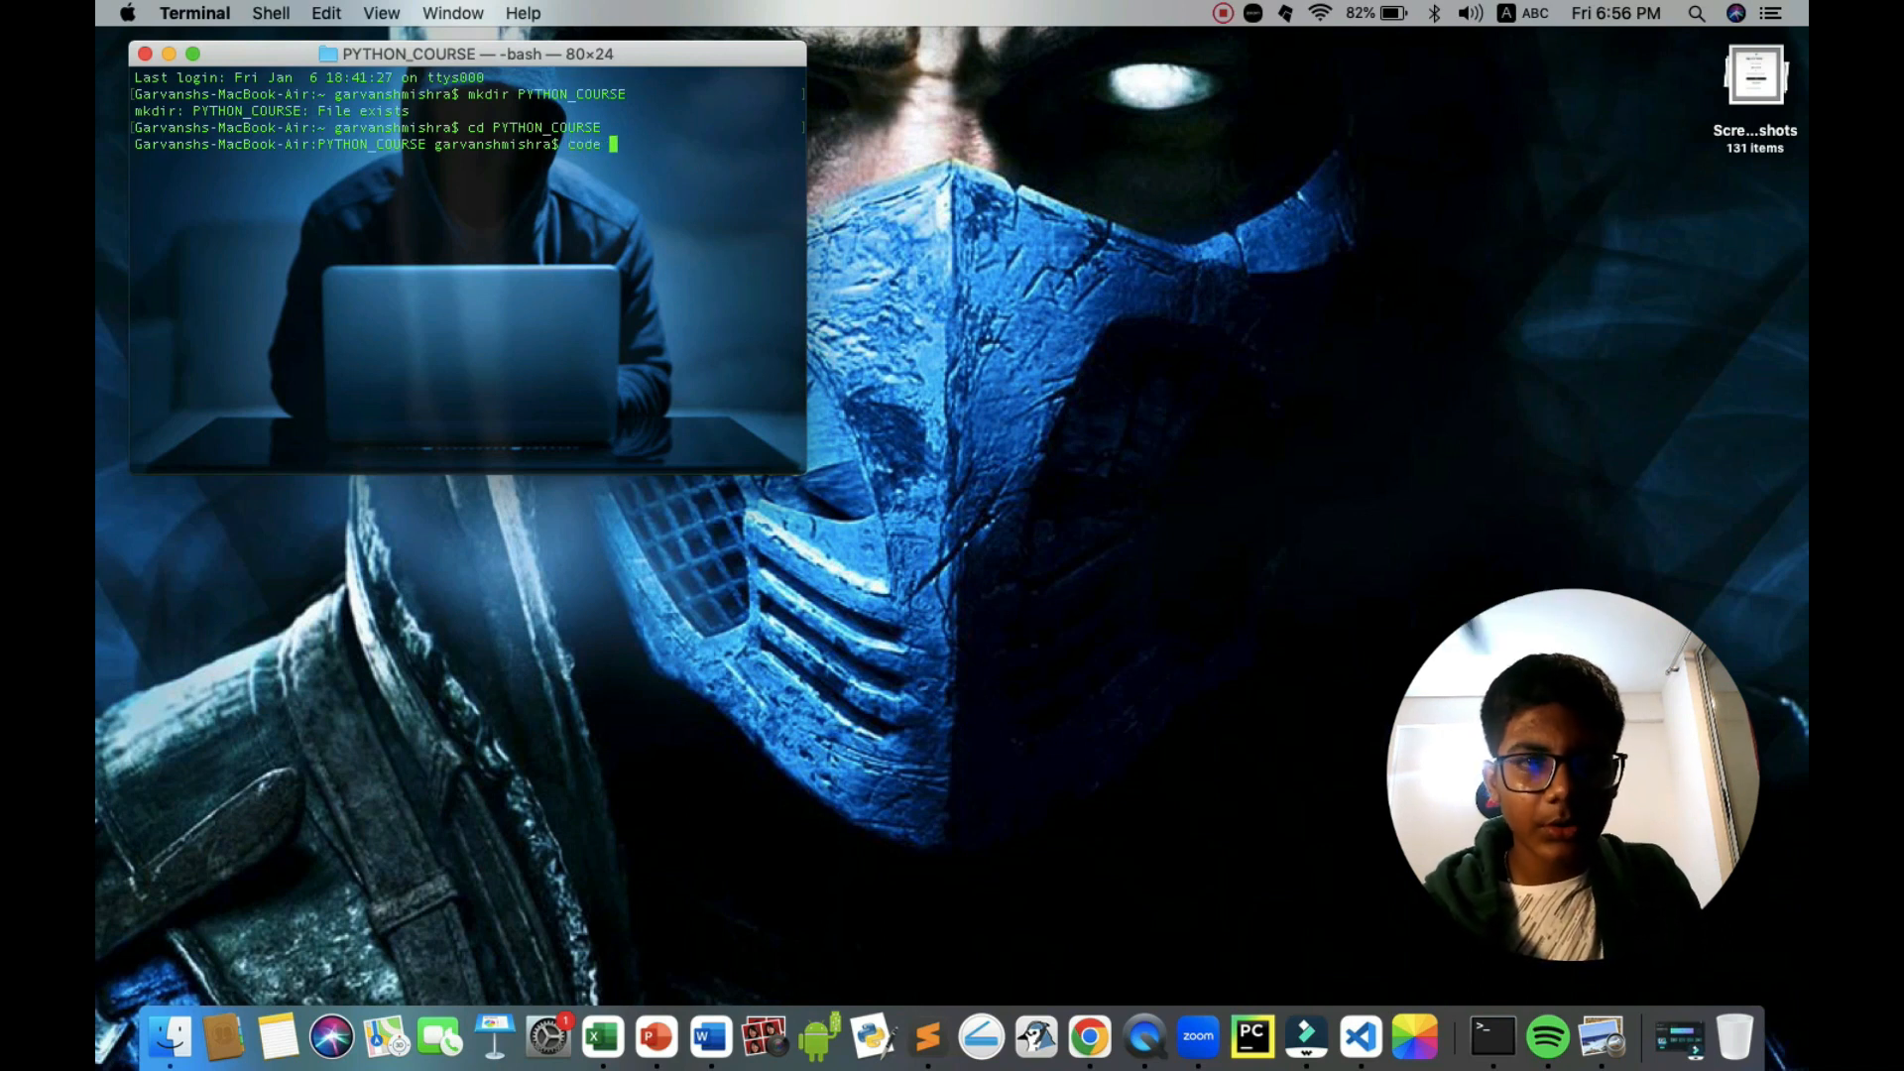
Step: Launch VS Code on the folder and create a new file named 1st_program.py
key(Return)
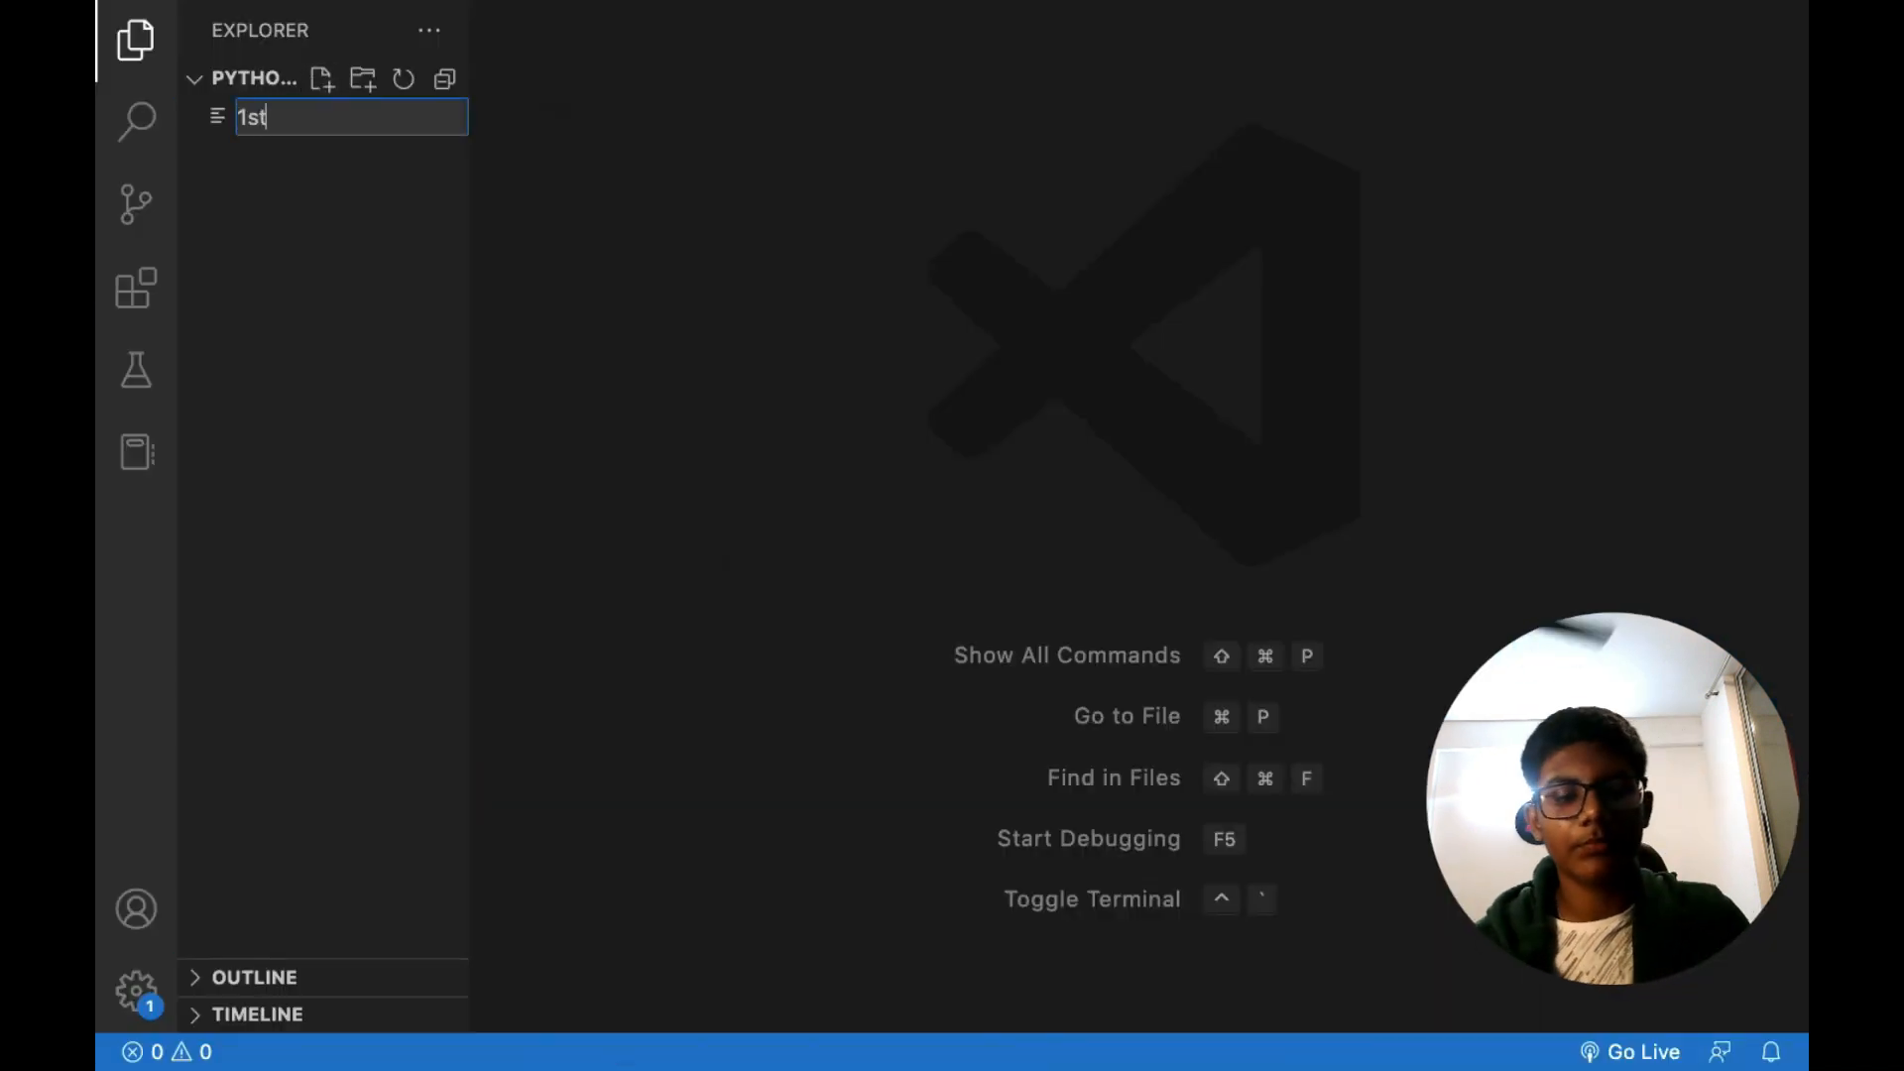
text(_progra)
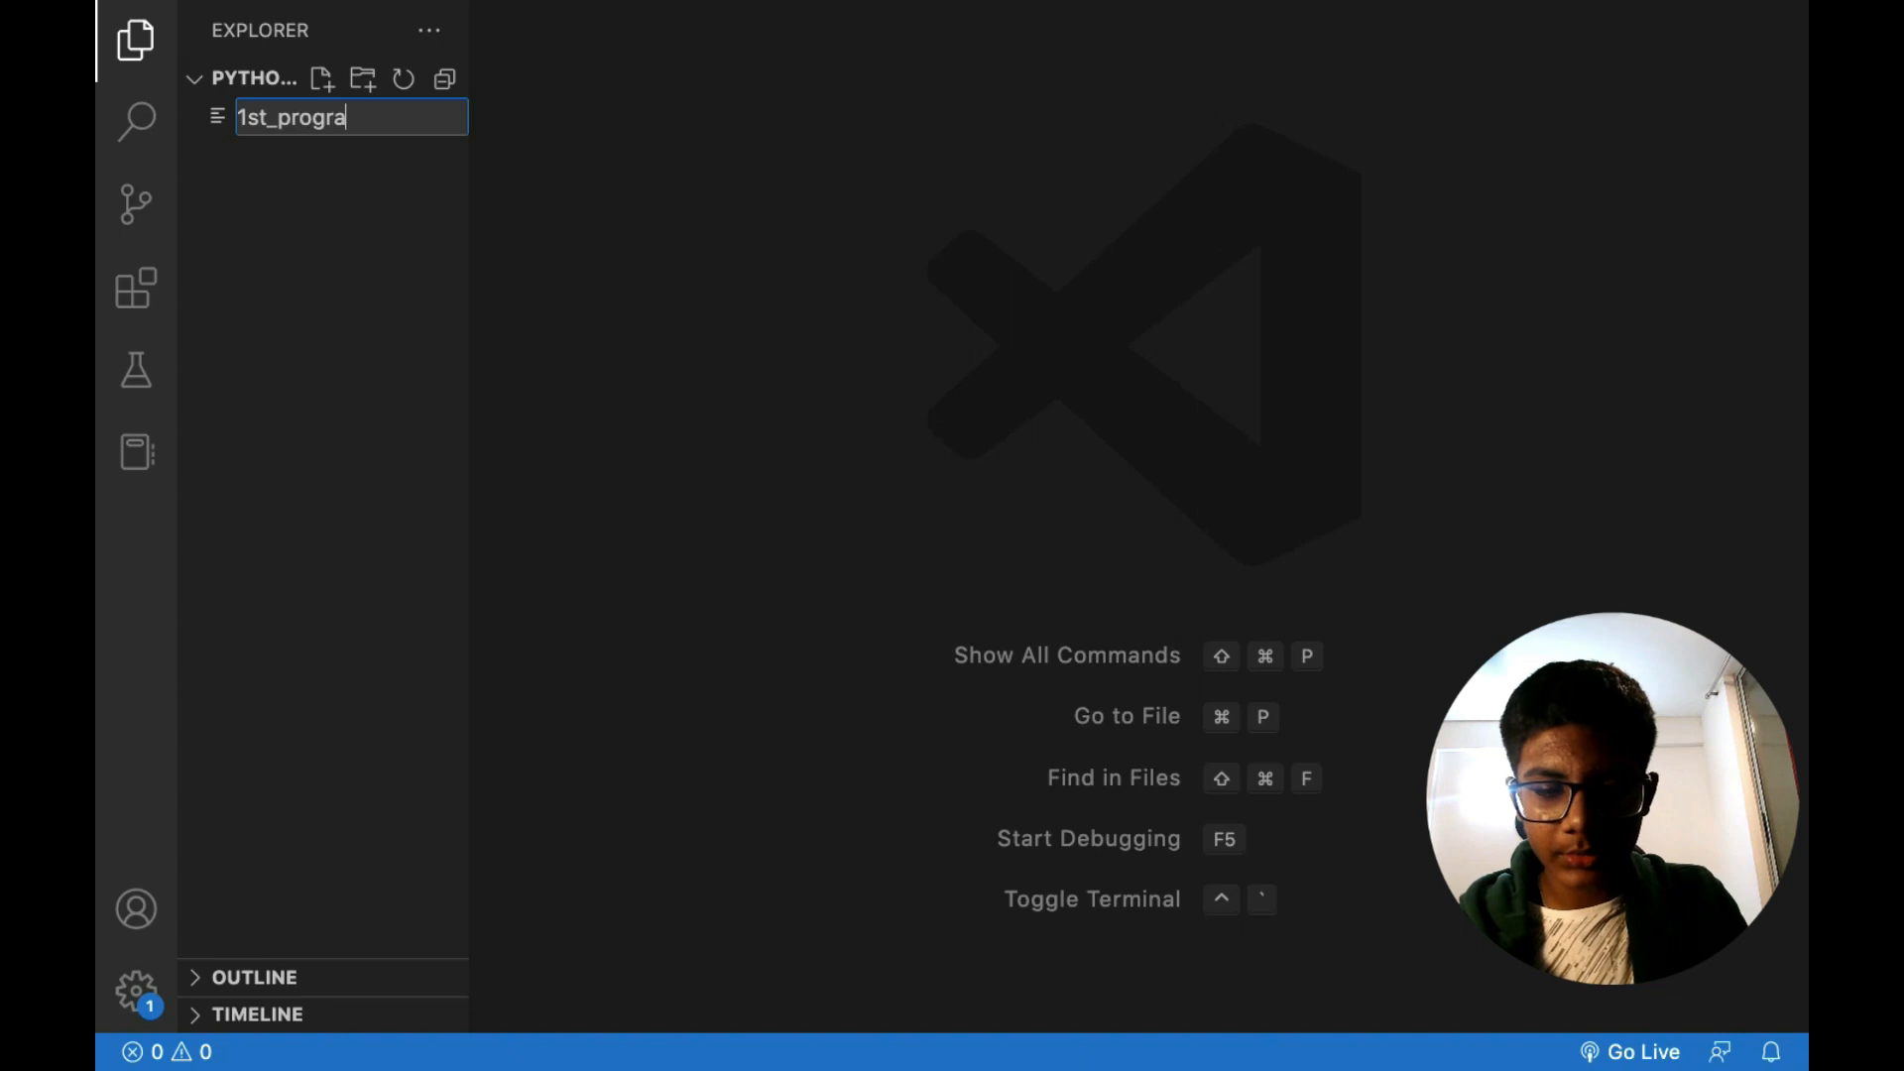
text(m.py)
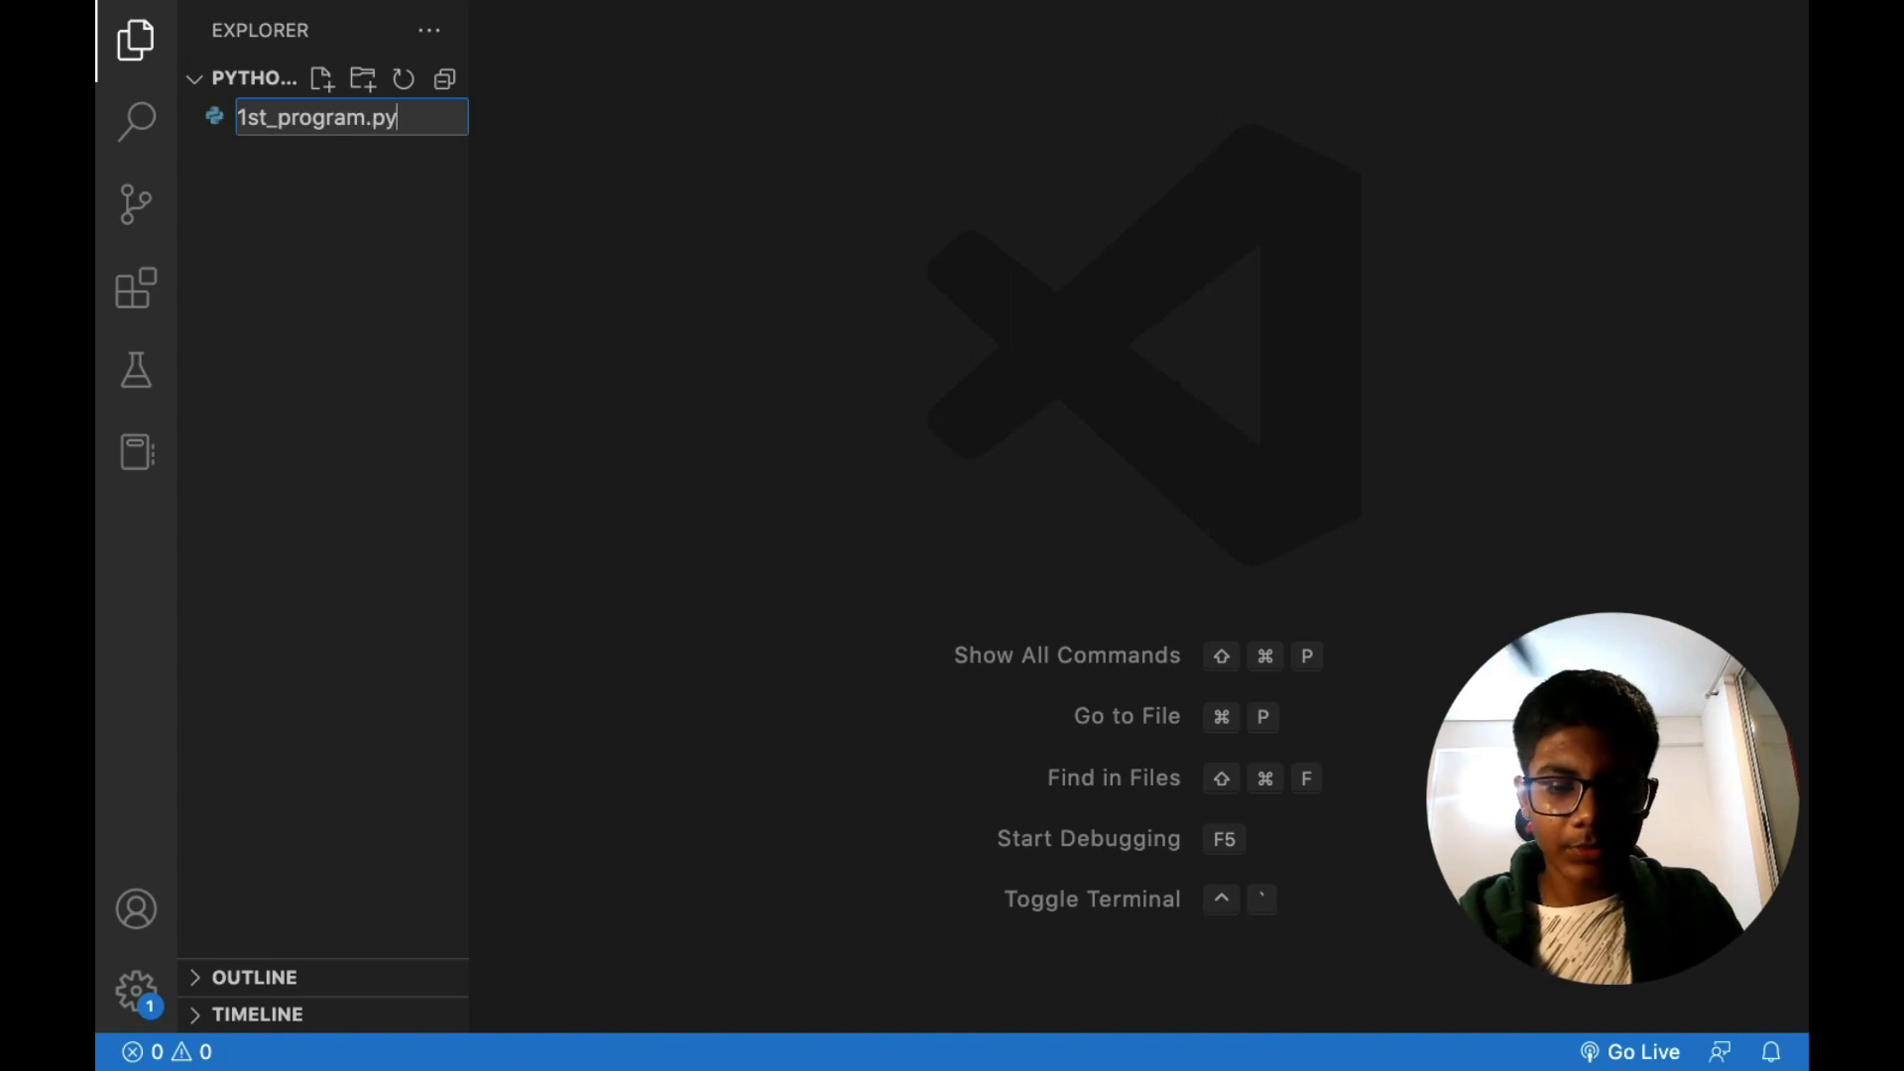
key(Return)
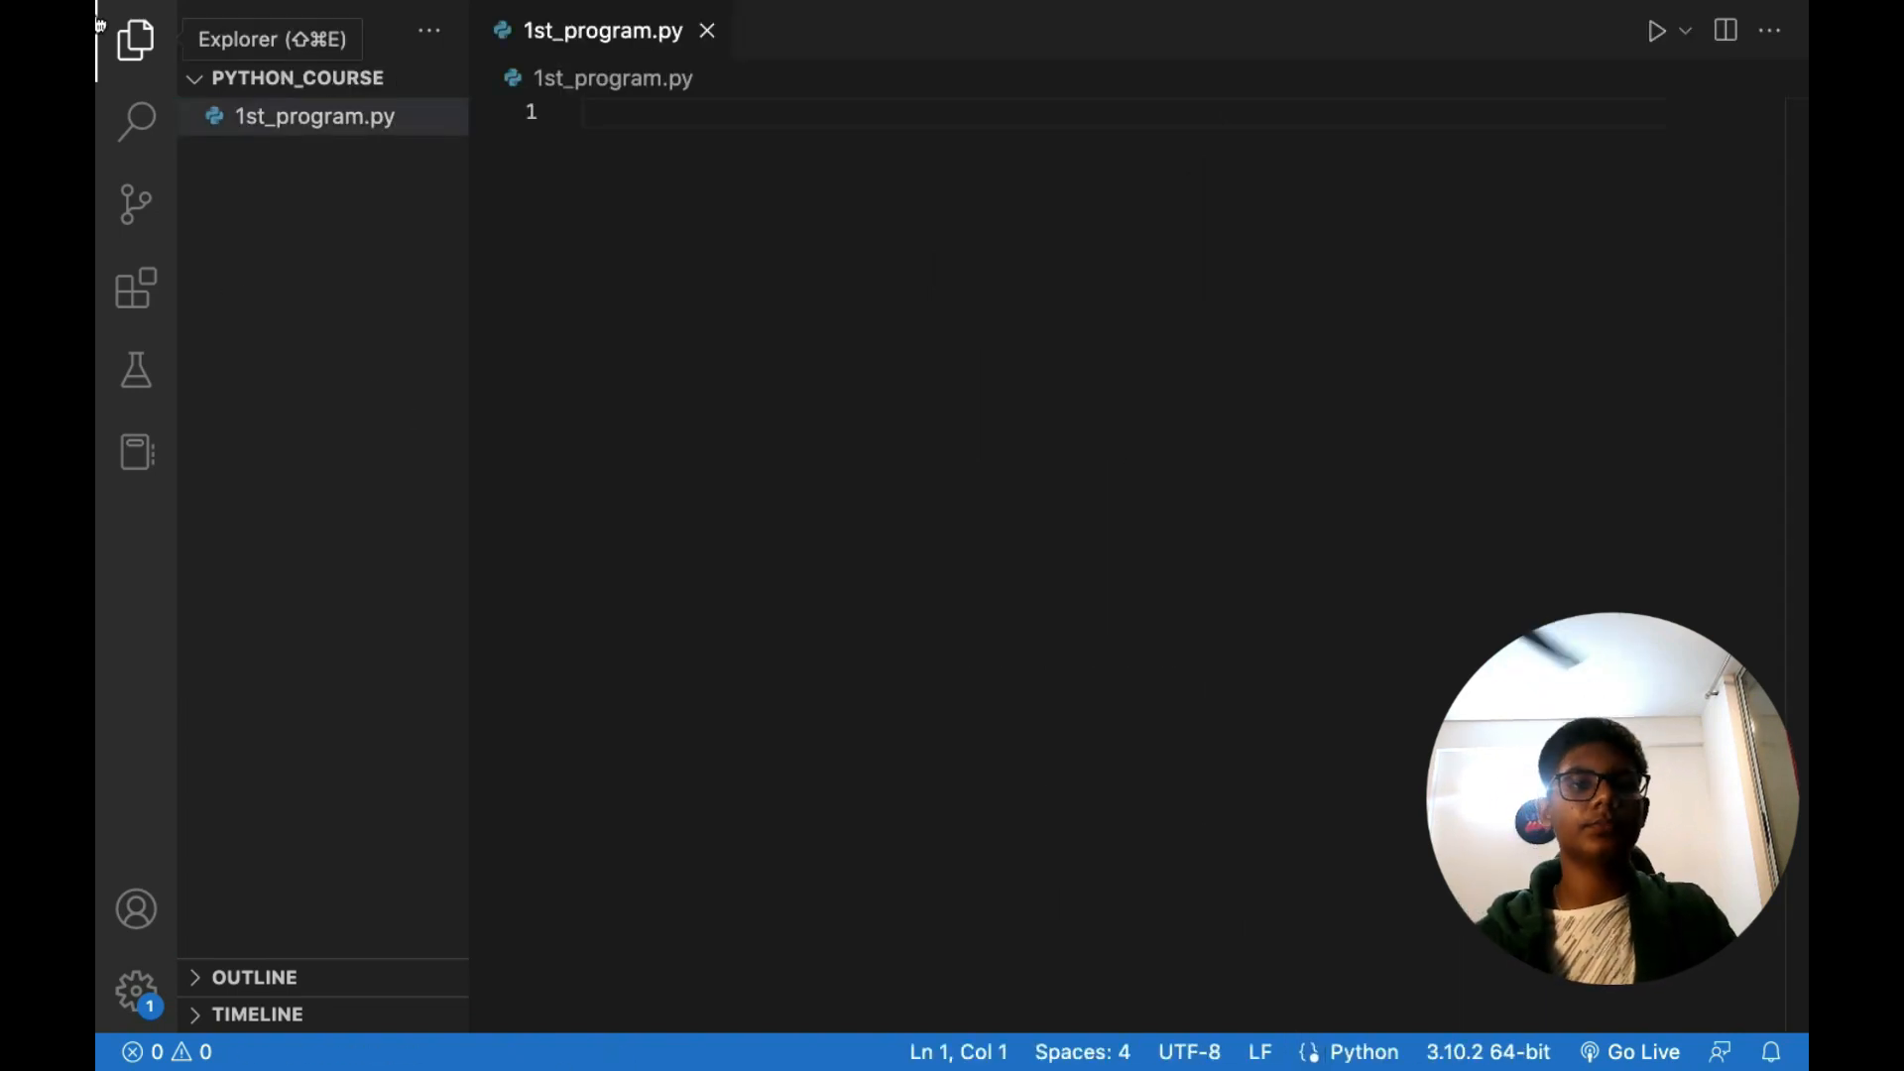
Step: Hide the Explorer sidebar, write print, then erase it to leave the file empty
click(136, 40)
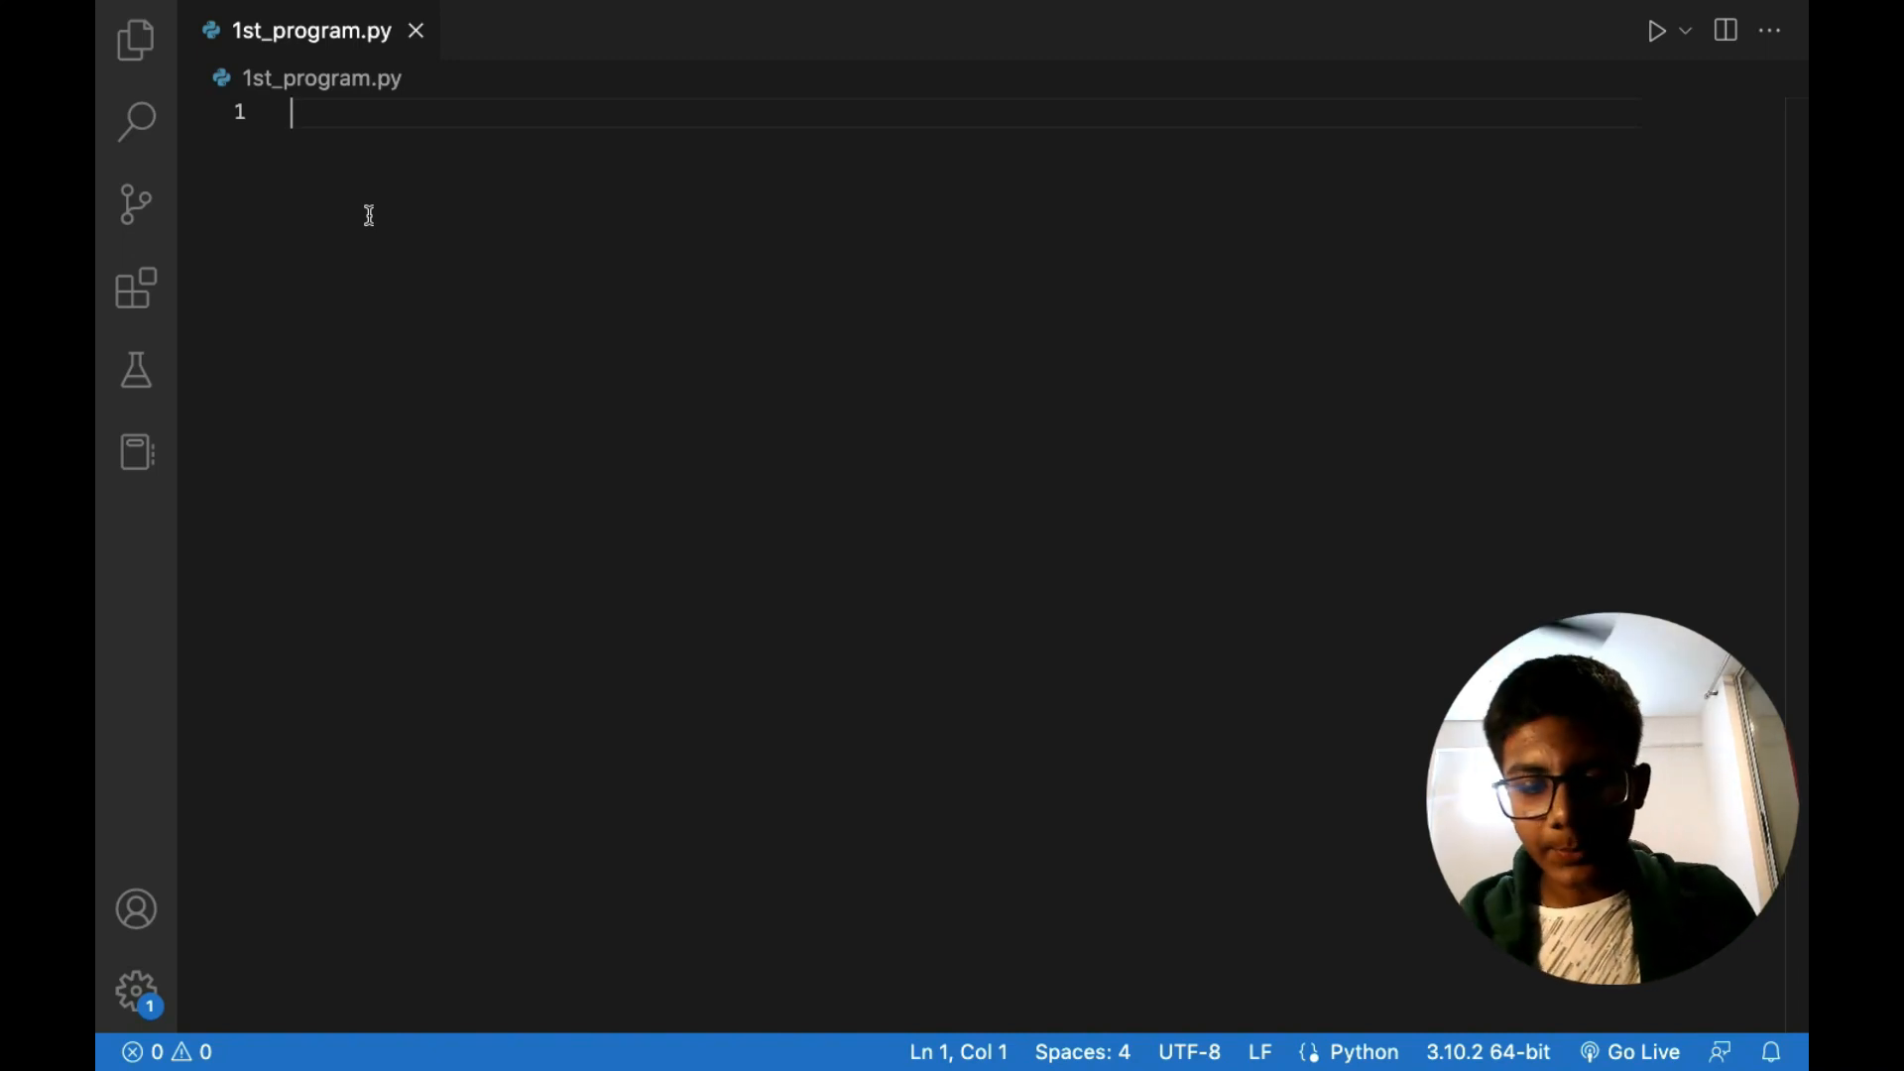
text(print()
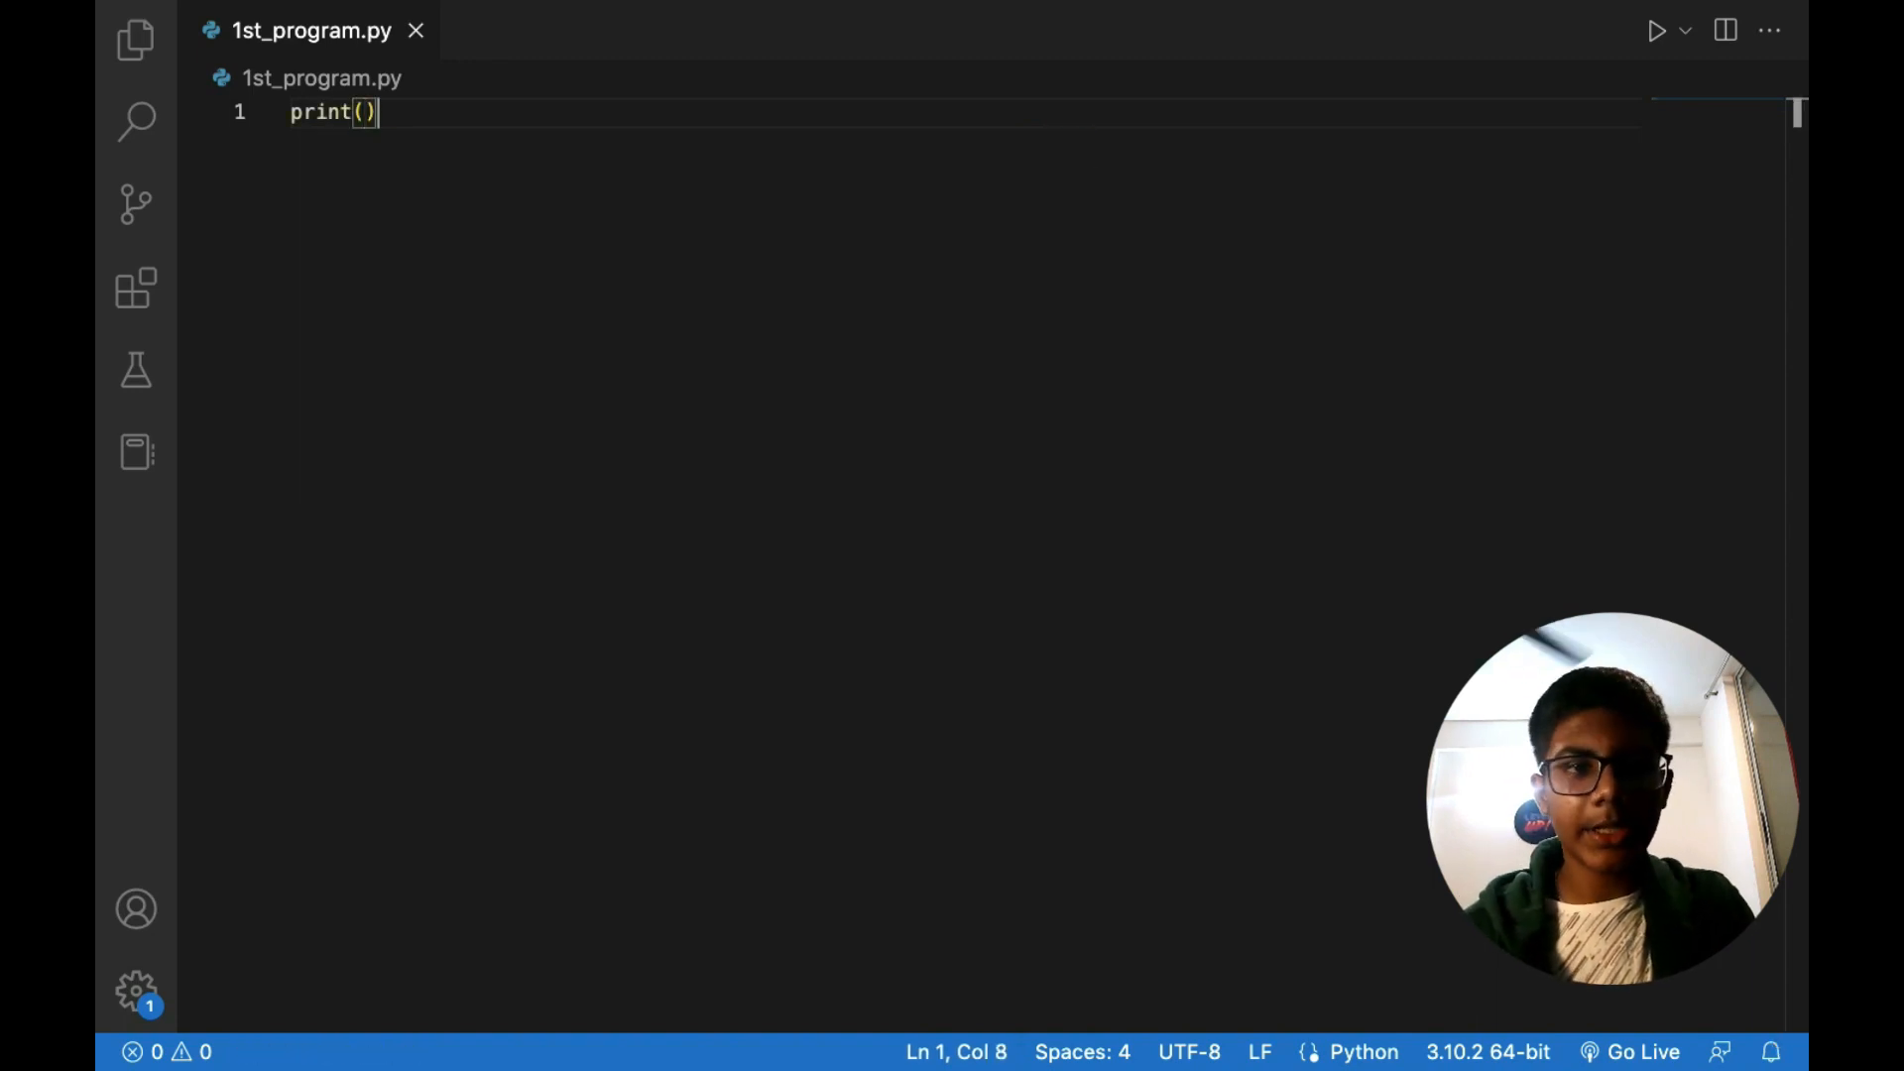
key(ctrl+a)
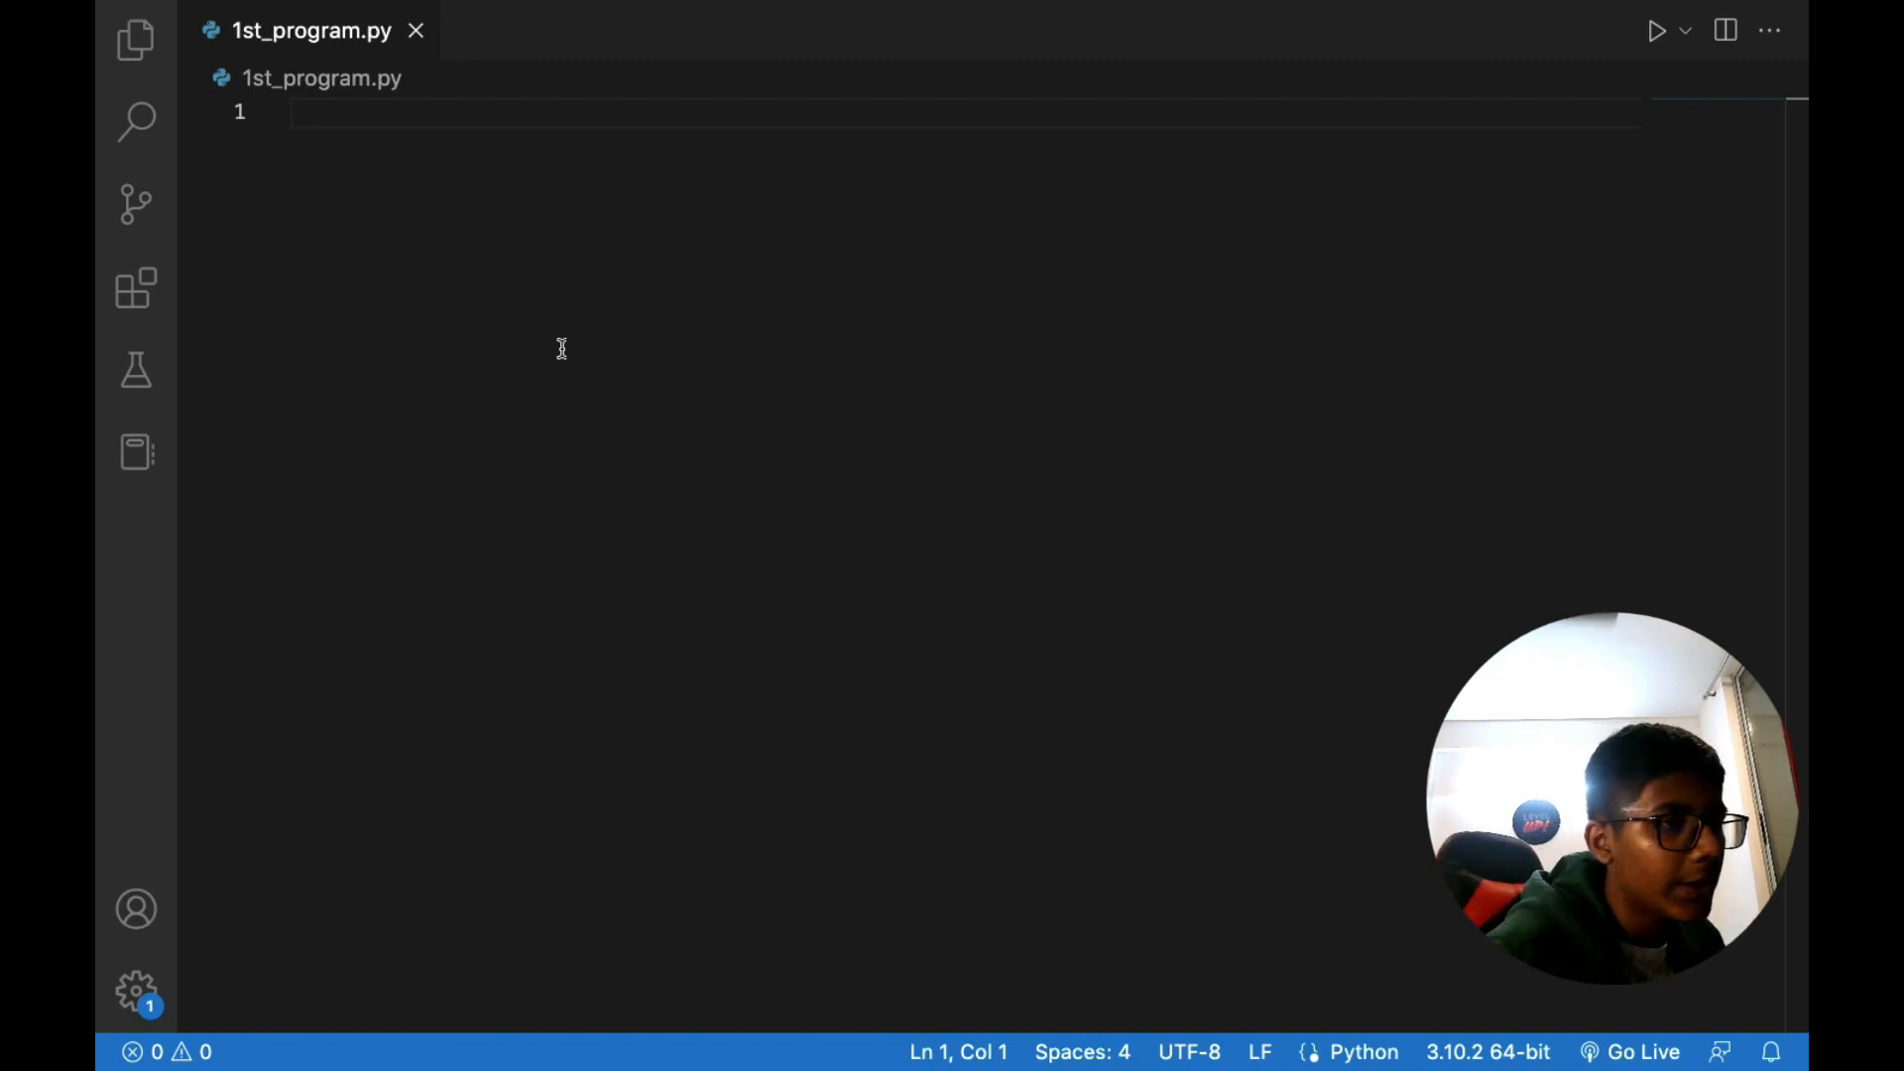
Step: Write 'My name is Garvansh Mishra.' on line 1 of 1st_program.py
text(M)
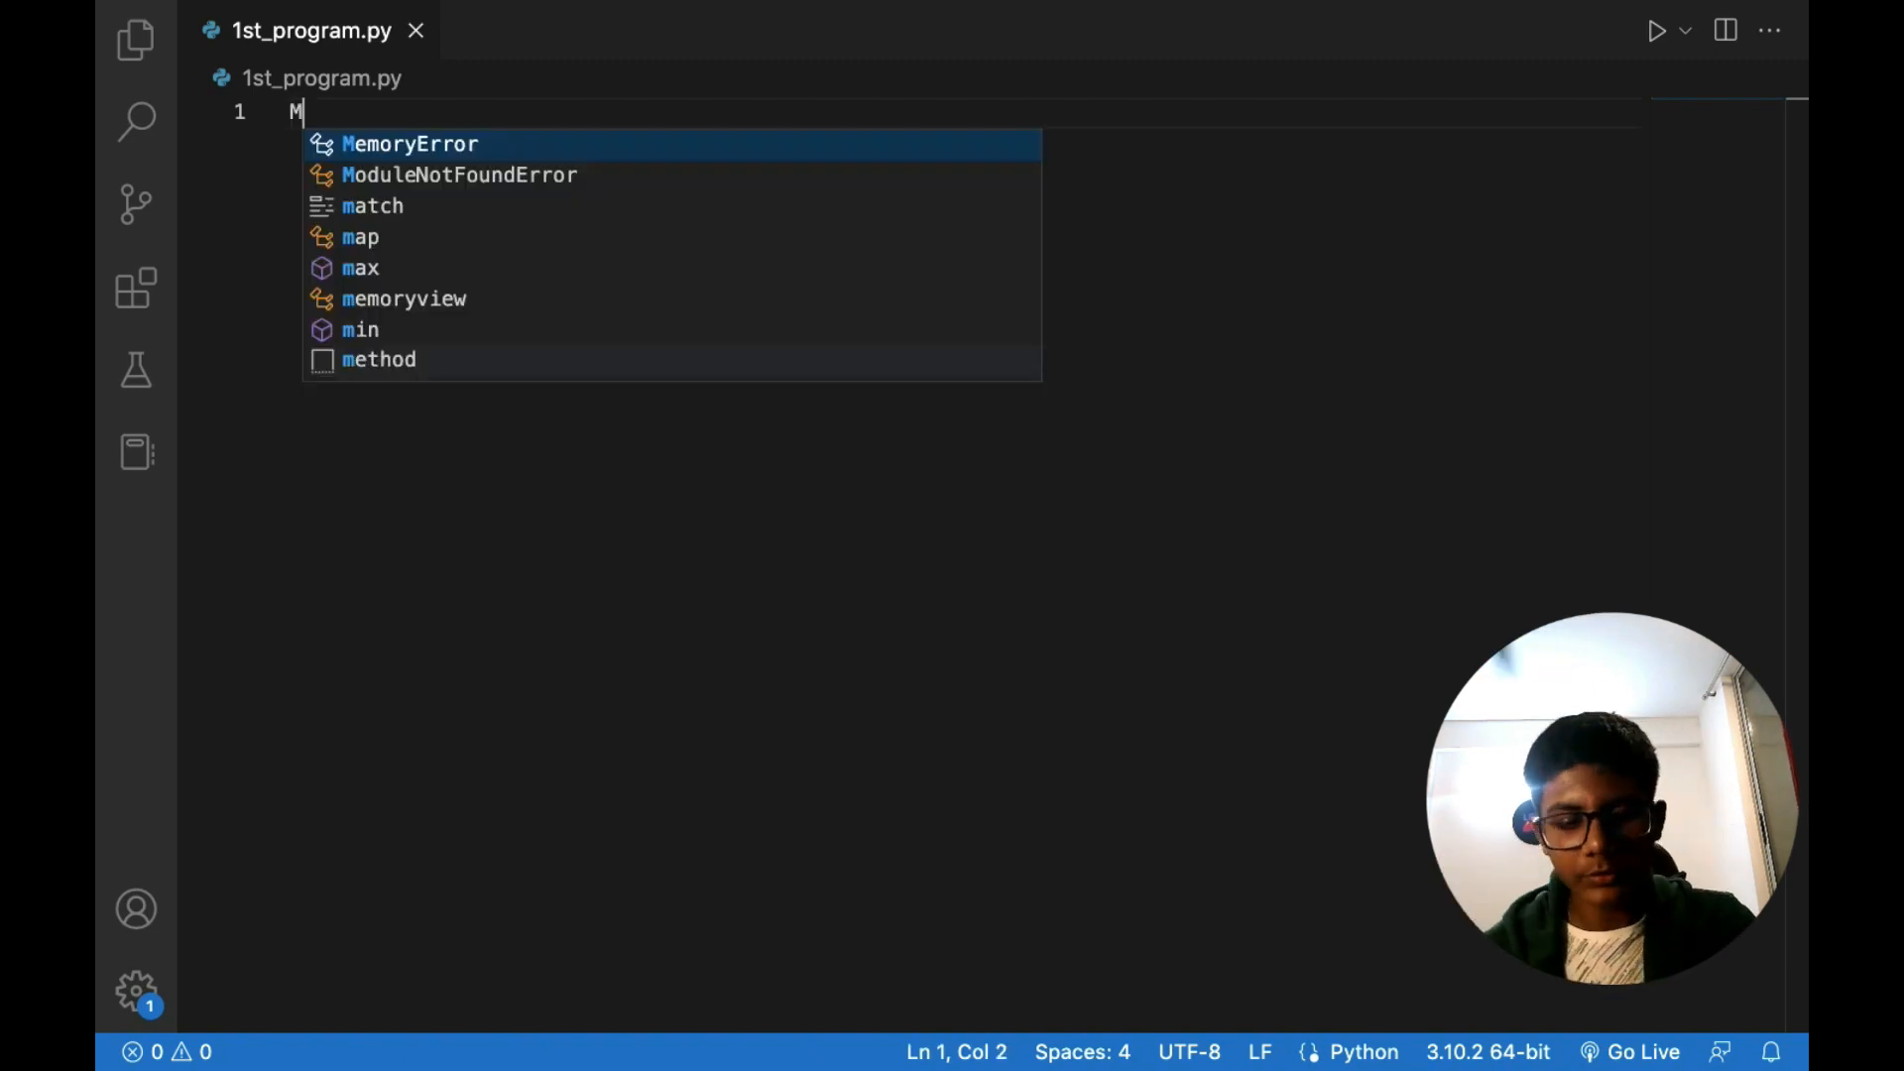
text(y)
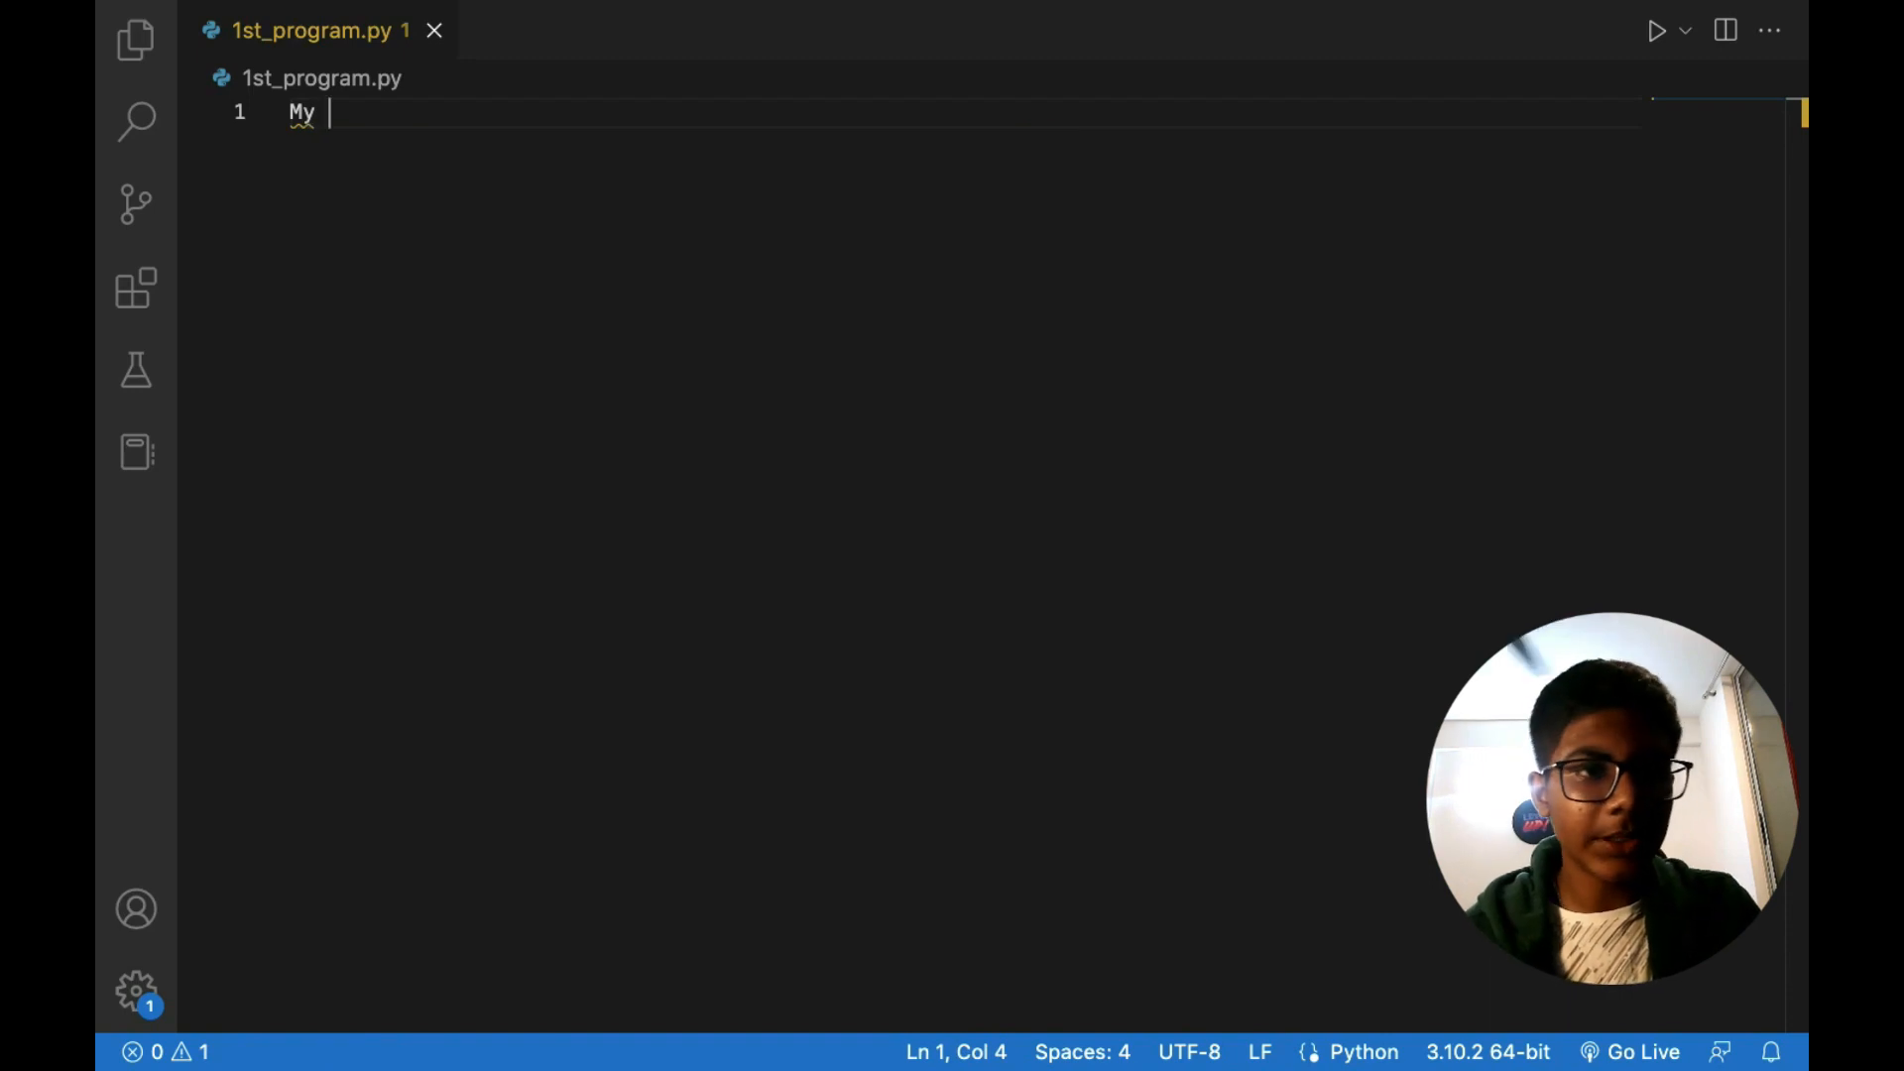
text(name us)
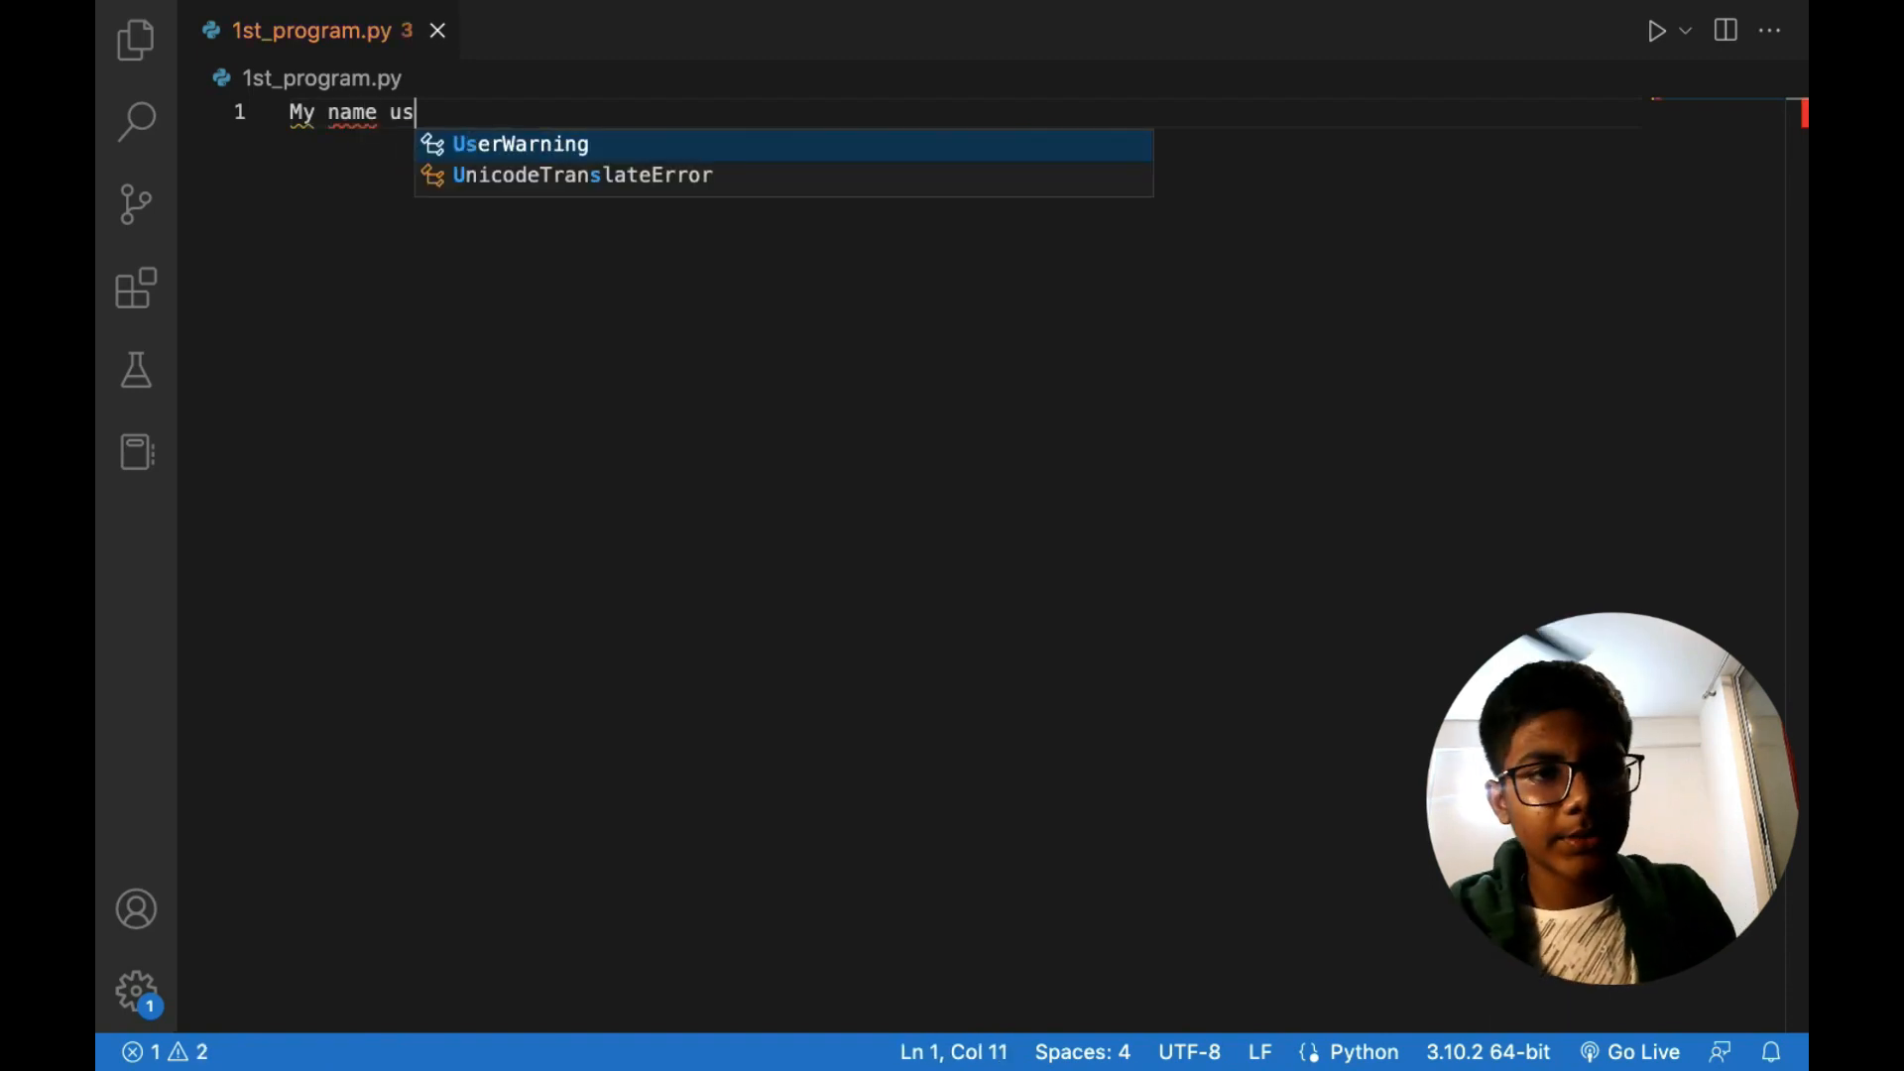
text(is Ga)
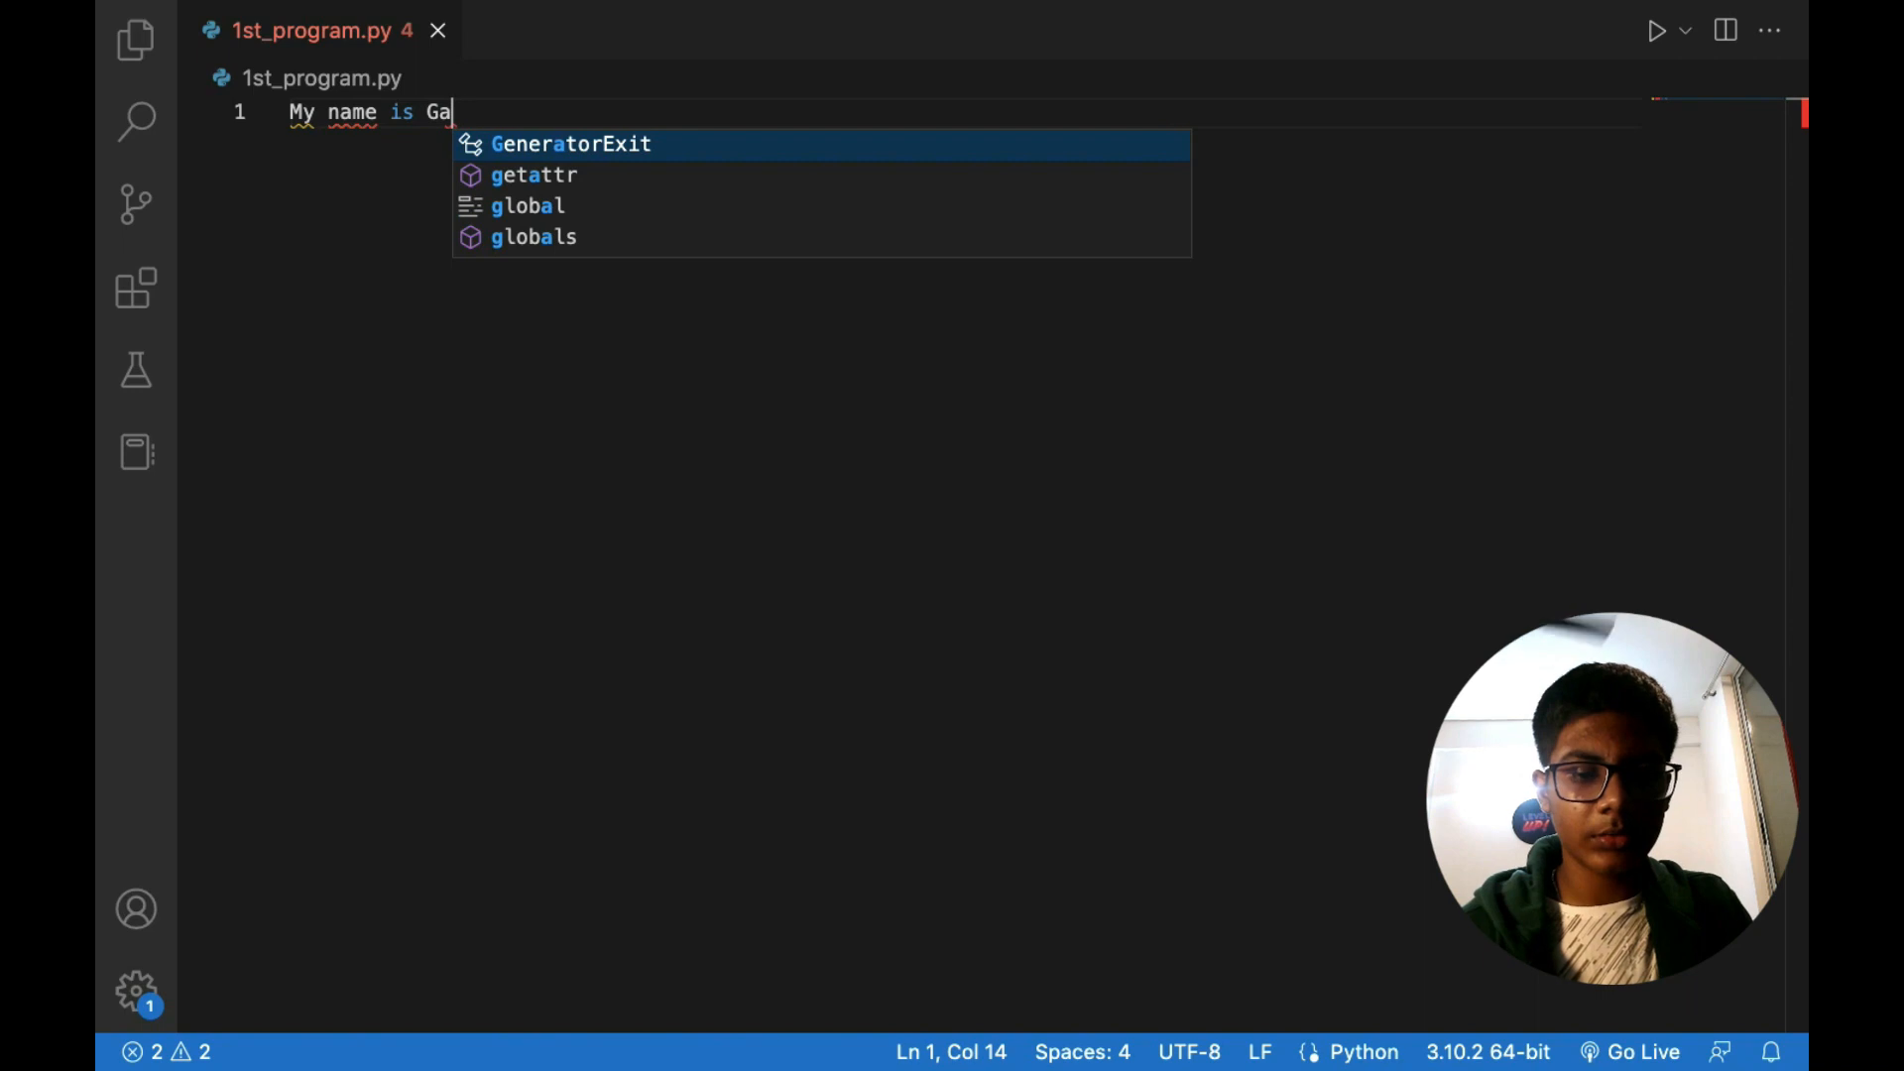
text(rvansh)
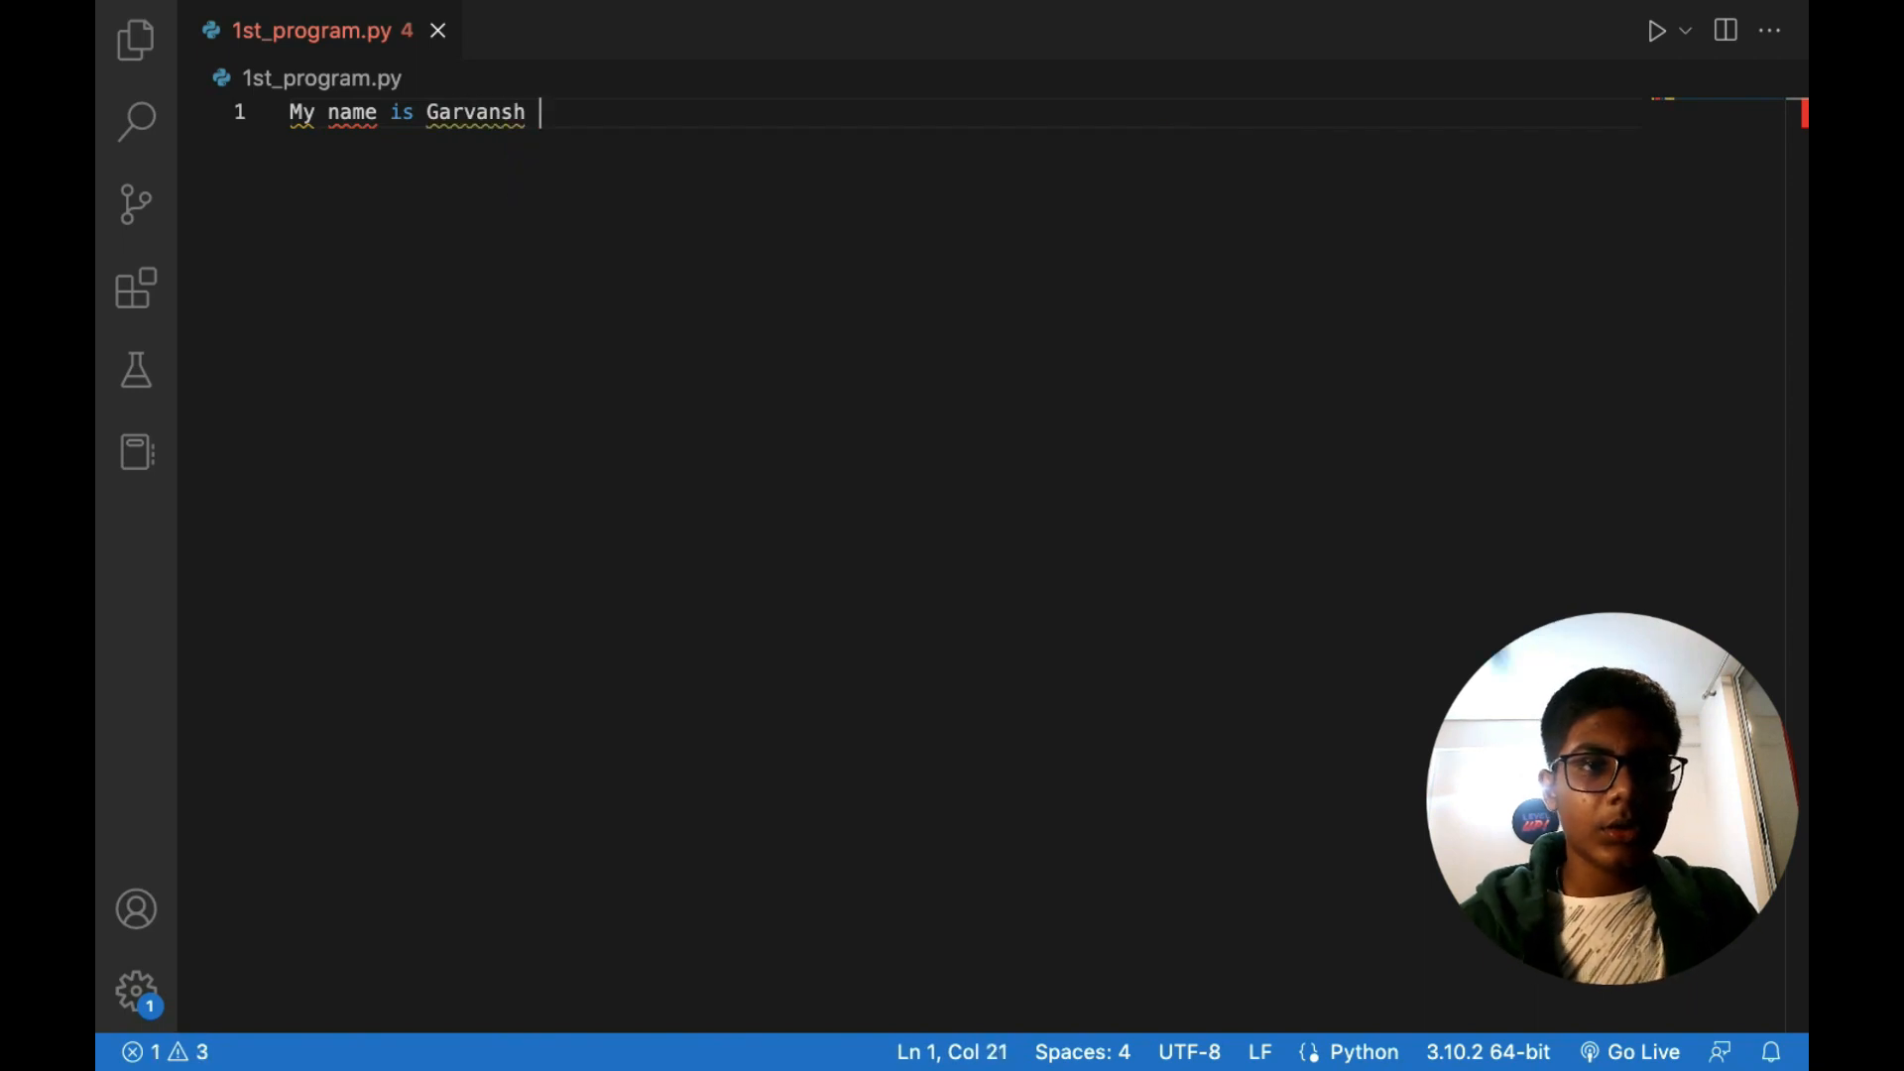
text(Mishra.)
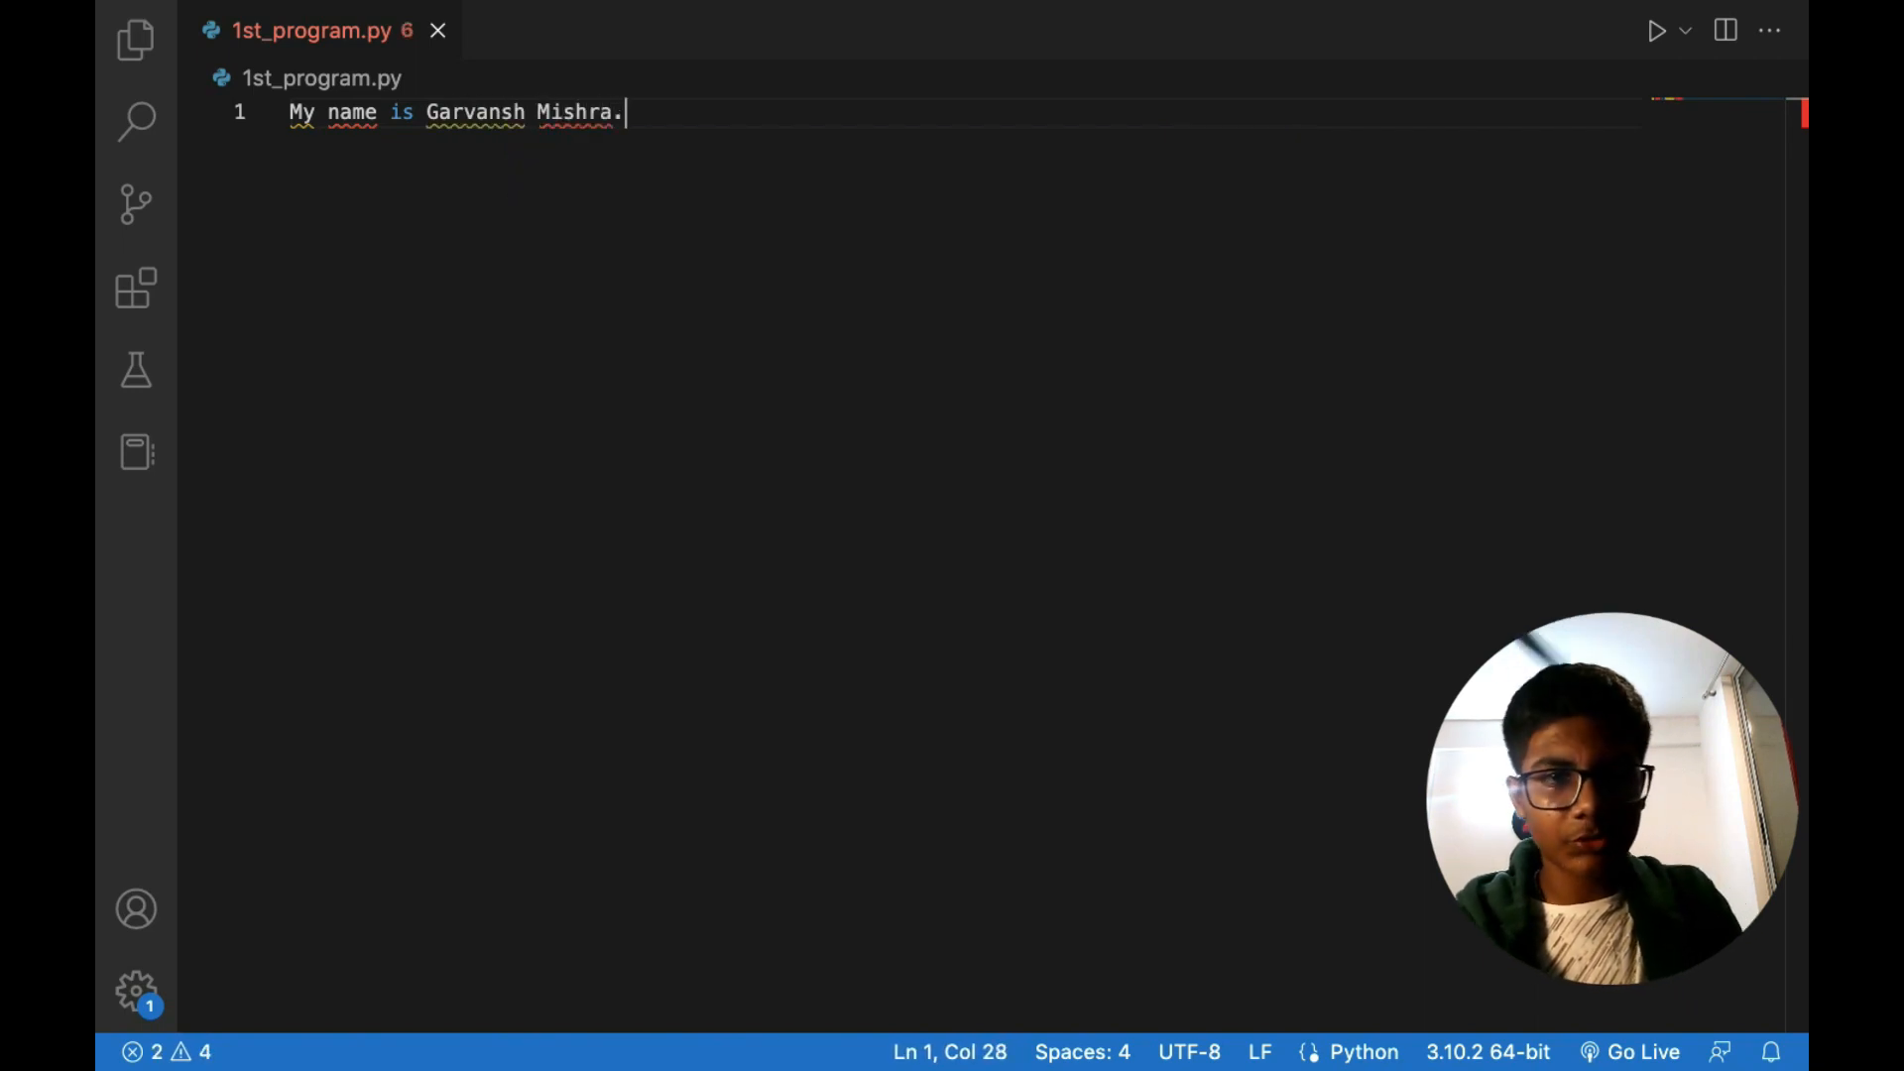
Step: Continue the sentence with 'I love python.' and fix the trailing period
text(I a)
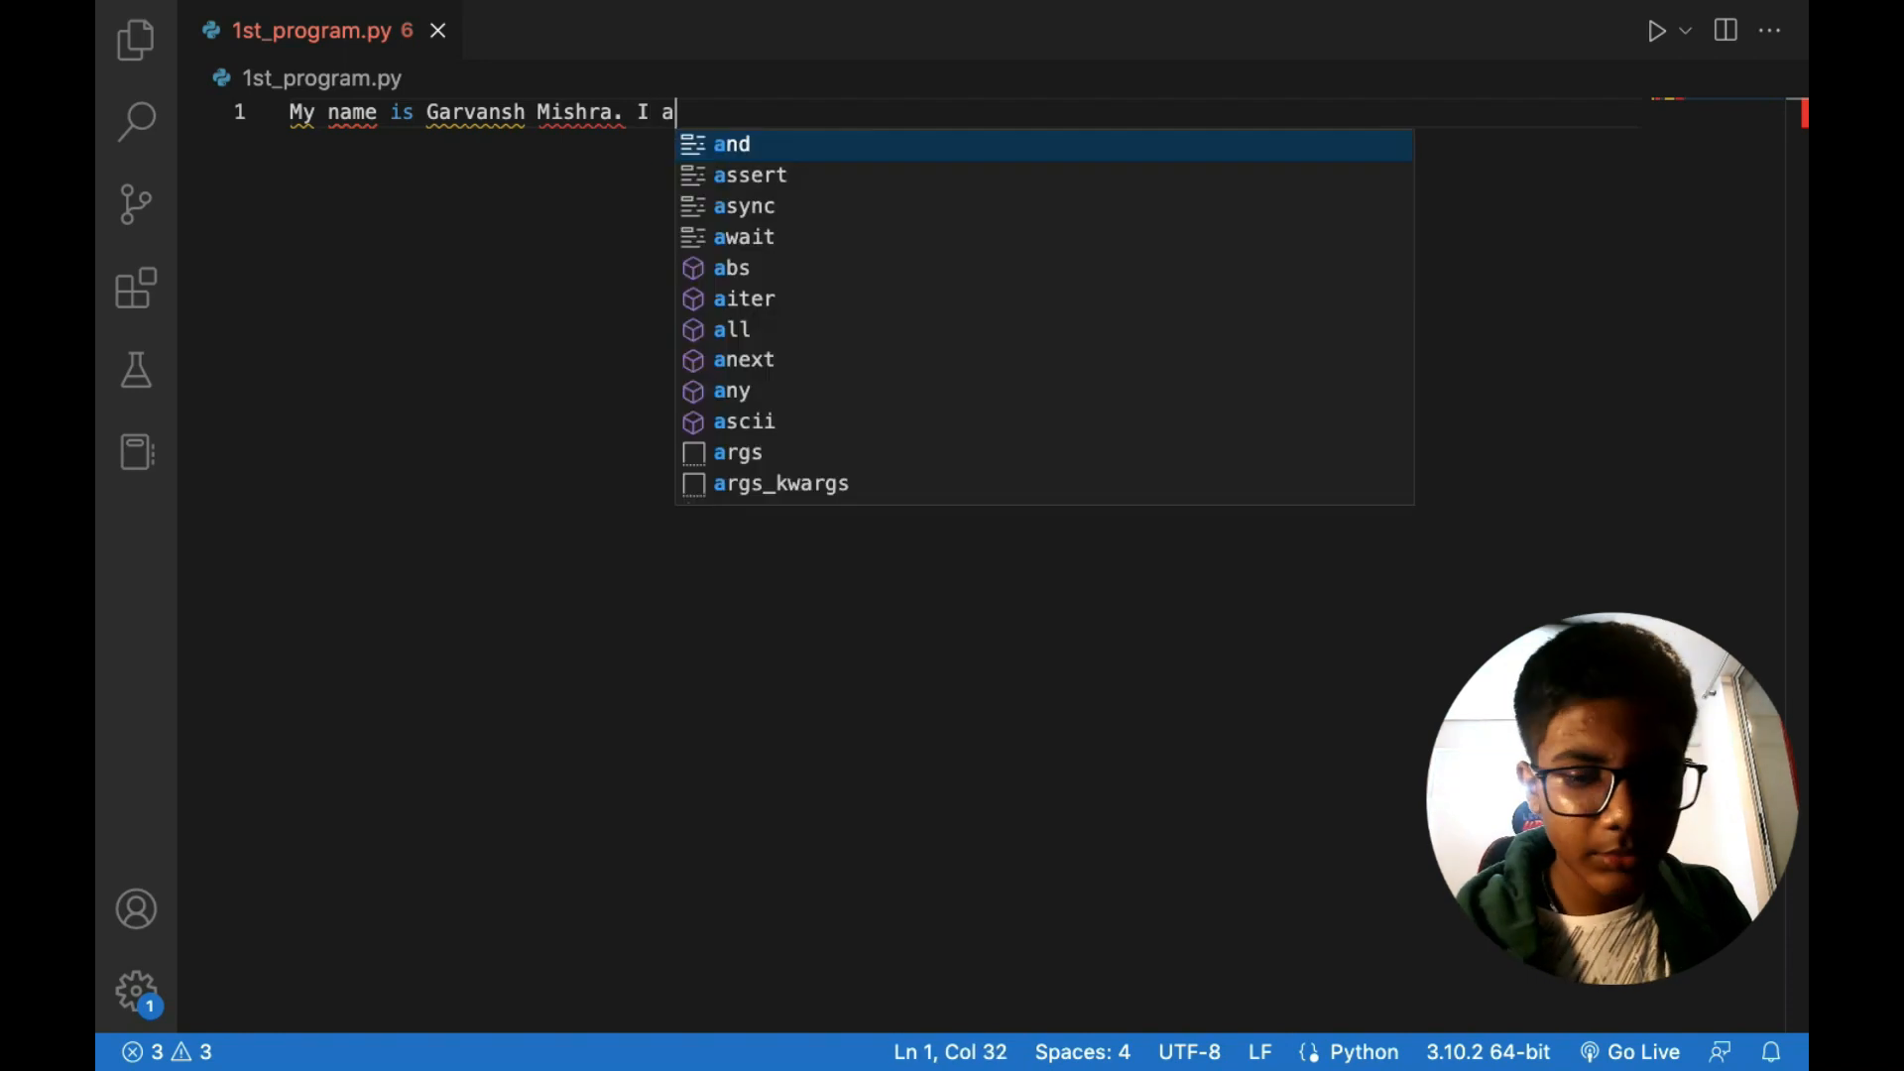
text(l)
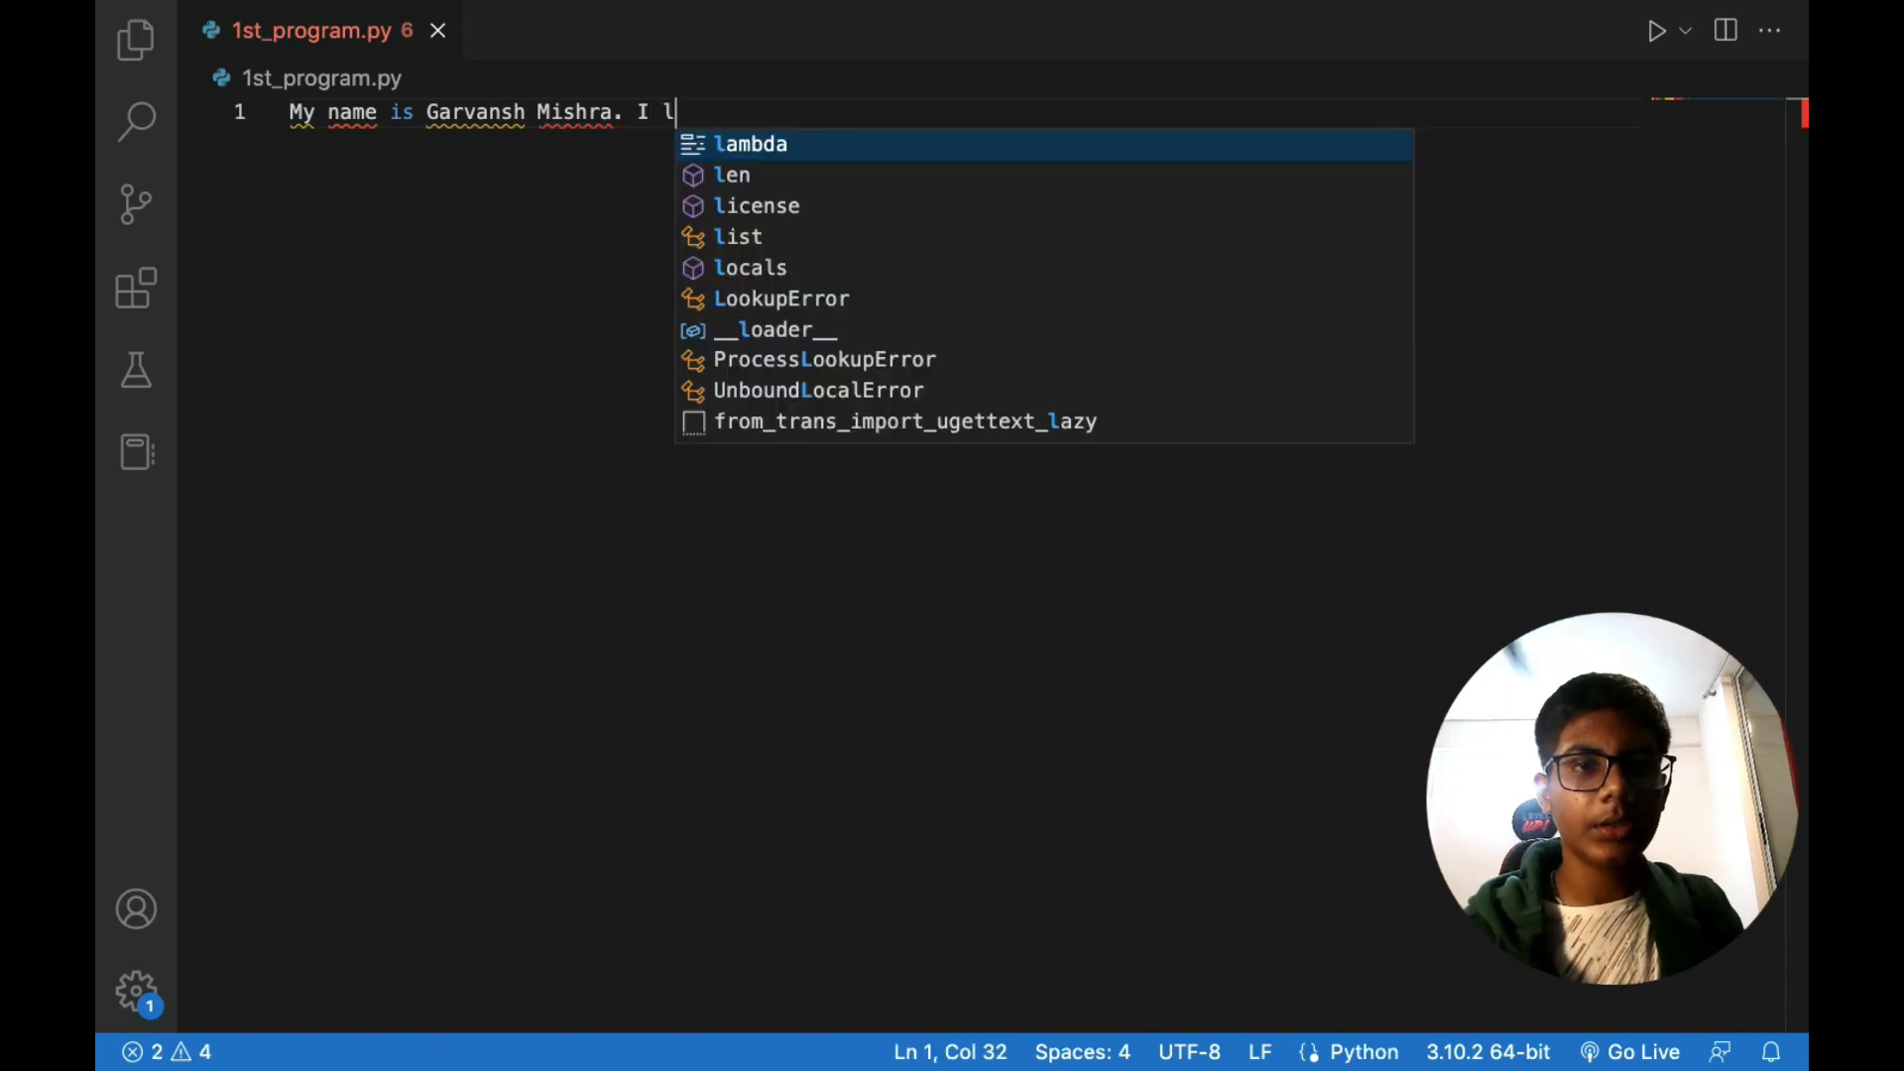
text(ove python)
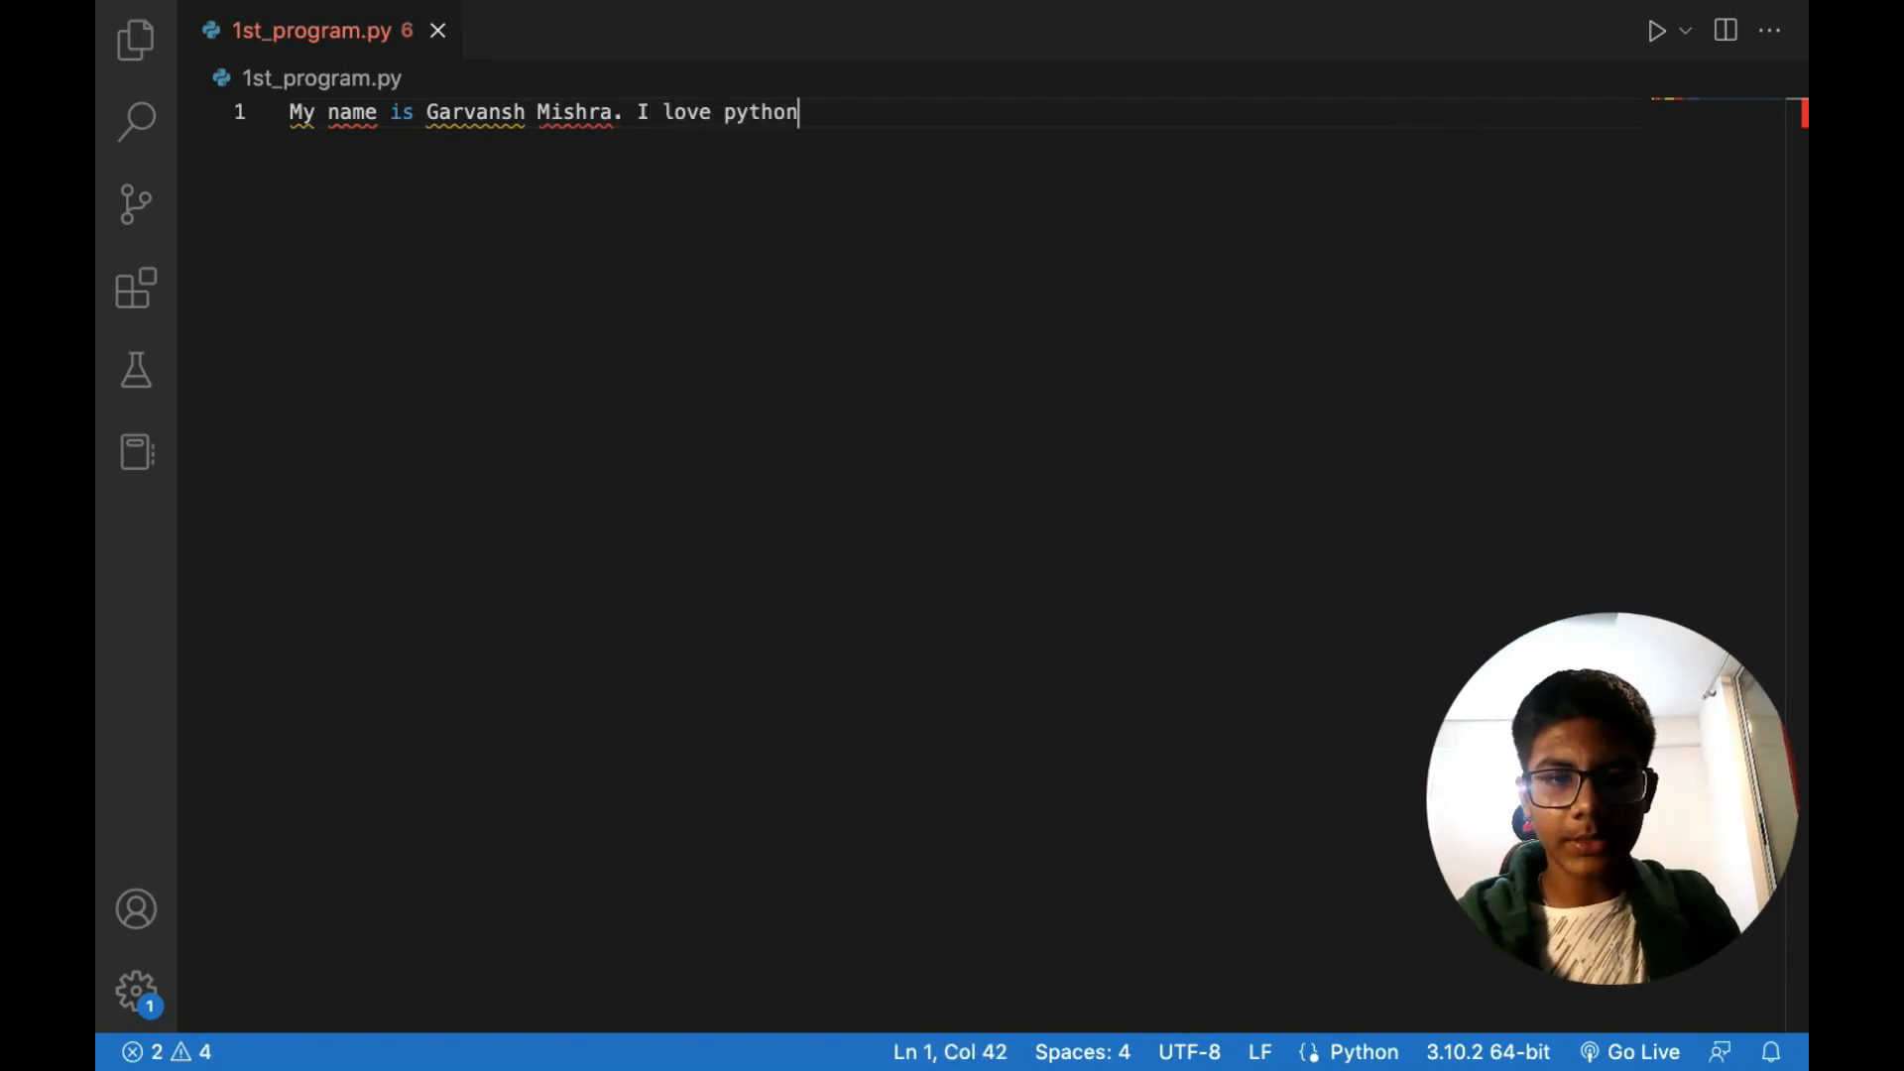
text(.)
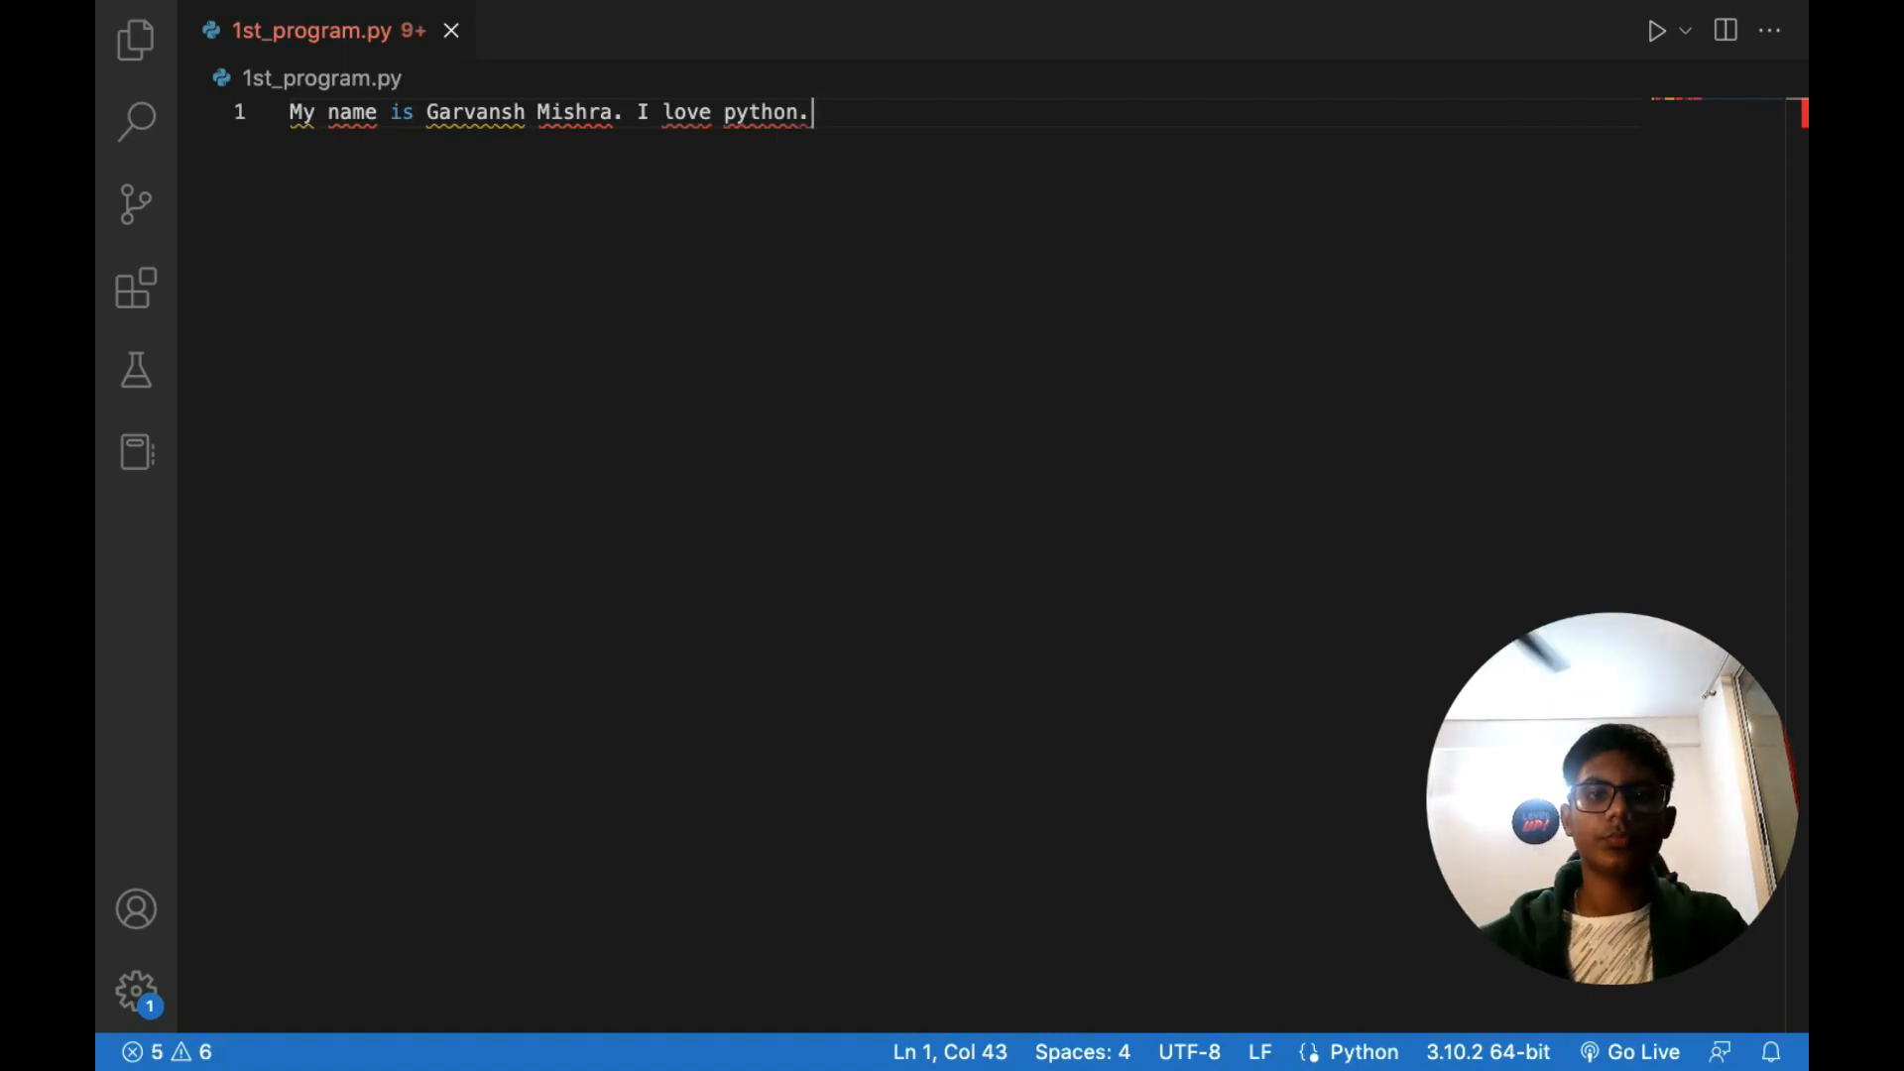
key(Backspace)
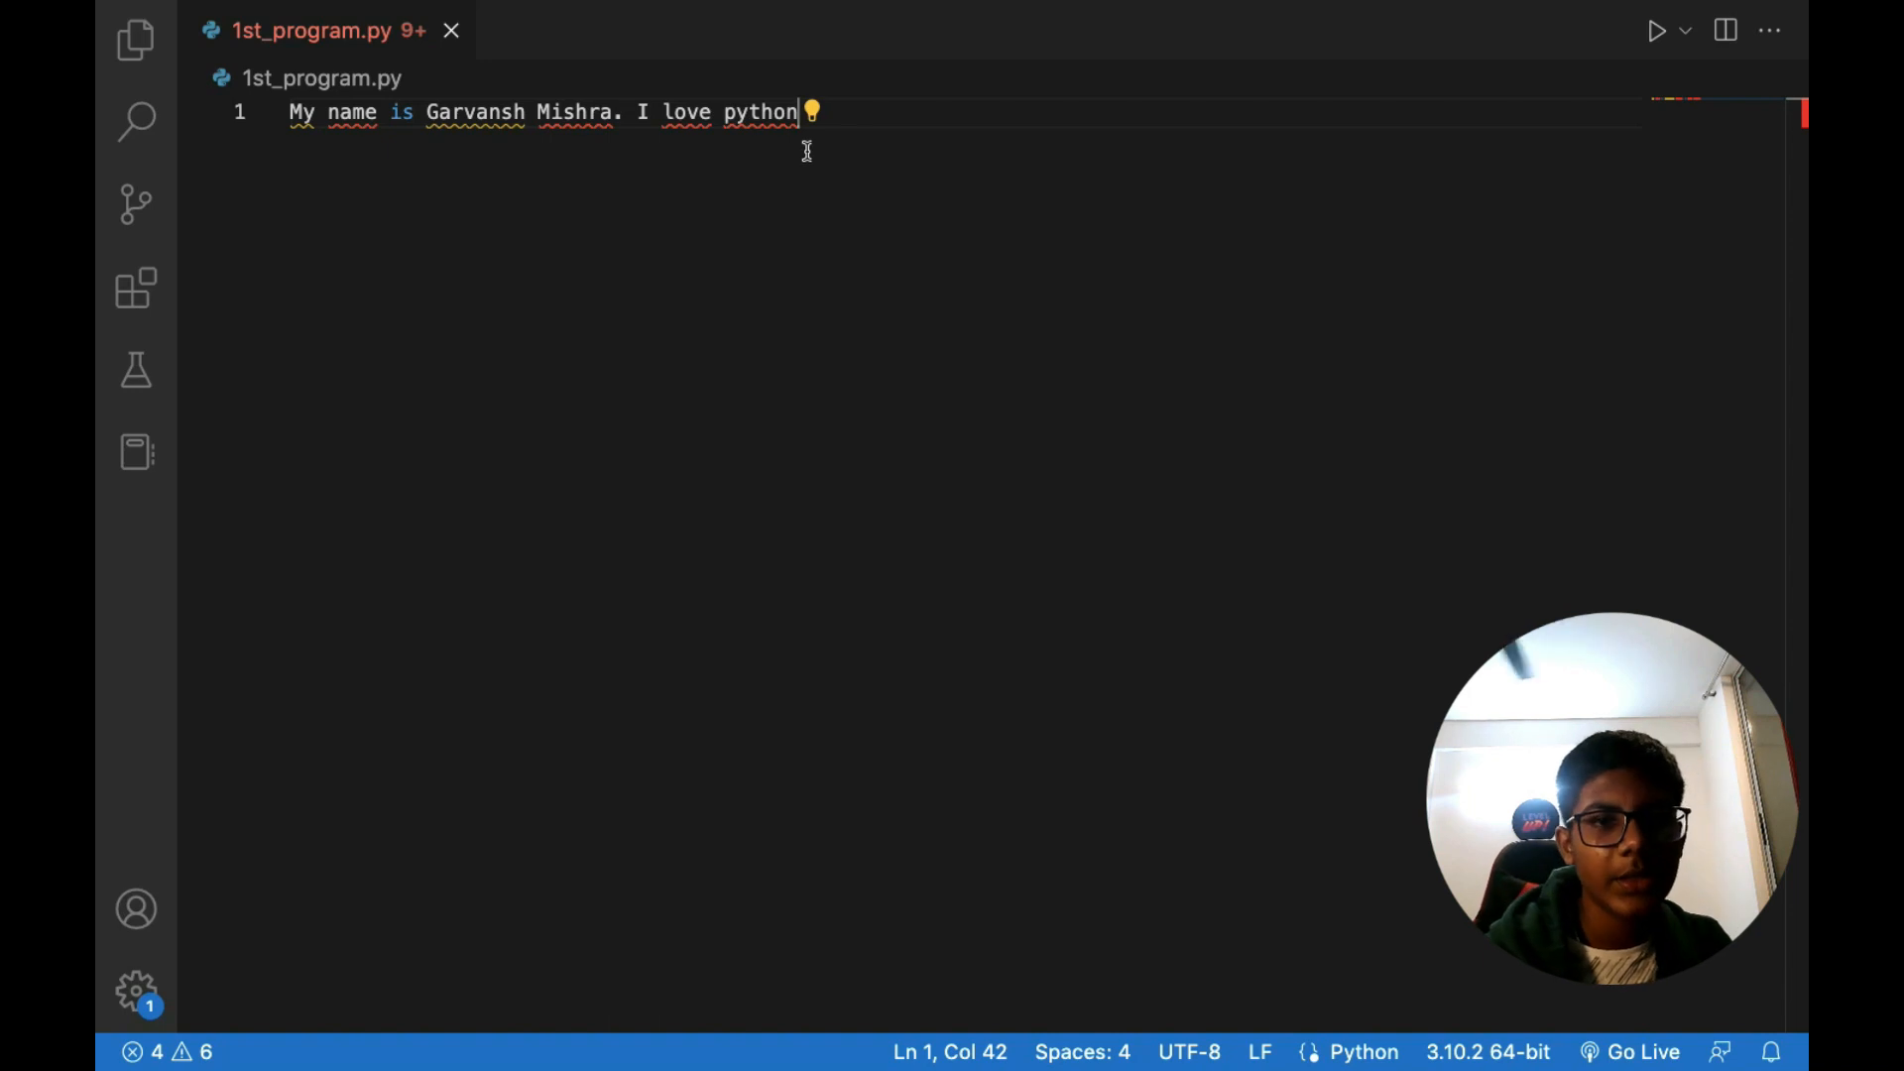
text(.)
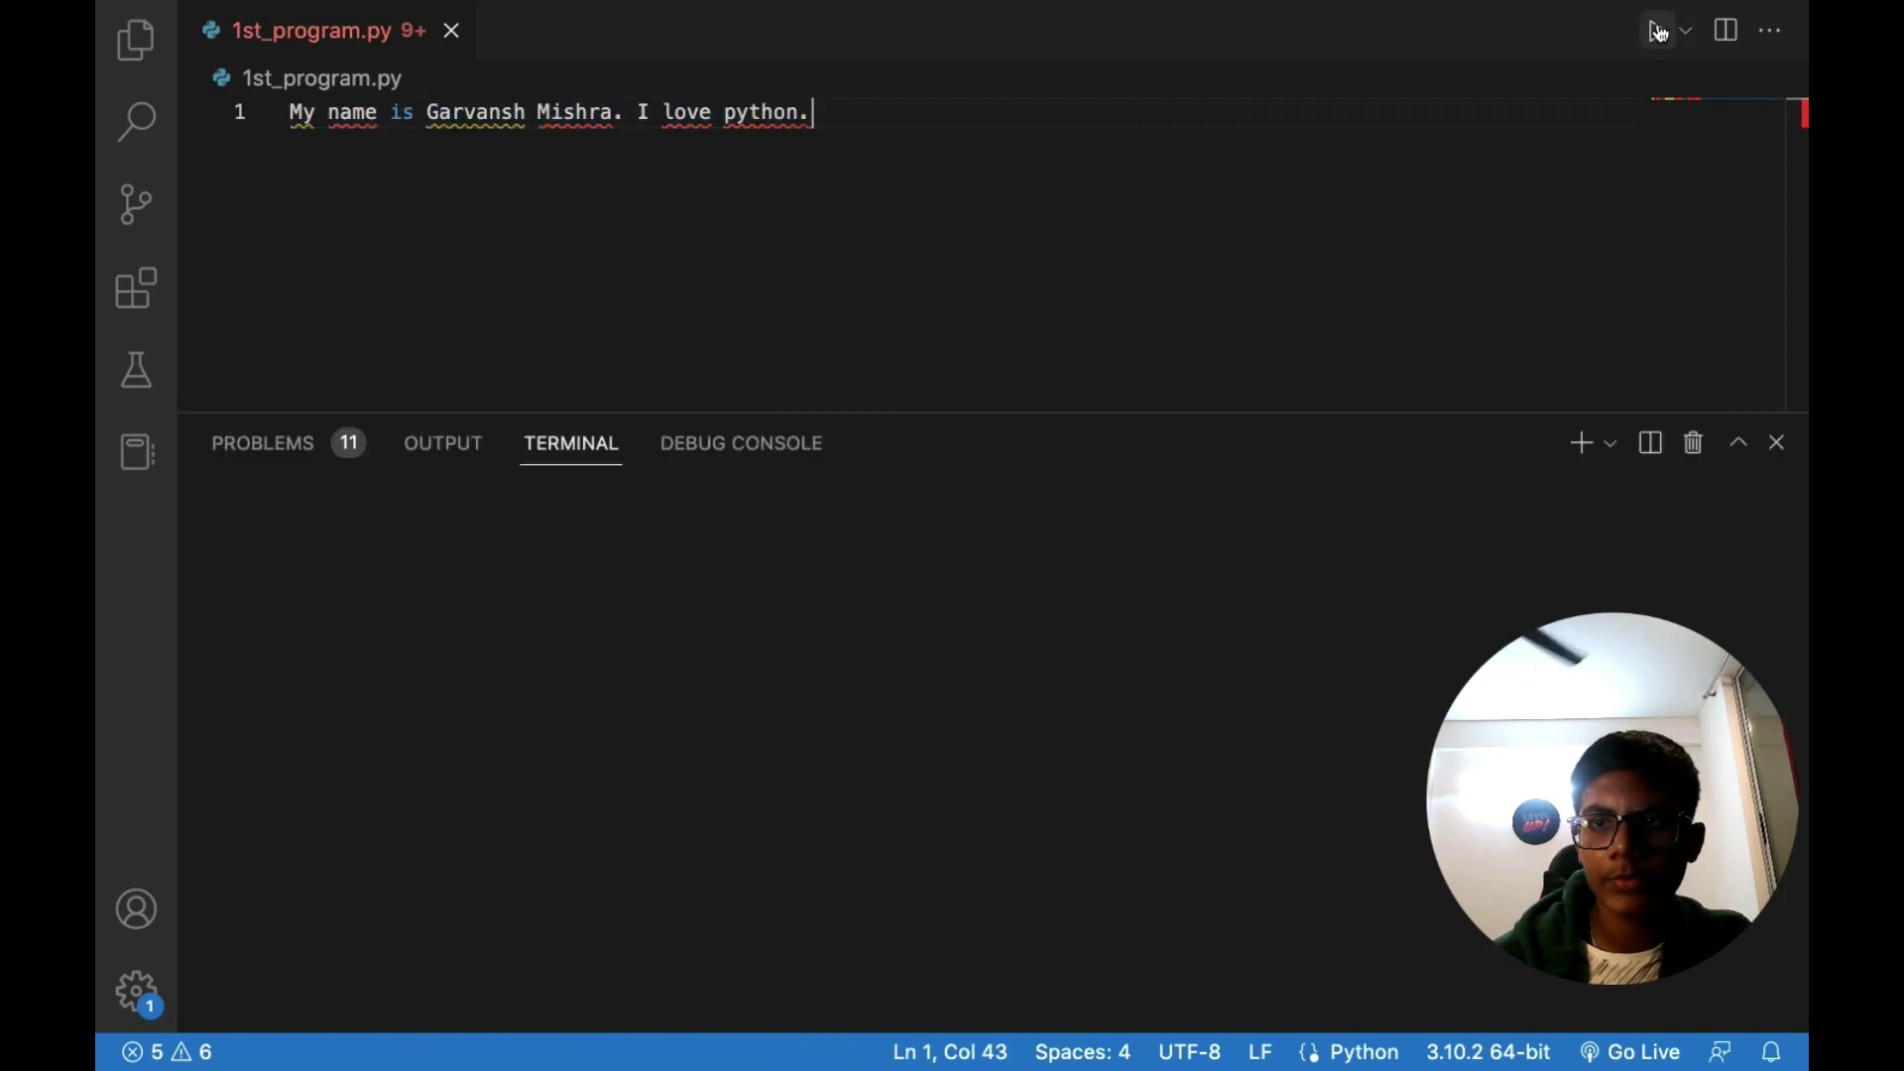
Step: Run the file, see the SyntaxError, and close the terminal panel
click(1654, 30)
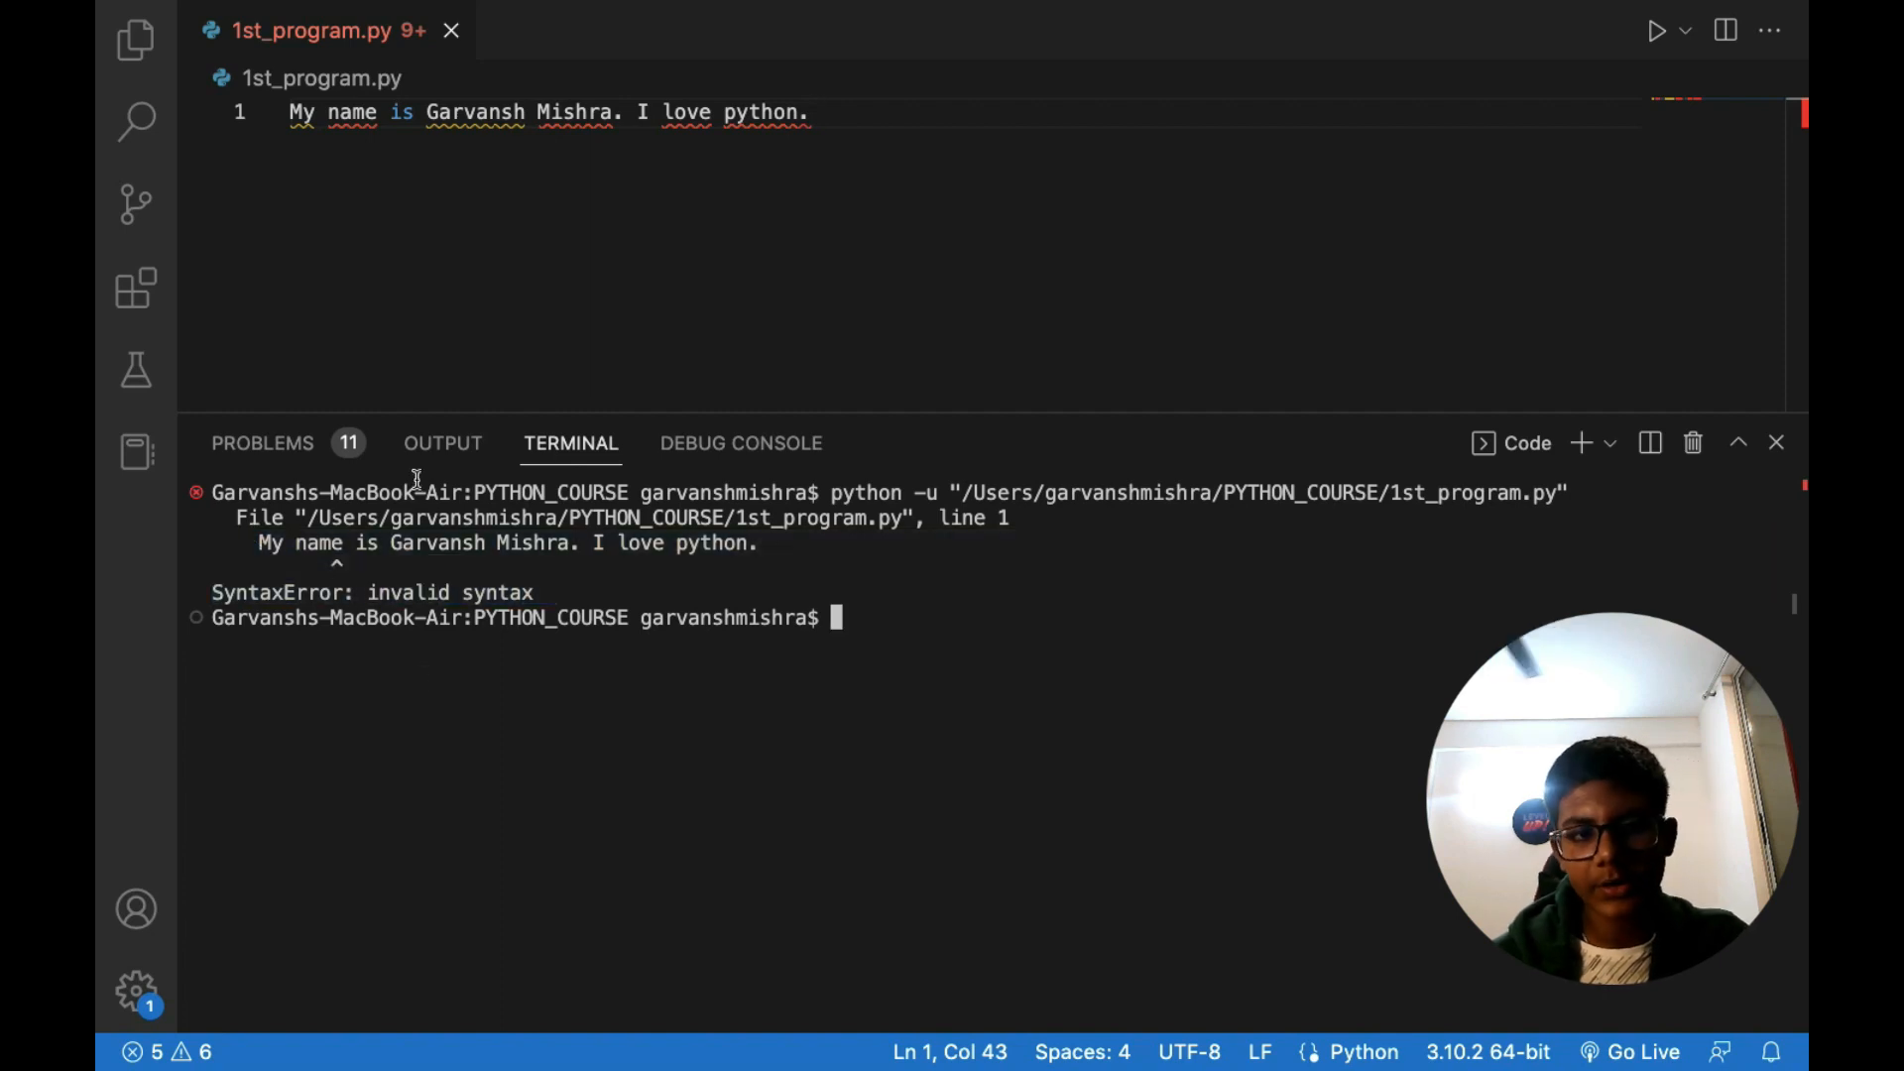
mouse_move(373, 760)
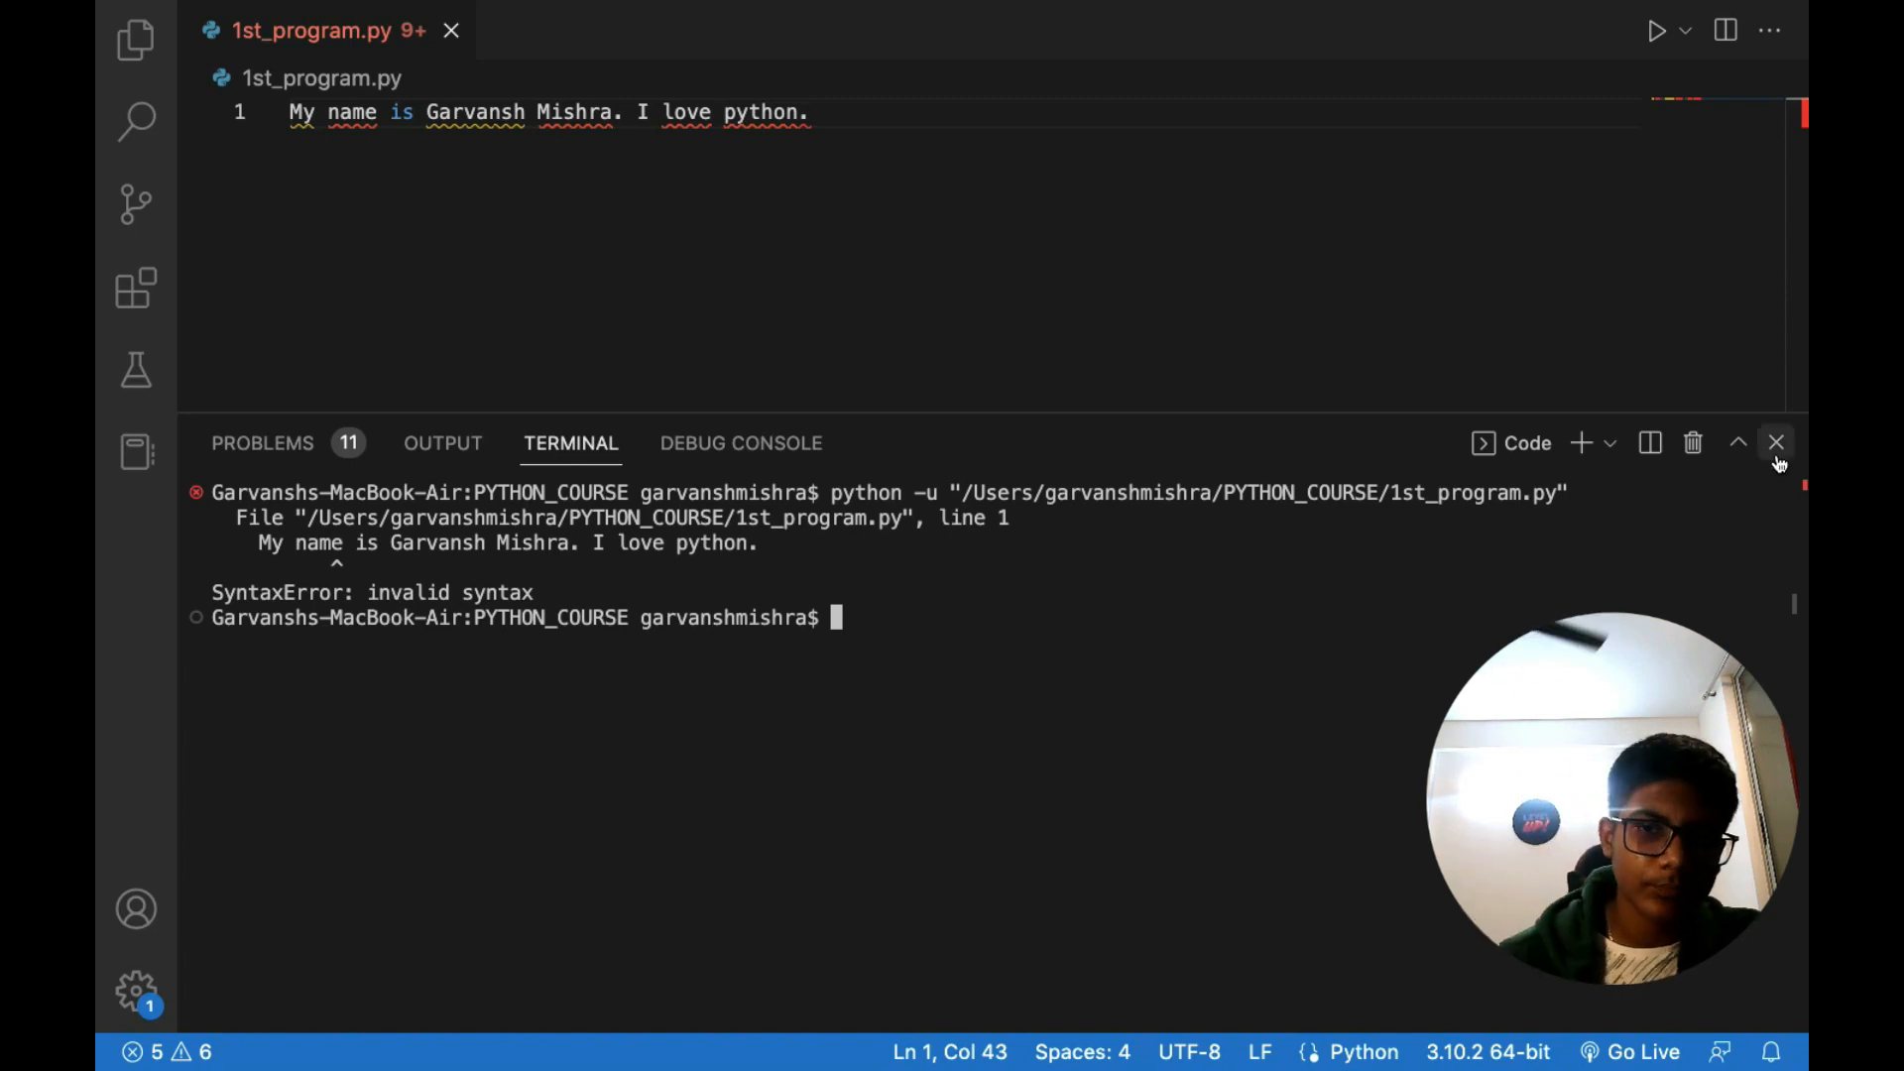
click(1775, 443)
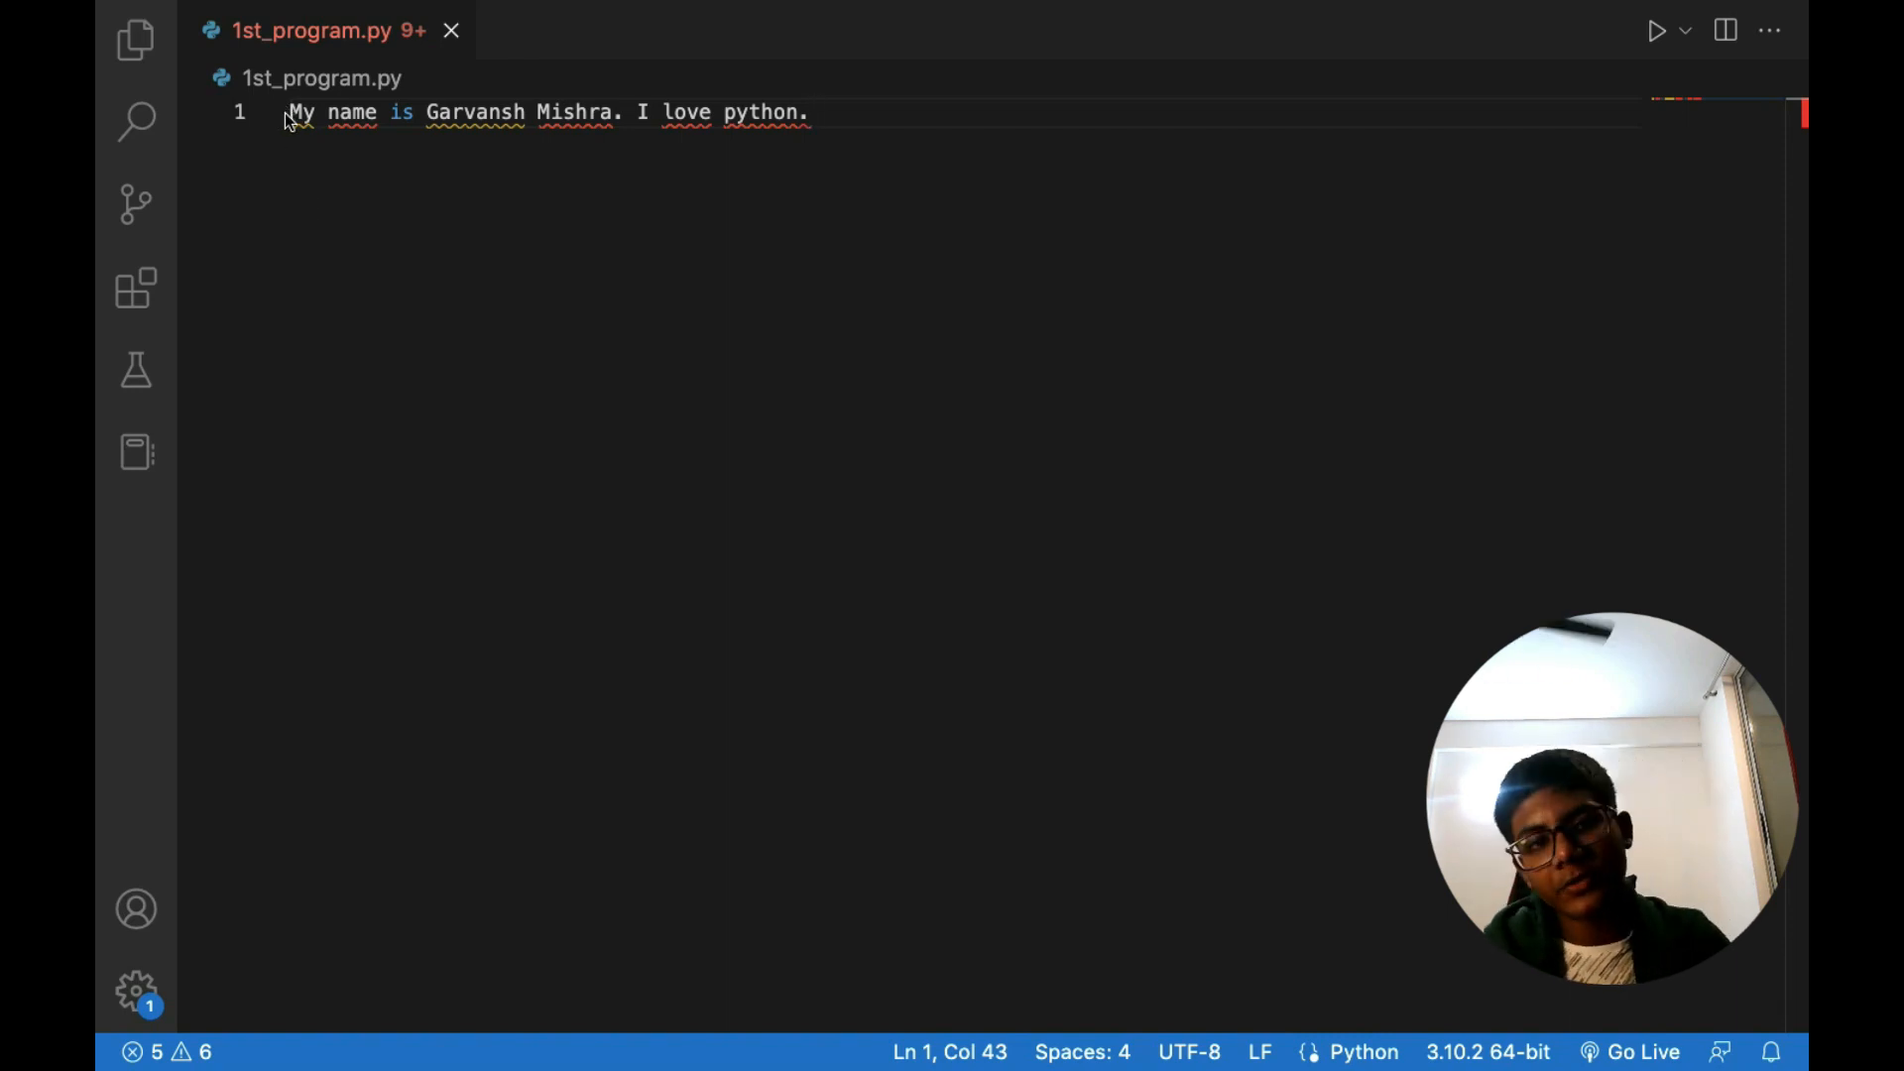
Step: Wrap the sentence in print("...") and run the Python file
text(print()
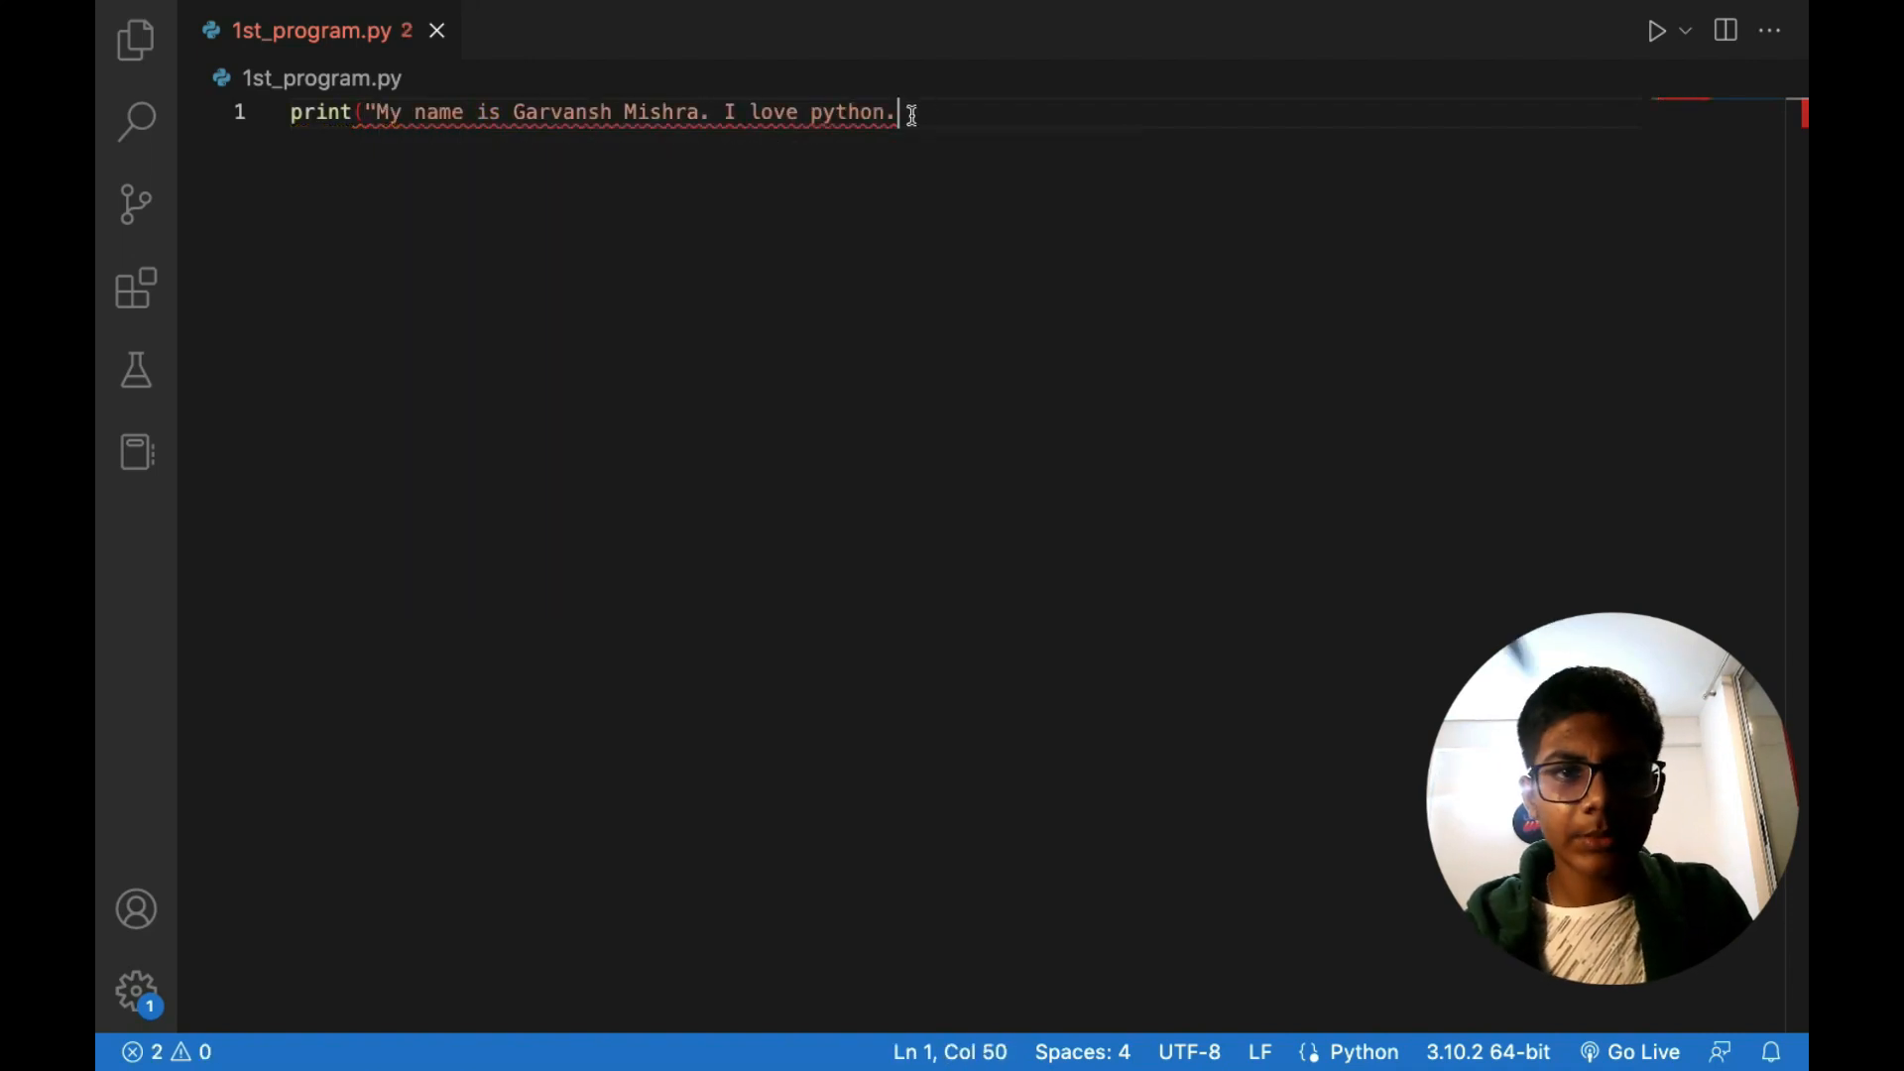
text("))
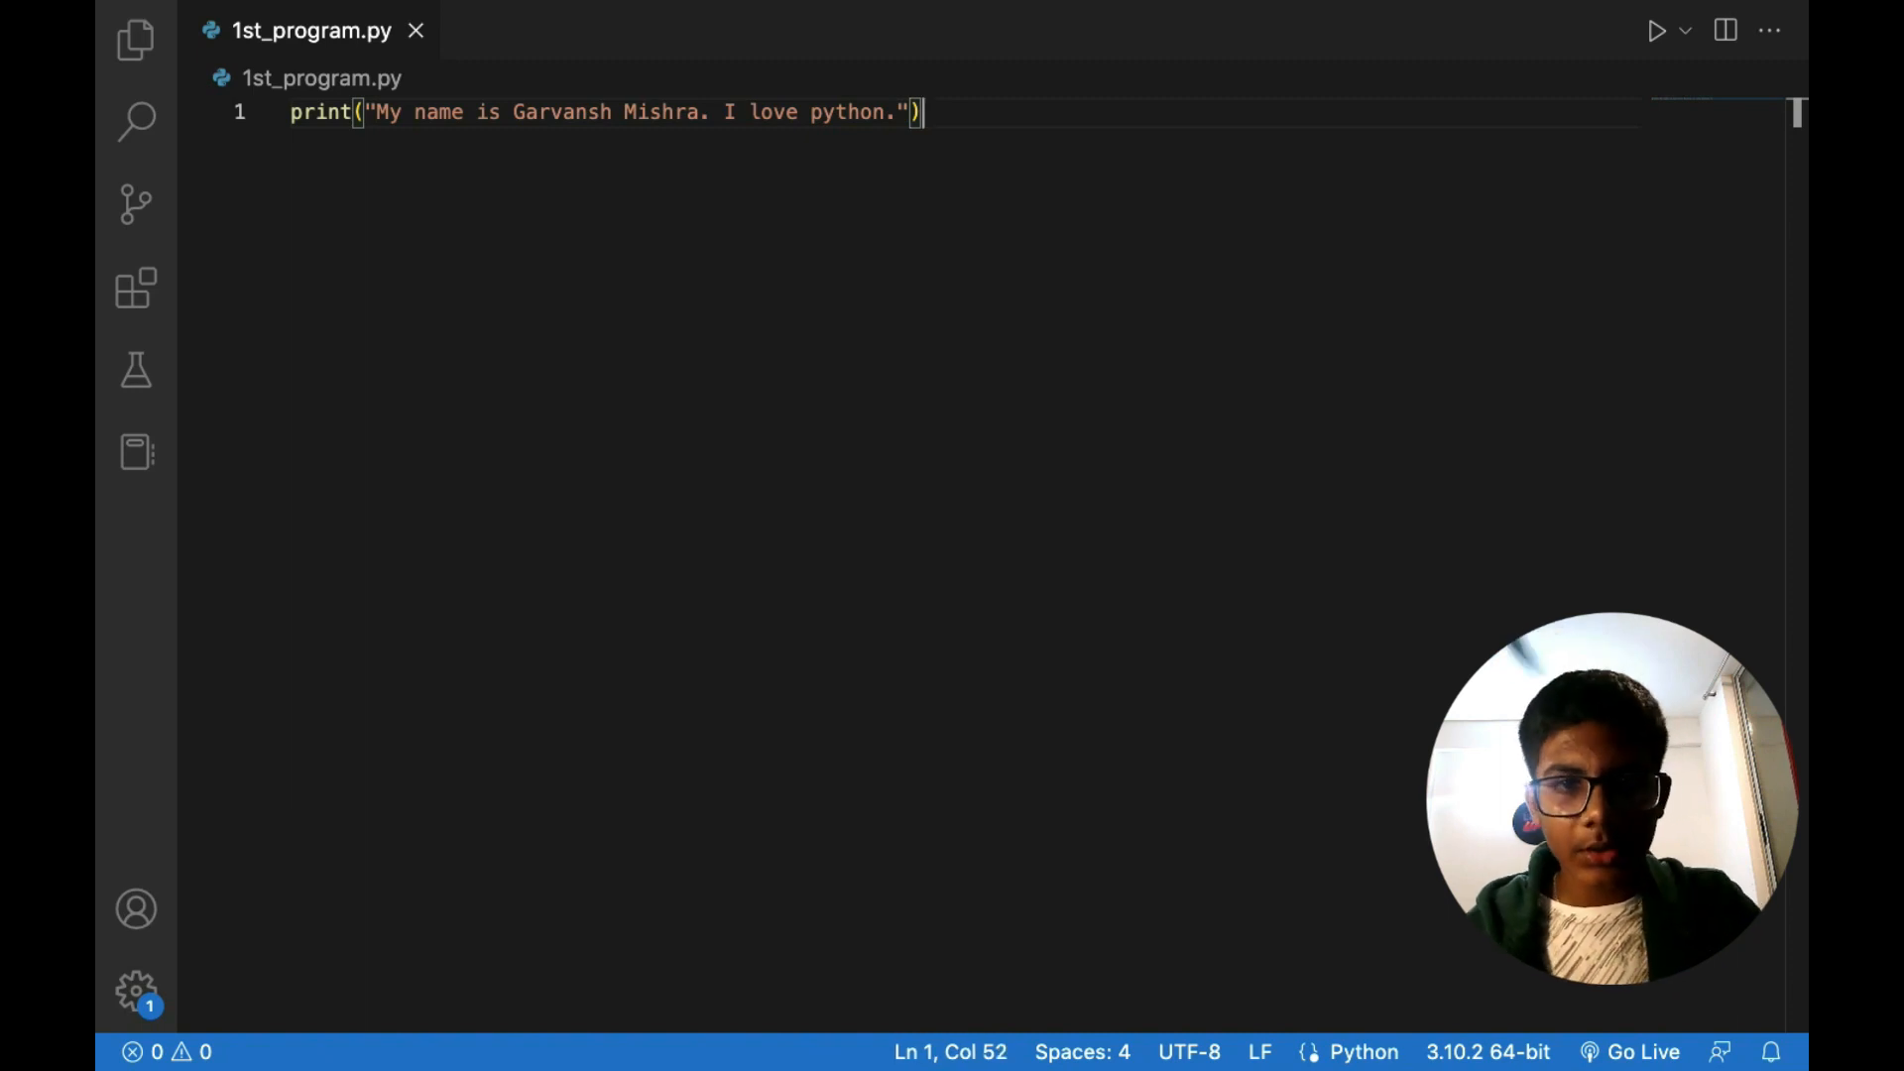
drag(905, 111, 379, 111)
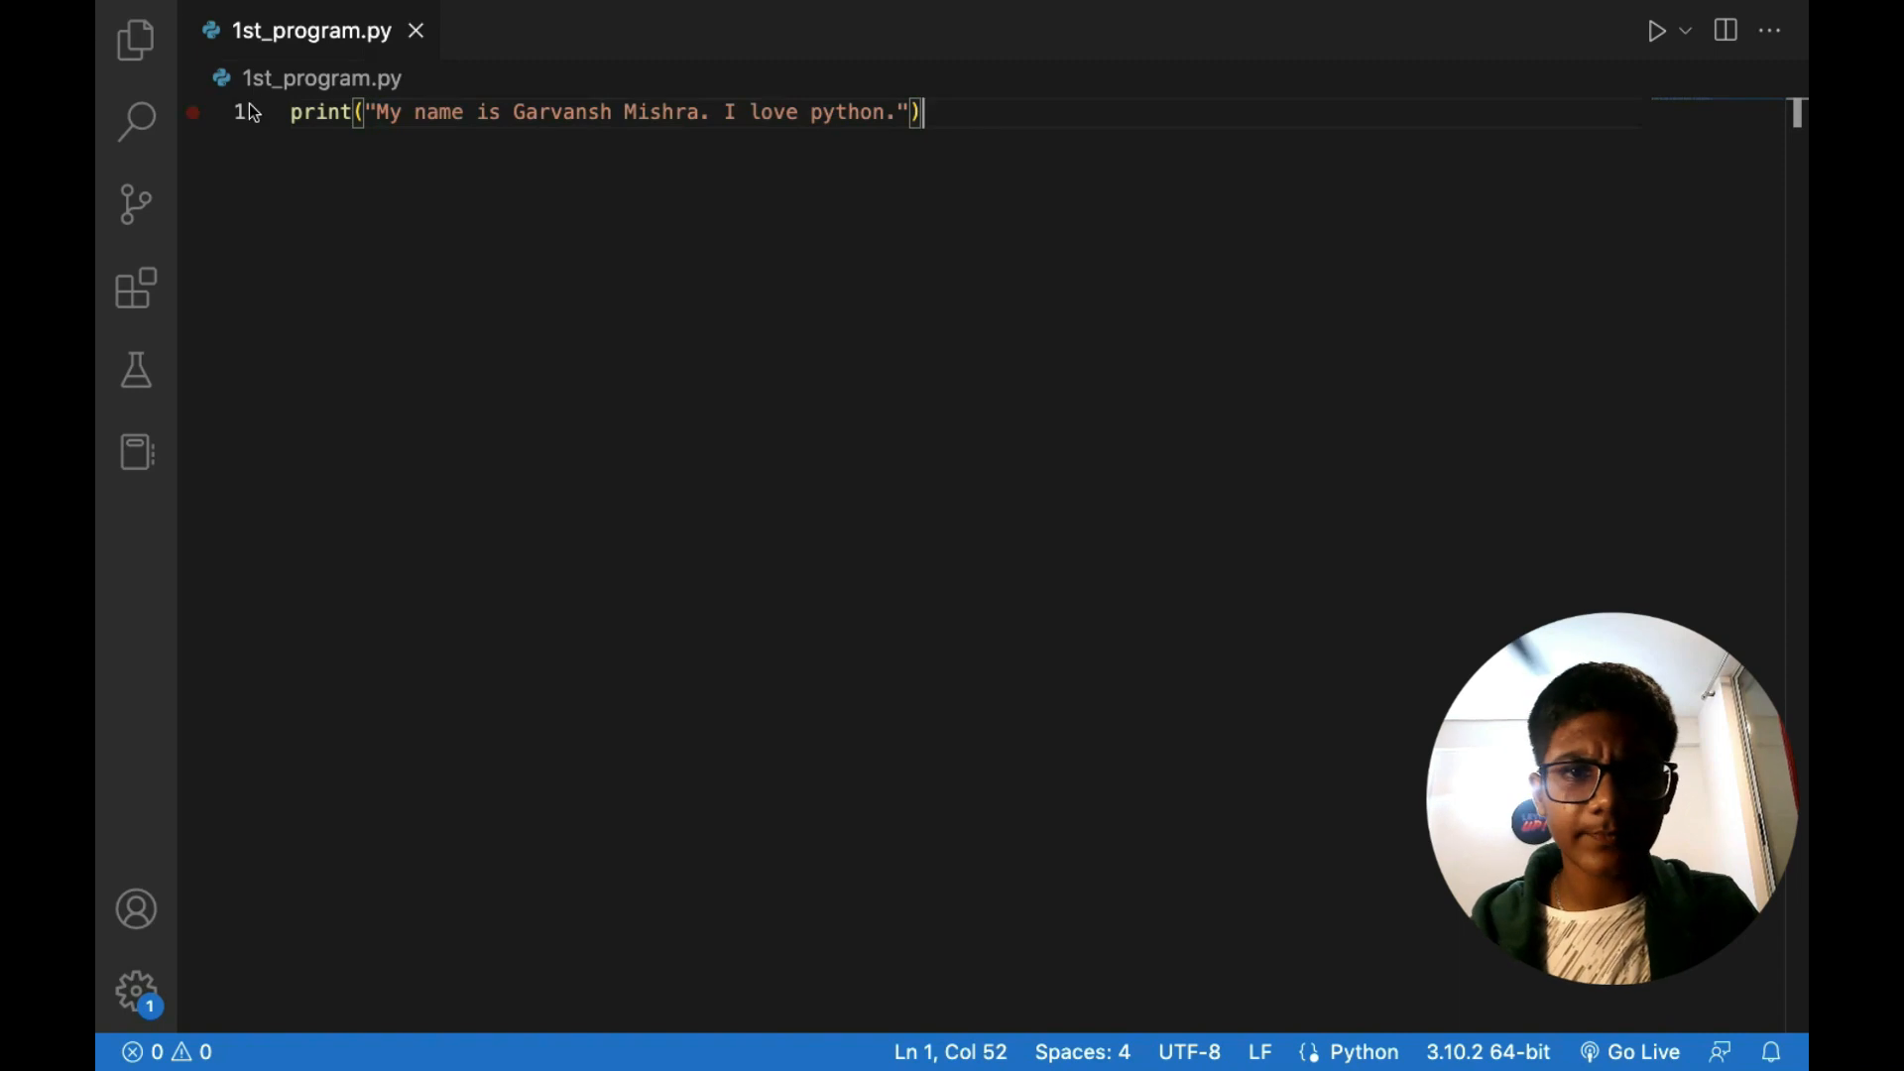
mouse_move(321, 111)
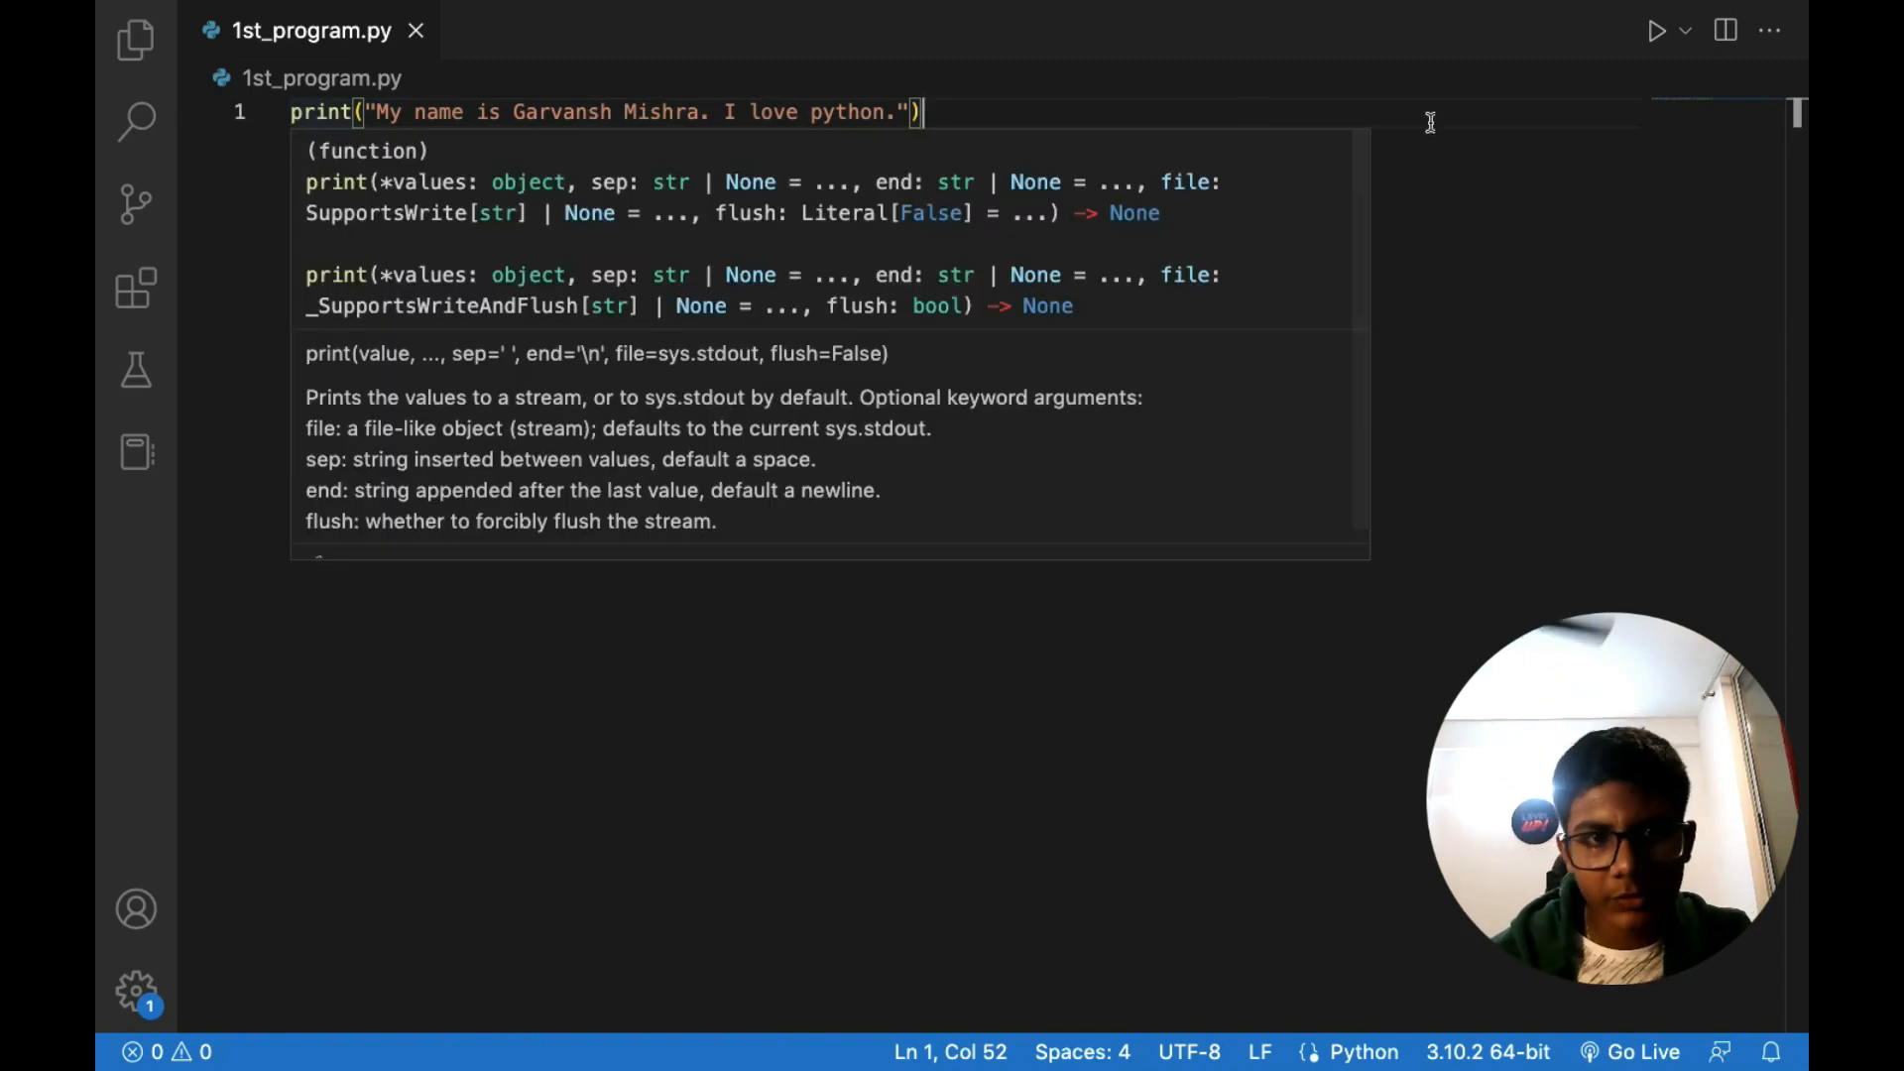
click(1656, 29)
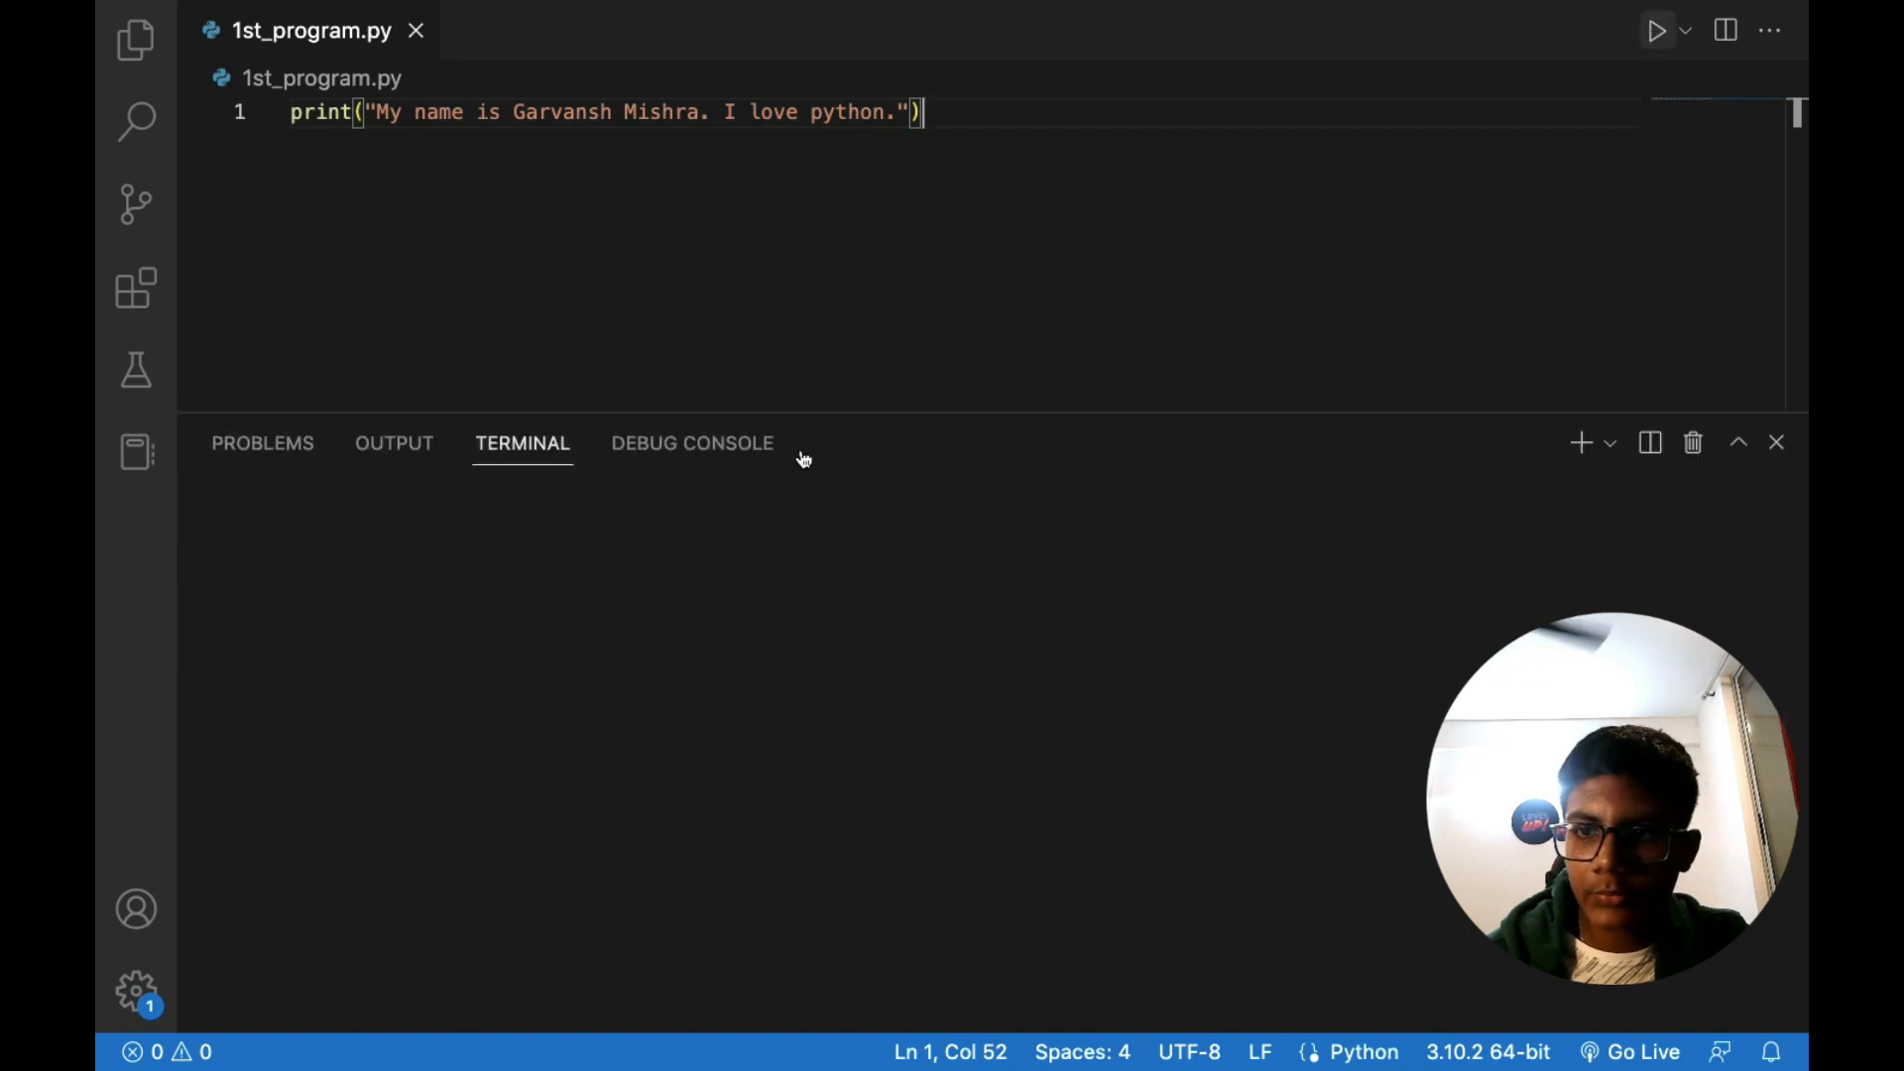
Step: Let the terminal print the self-introduction sentence, then close the panel
click(1657, 29)
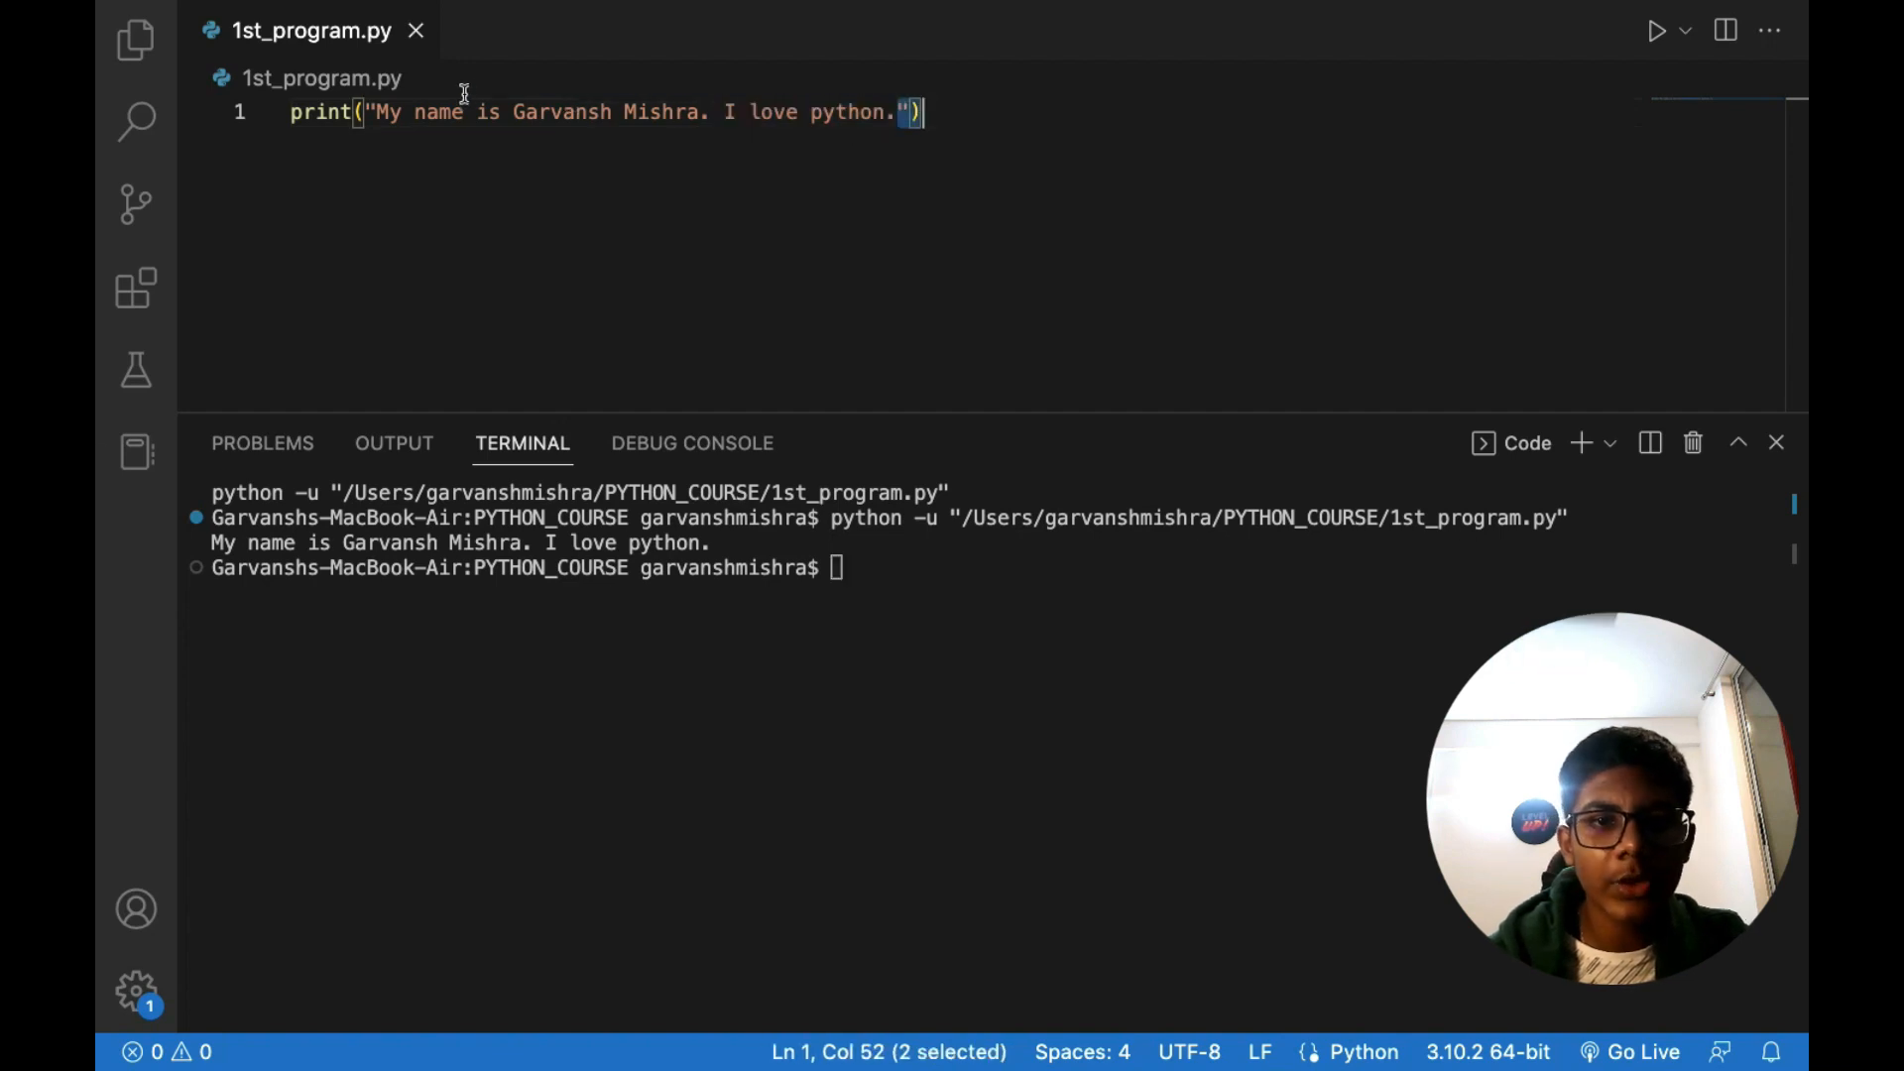
click(1775, 442)
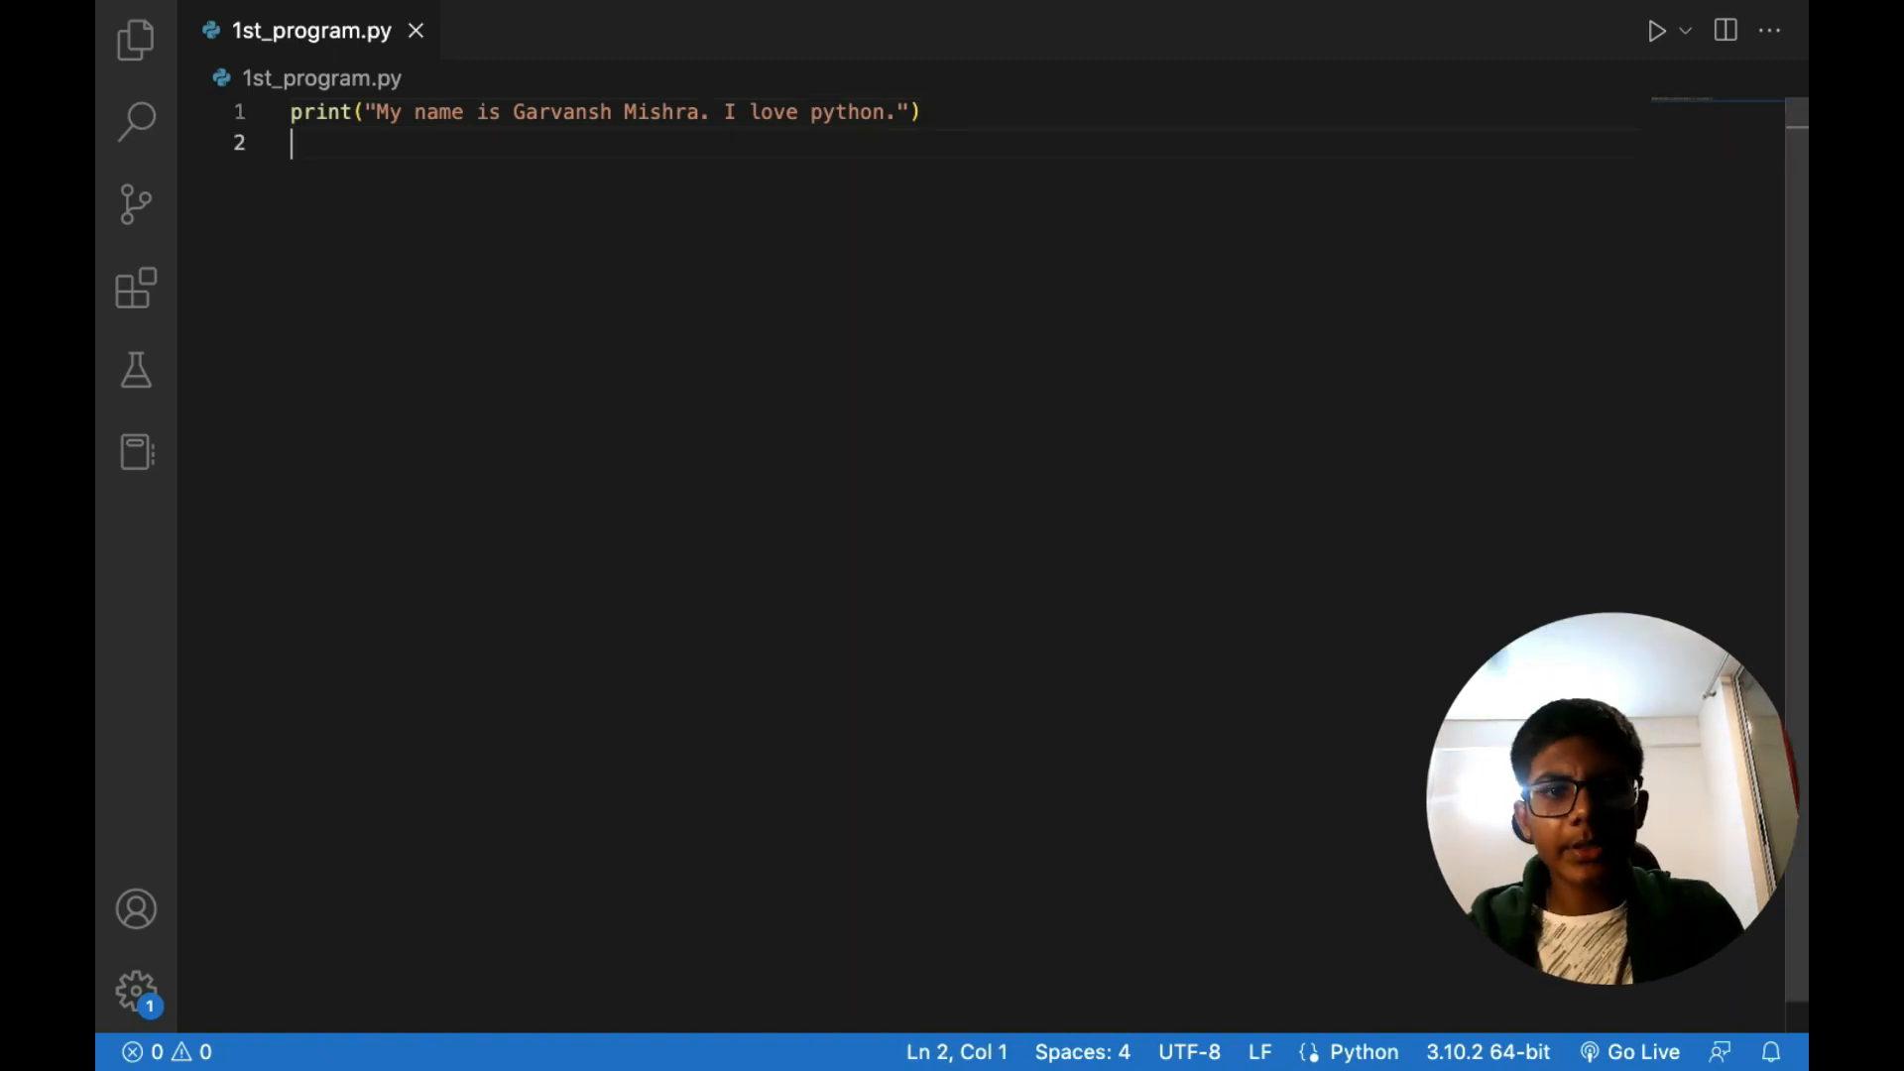
Step: Write '# Author name - Garvansh Mishra' as the first line above the print call
text(#)
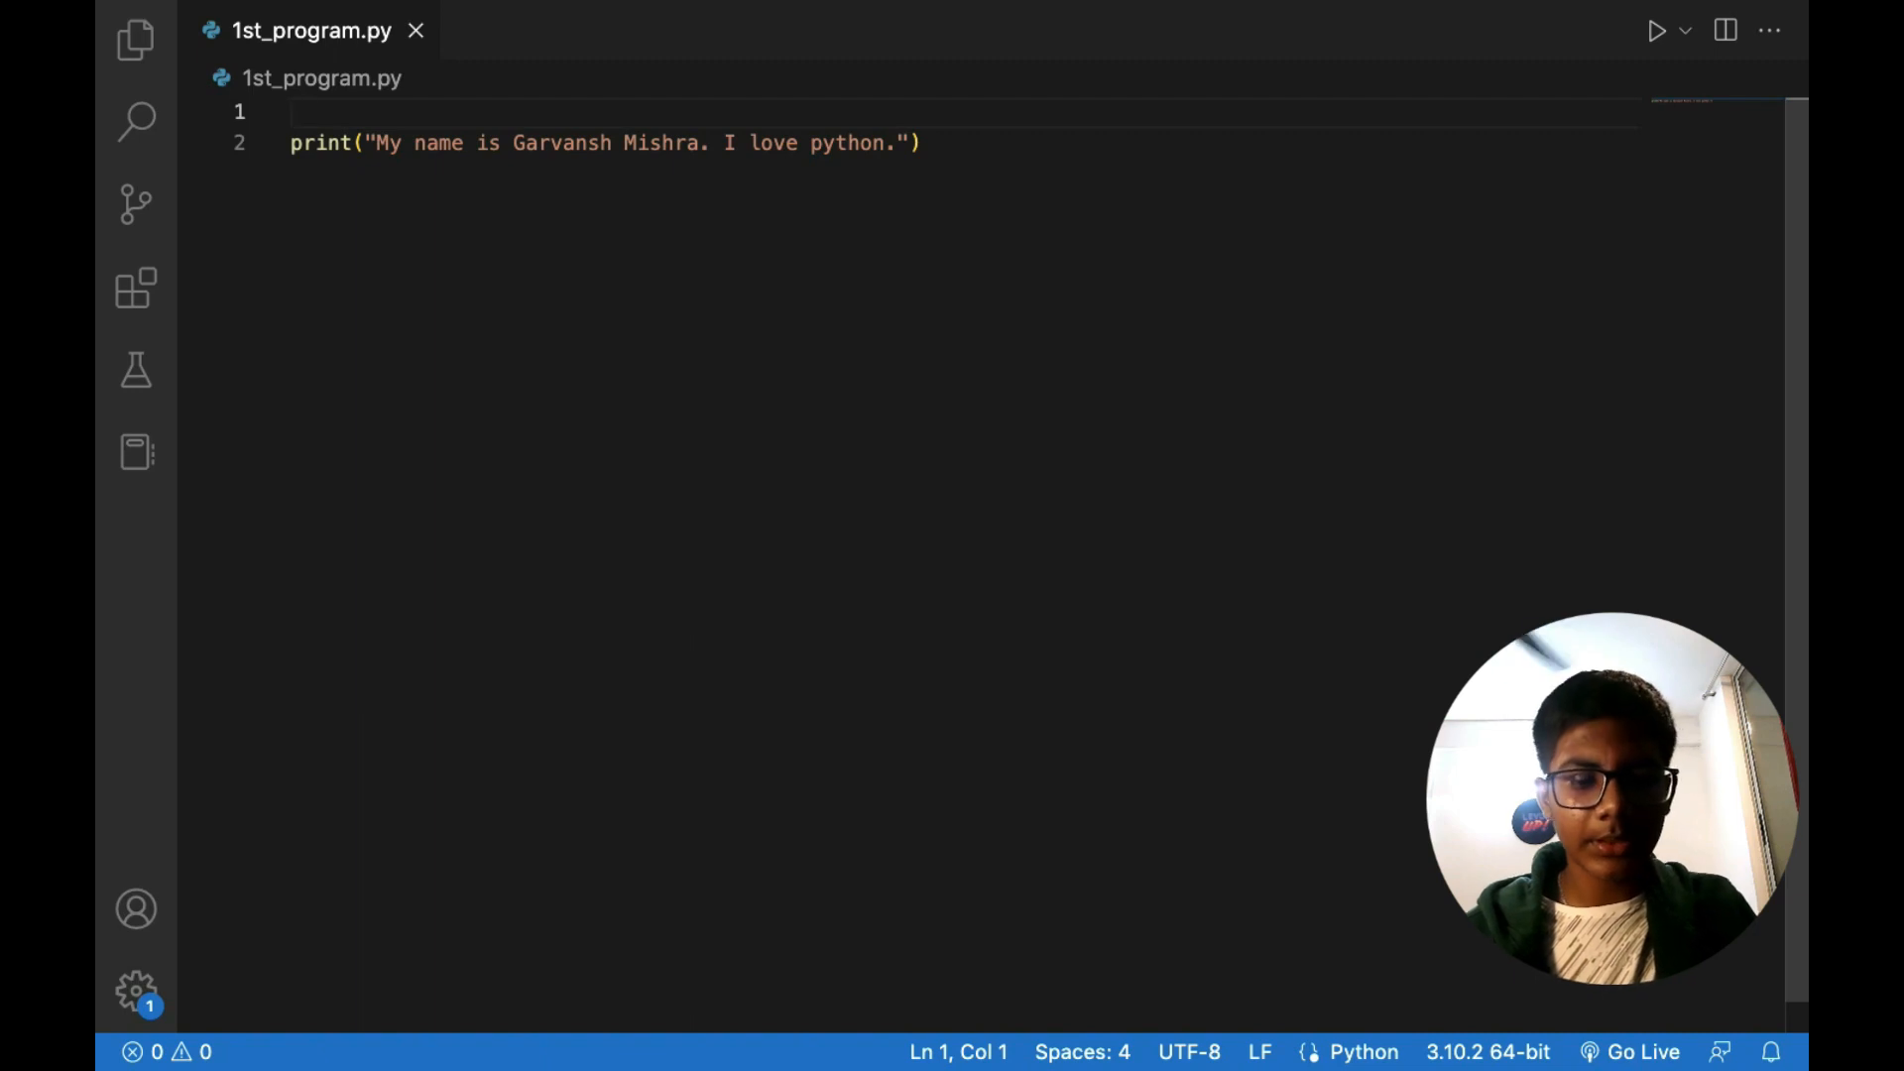
text(#)
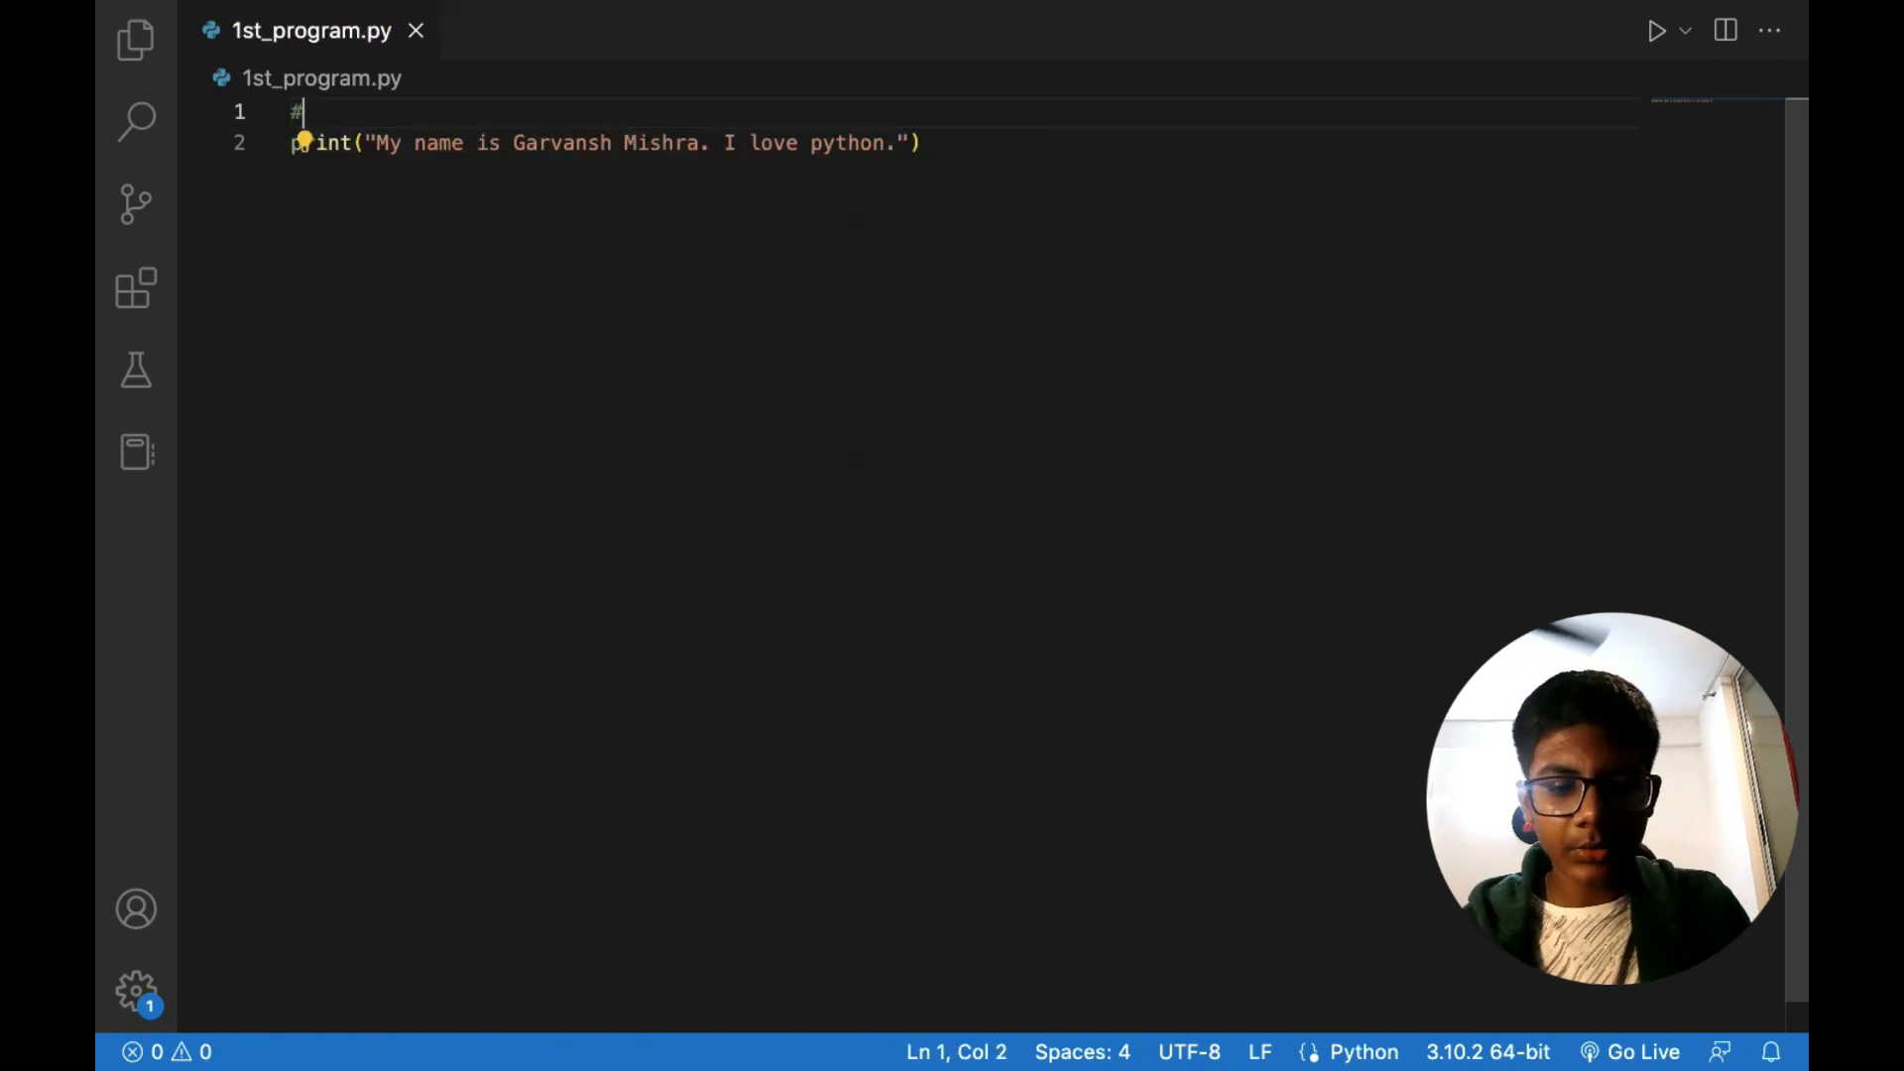
text(Author)
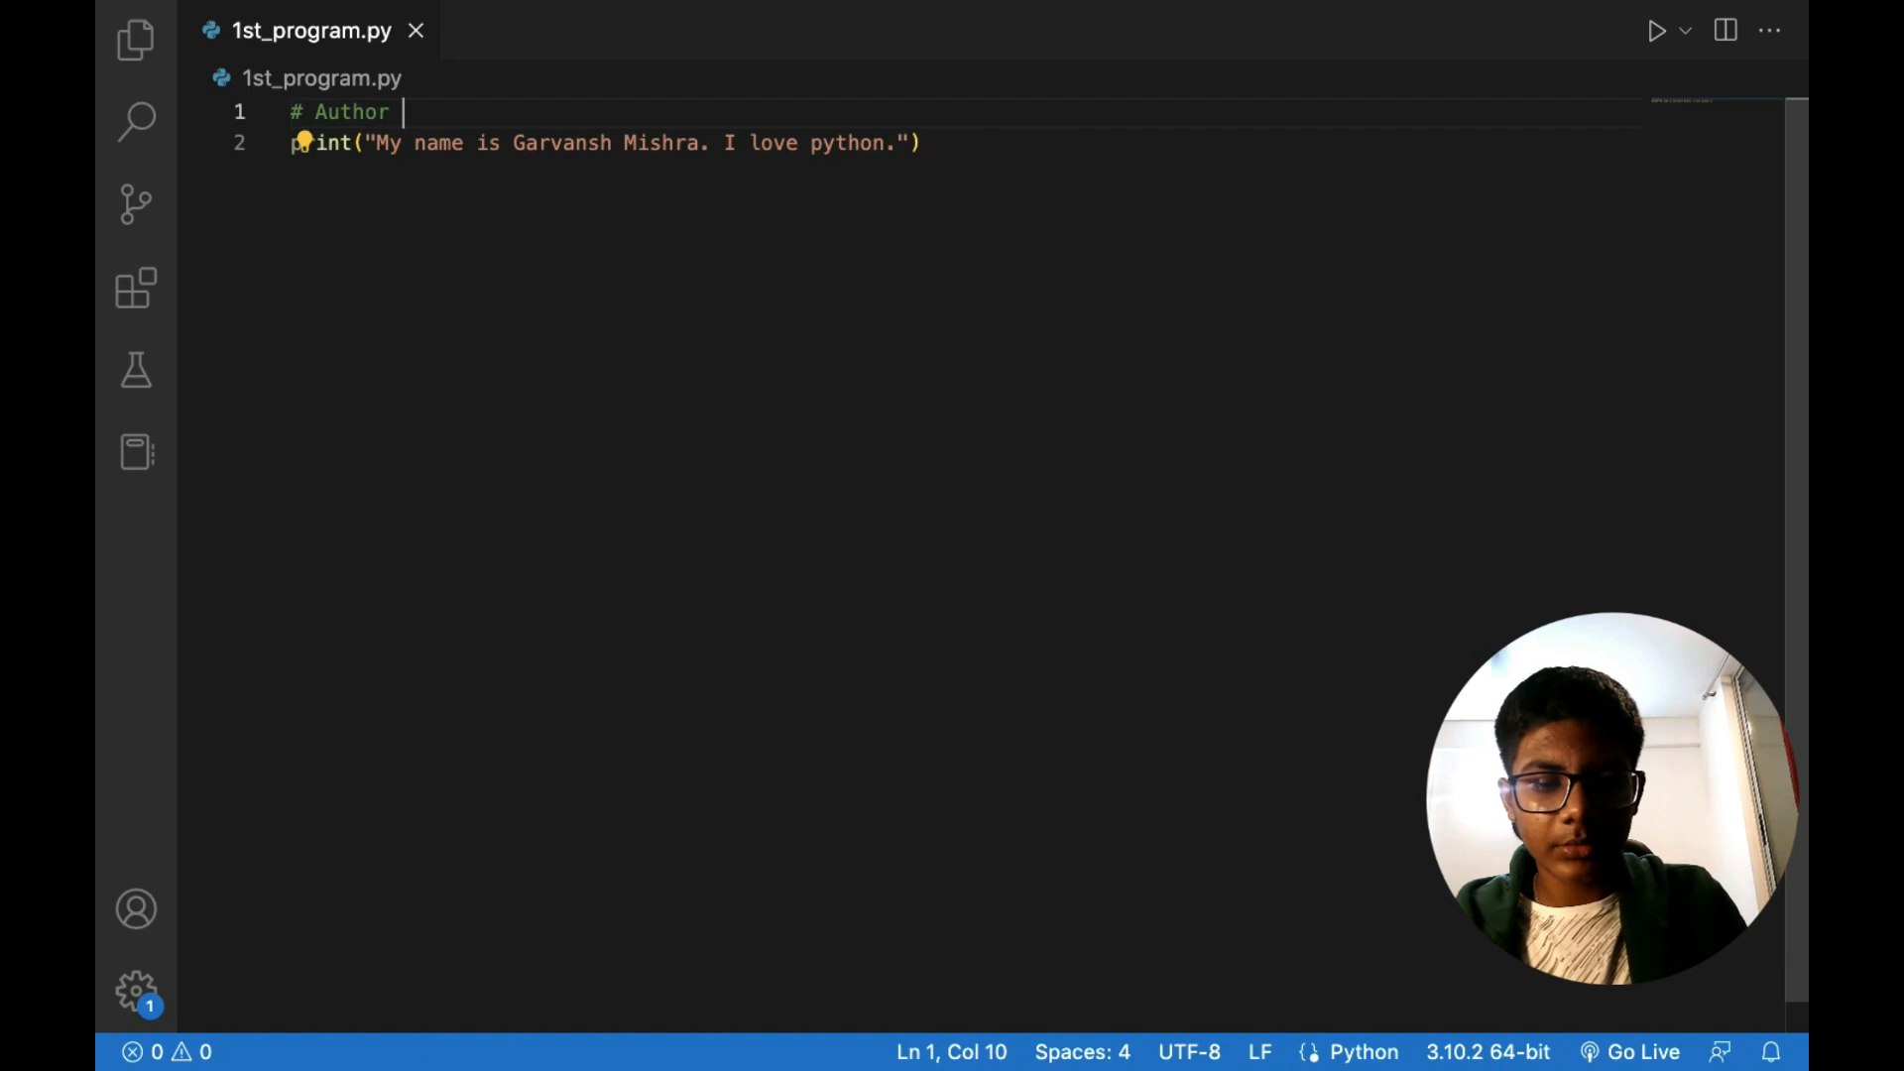
text(name - G)
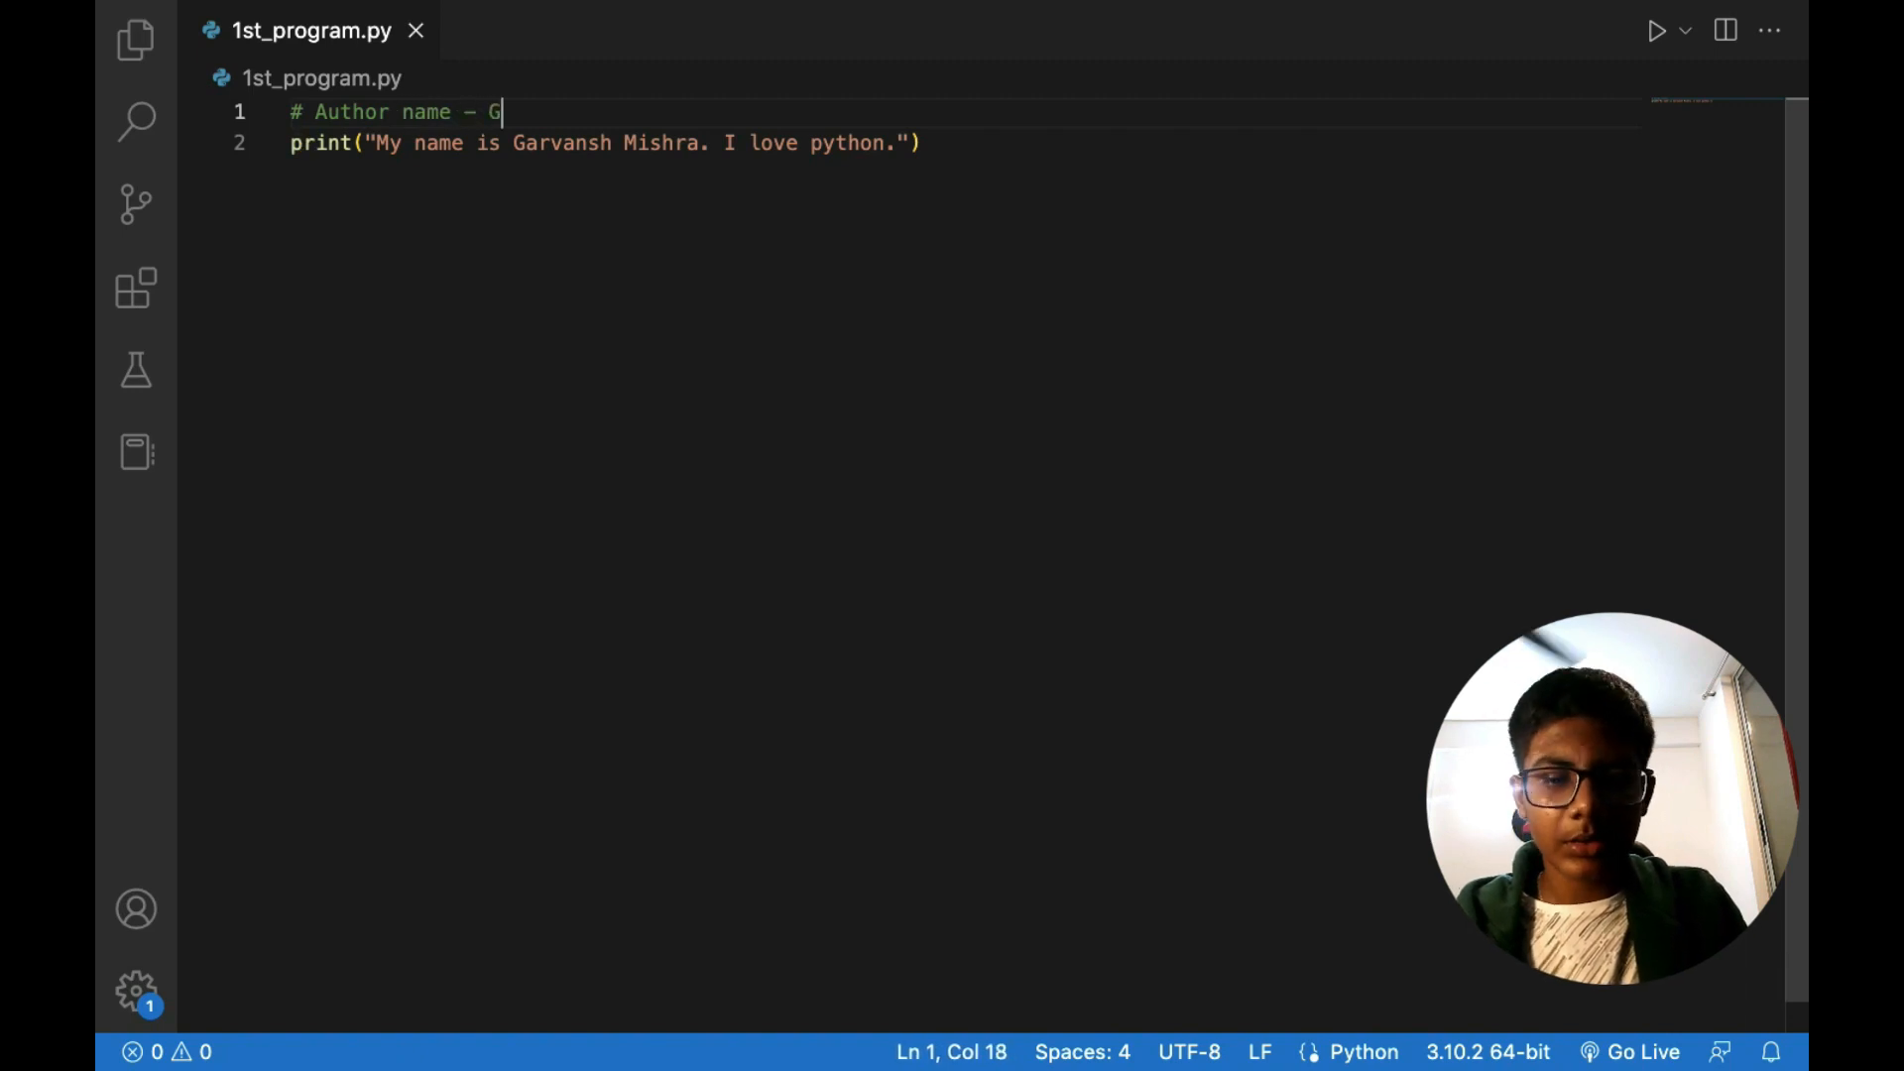
text(arvansh)
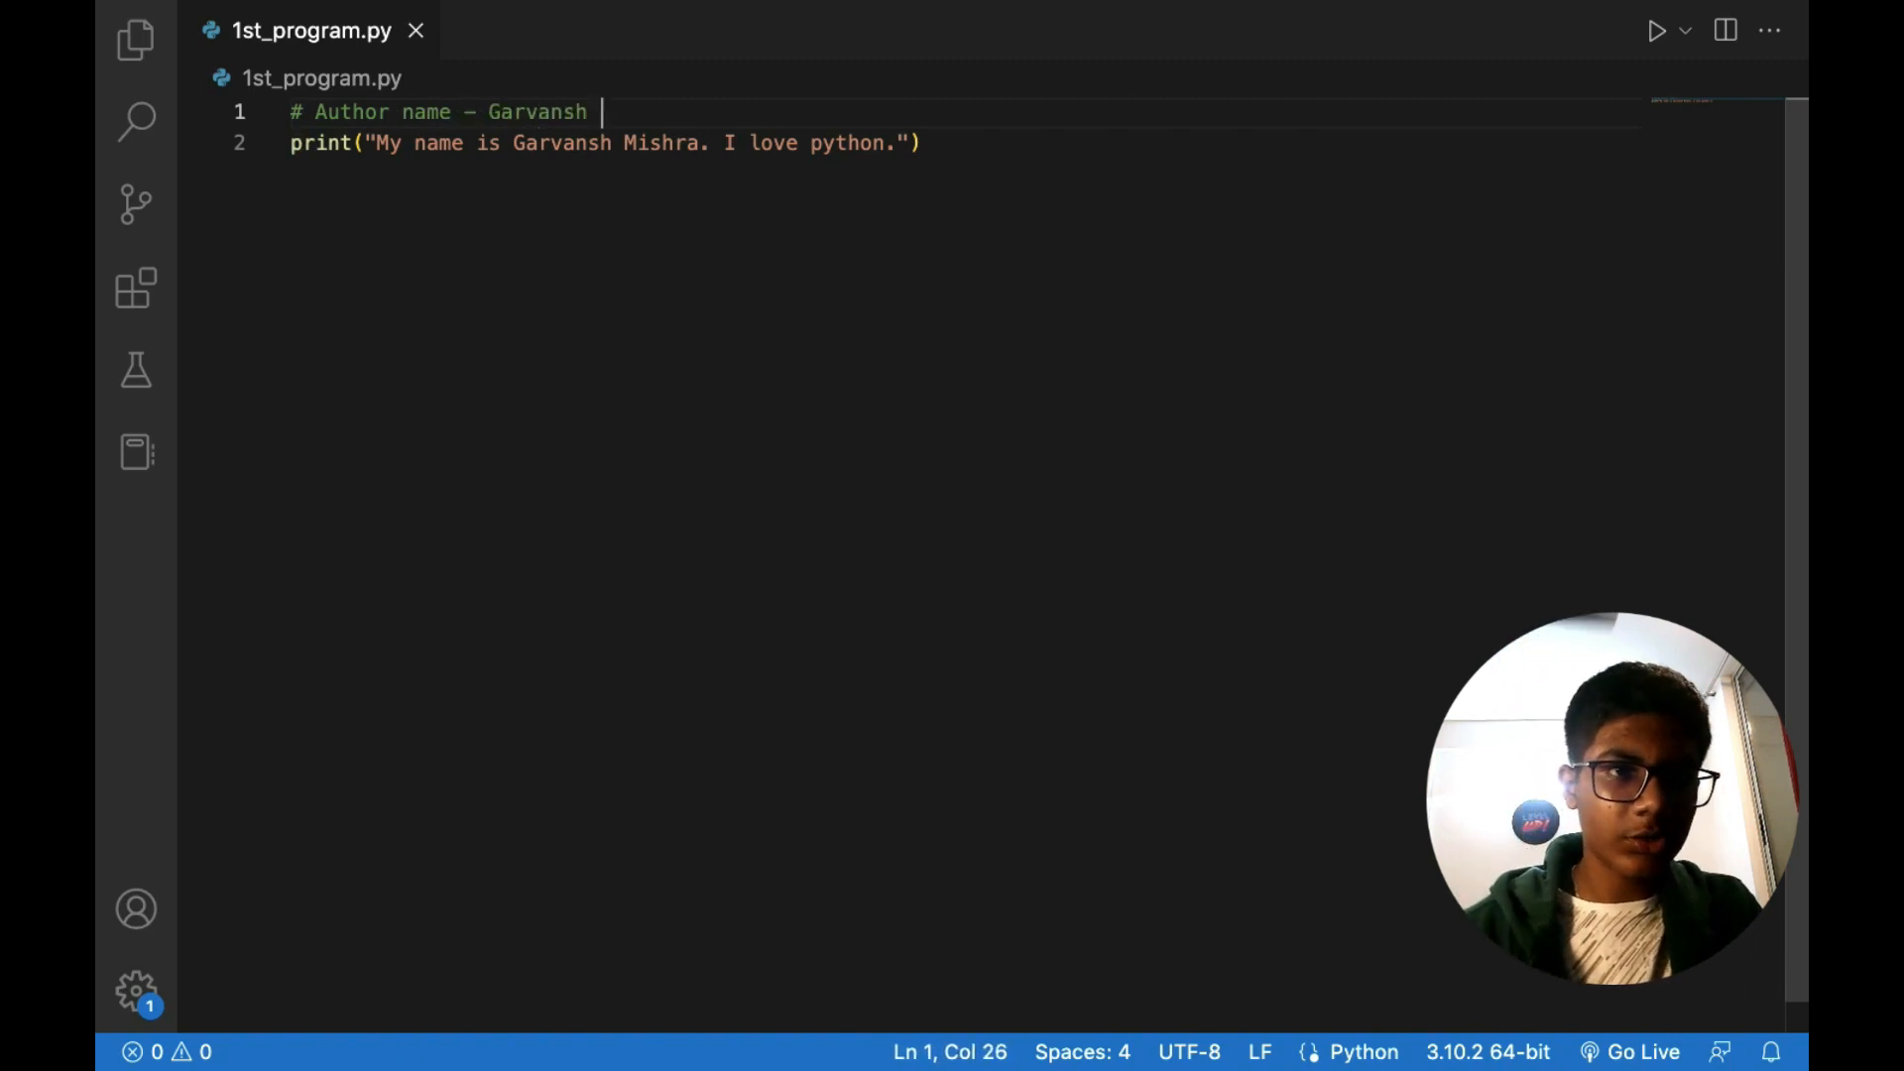
text(Mishra)
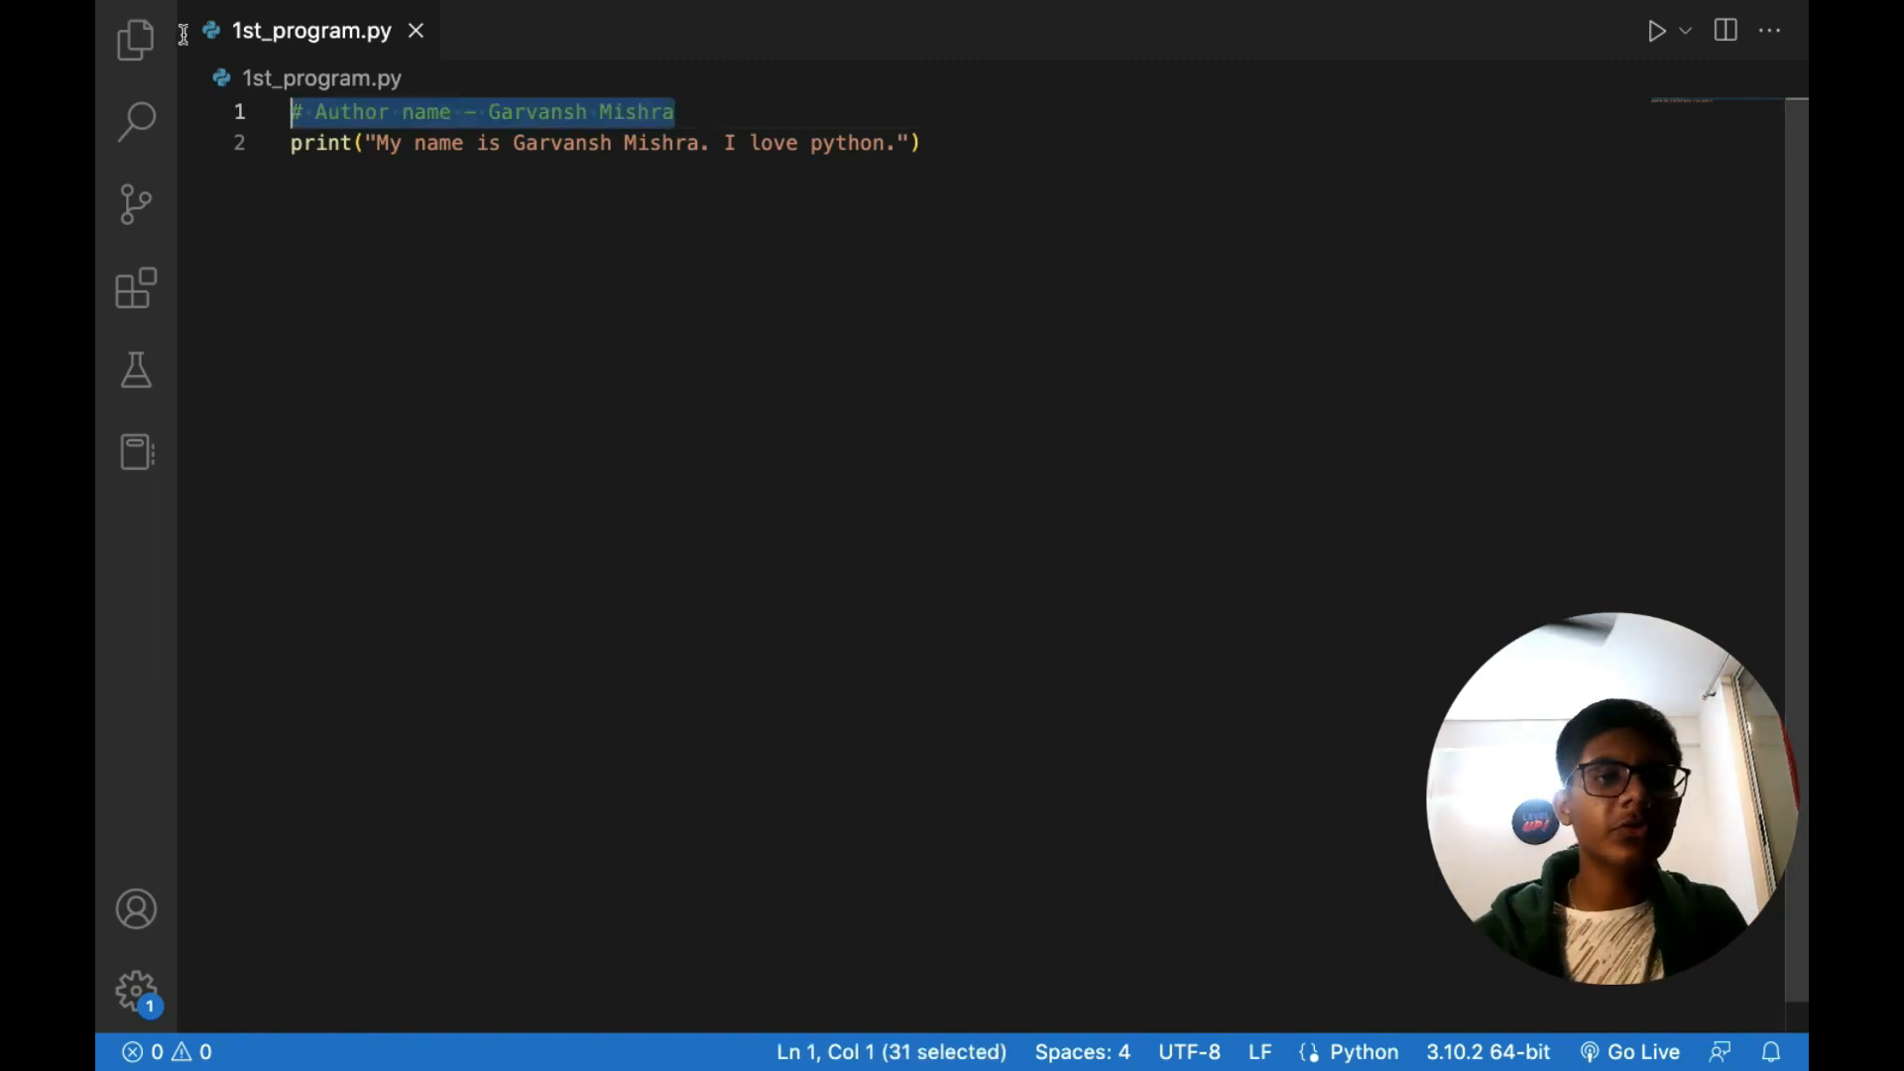
click(921, 142)
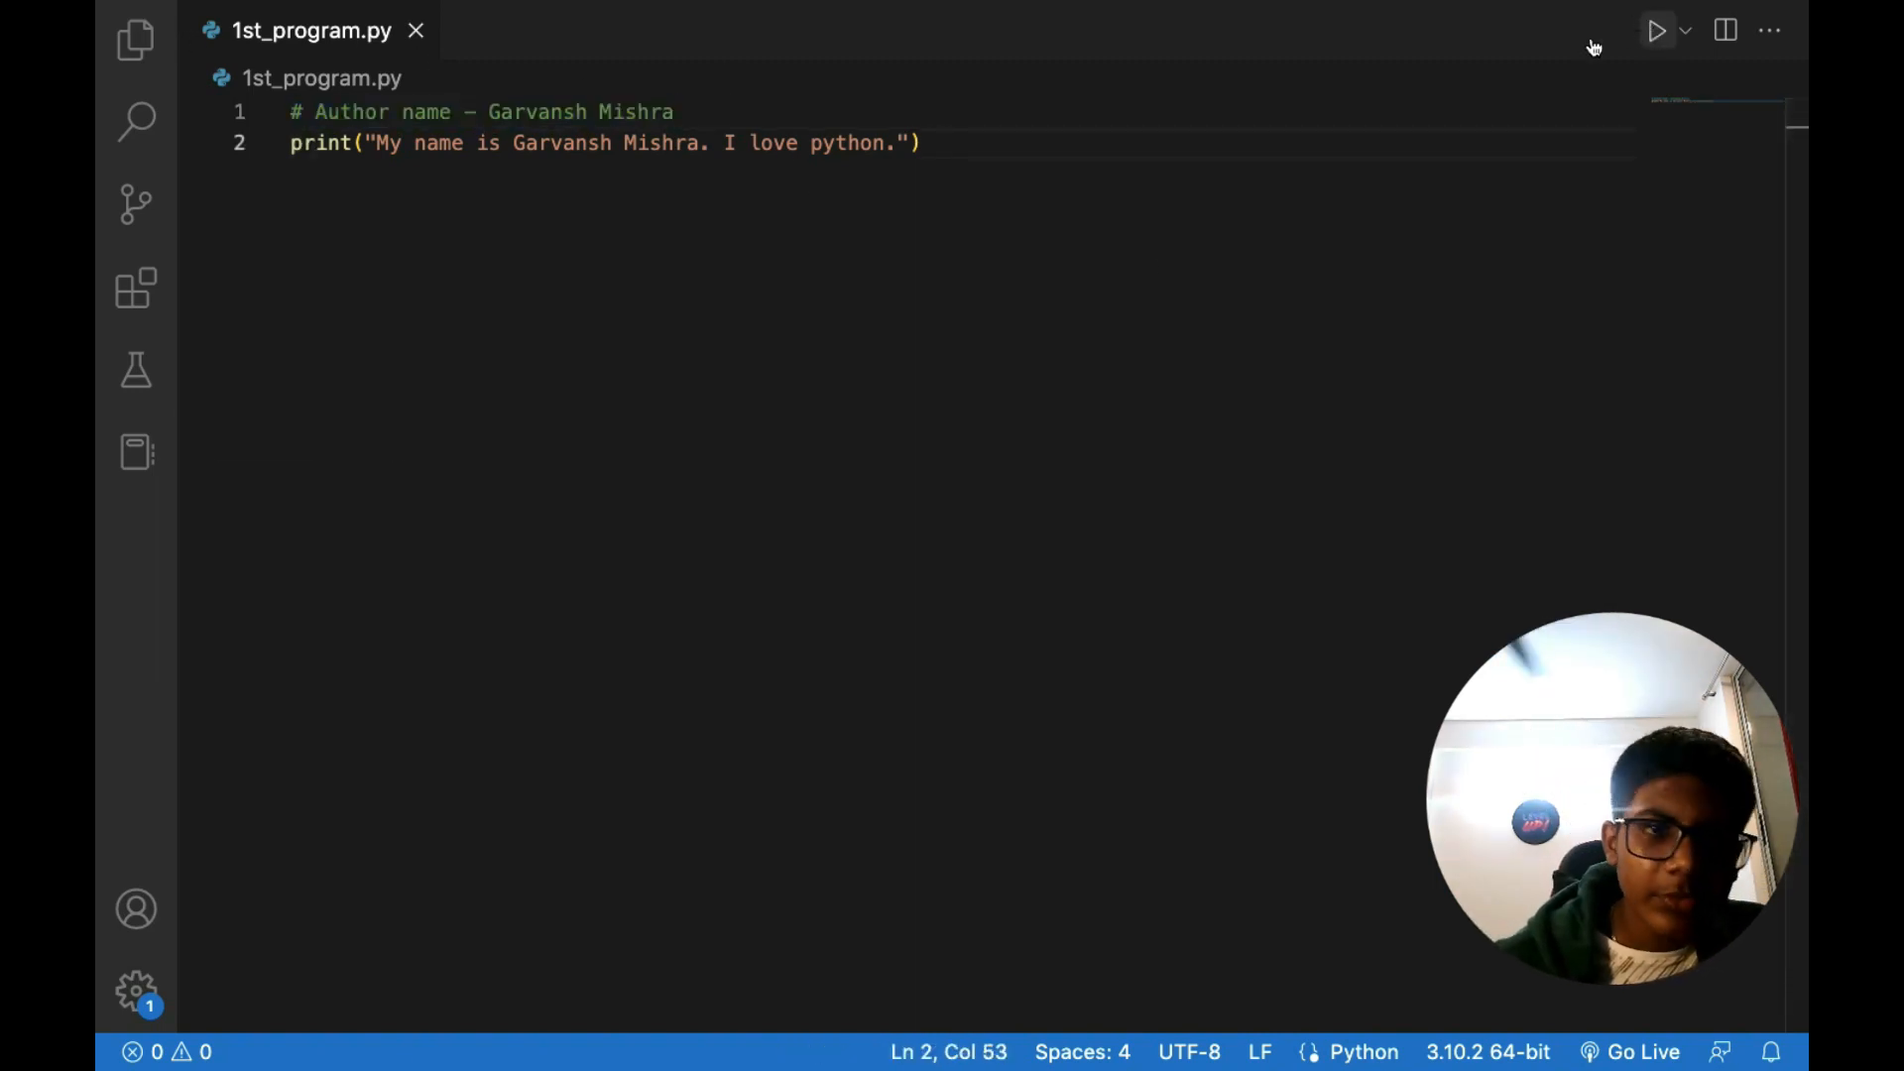
Step: Rerun the file showing unchanged output, close the terminal, and return to the comment line
click(1657, 29)
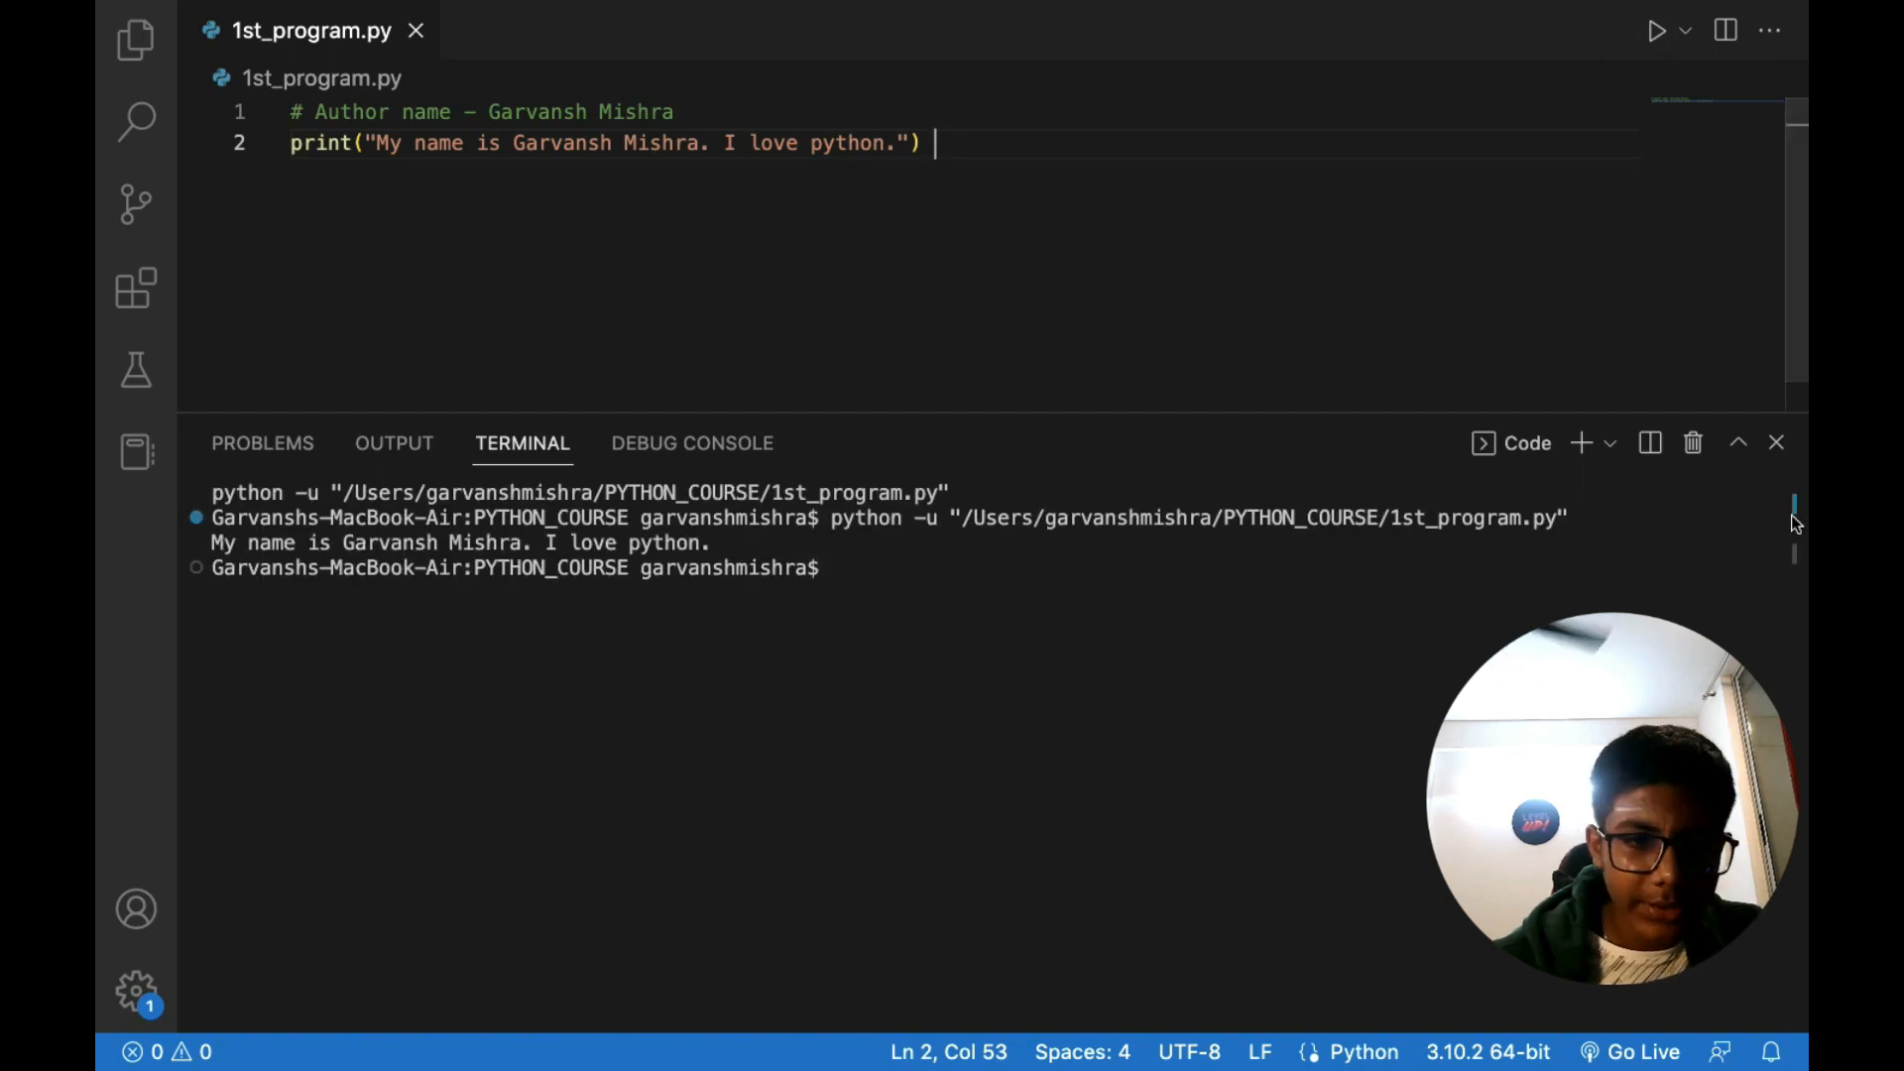
click(1775, 442)
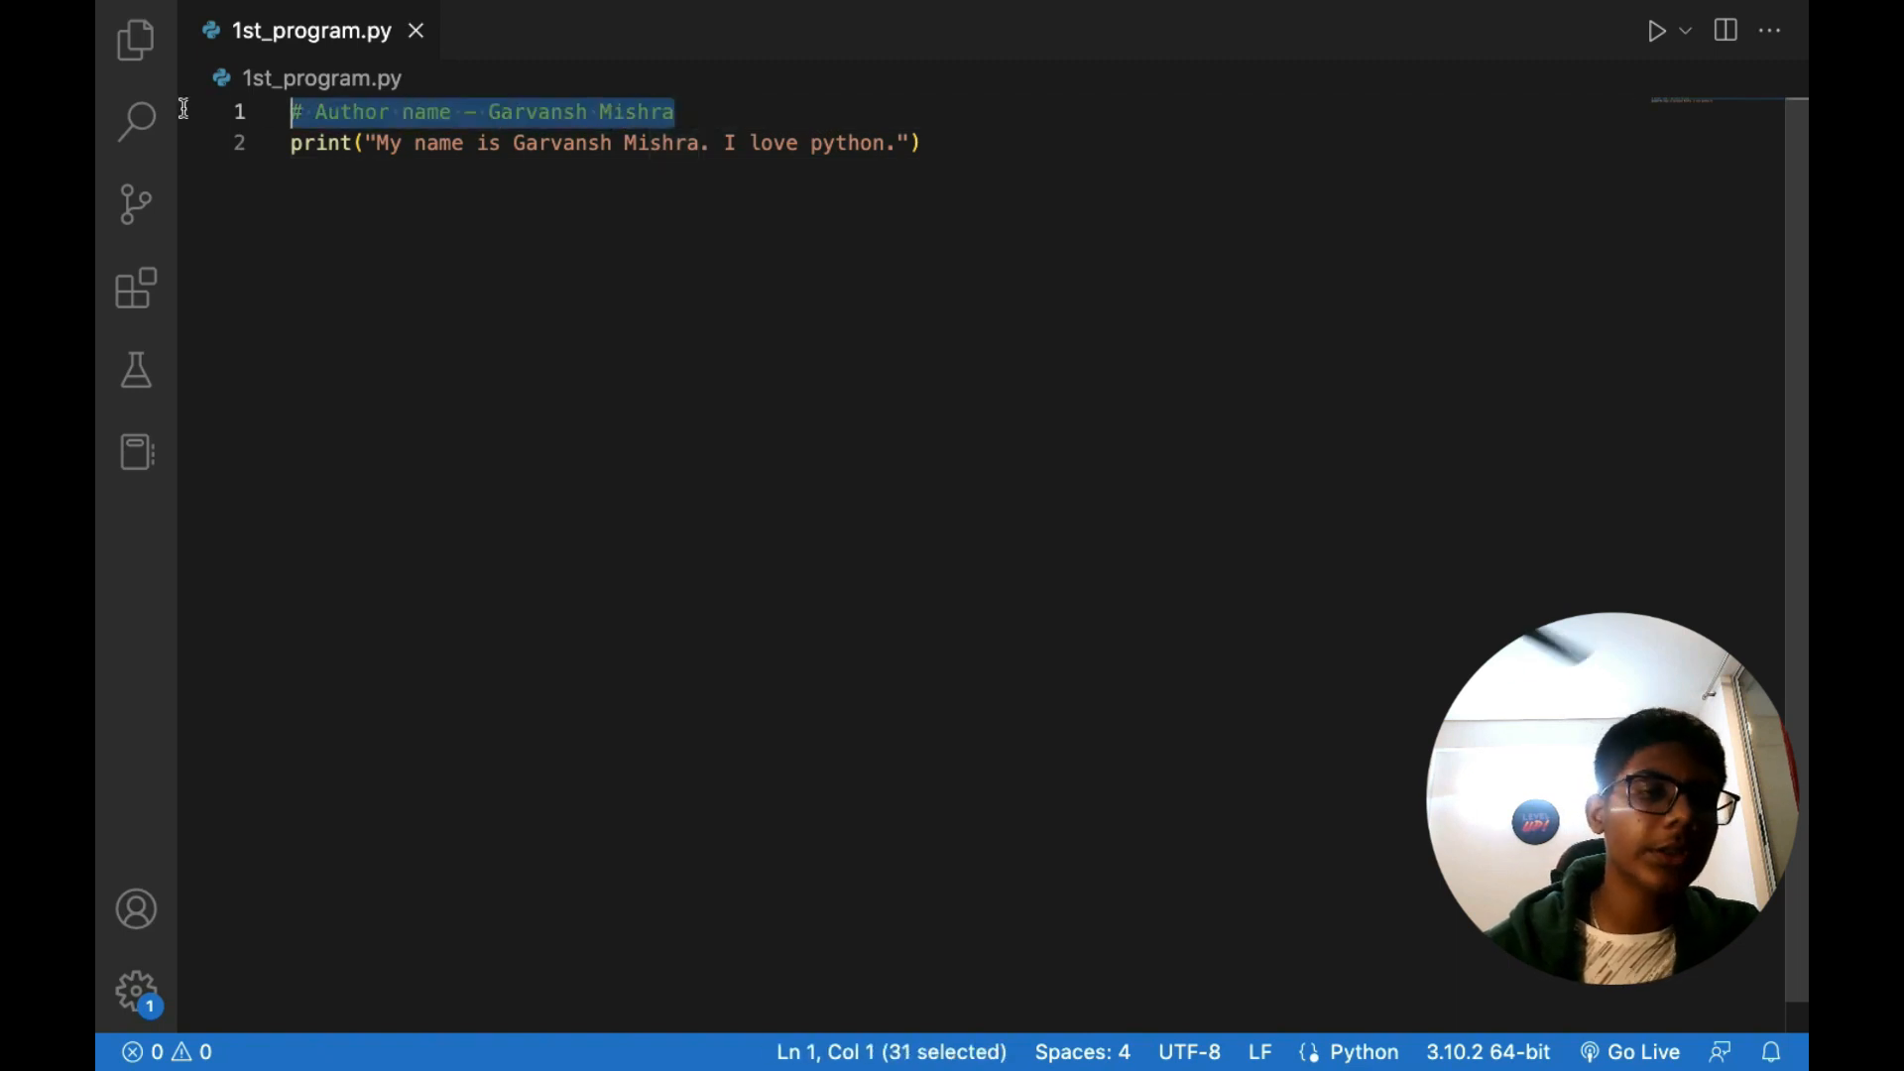
click(528, 111)
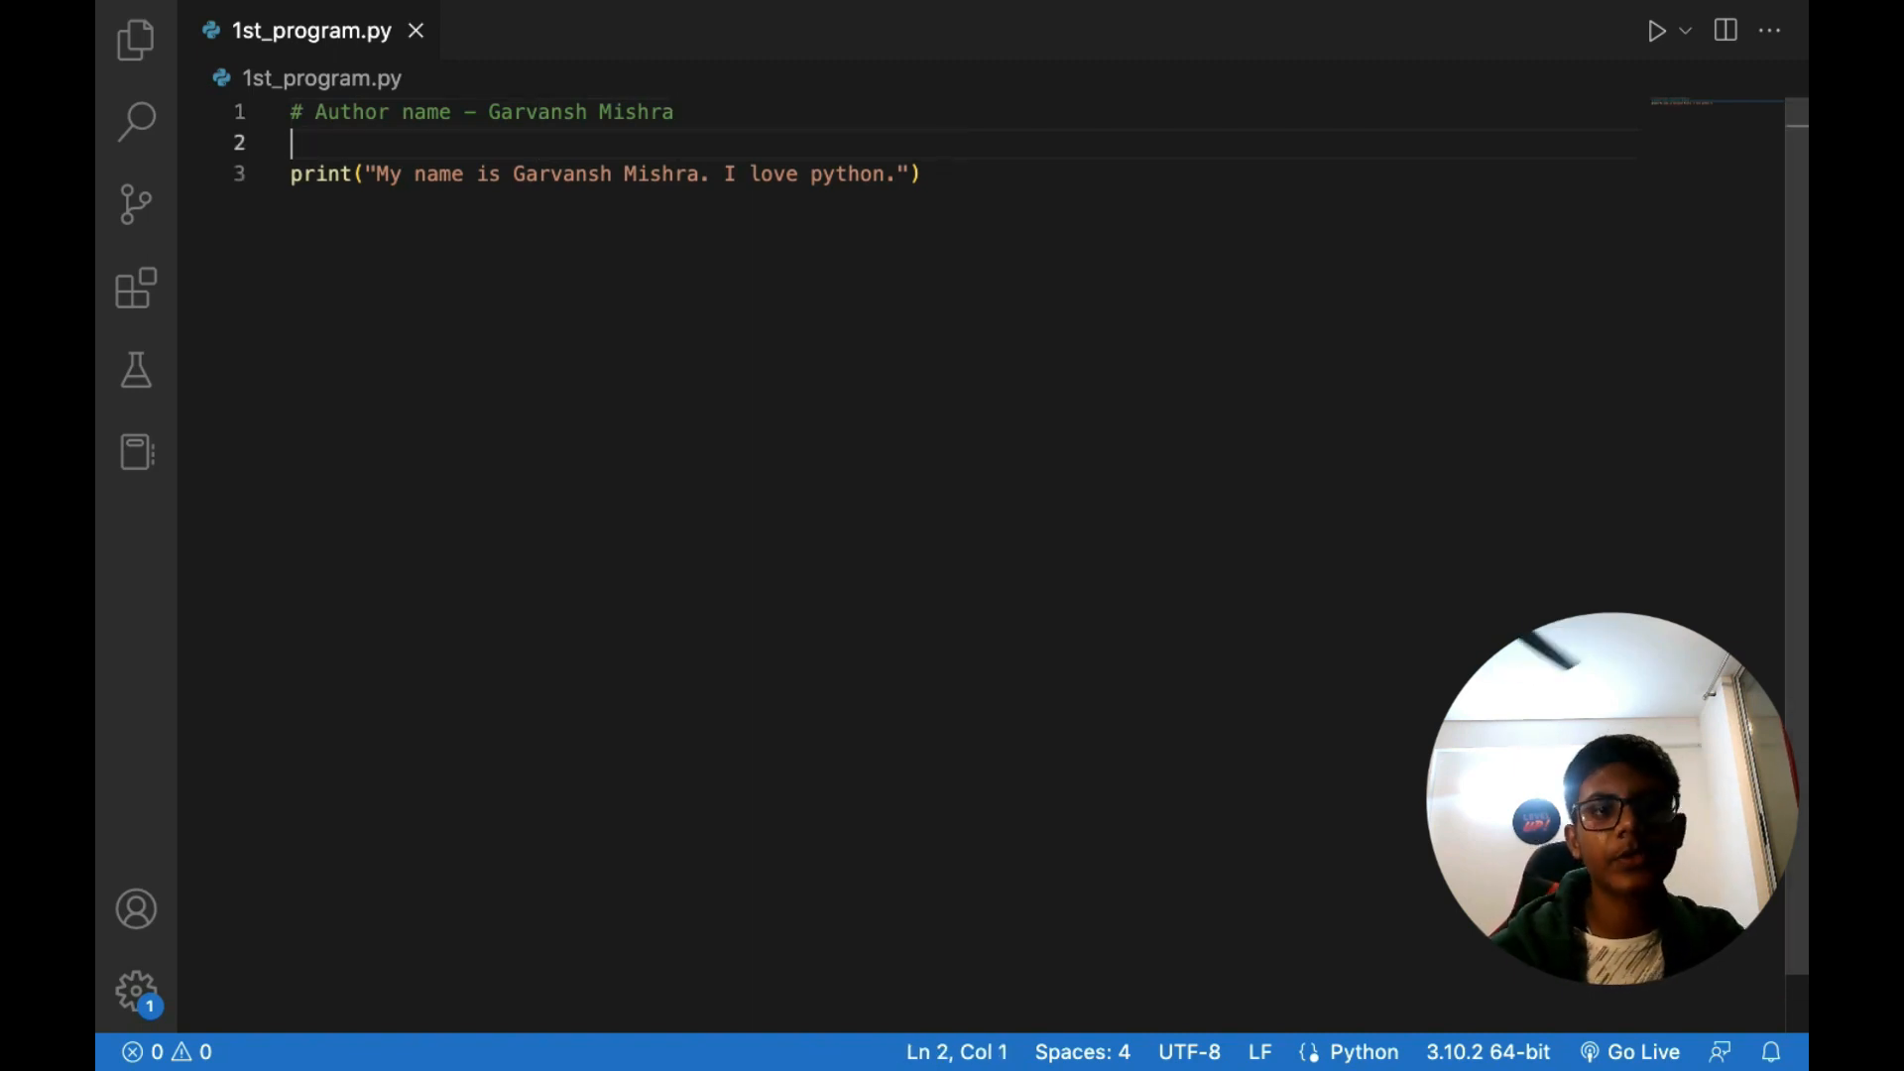
Step: Extend the comment with '-> single line comment using hashtag', correcting the using typo
key(Backspace)
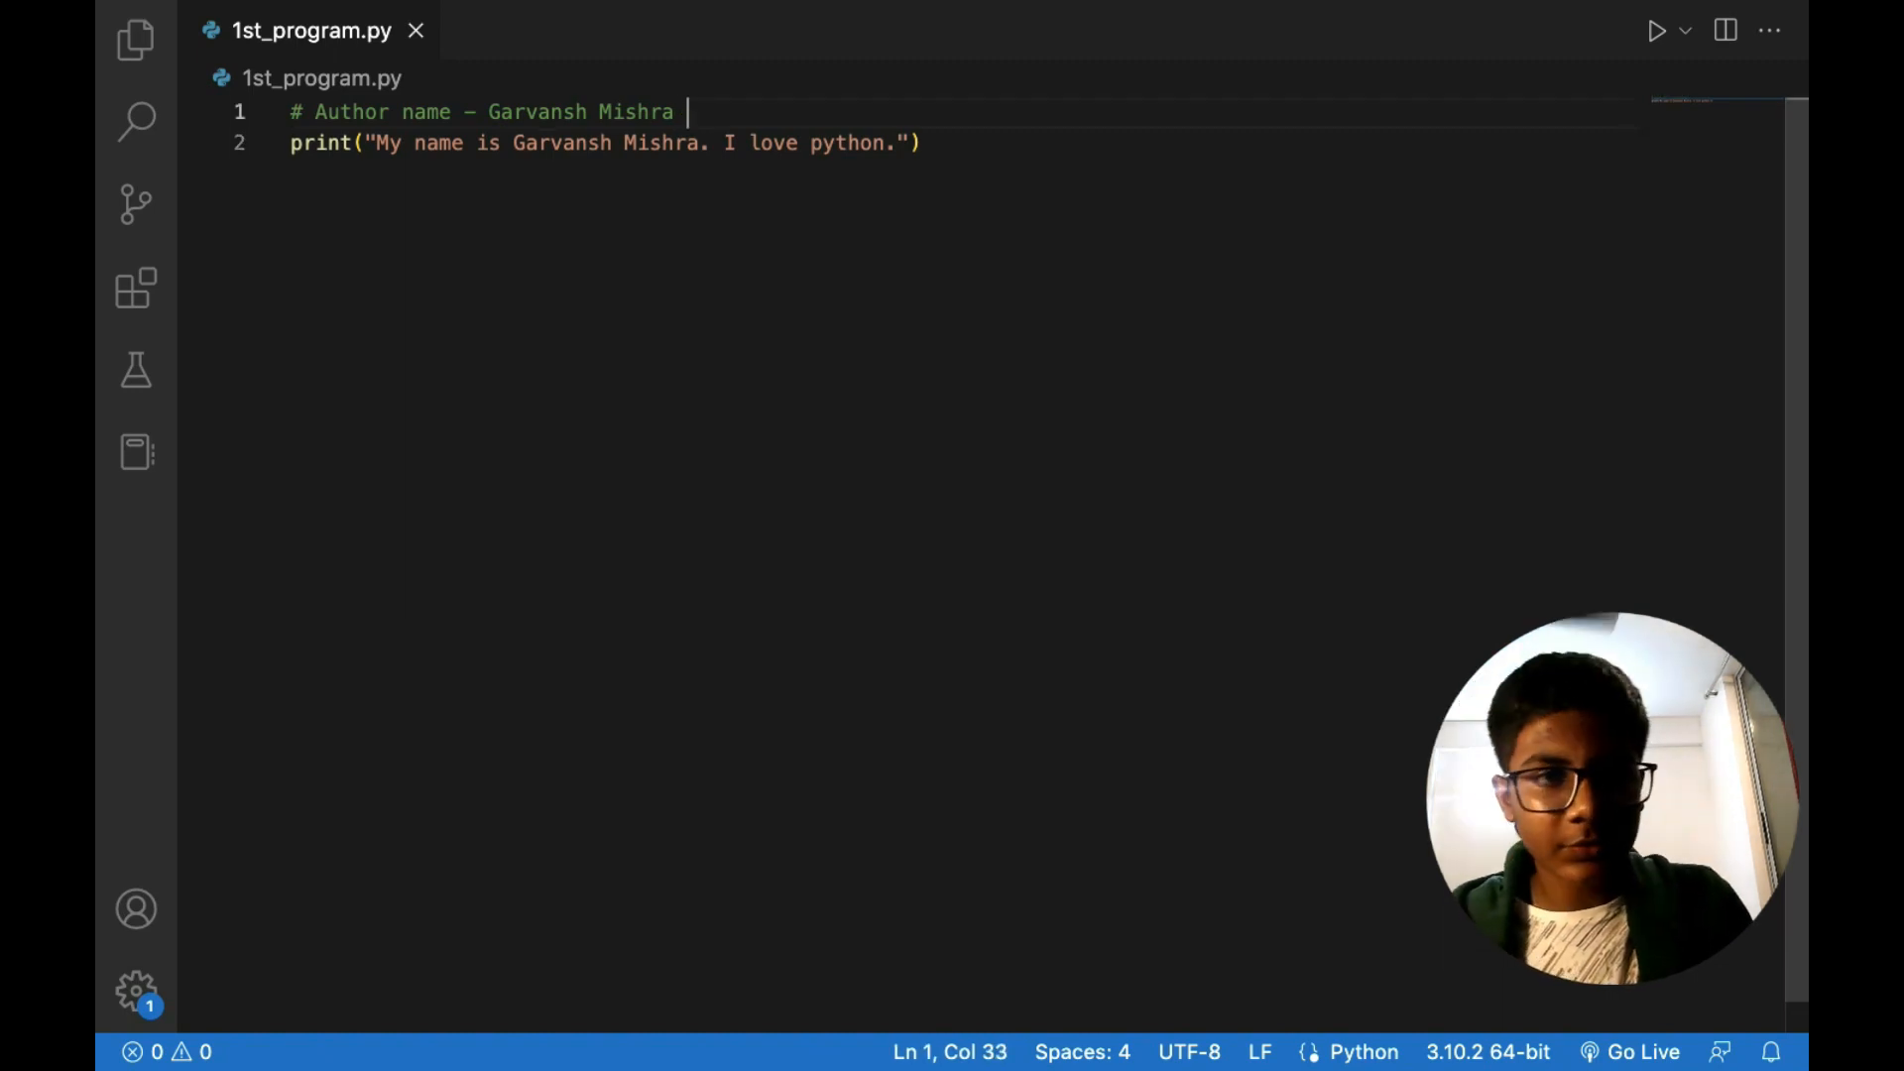
text(-> sin)
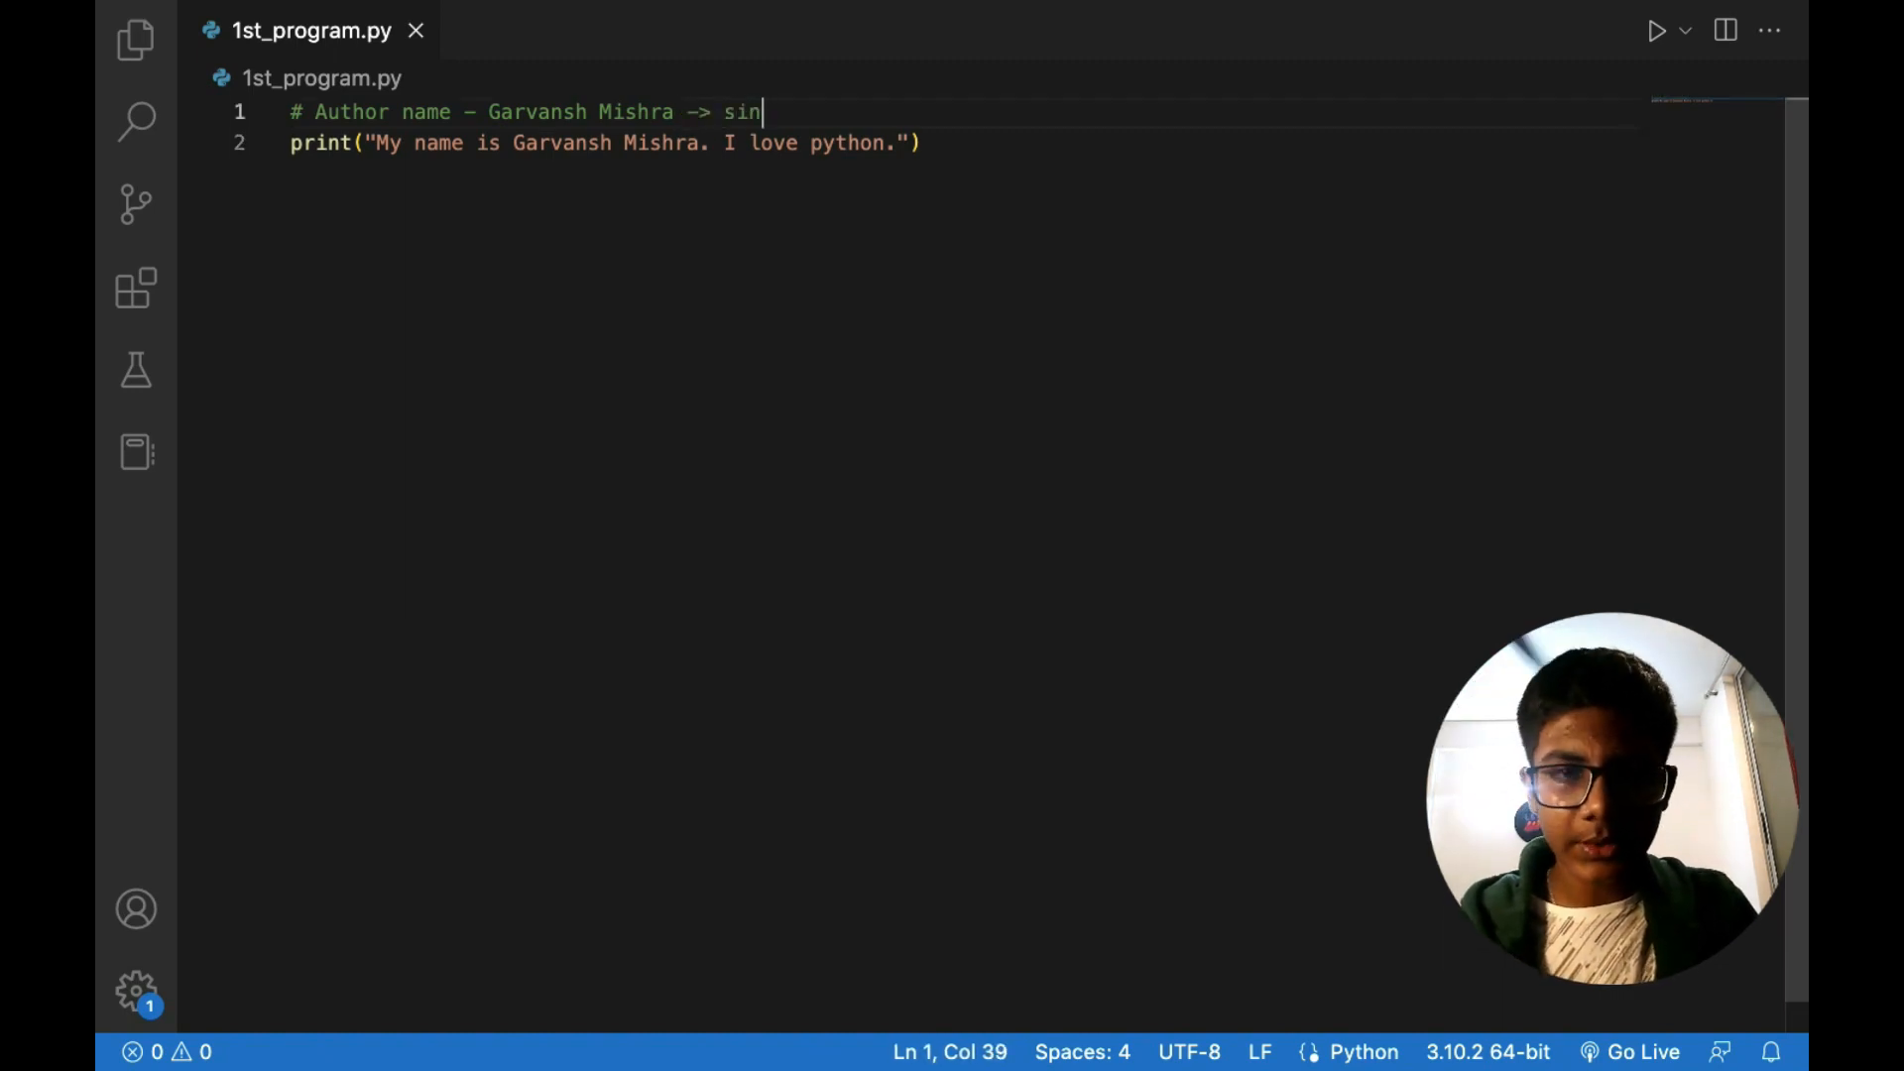
text(gle)
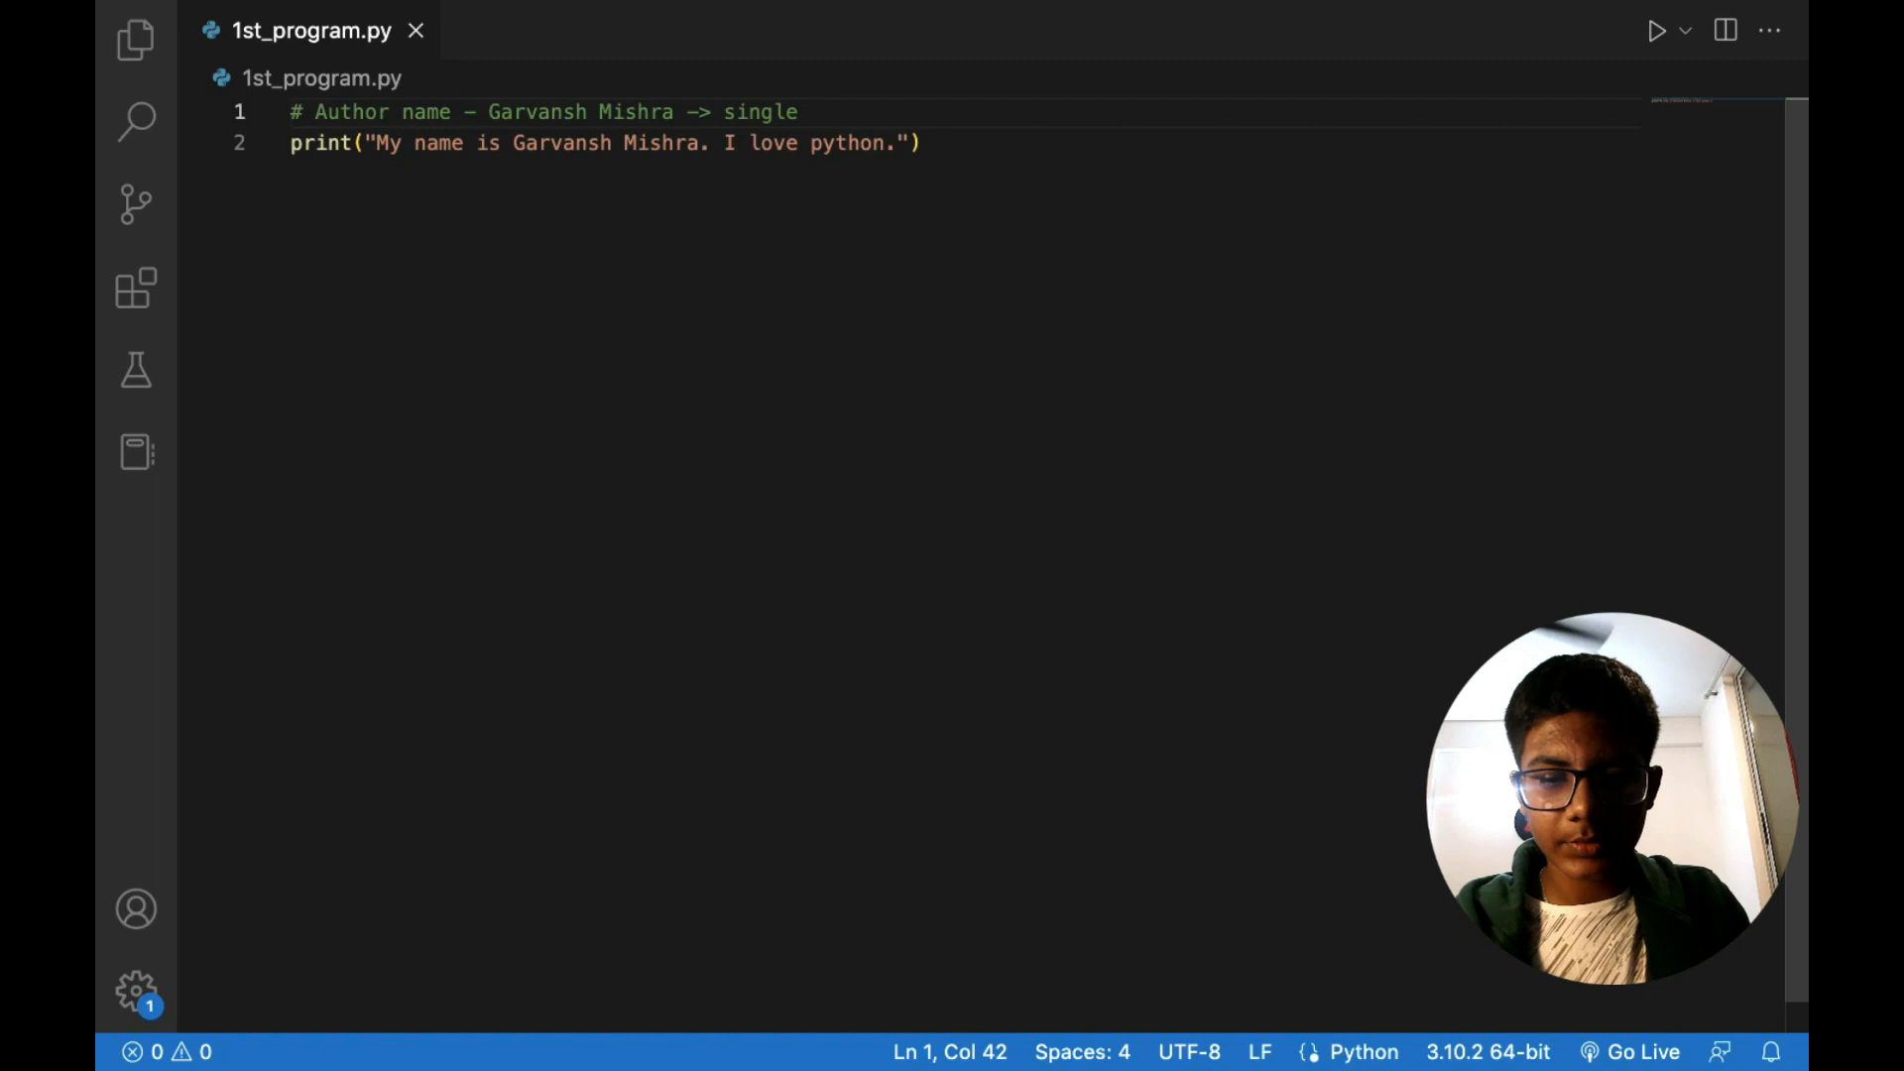
text(li)
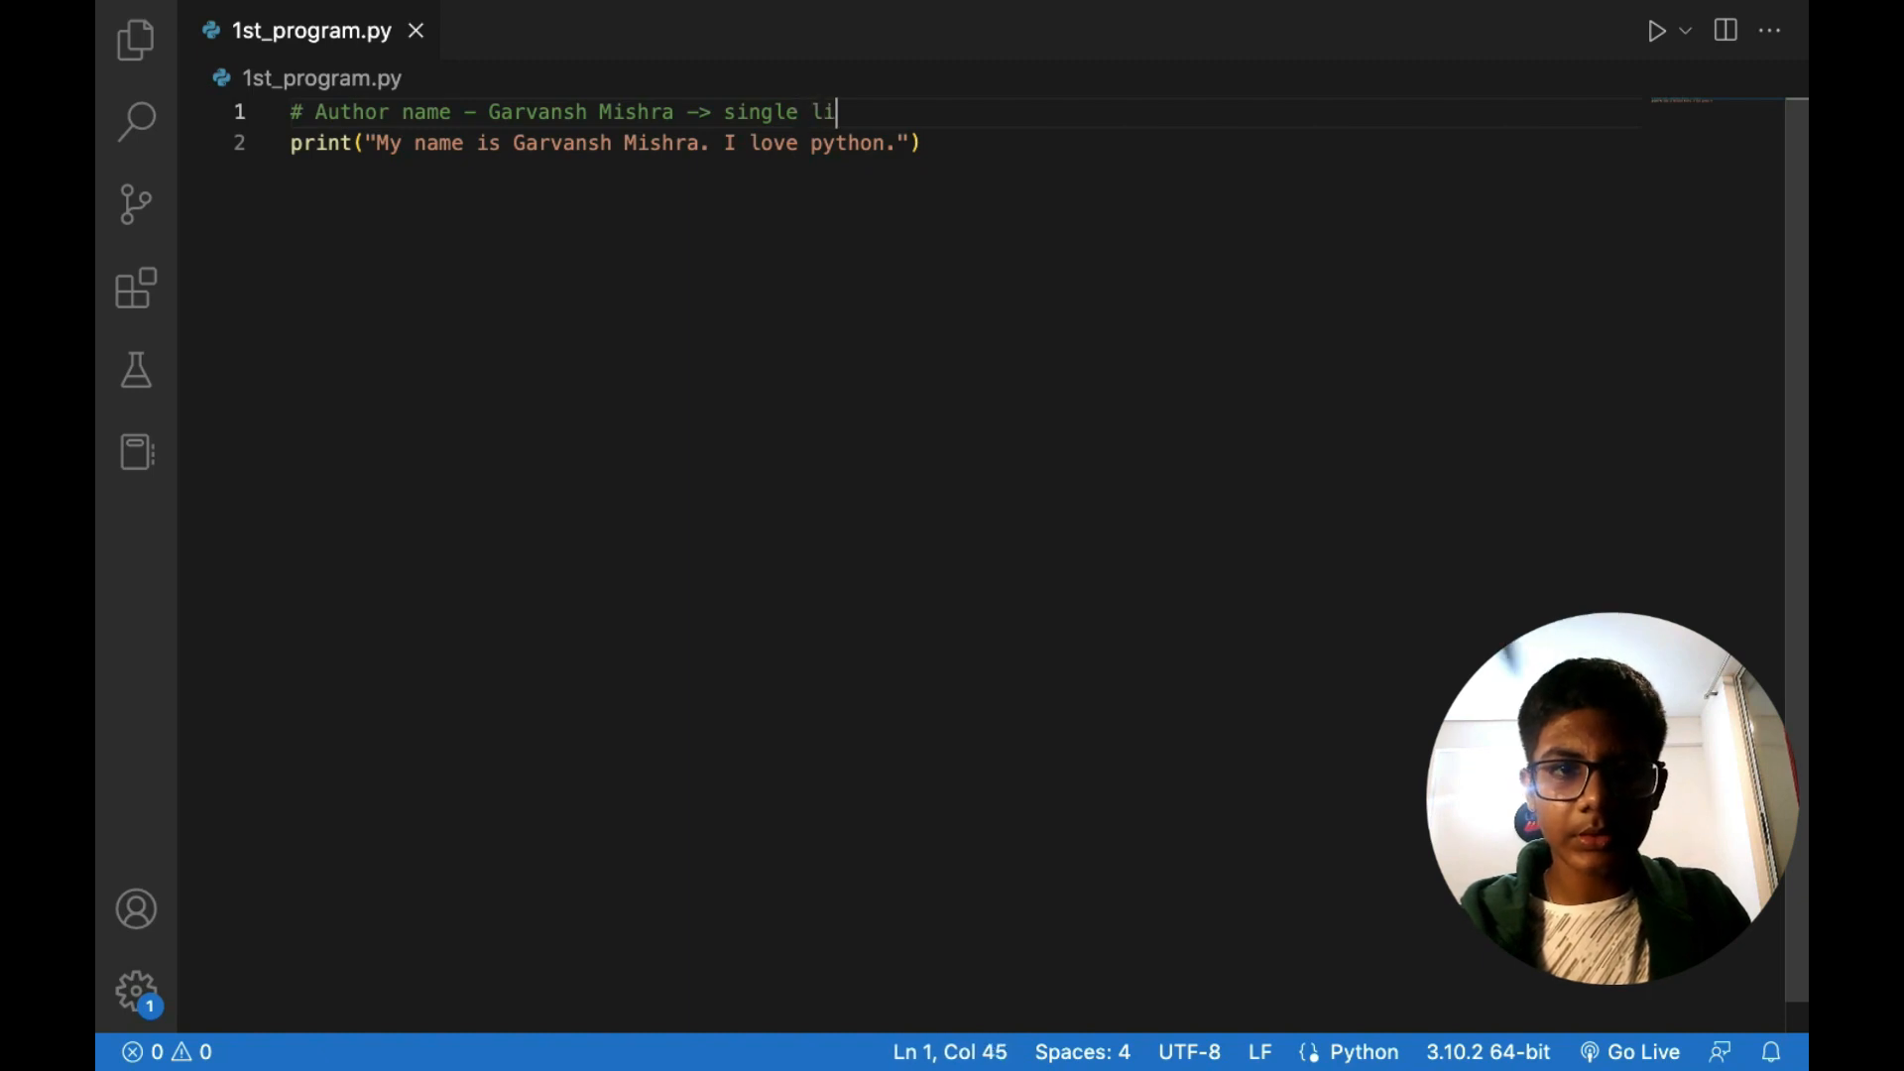
text(ne comment)
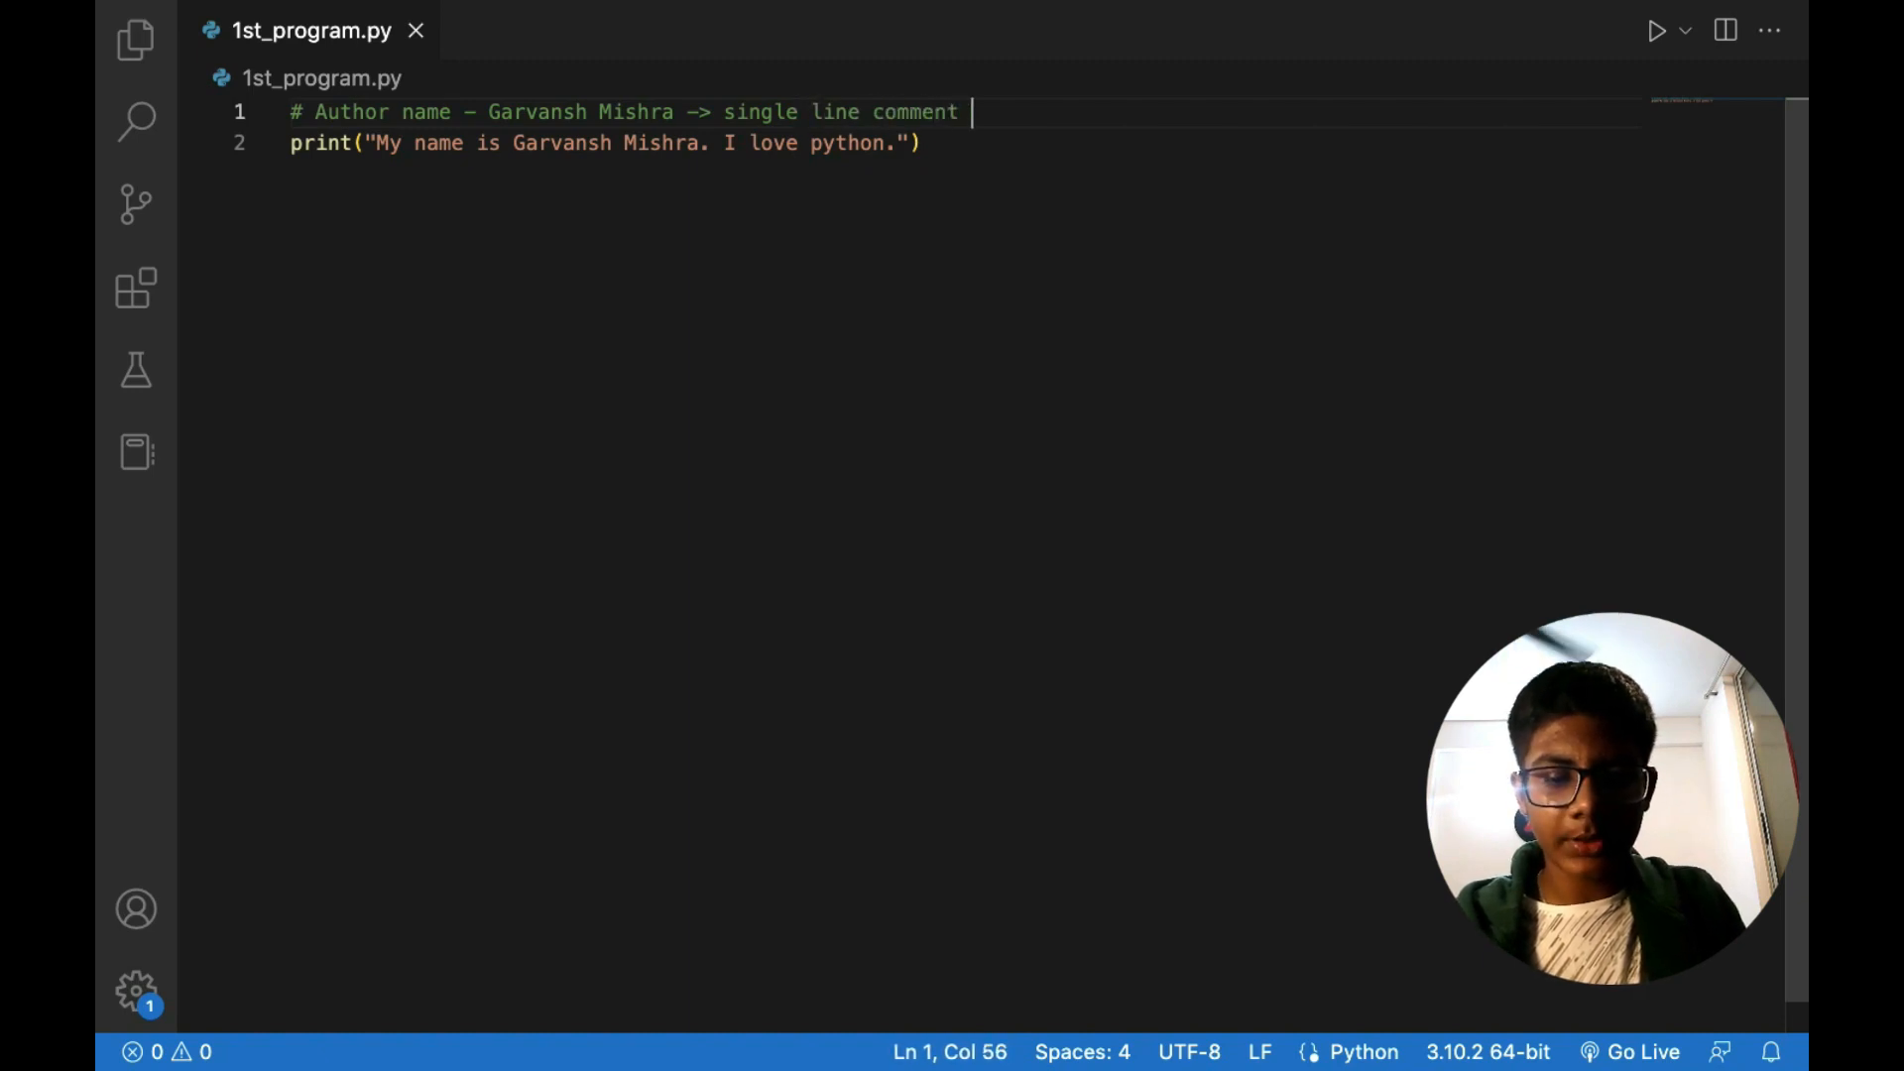
text(usinig)
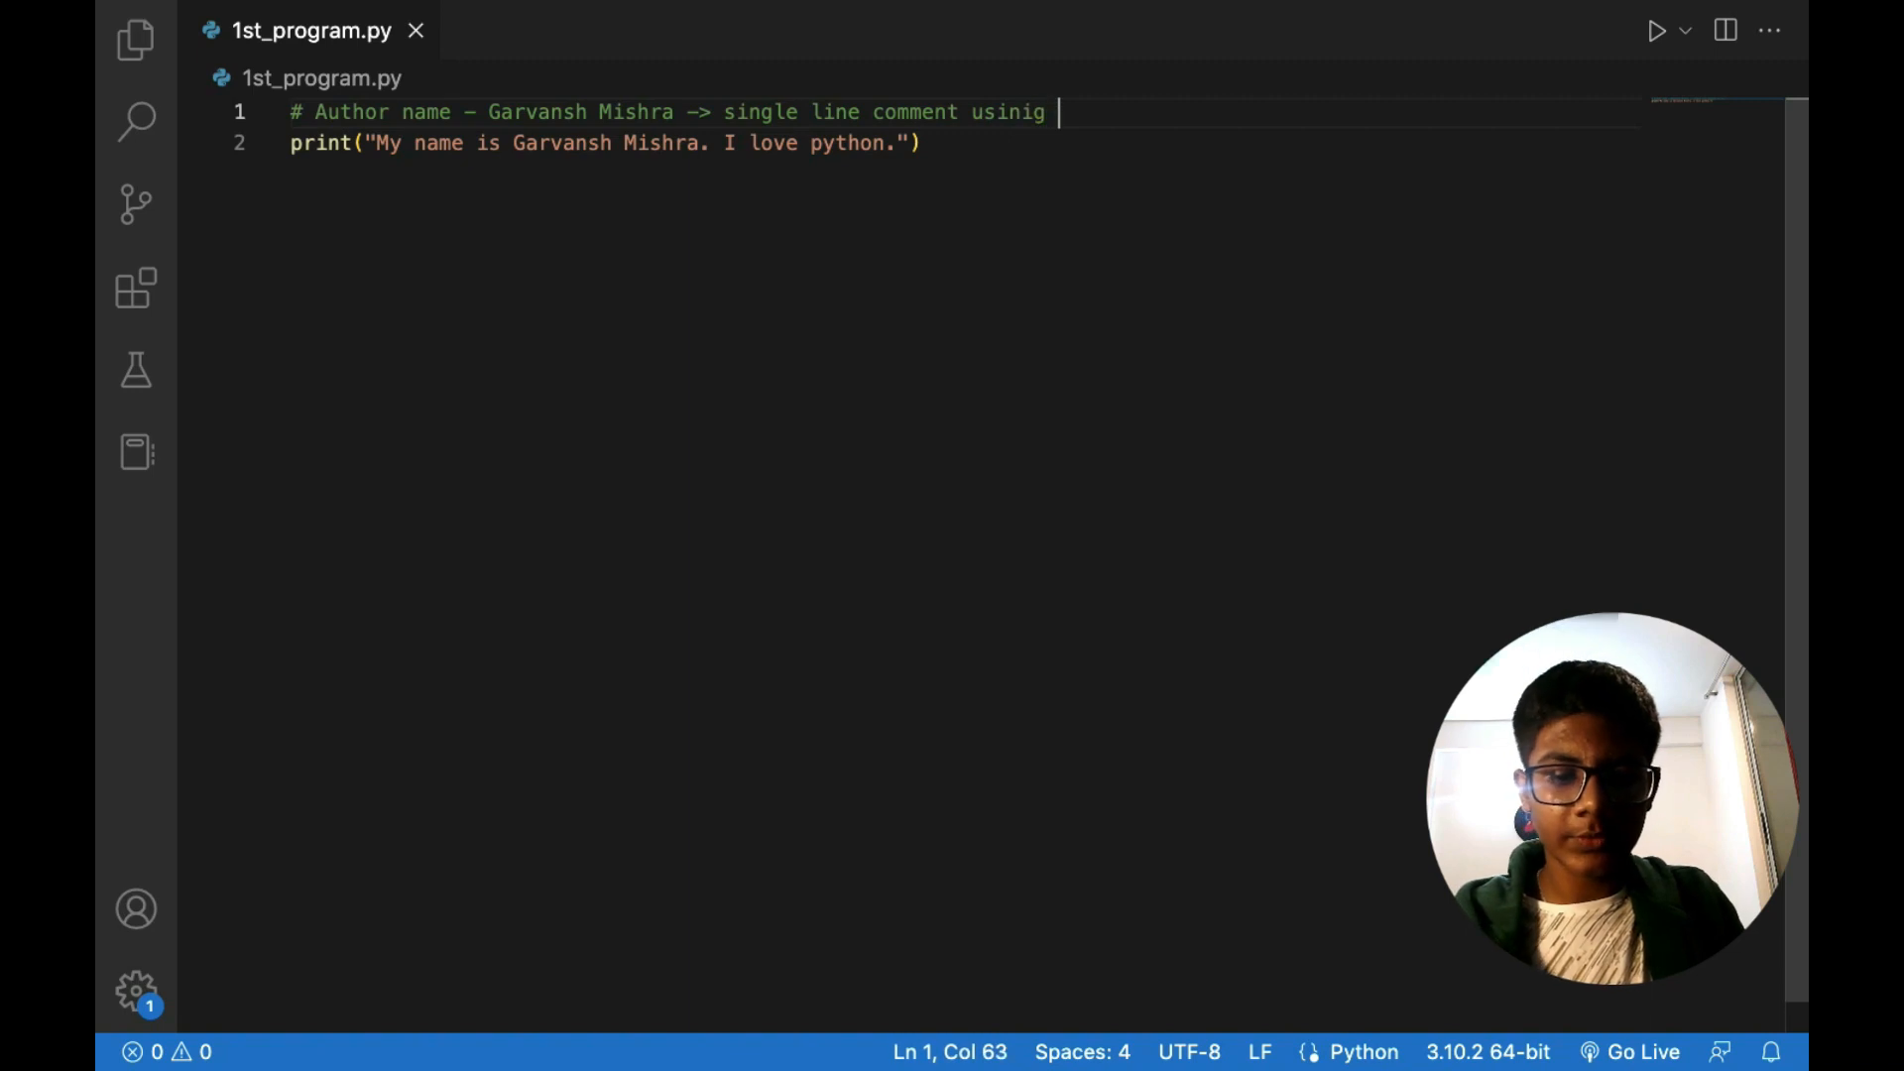
key(Backspace)
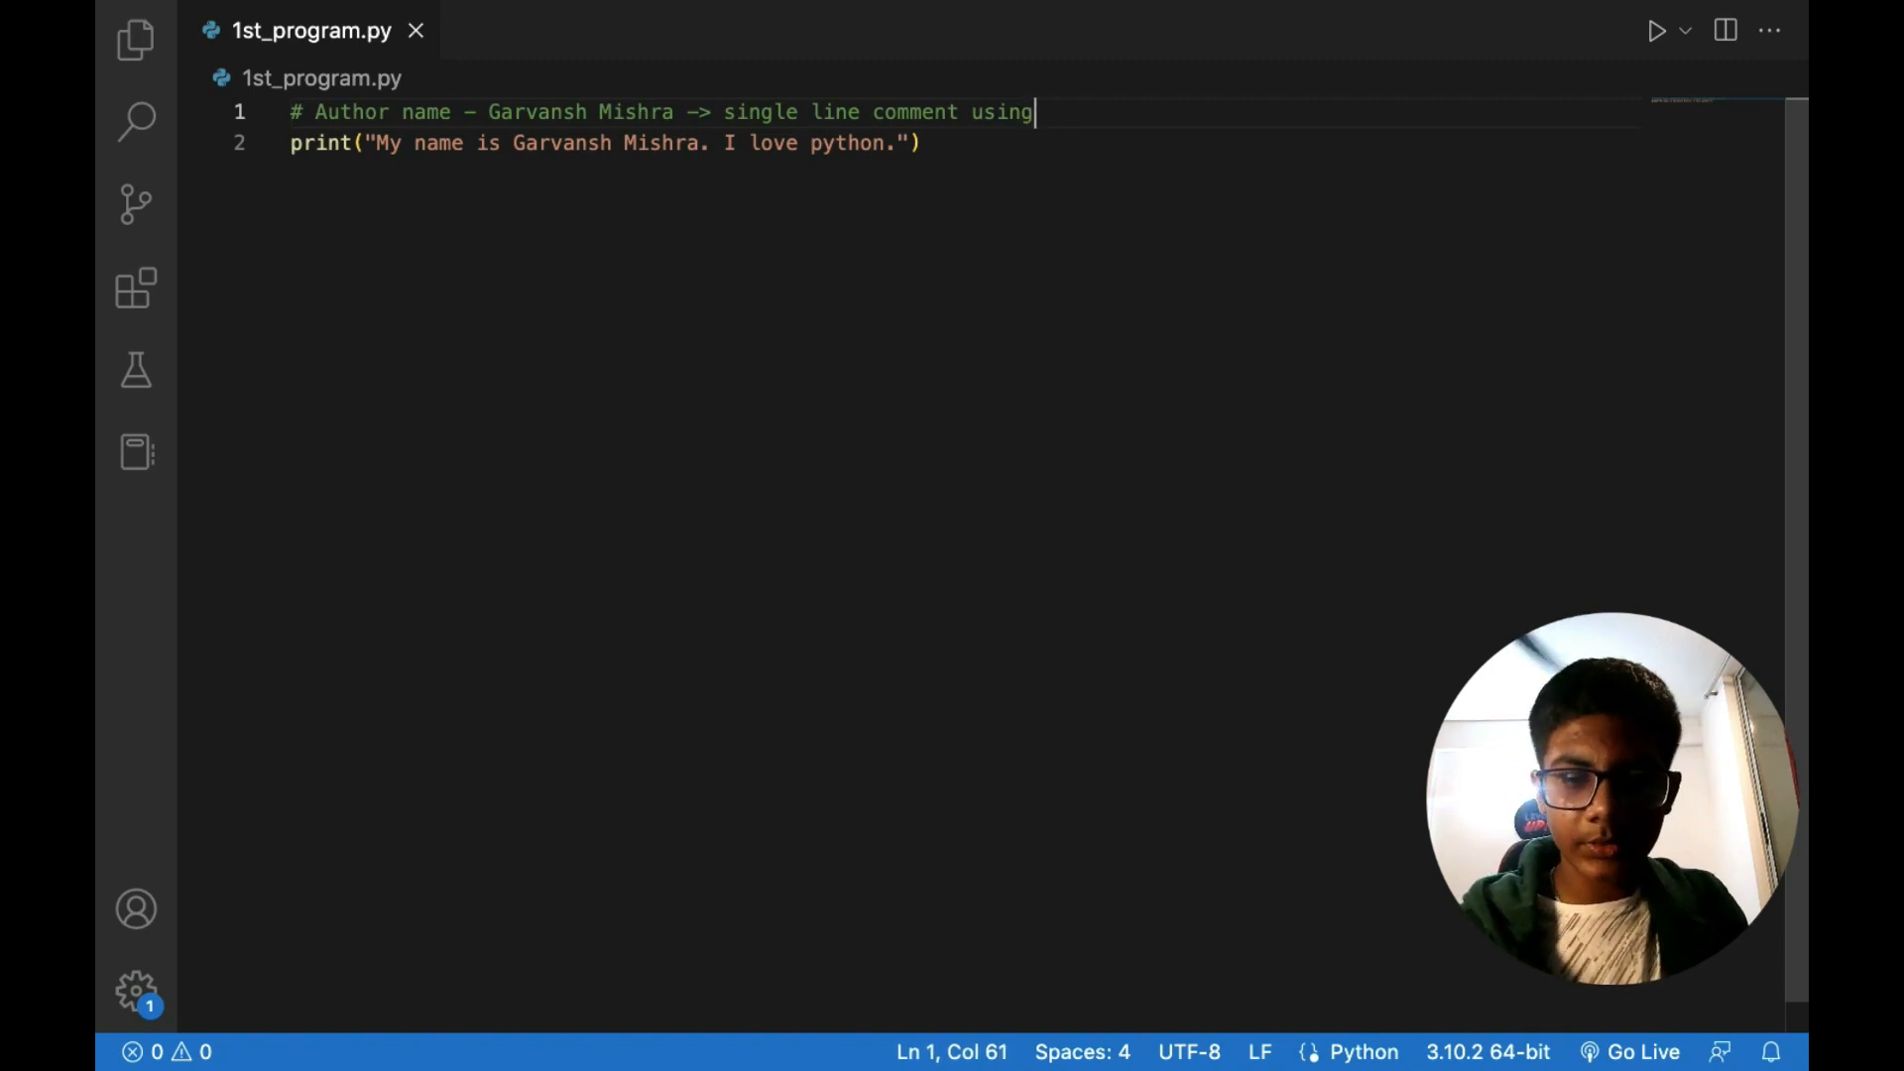
text(hashtag)
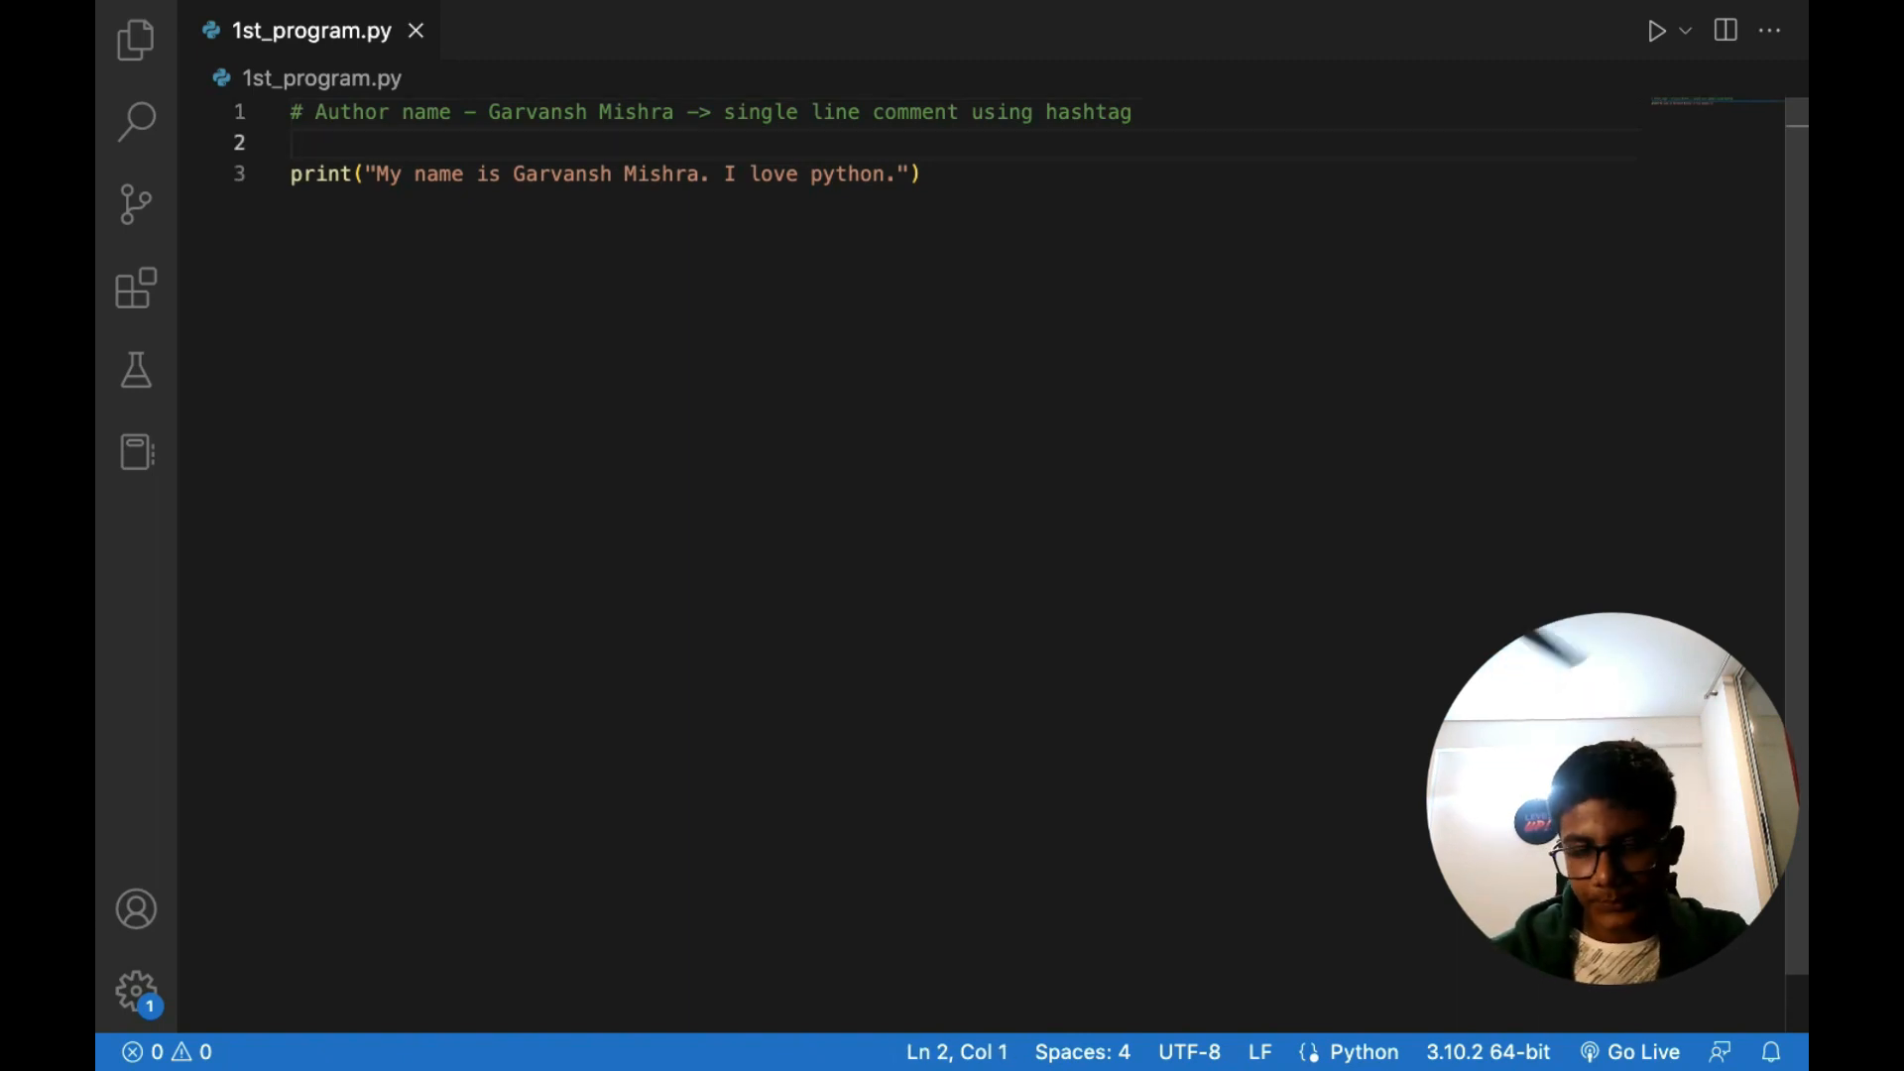
Step: Write ''' Author name - Garvansh Mishra ''' on line 2 and start a new line below
text('''''')
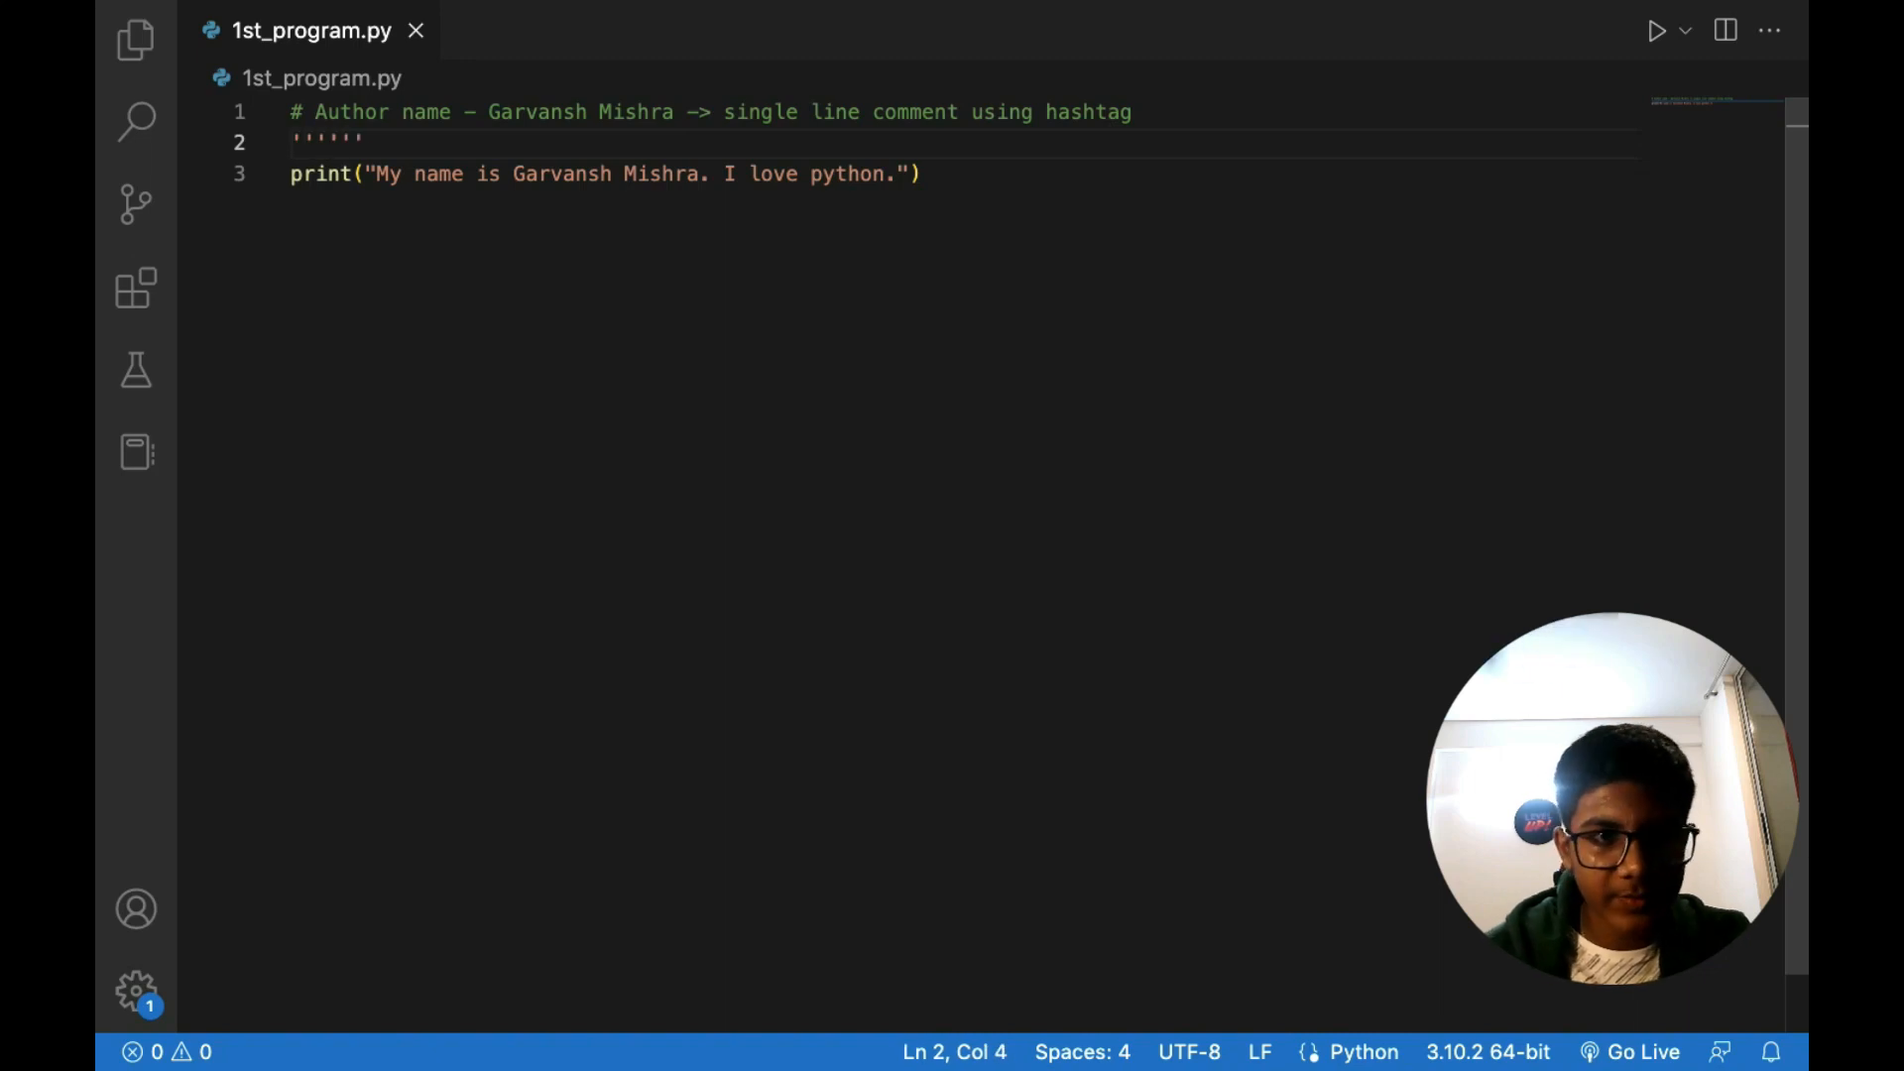
text(A)
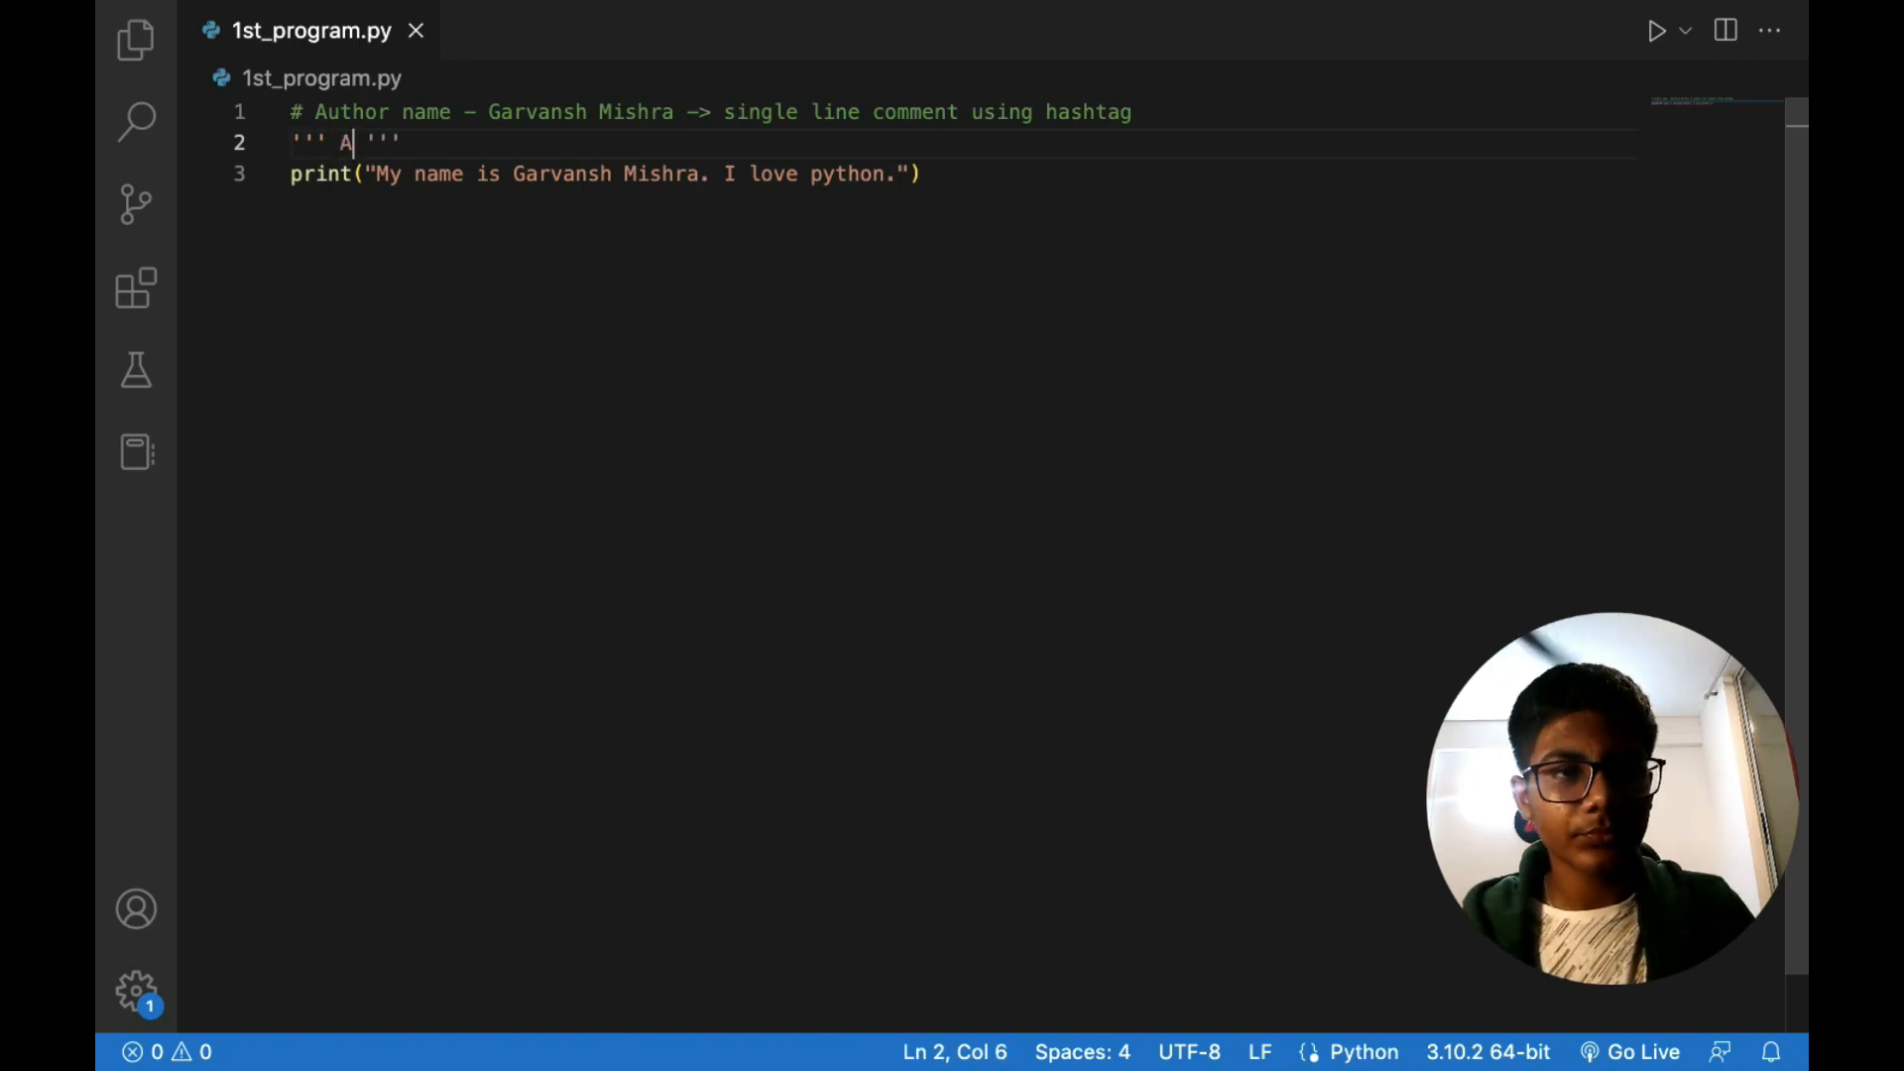
text(uthor name)
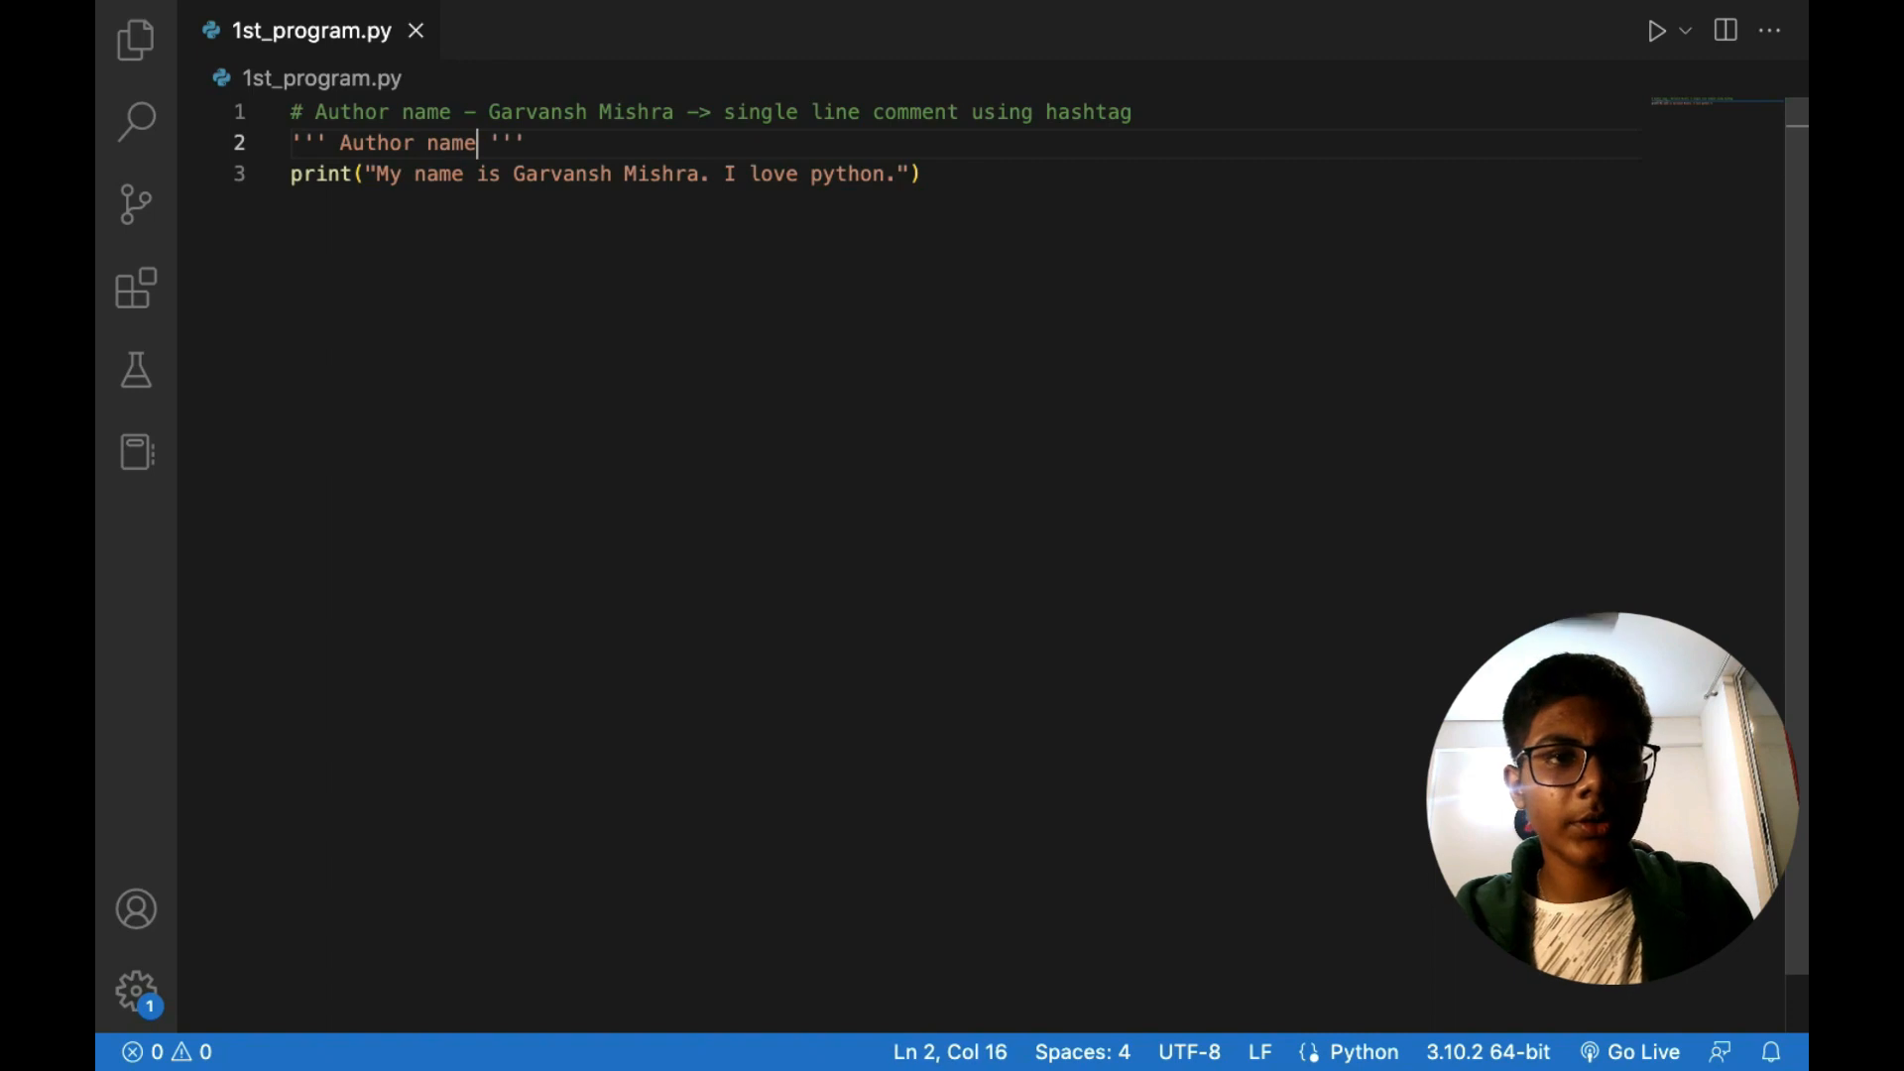
text(-)
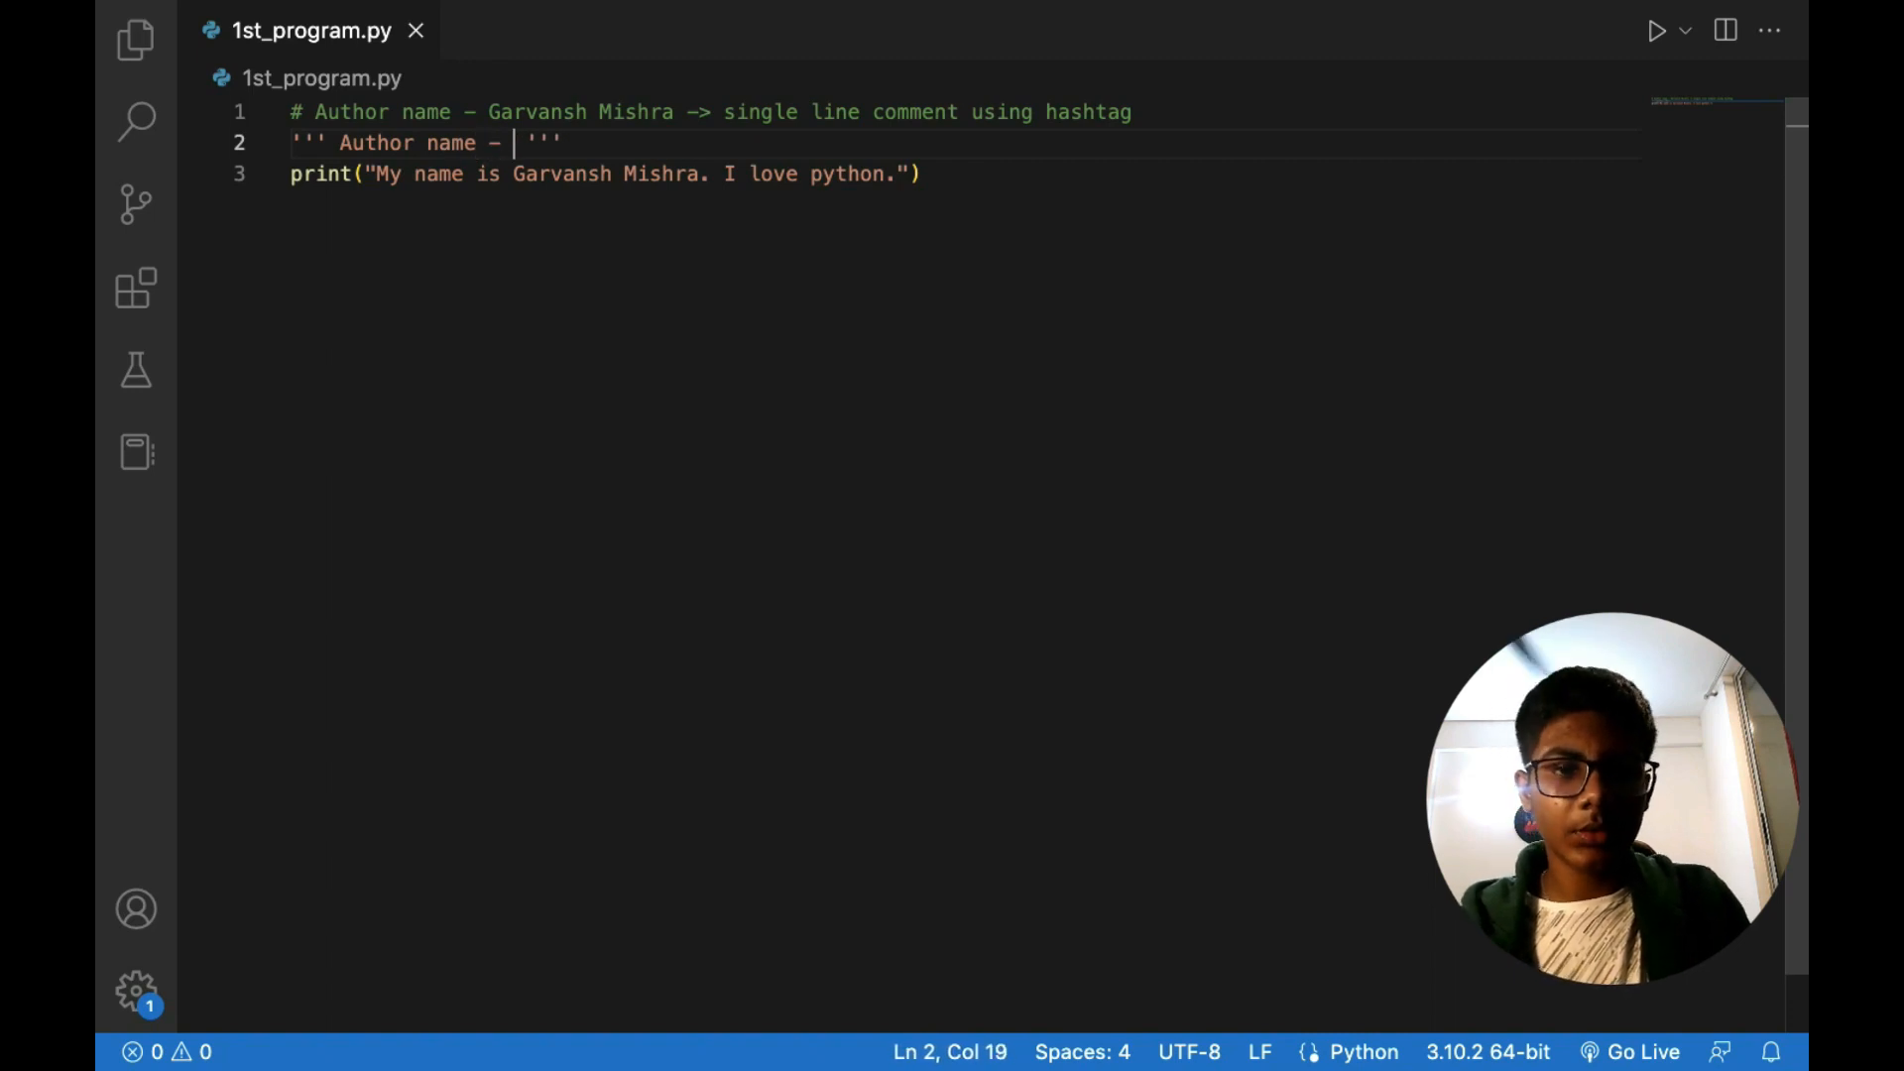
text(Garva)
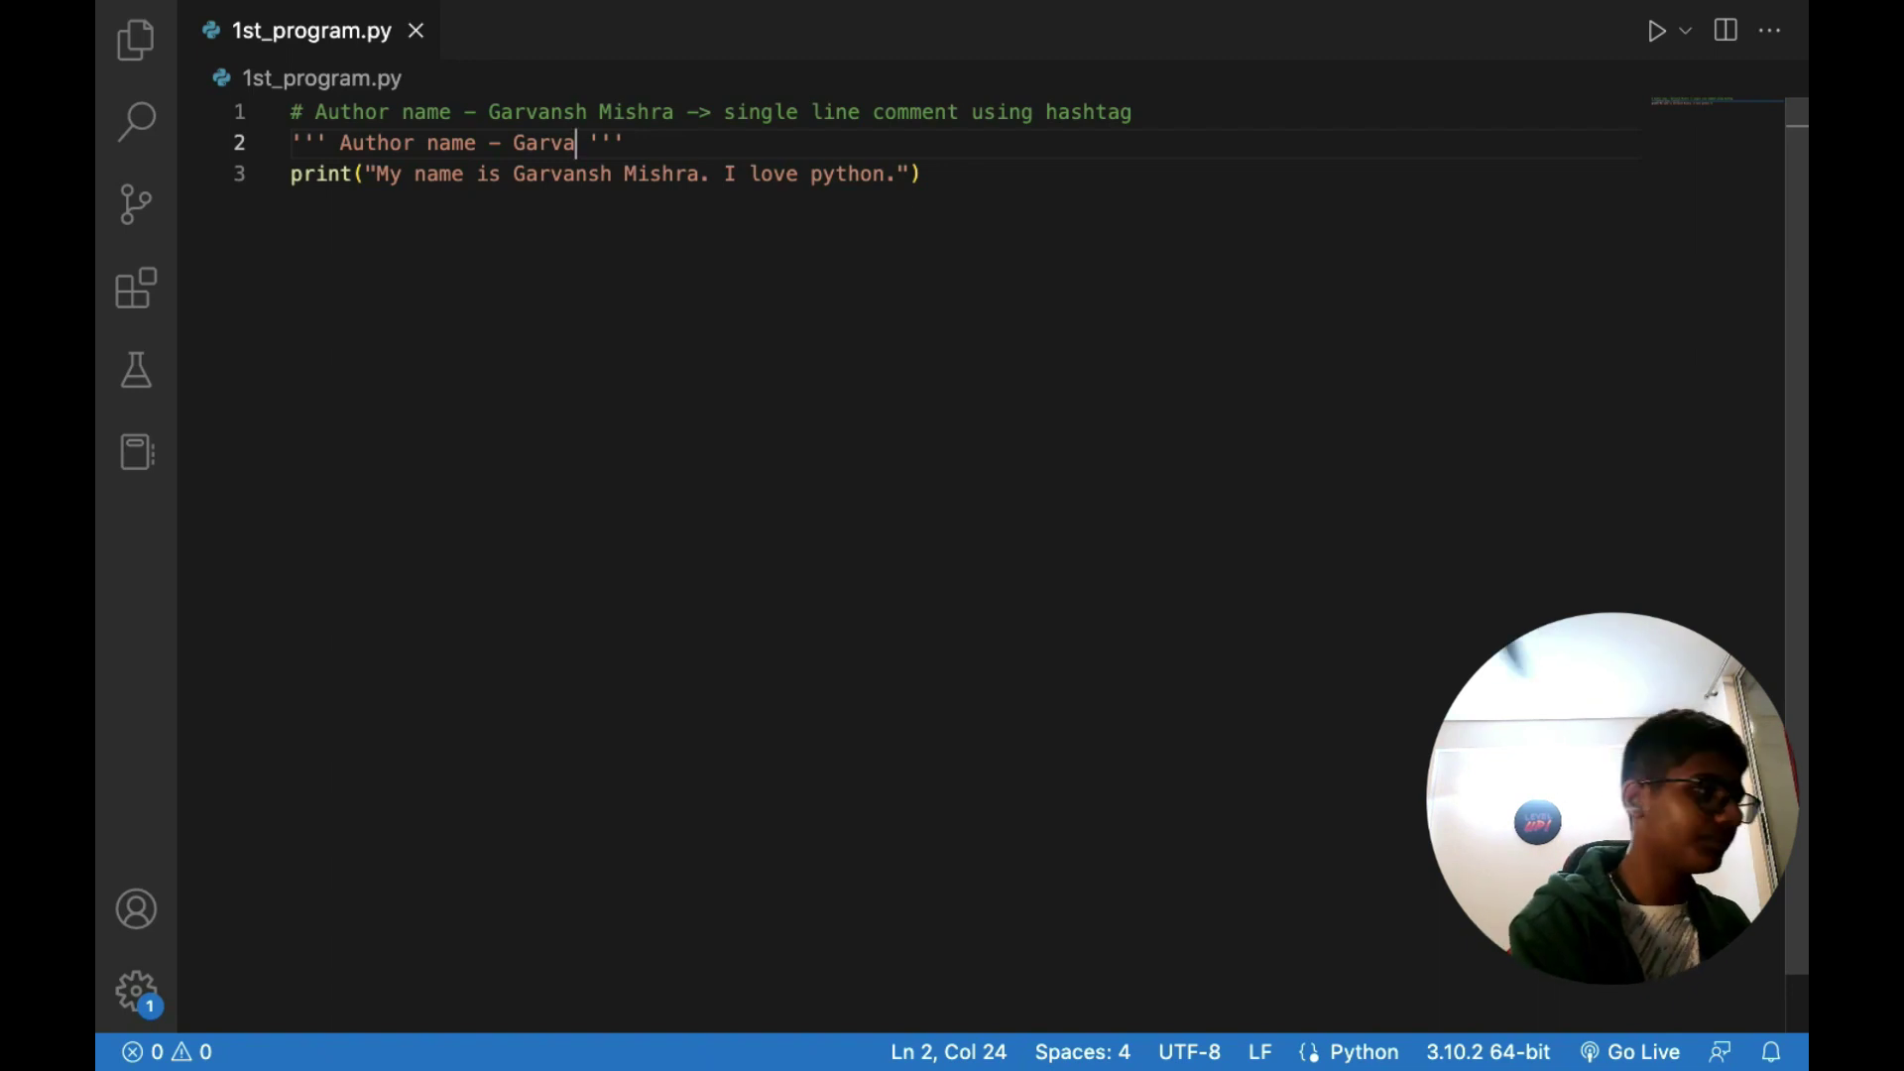
text(sh M)
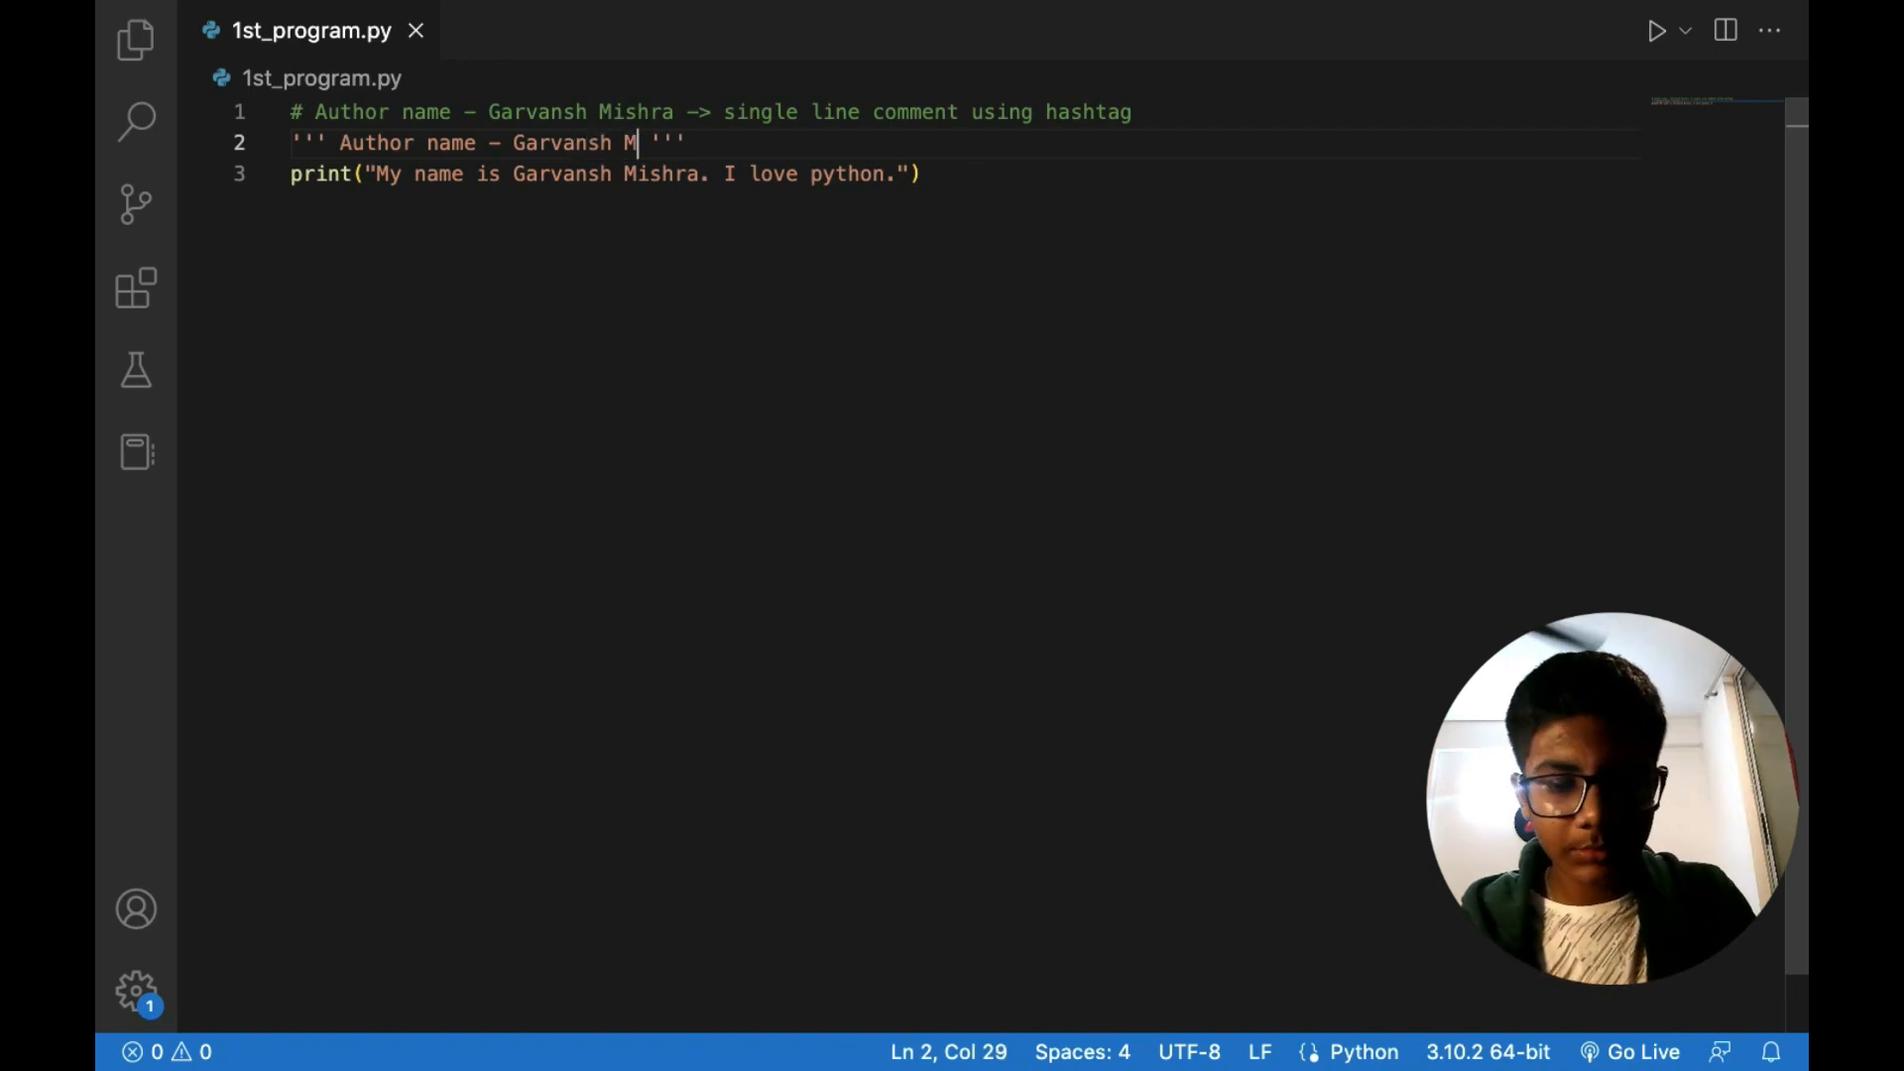
text(ishra —)
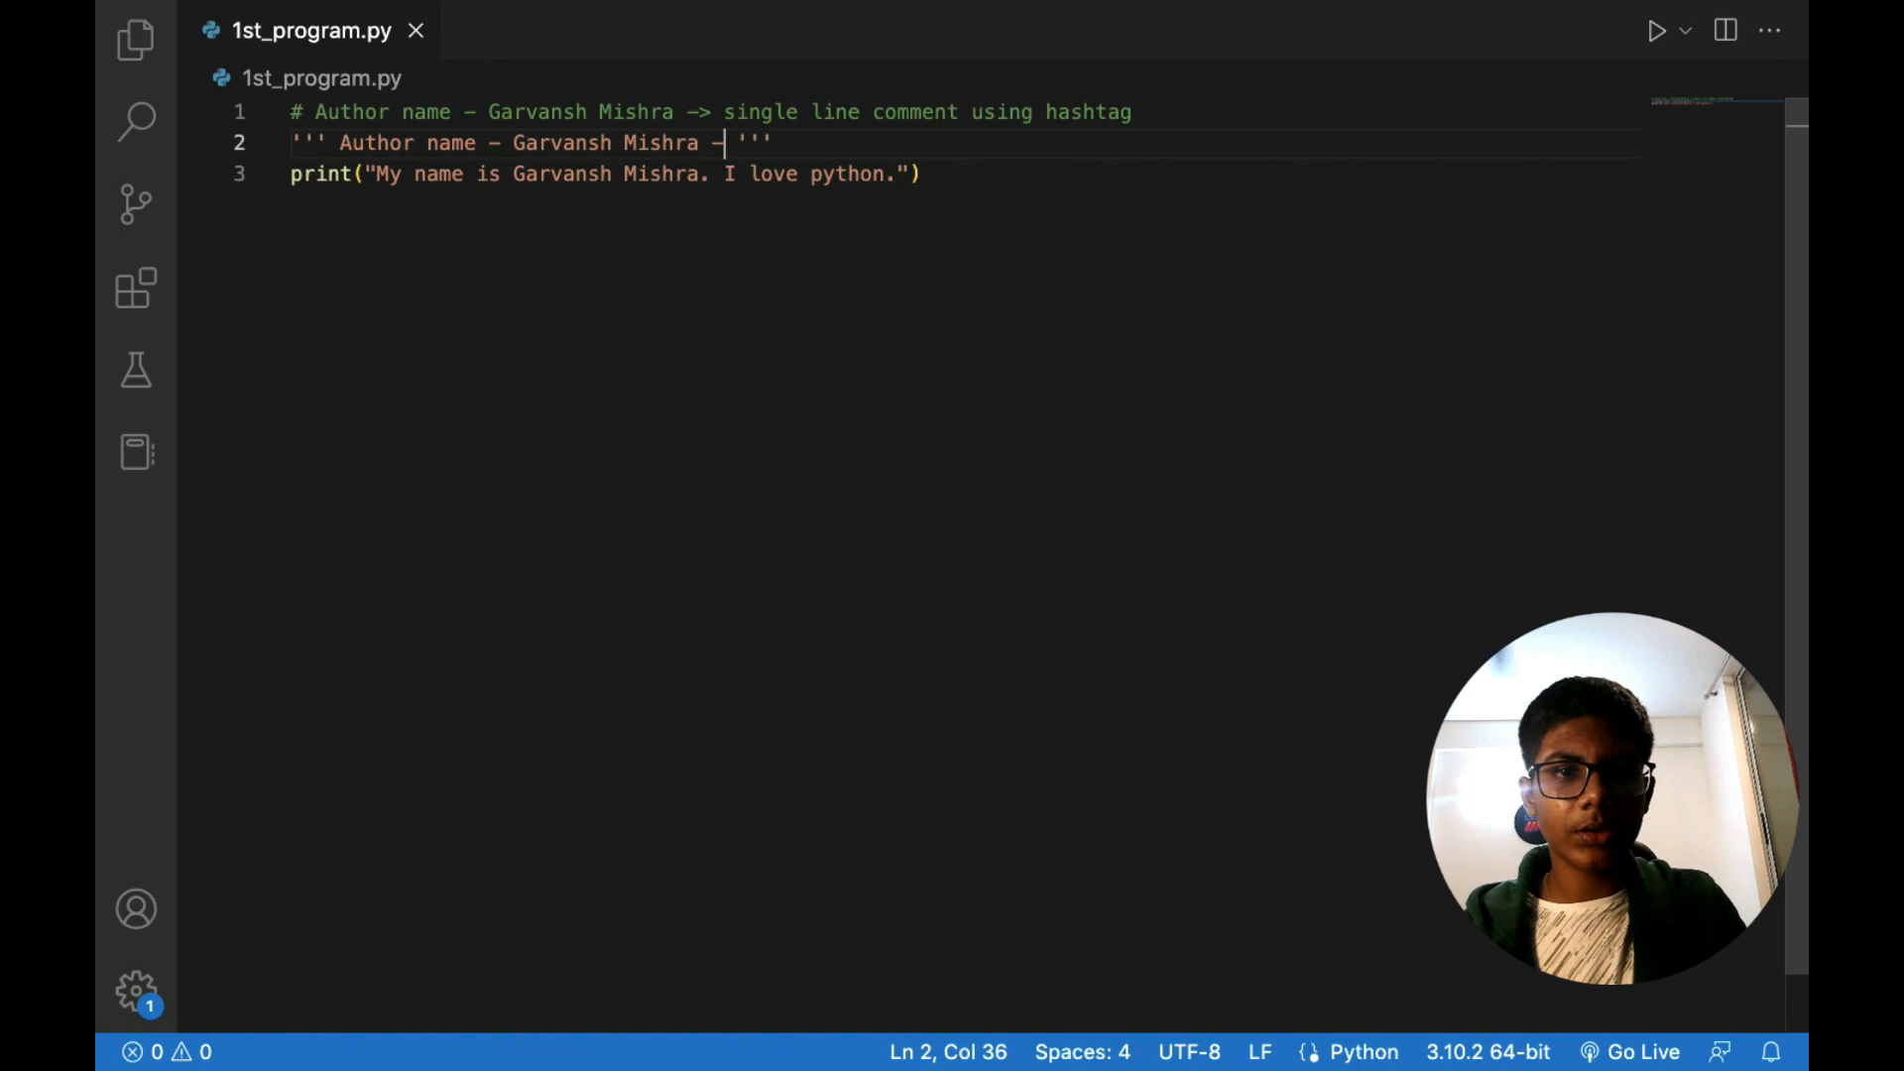
key(Backspace)
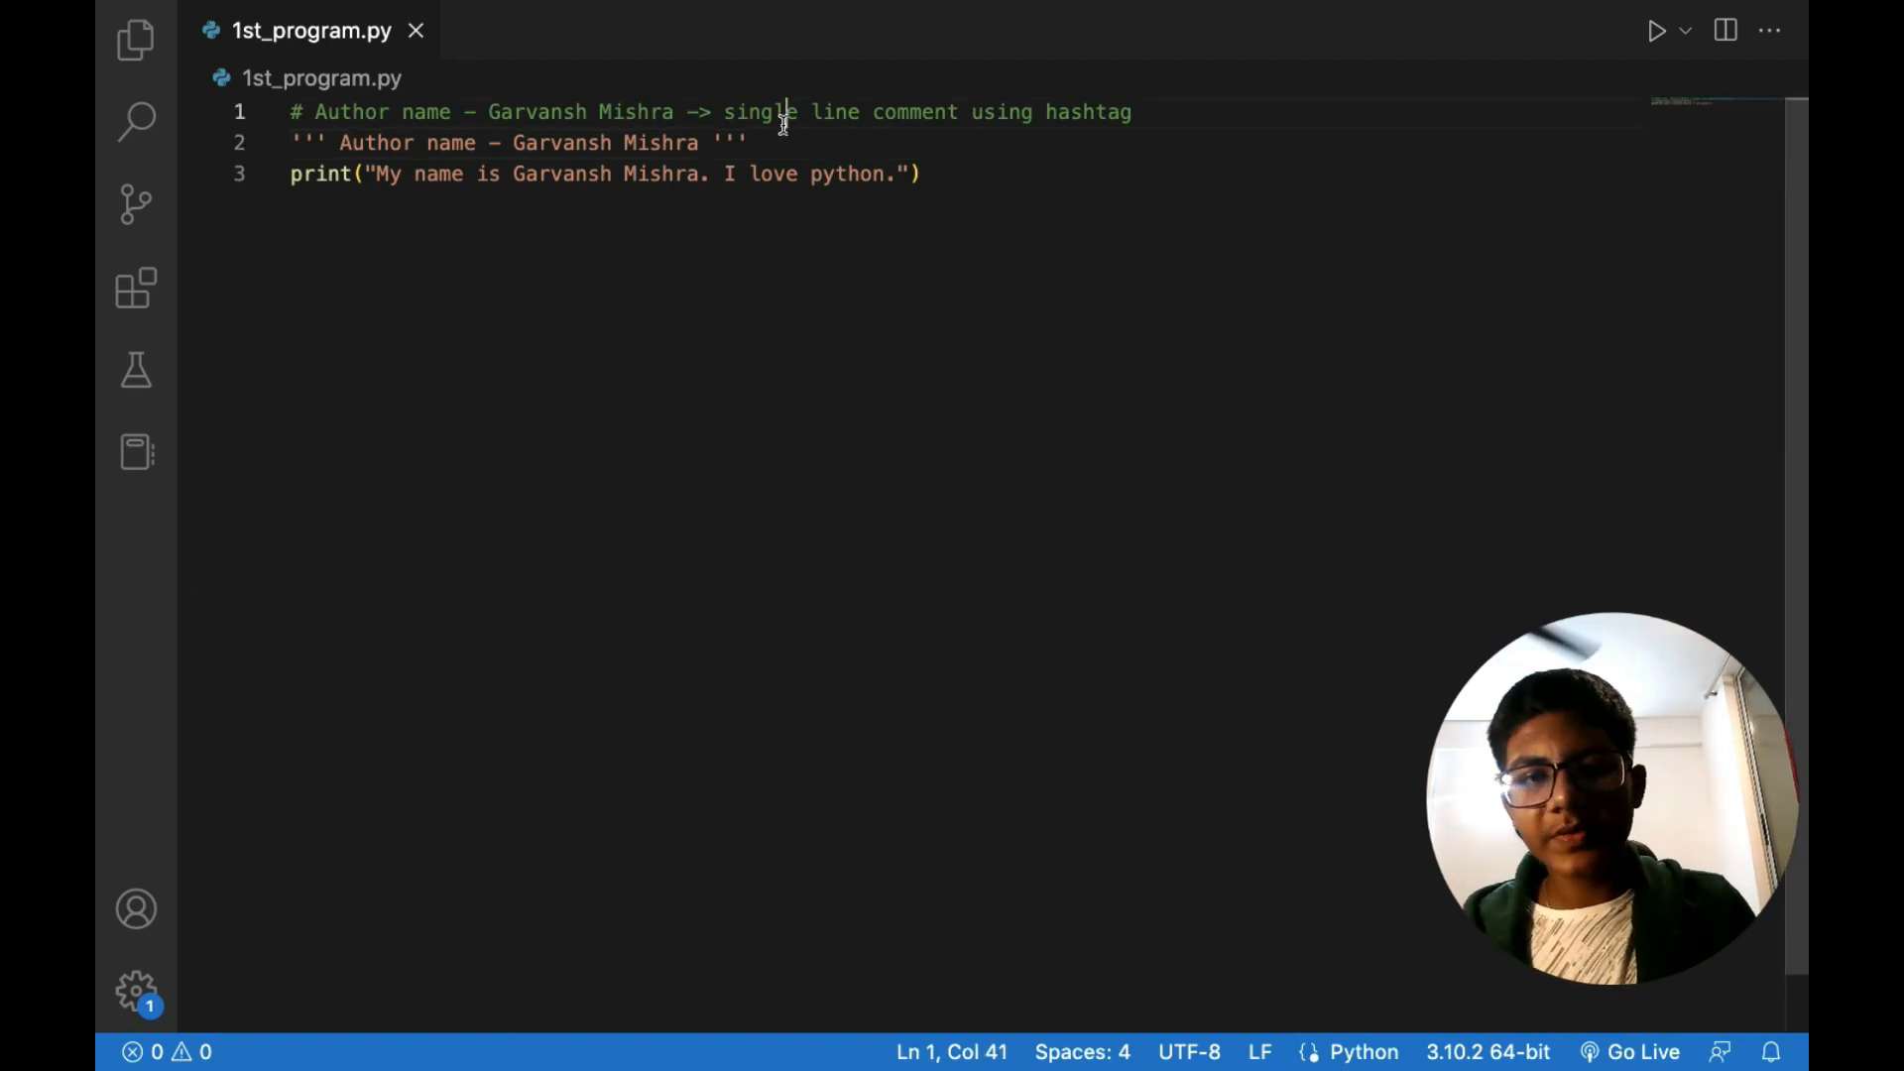
key(enter)
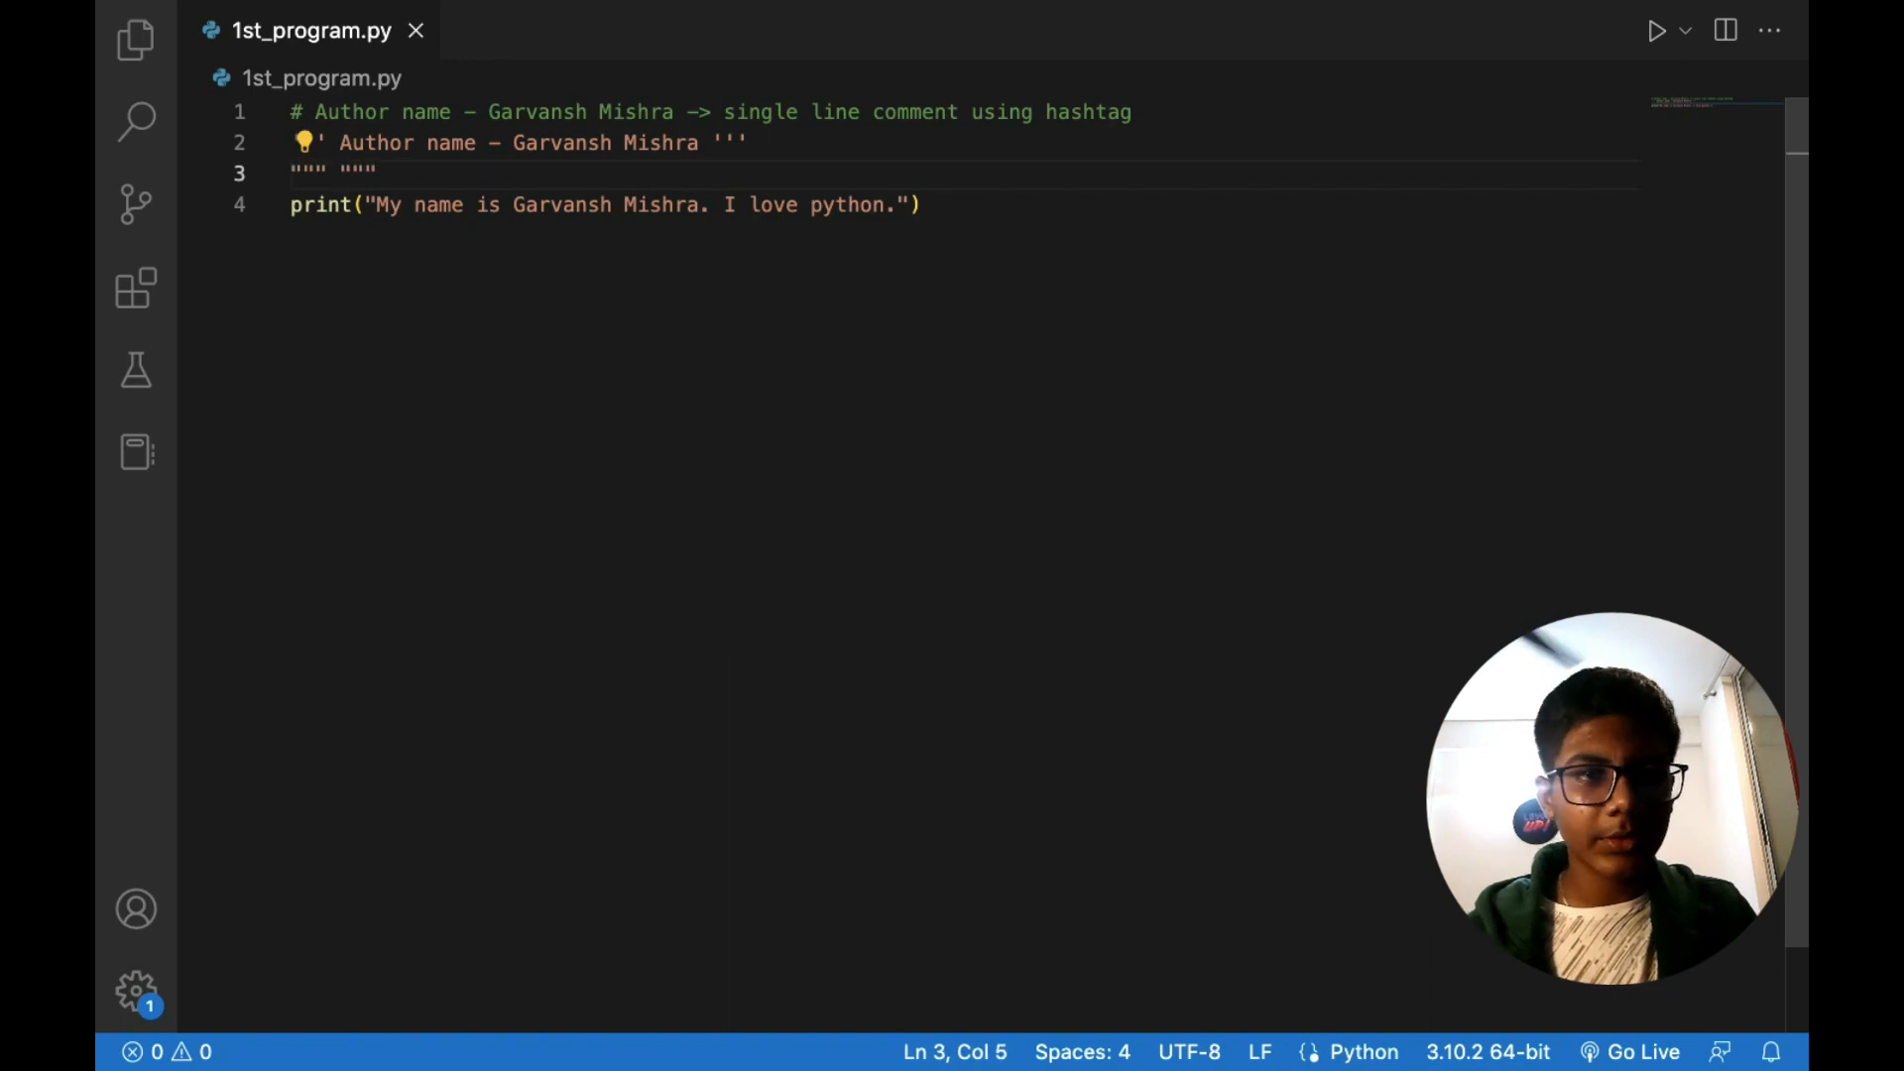
Step: Write """ Author name - Garvansh Mishra """ as the triple-quoted comment on line 3
text(Authoe b)
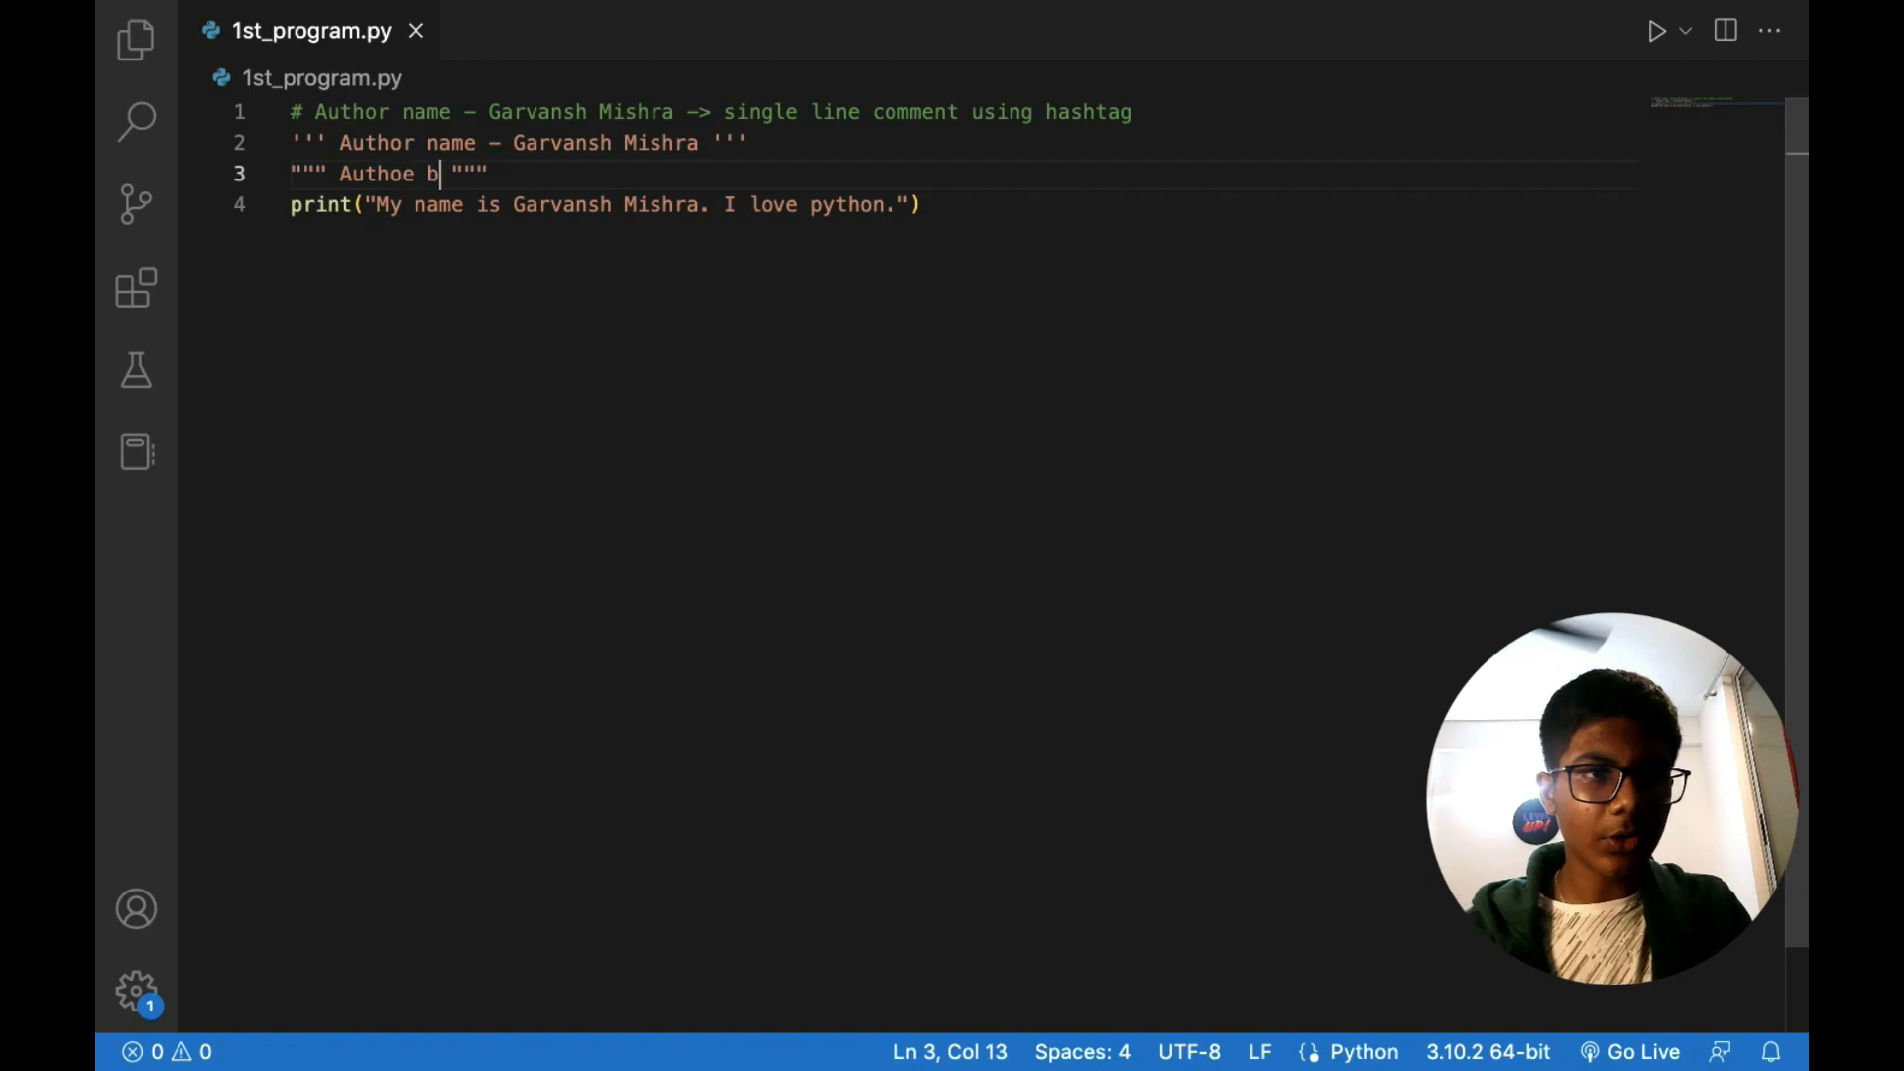
text(ame)
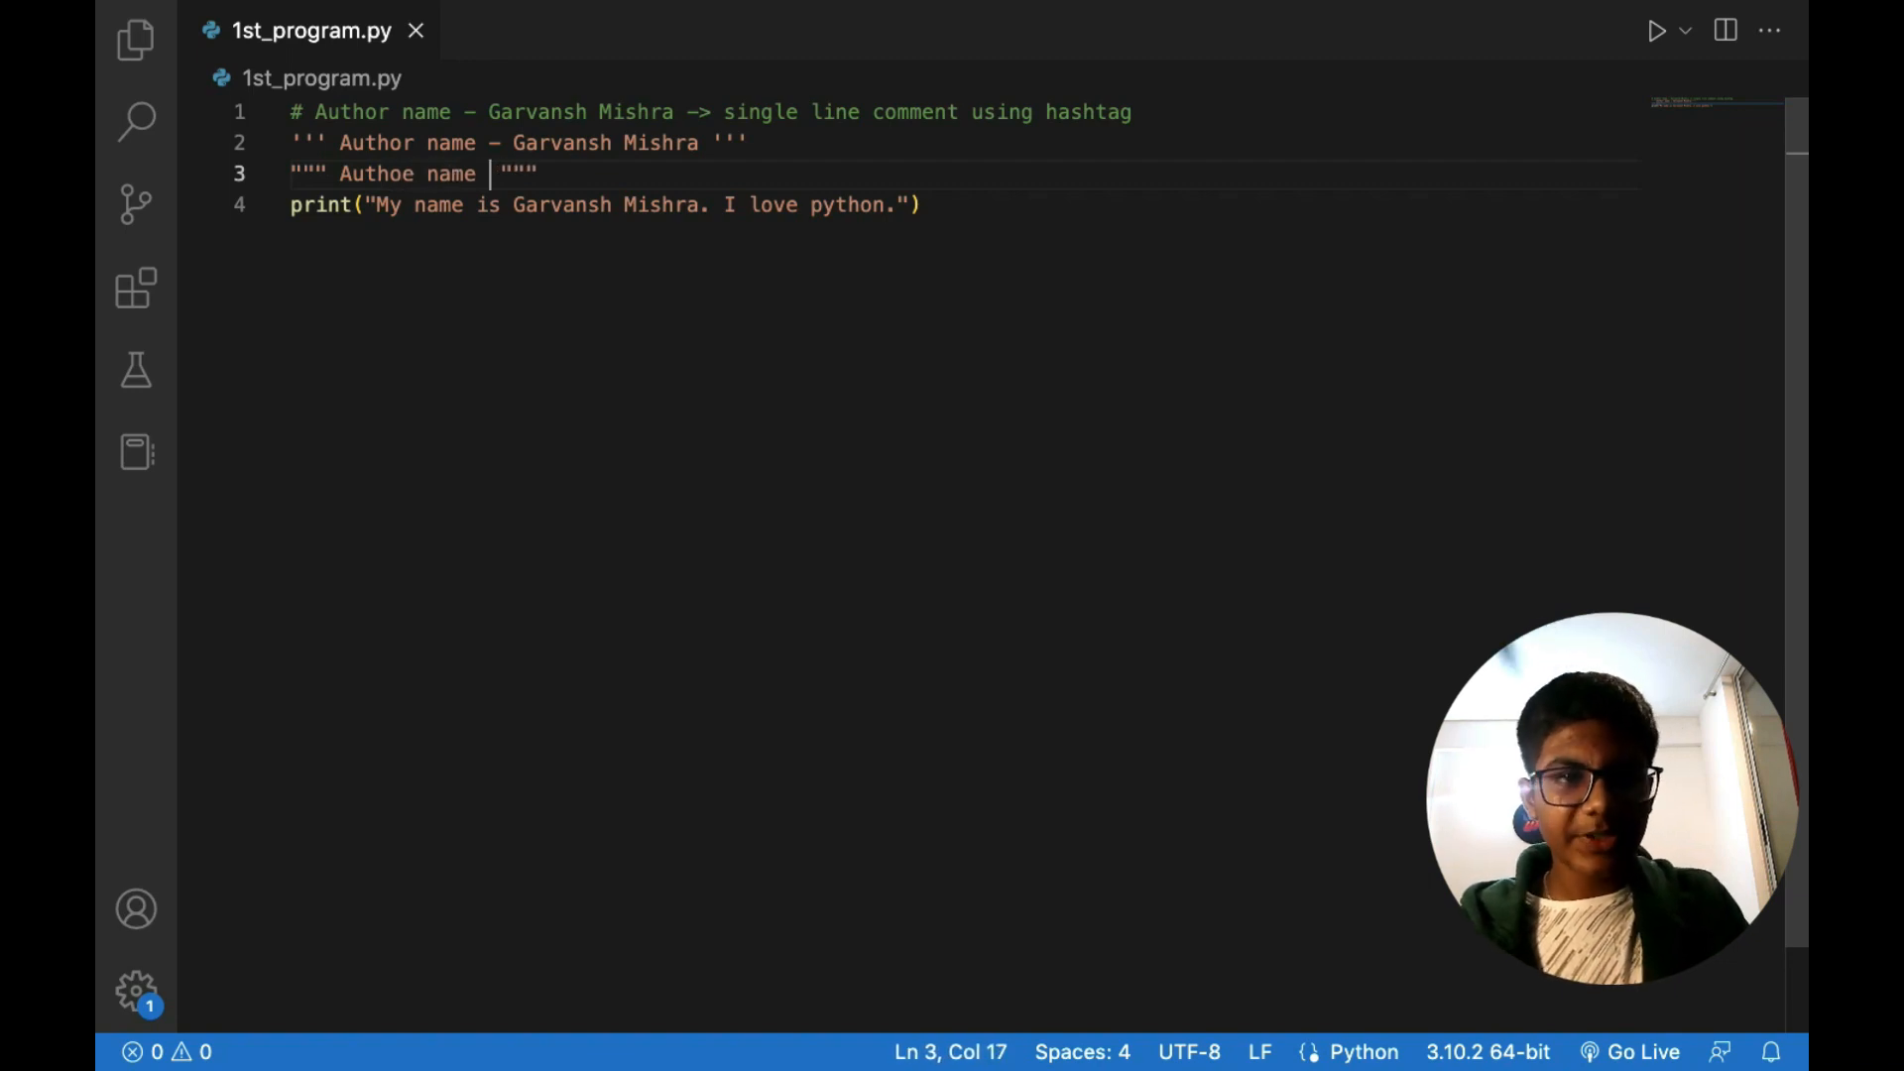
text(- Garv)
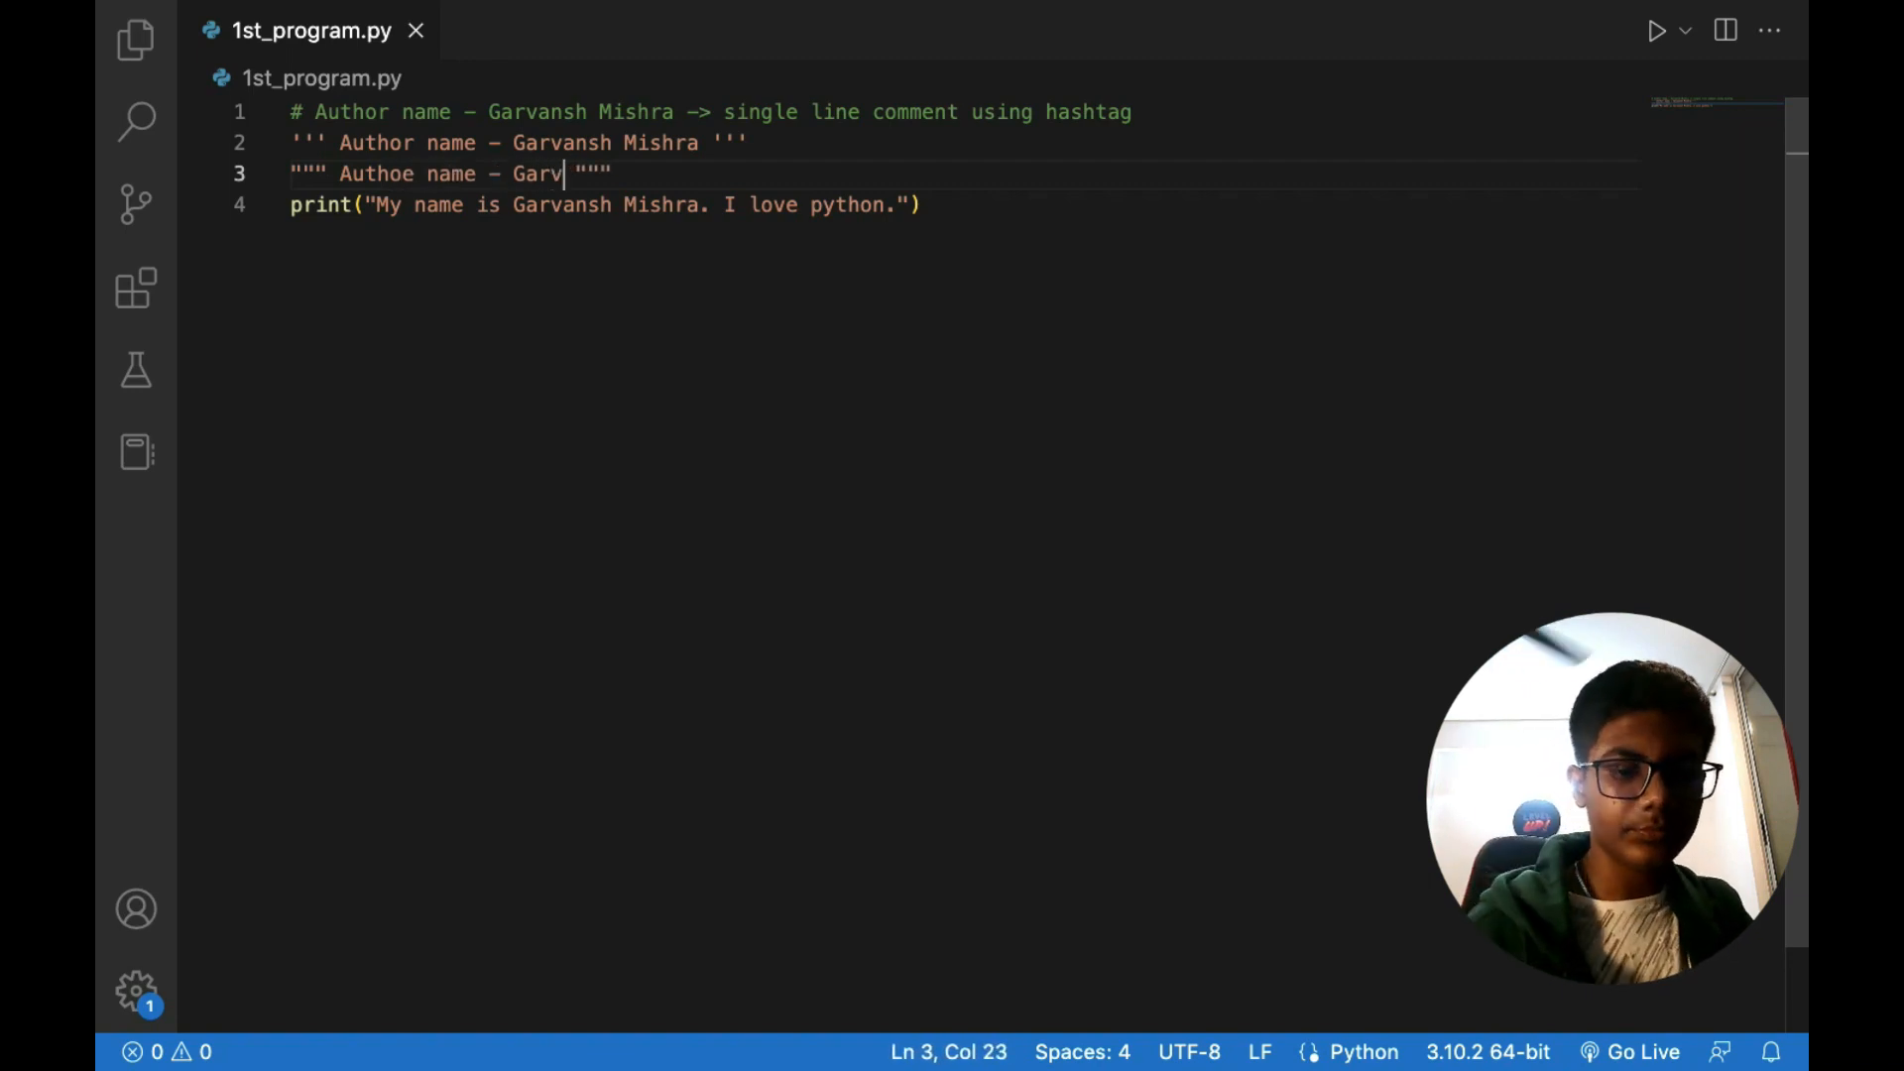
text(ansh Mish)
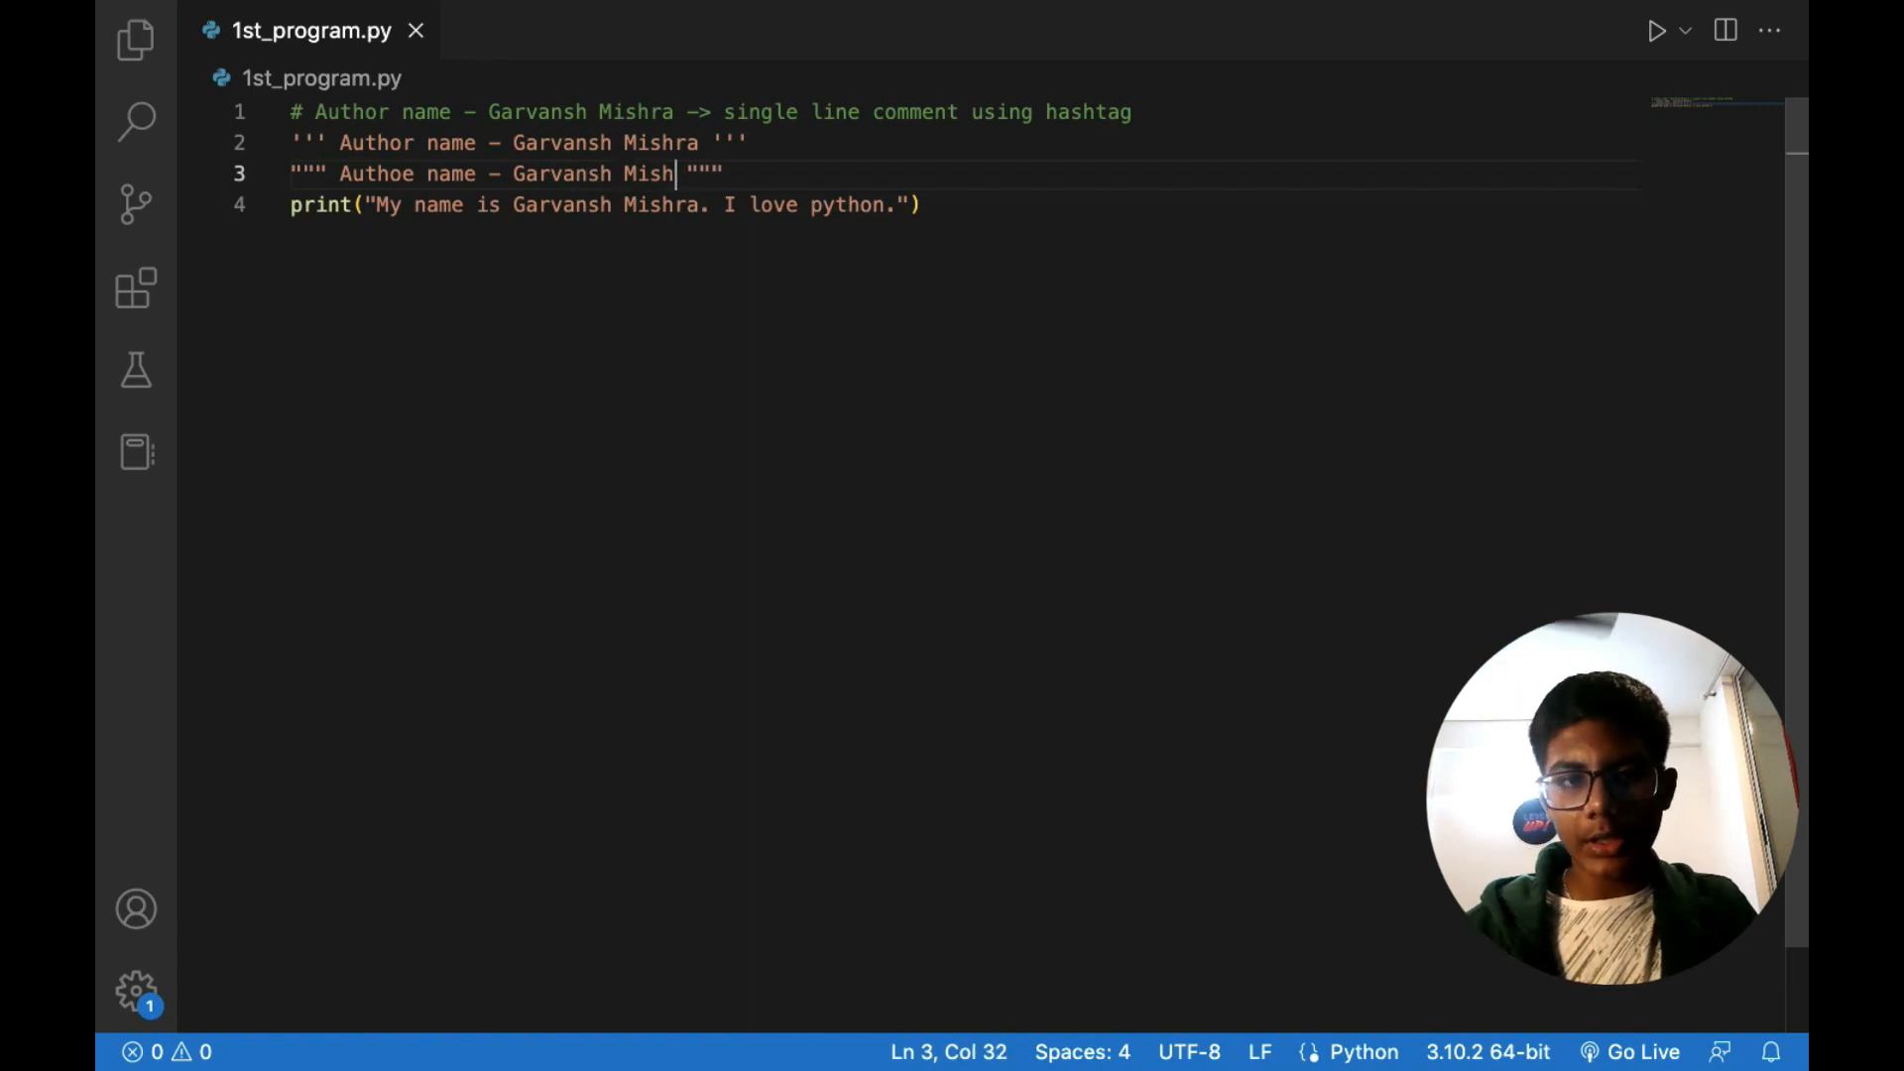
text(ra)
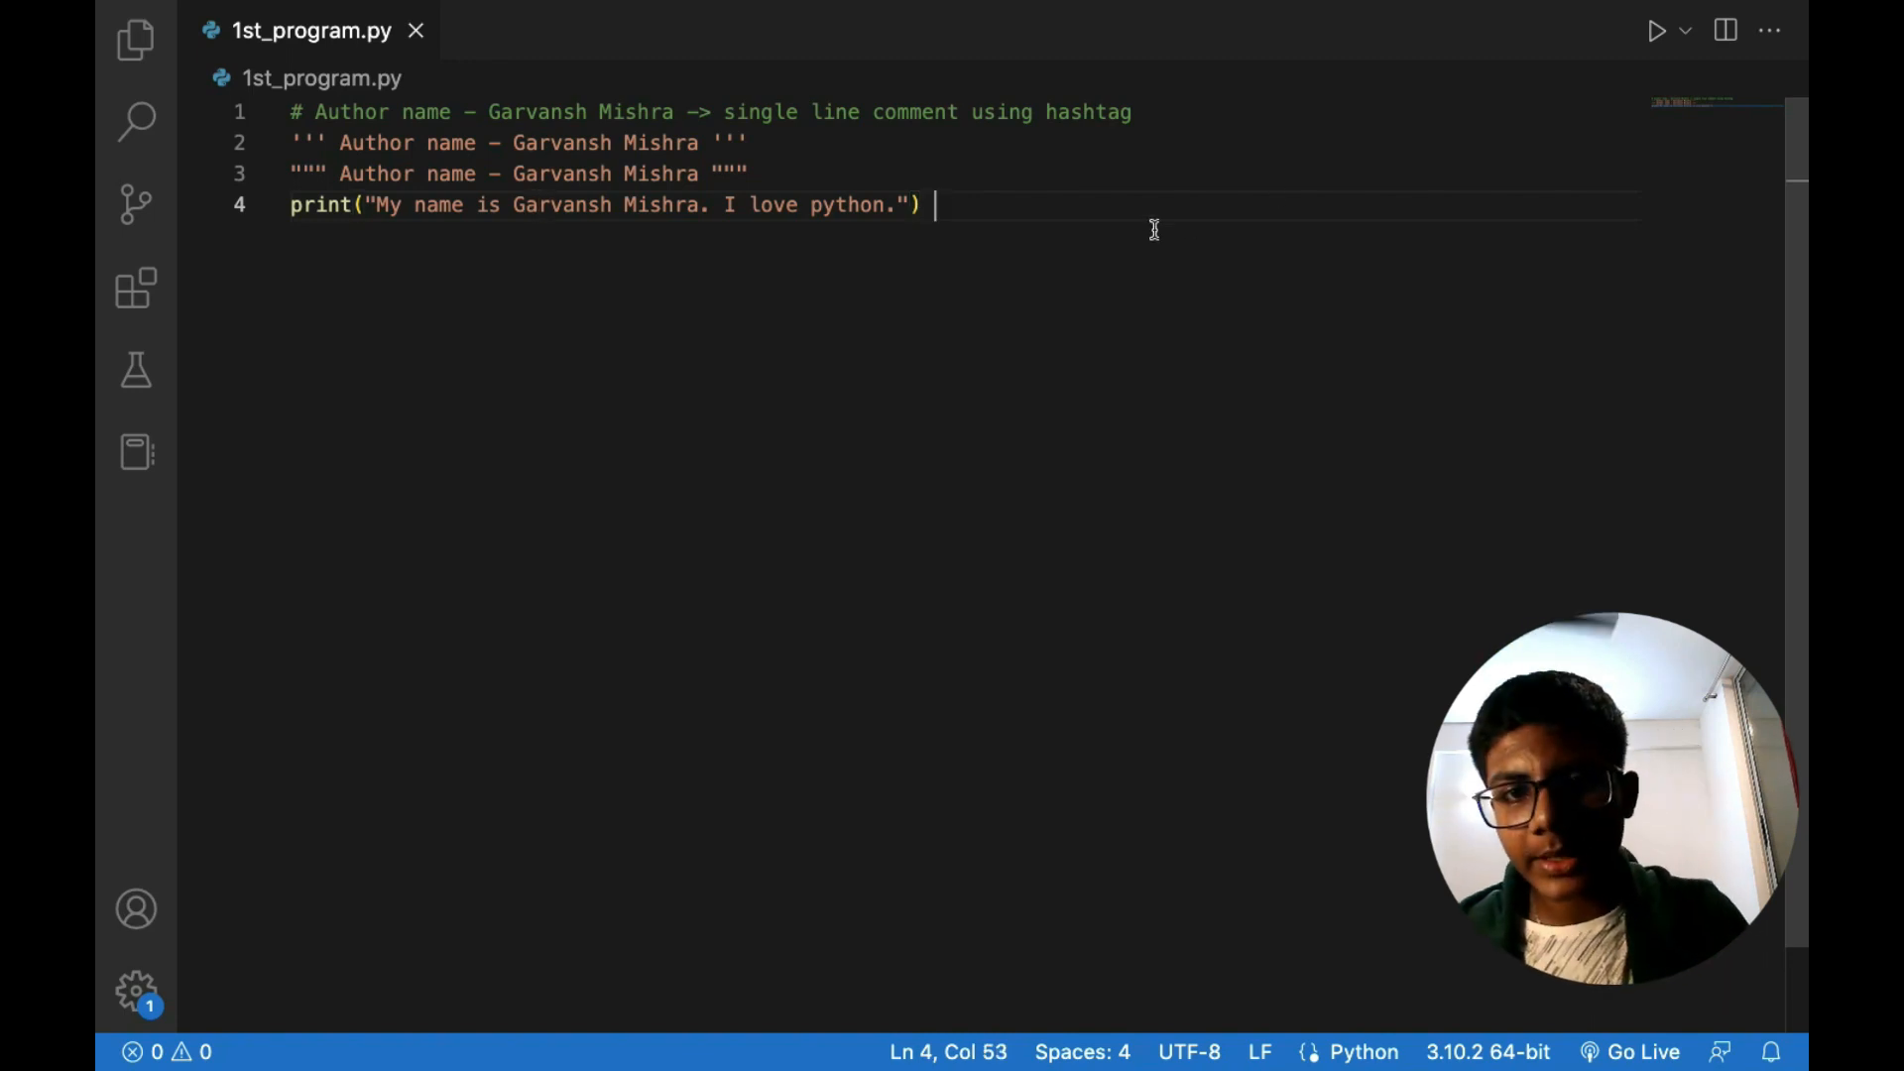
Step: Append '# print() -> print() function' to the print line, correcting the half-typed word
text(# print())
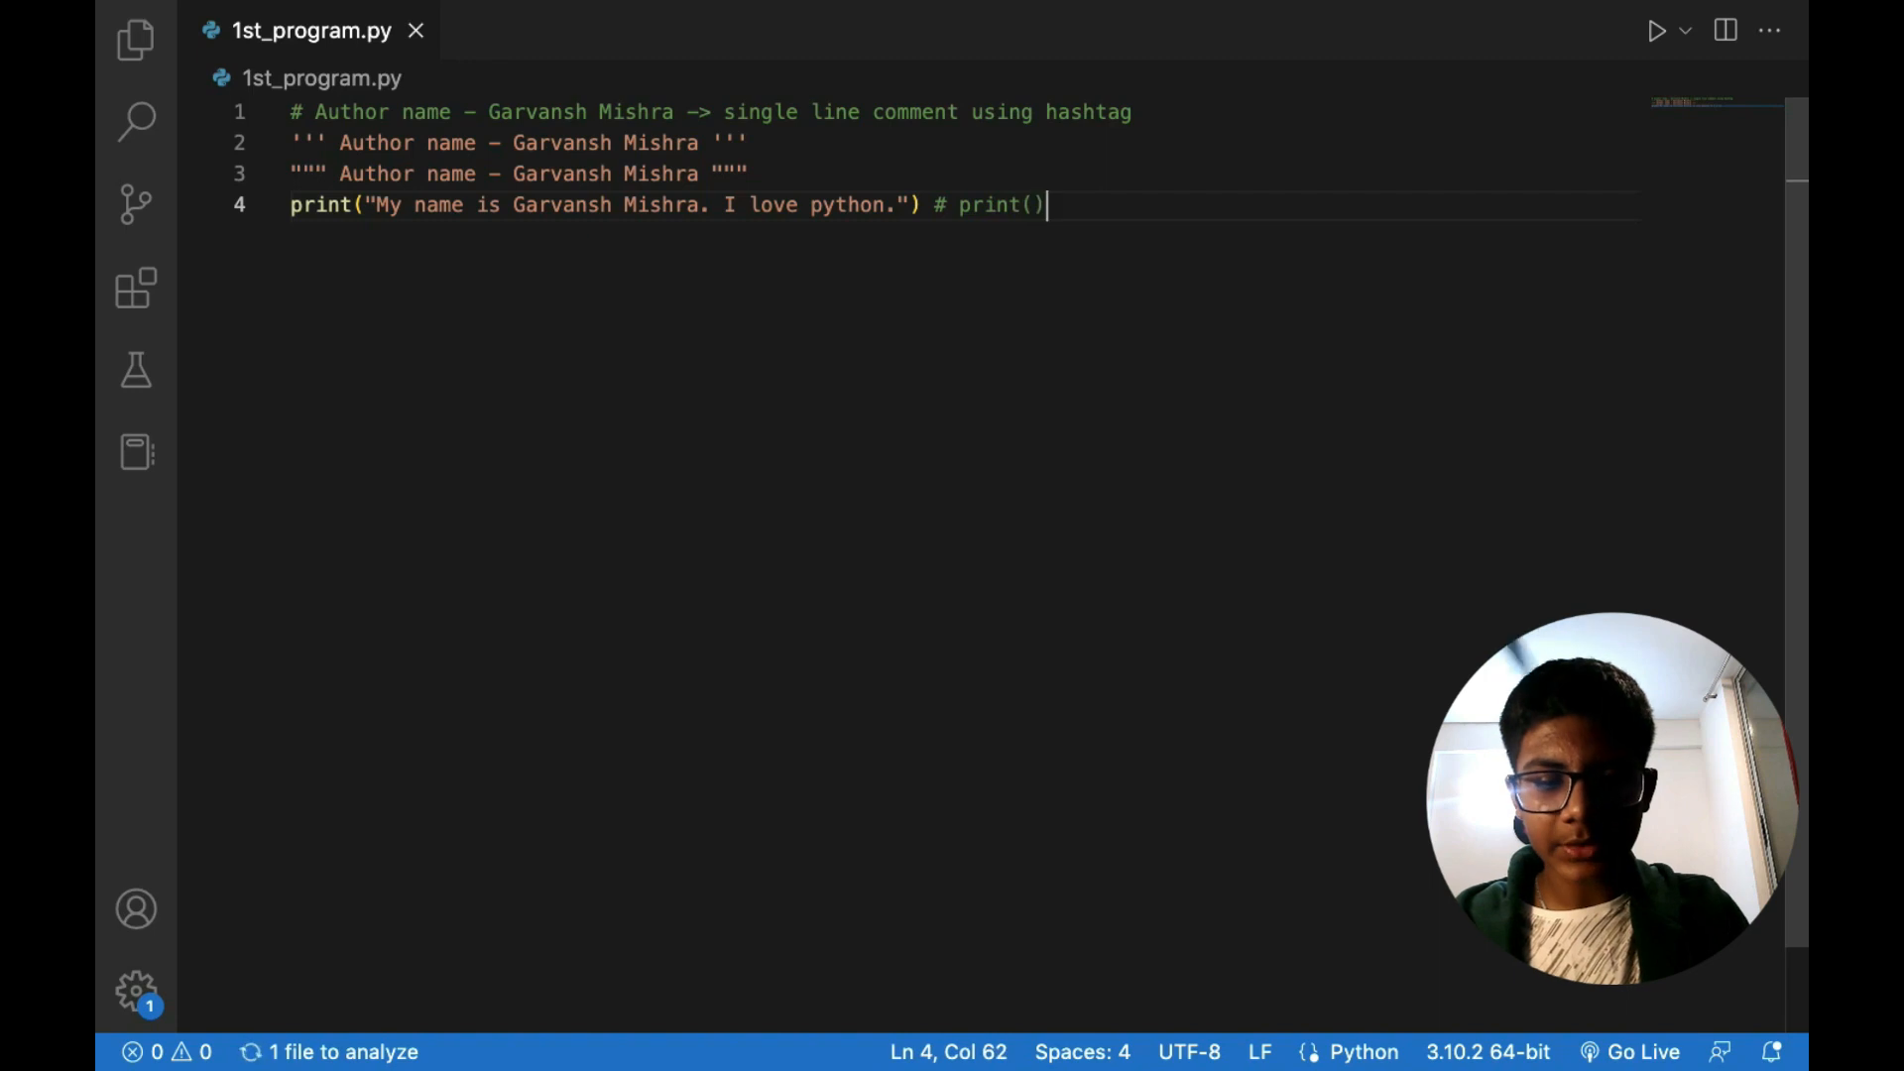
text(-> f)
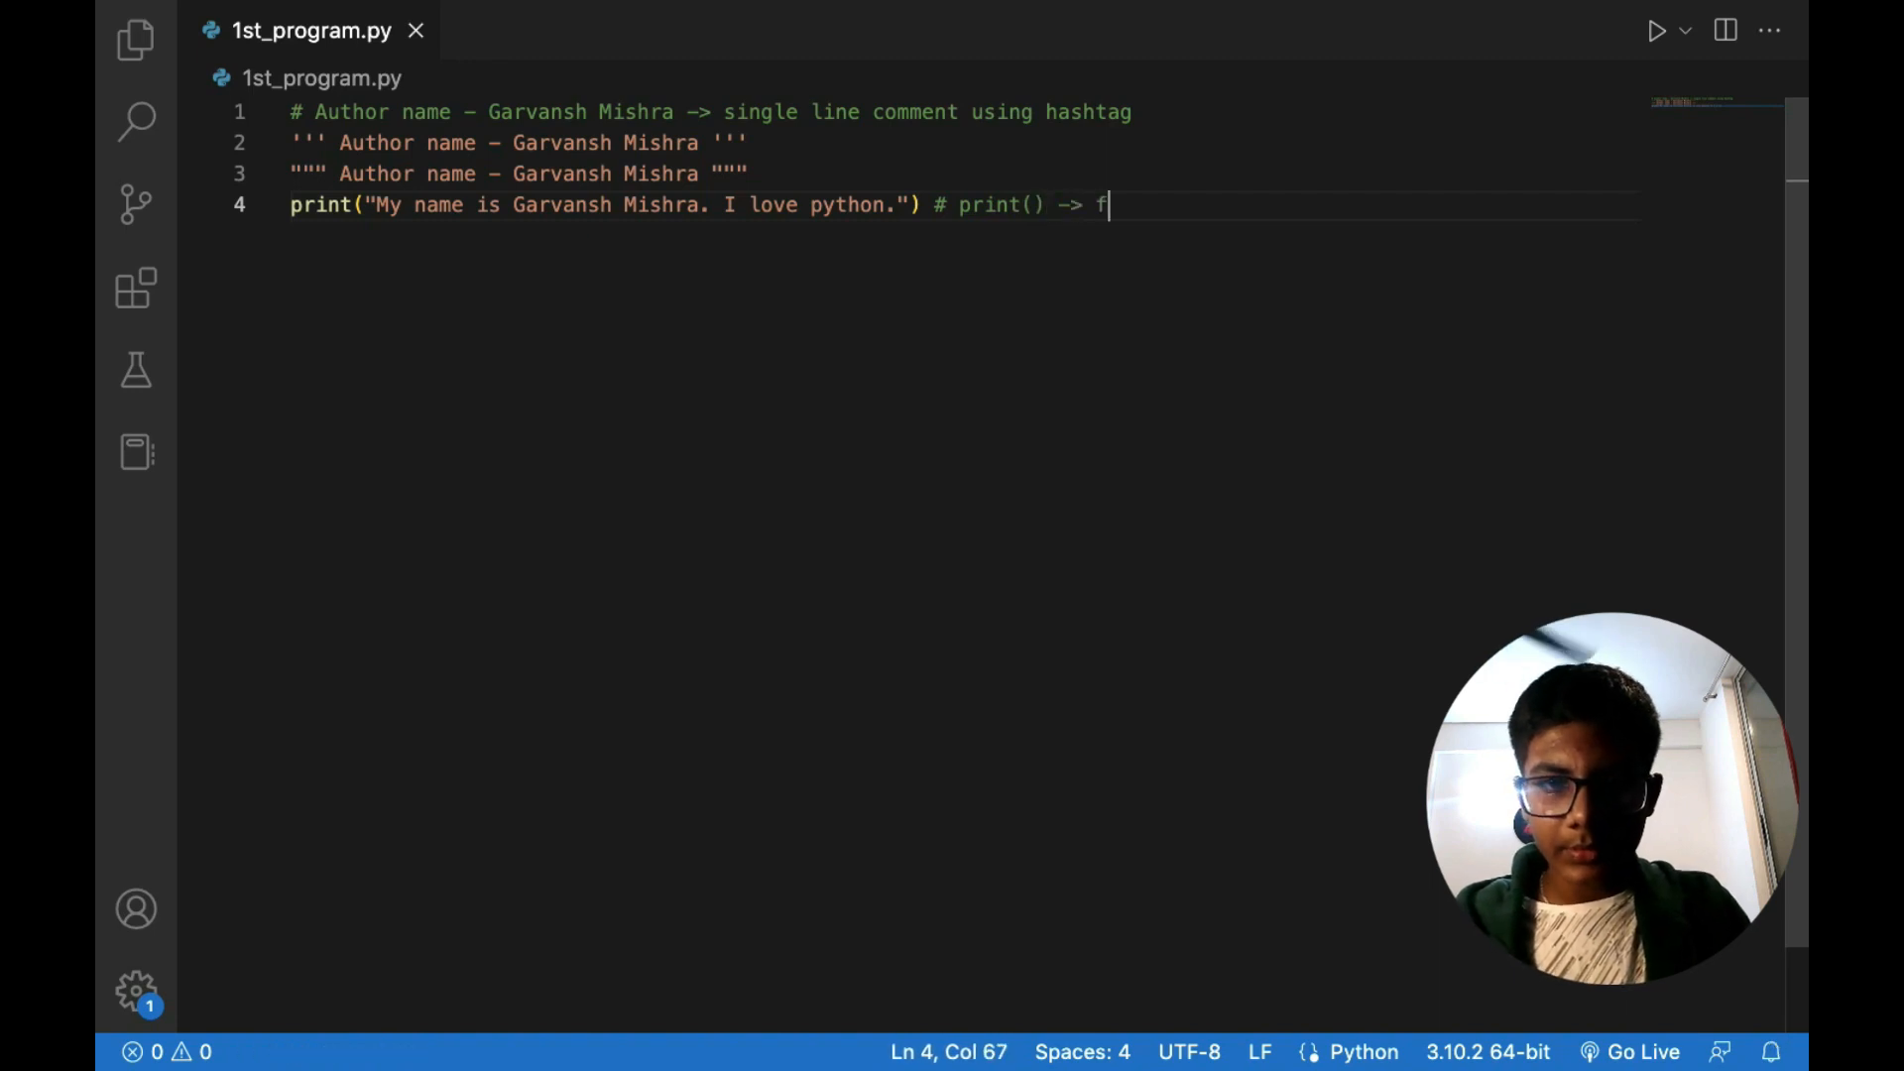
text(unction i)
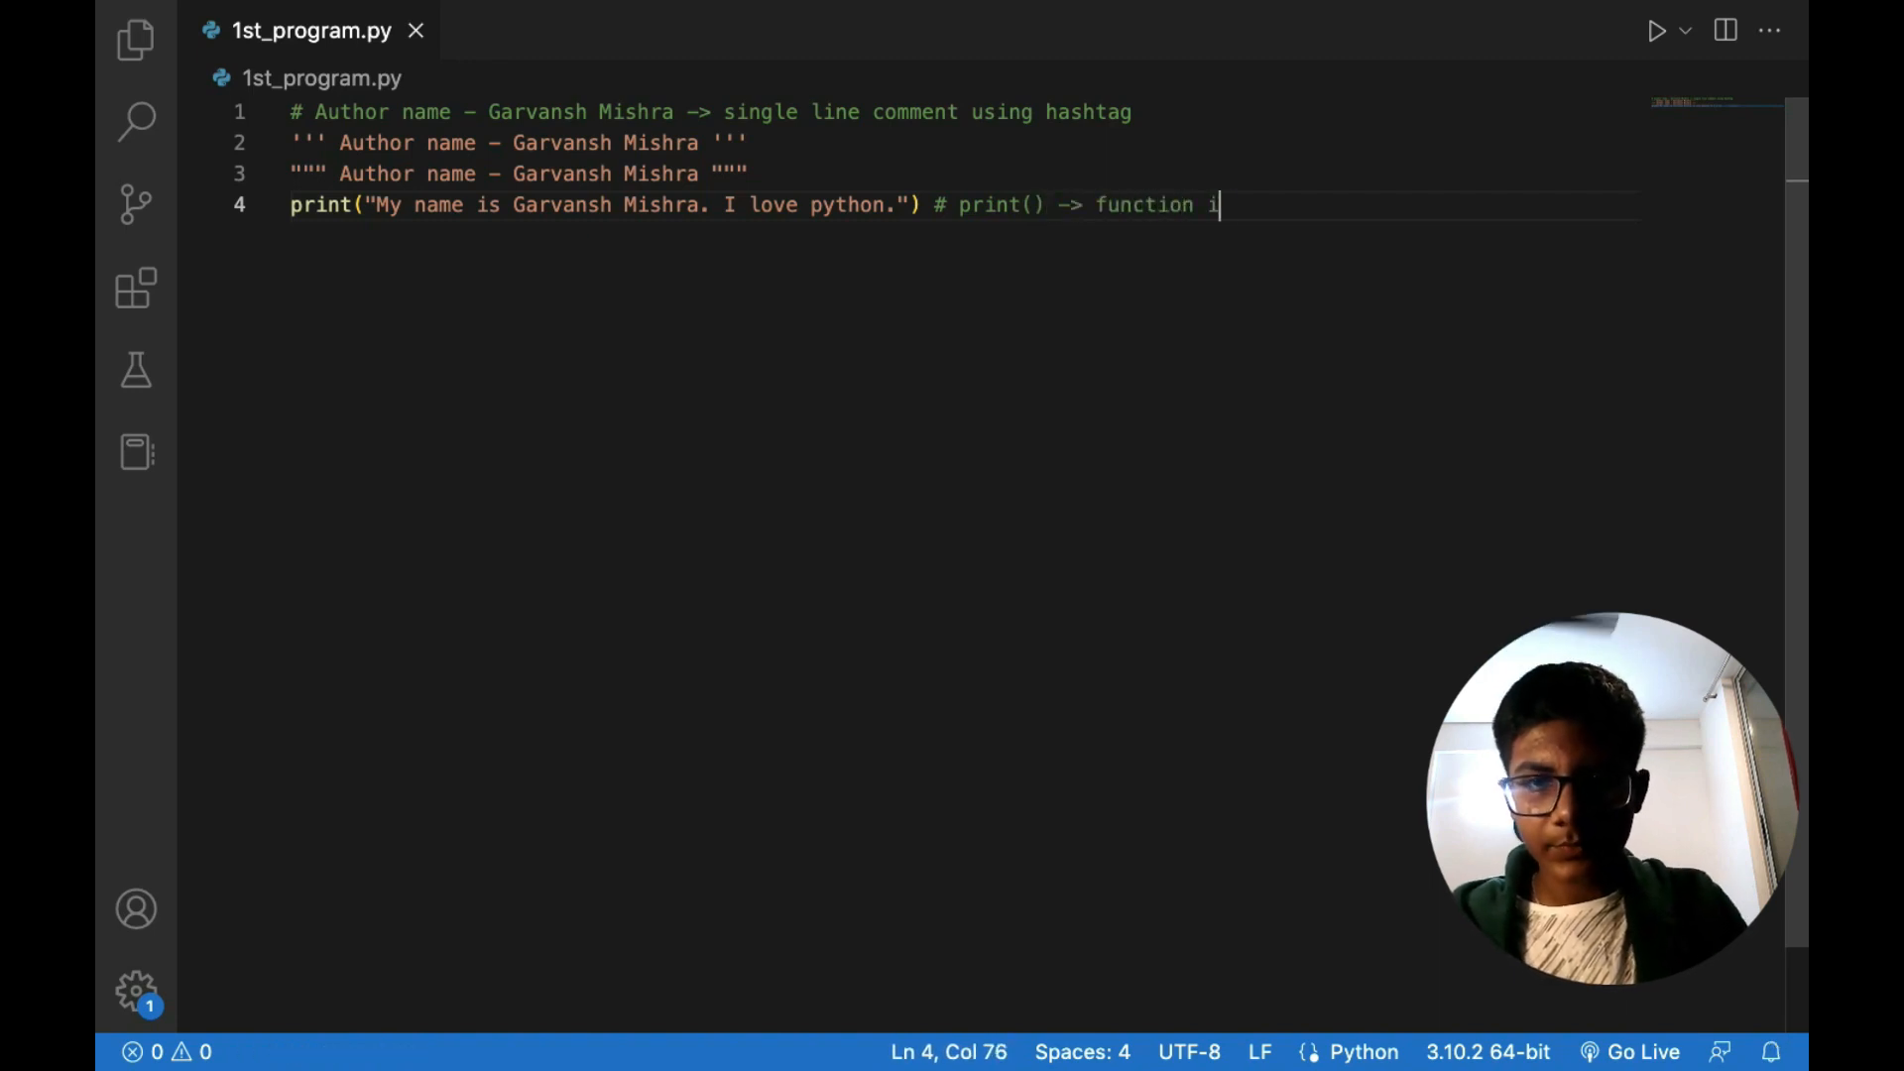
key(BackSpace)
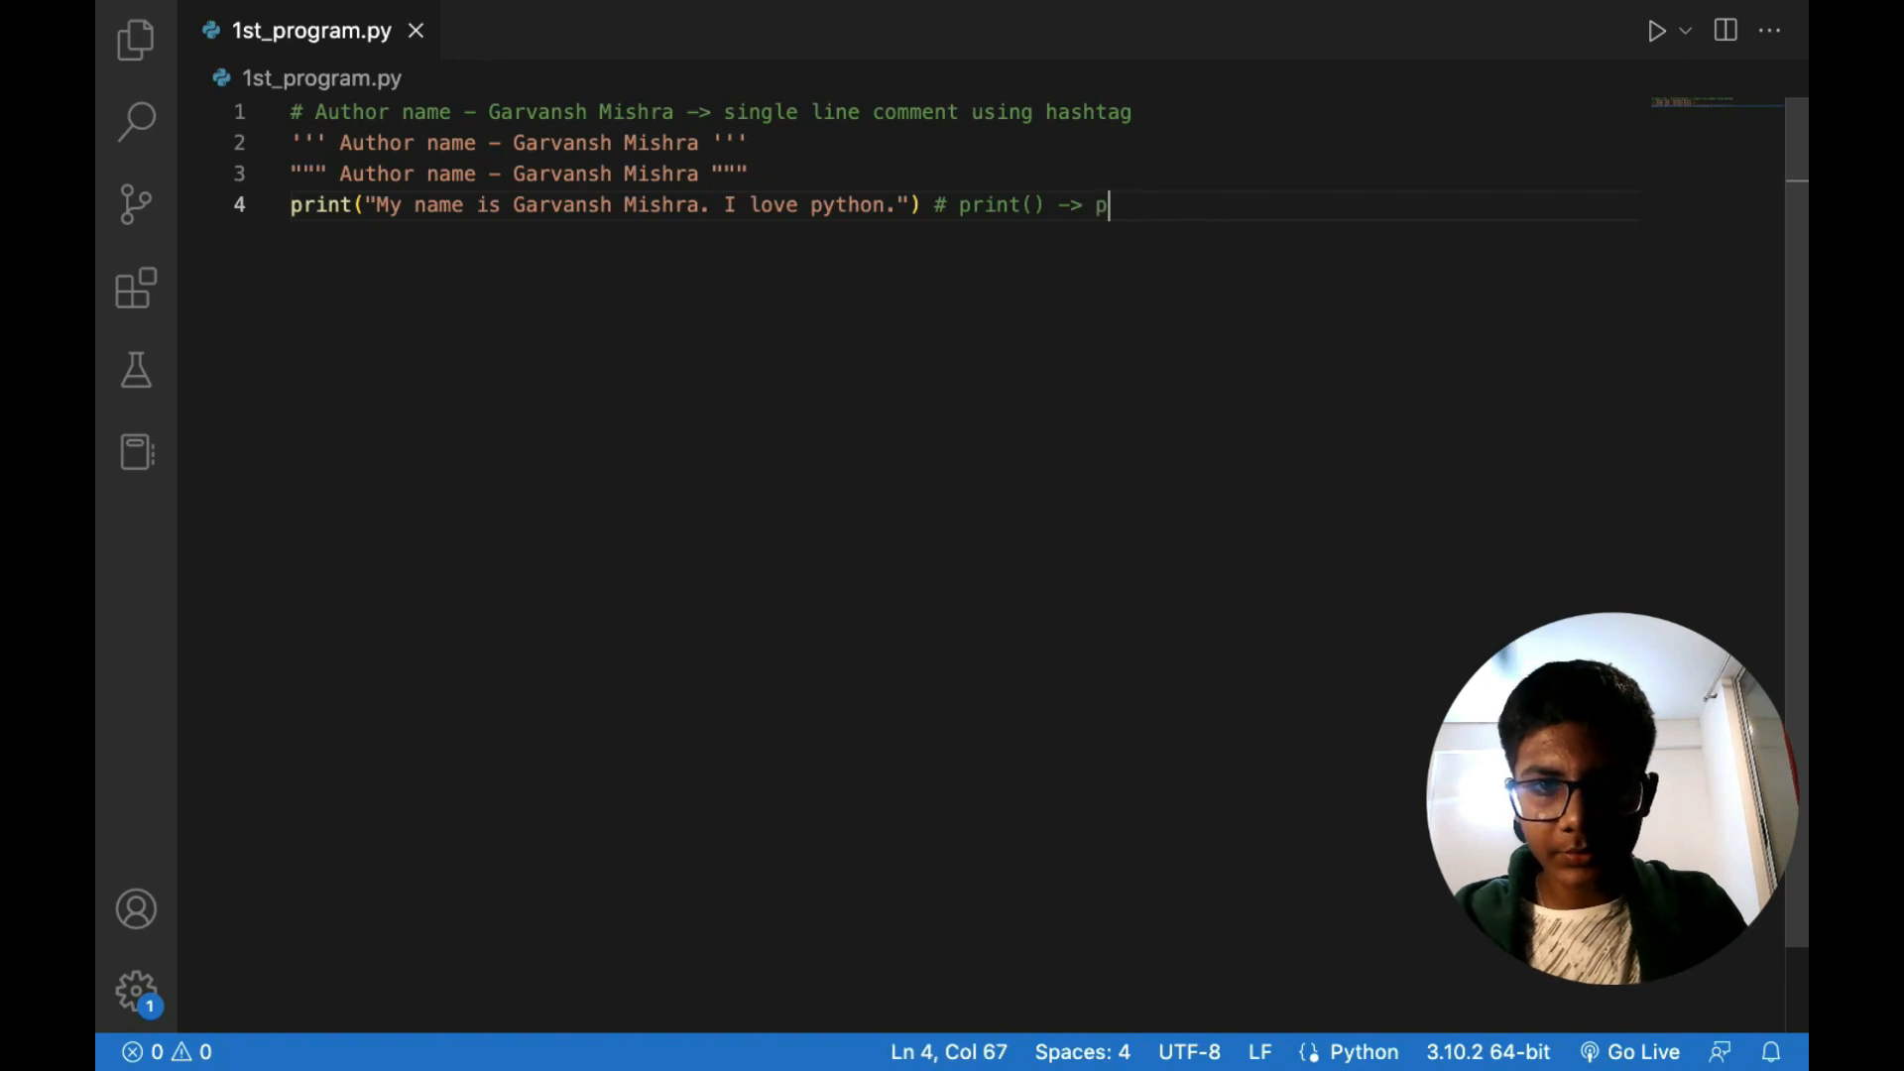
text(rint())
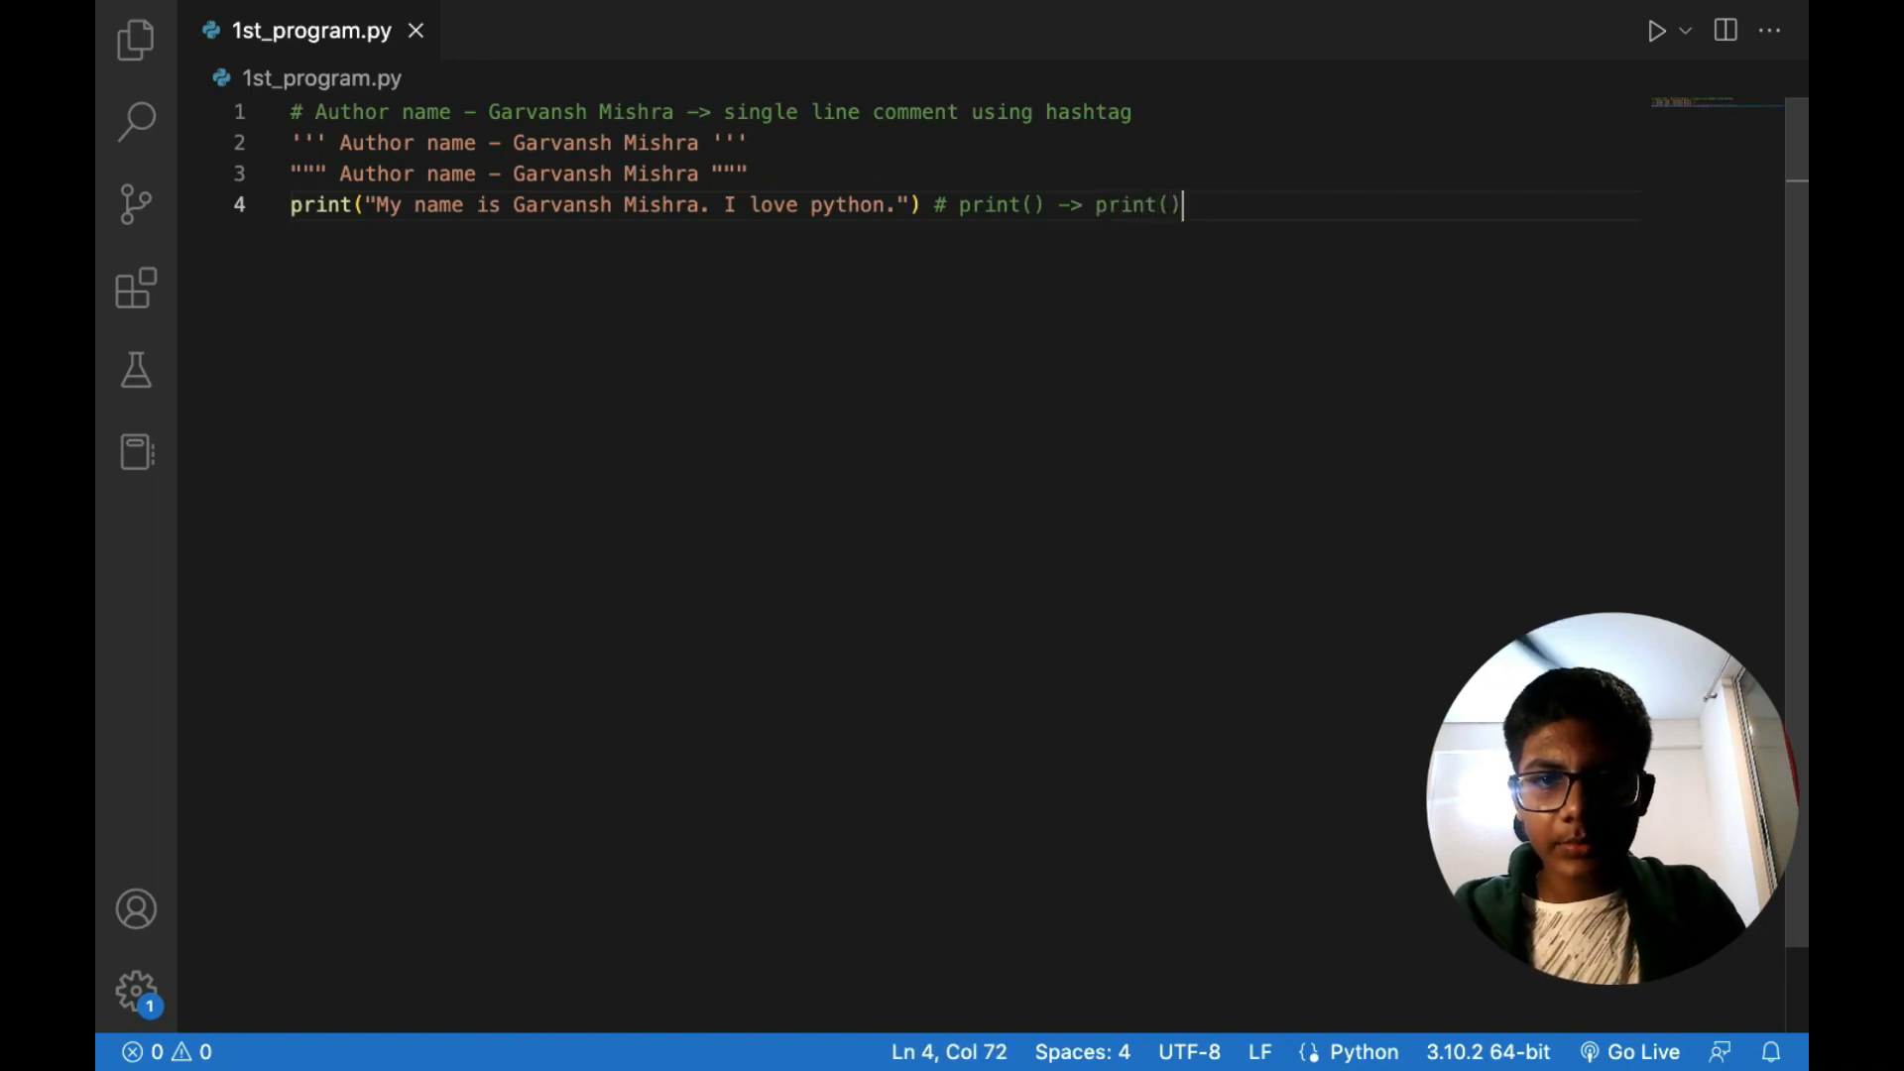
text(function)
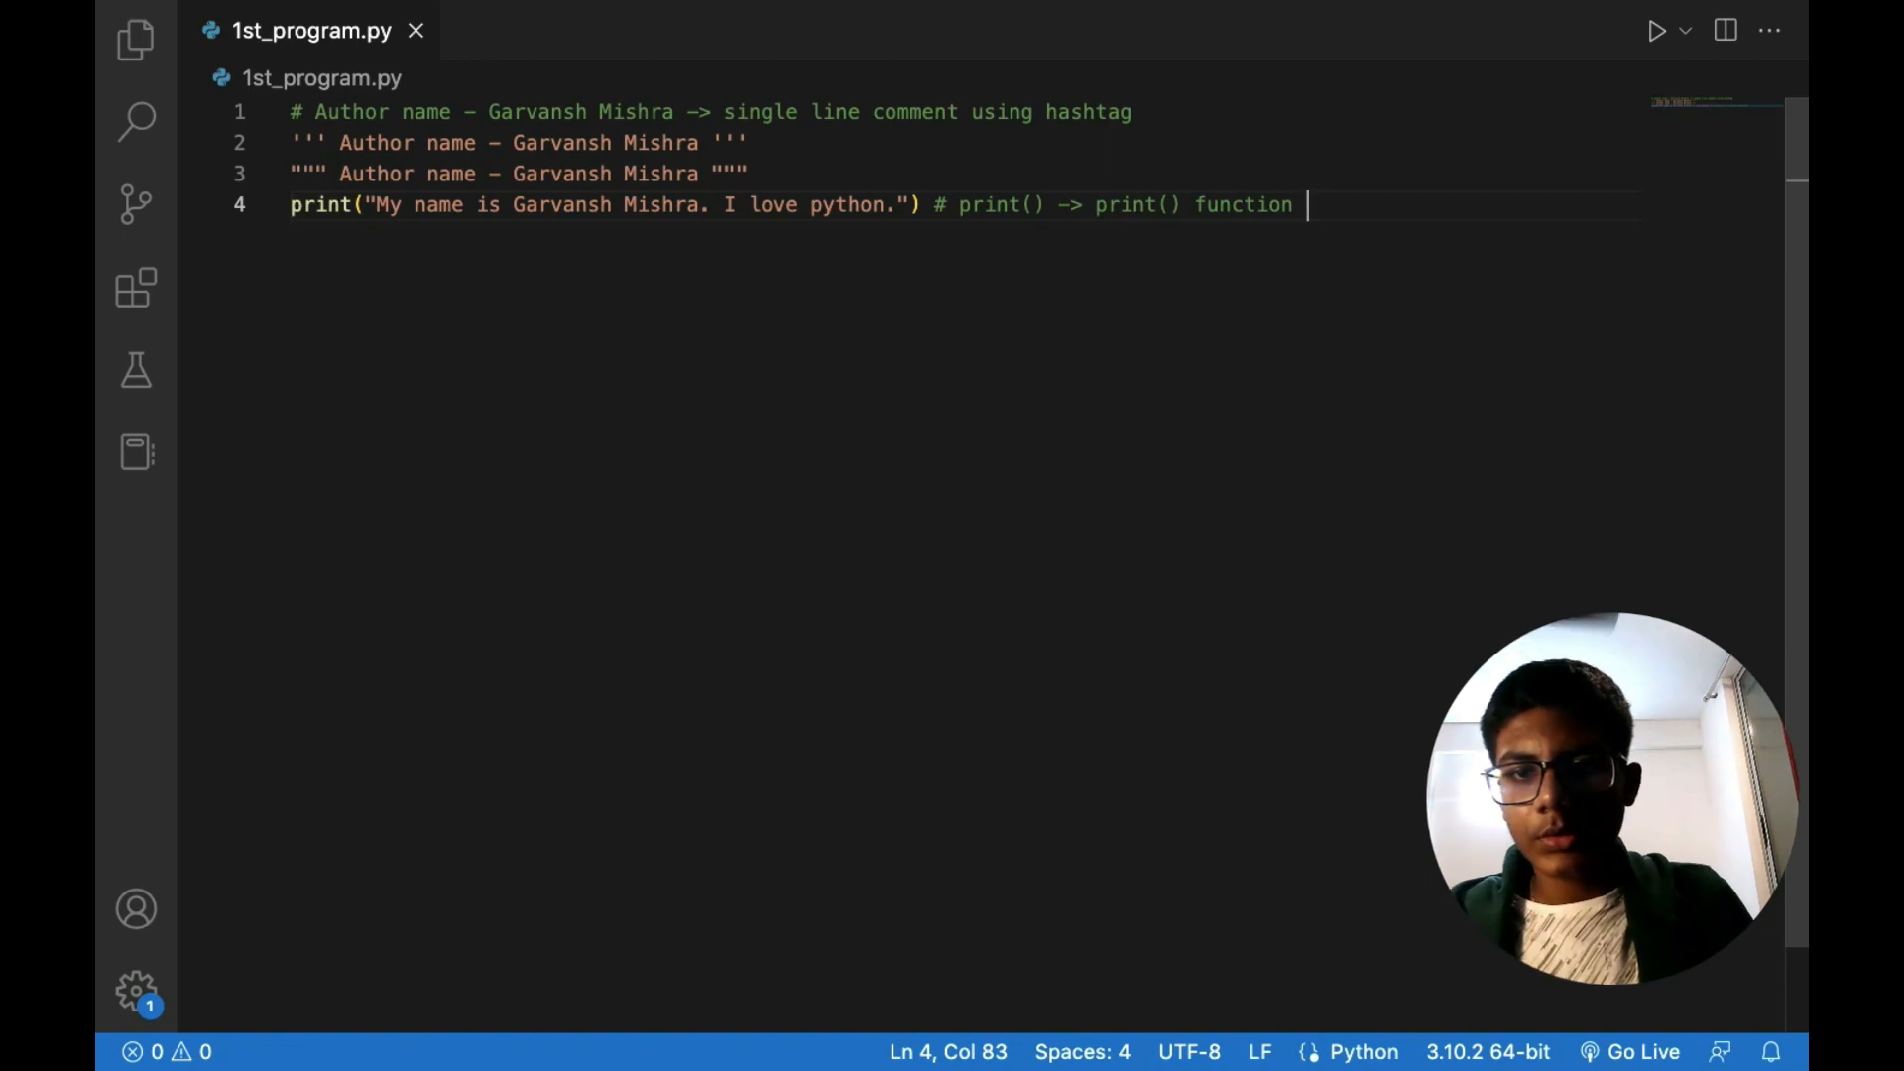
Step: Finish the comment with 'is used for printing text and number.', fixing mistyped letters
text(is used for)
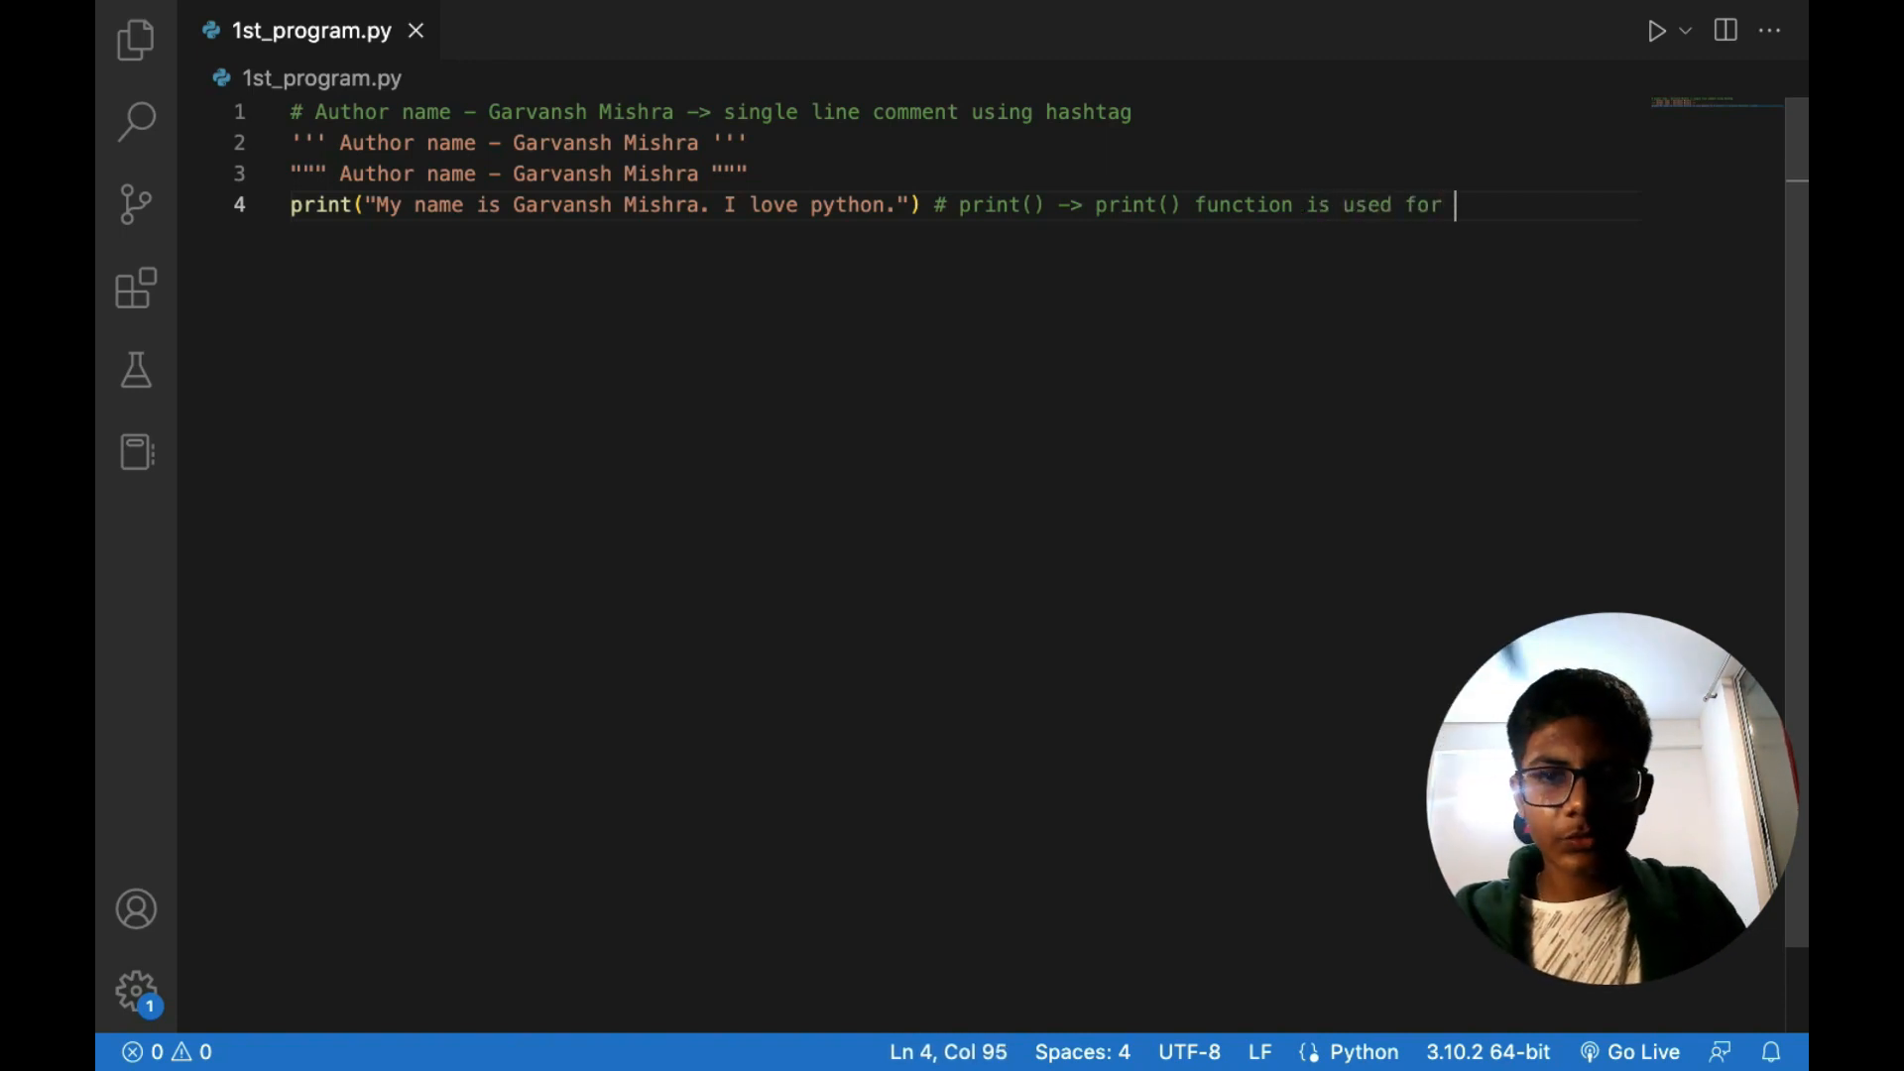
text(printi)
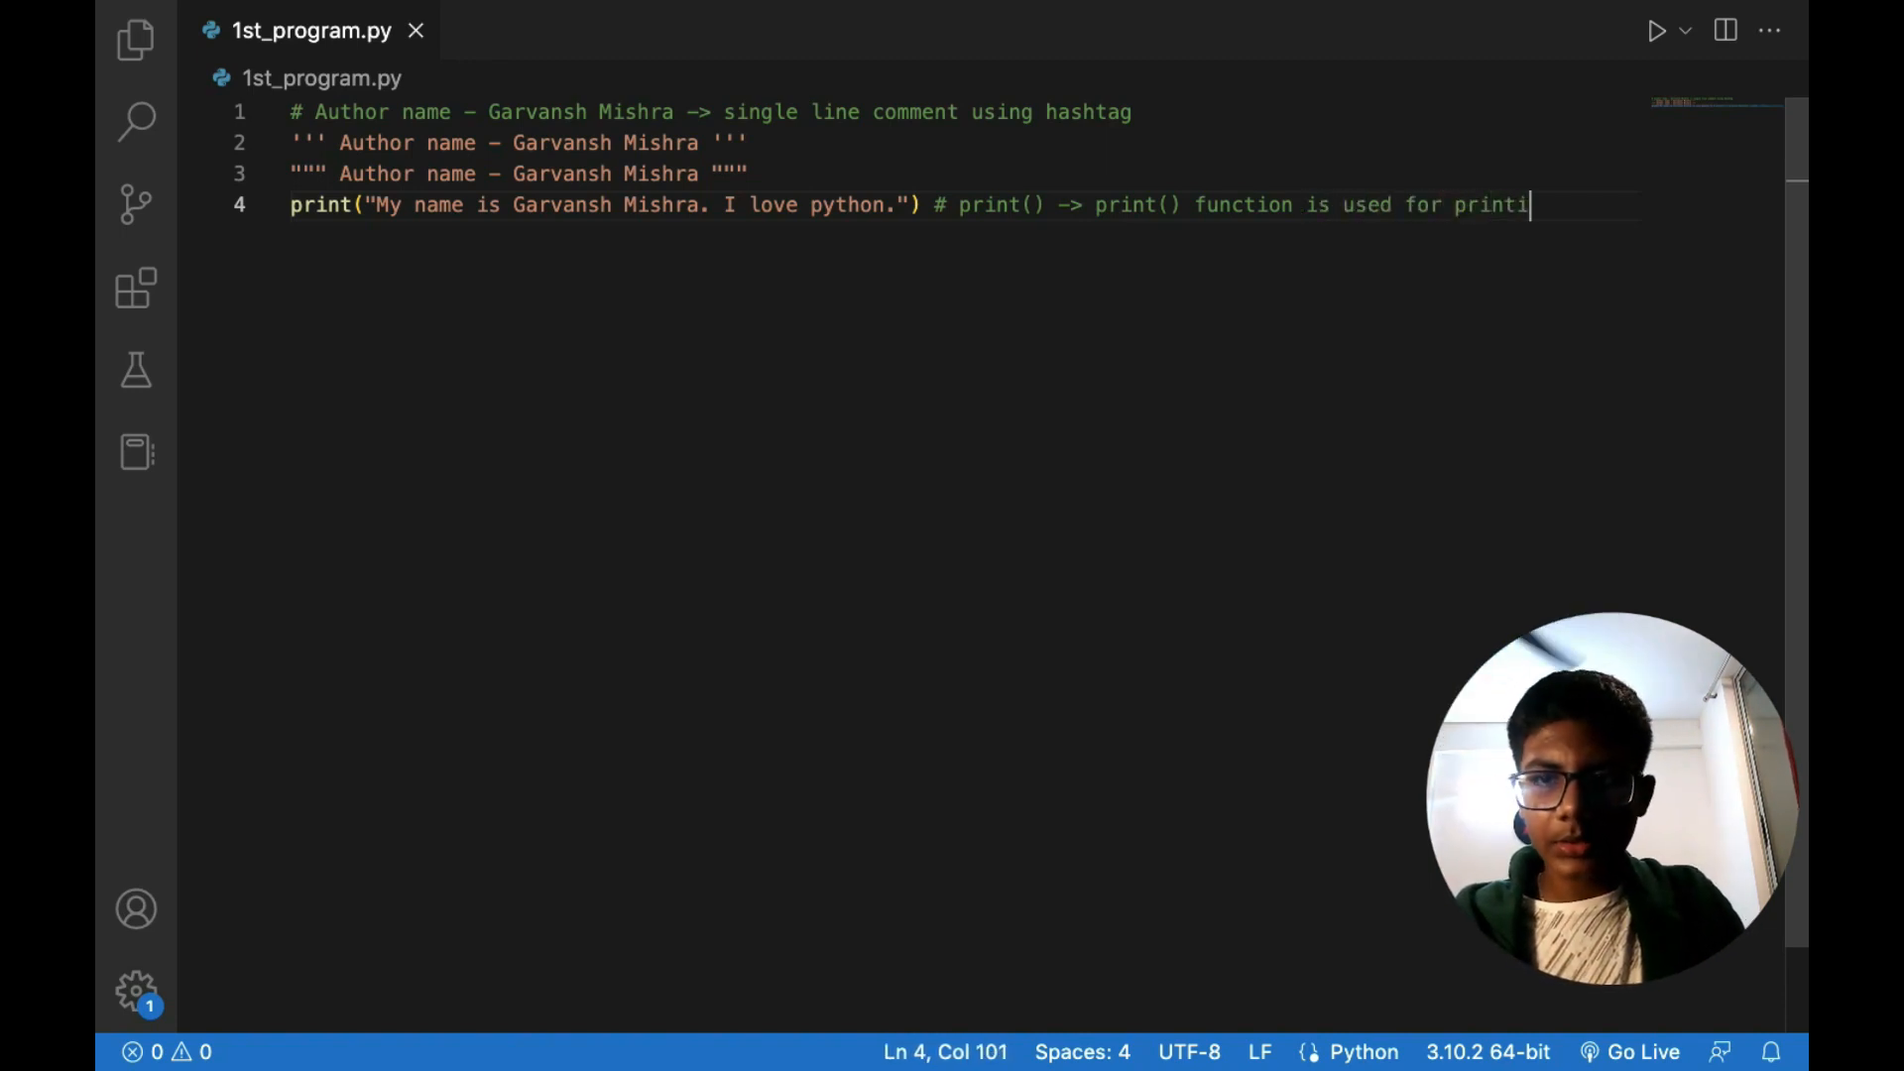
text(ng a)
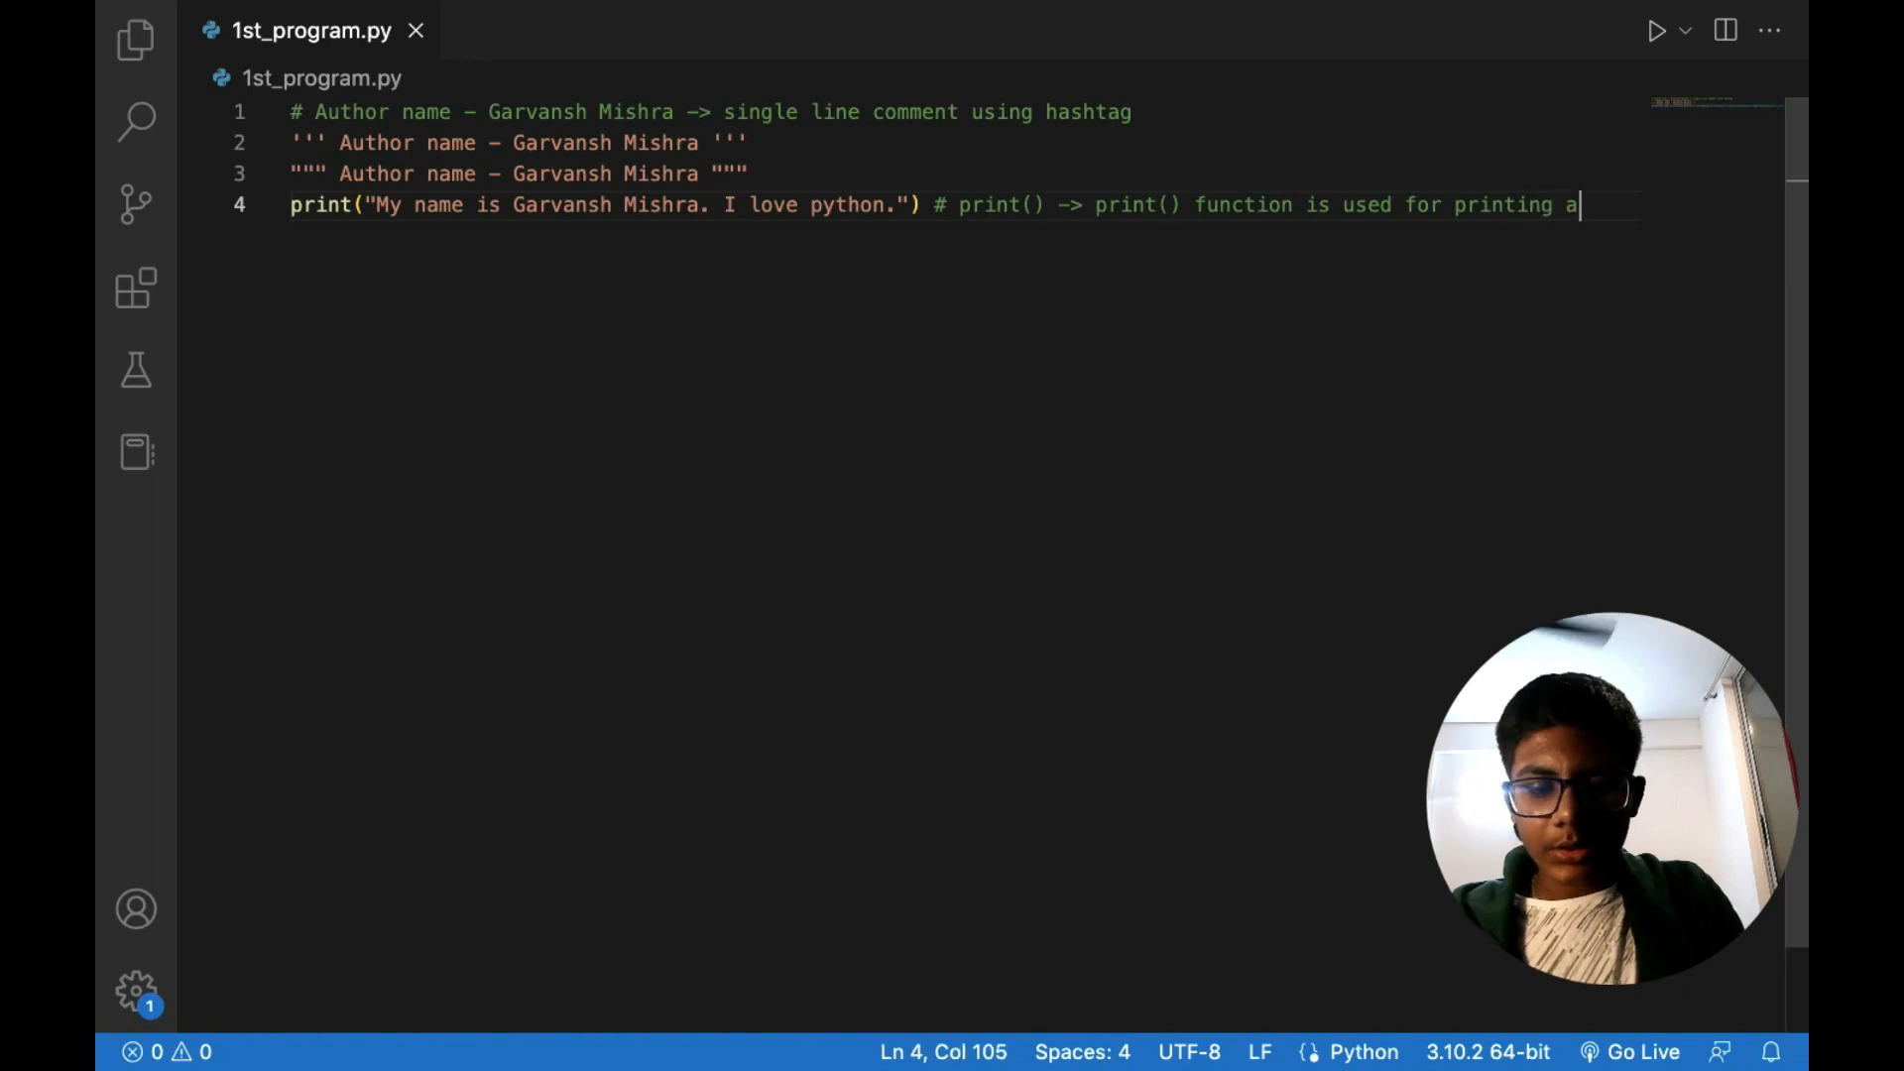
text(l)
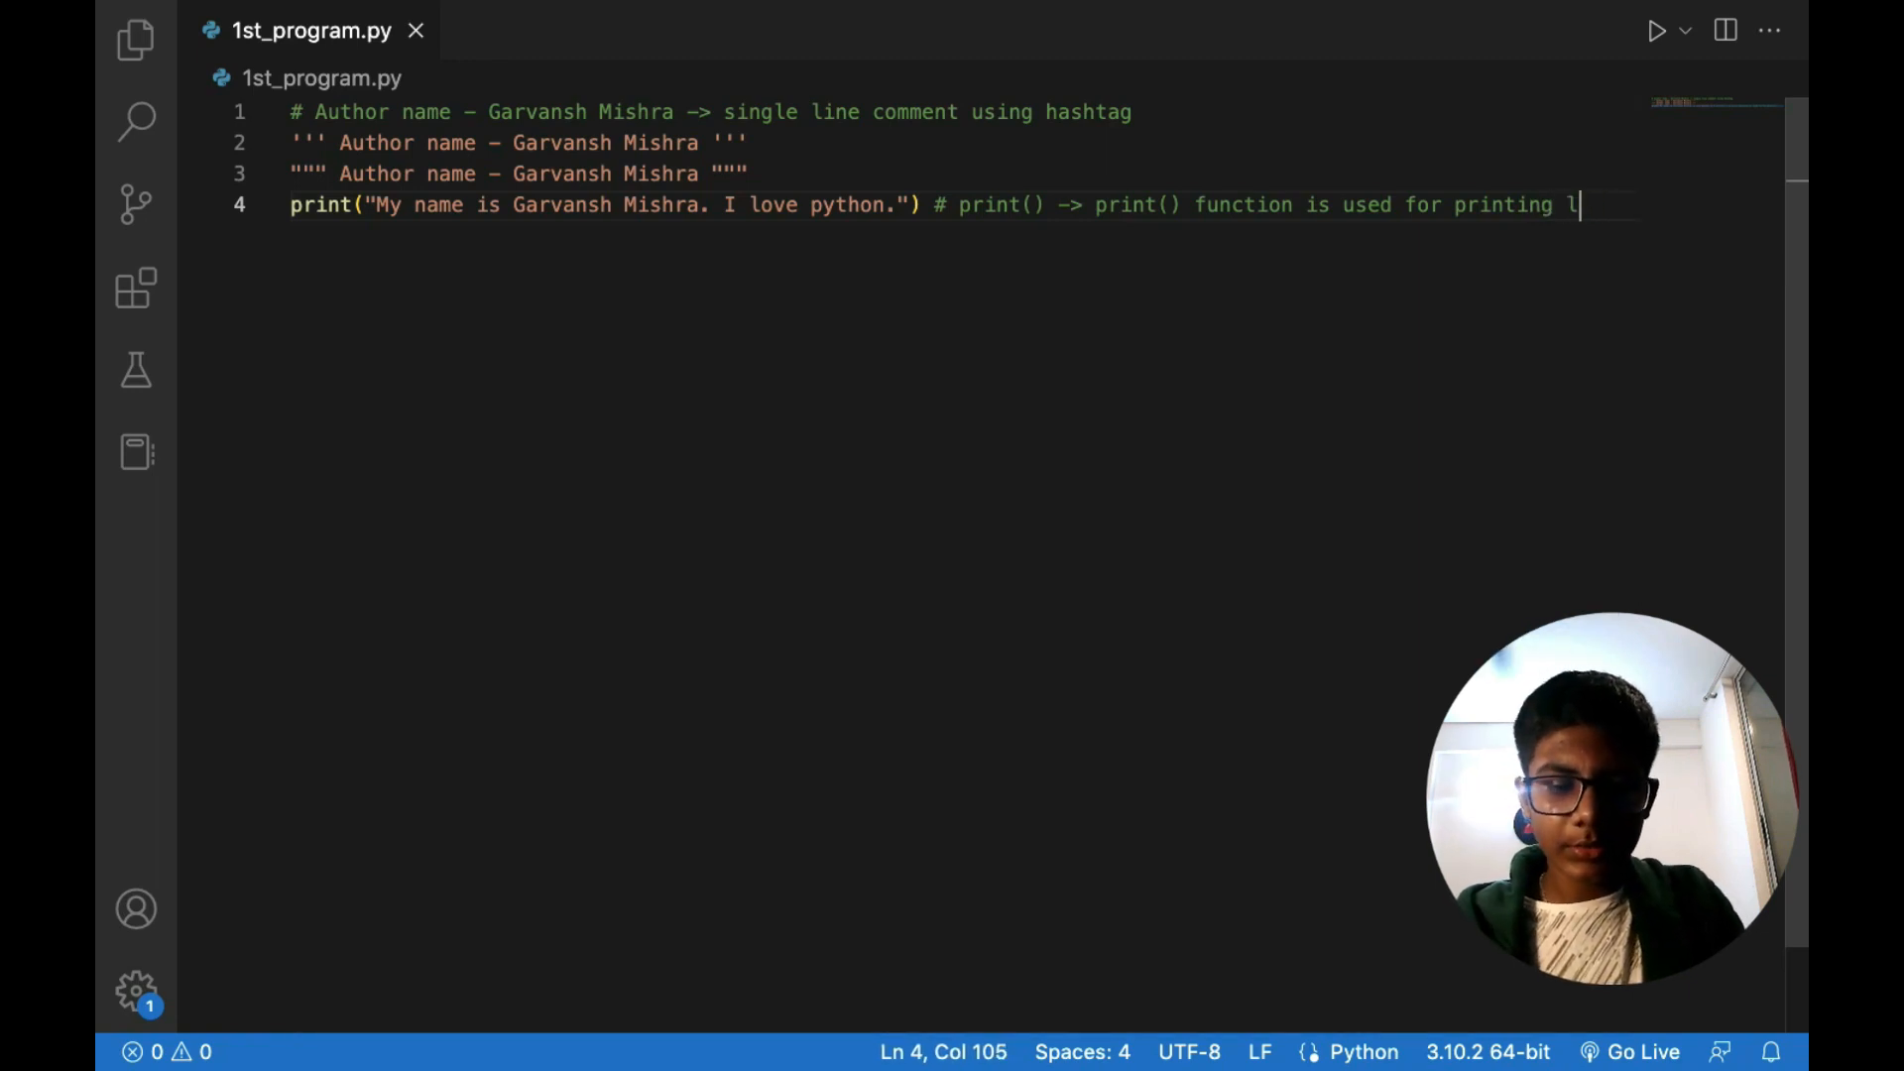
text(wo)
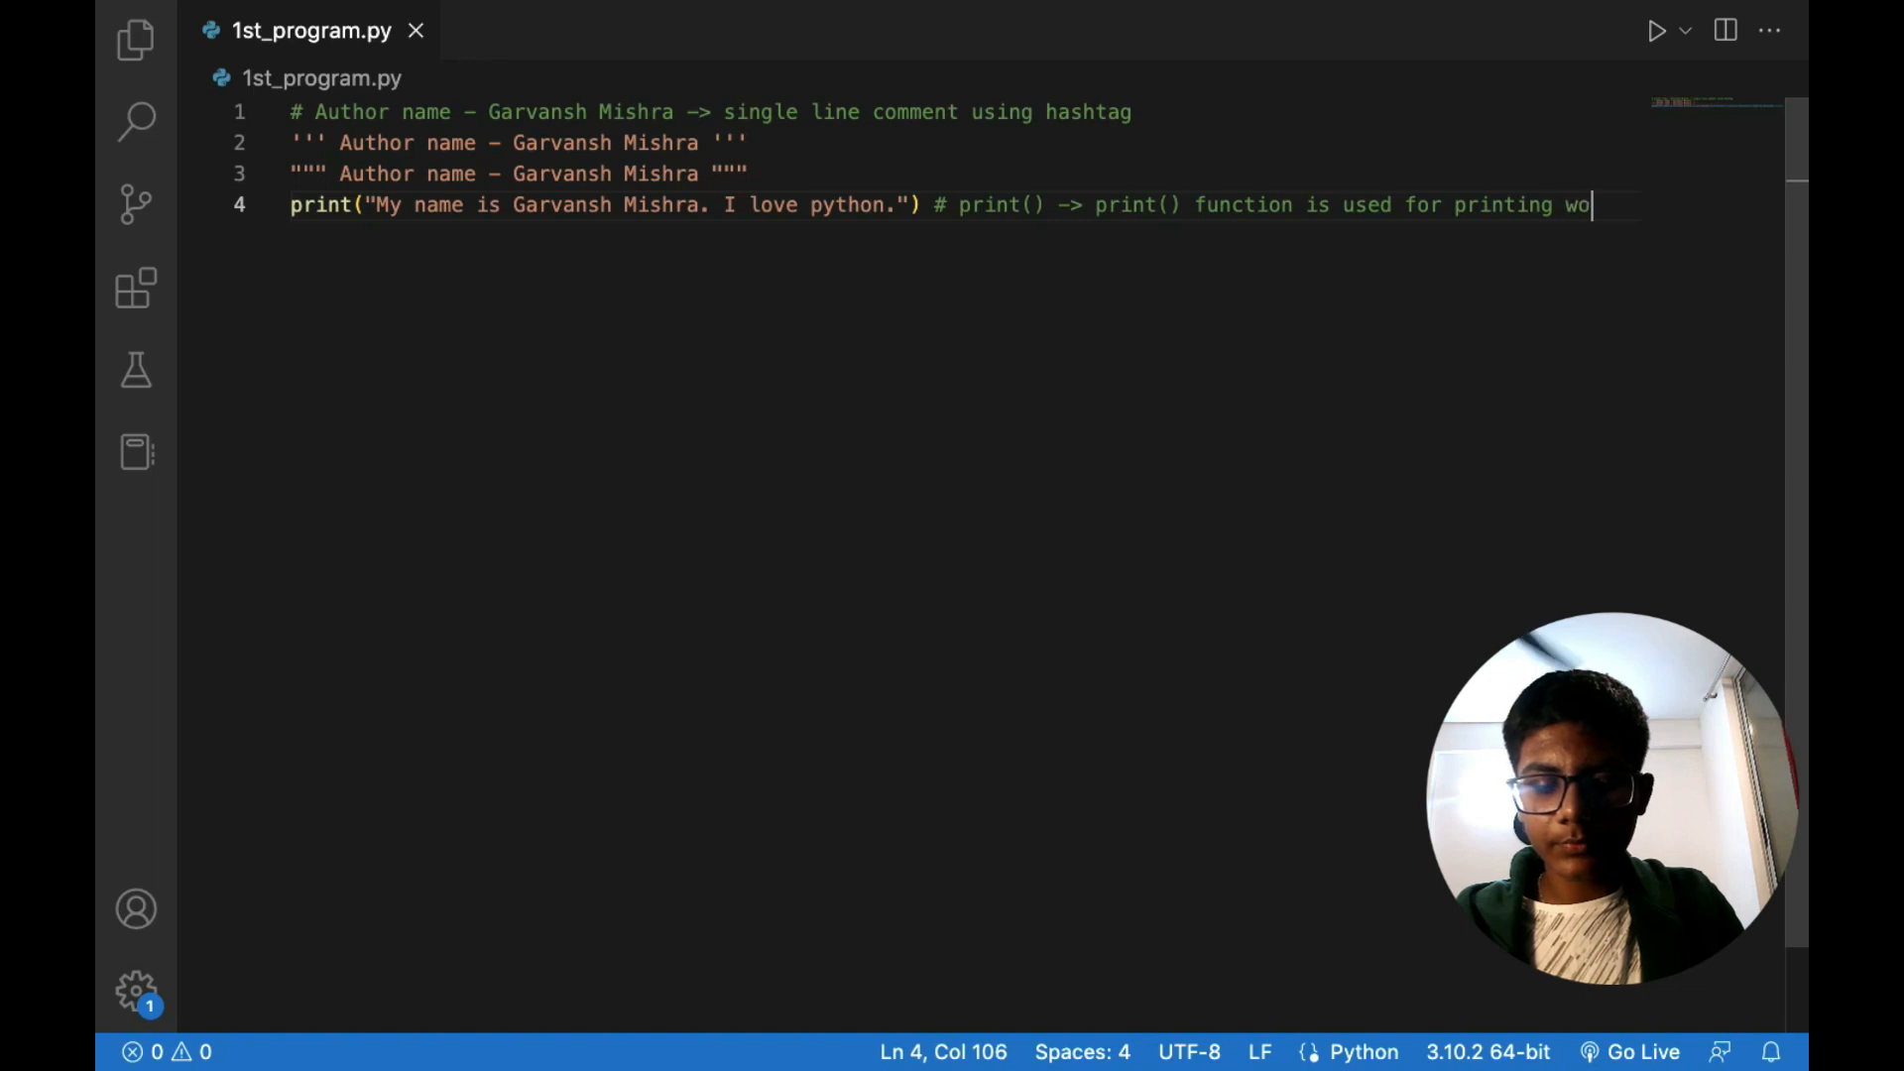
key(Backspace)
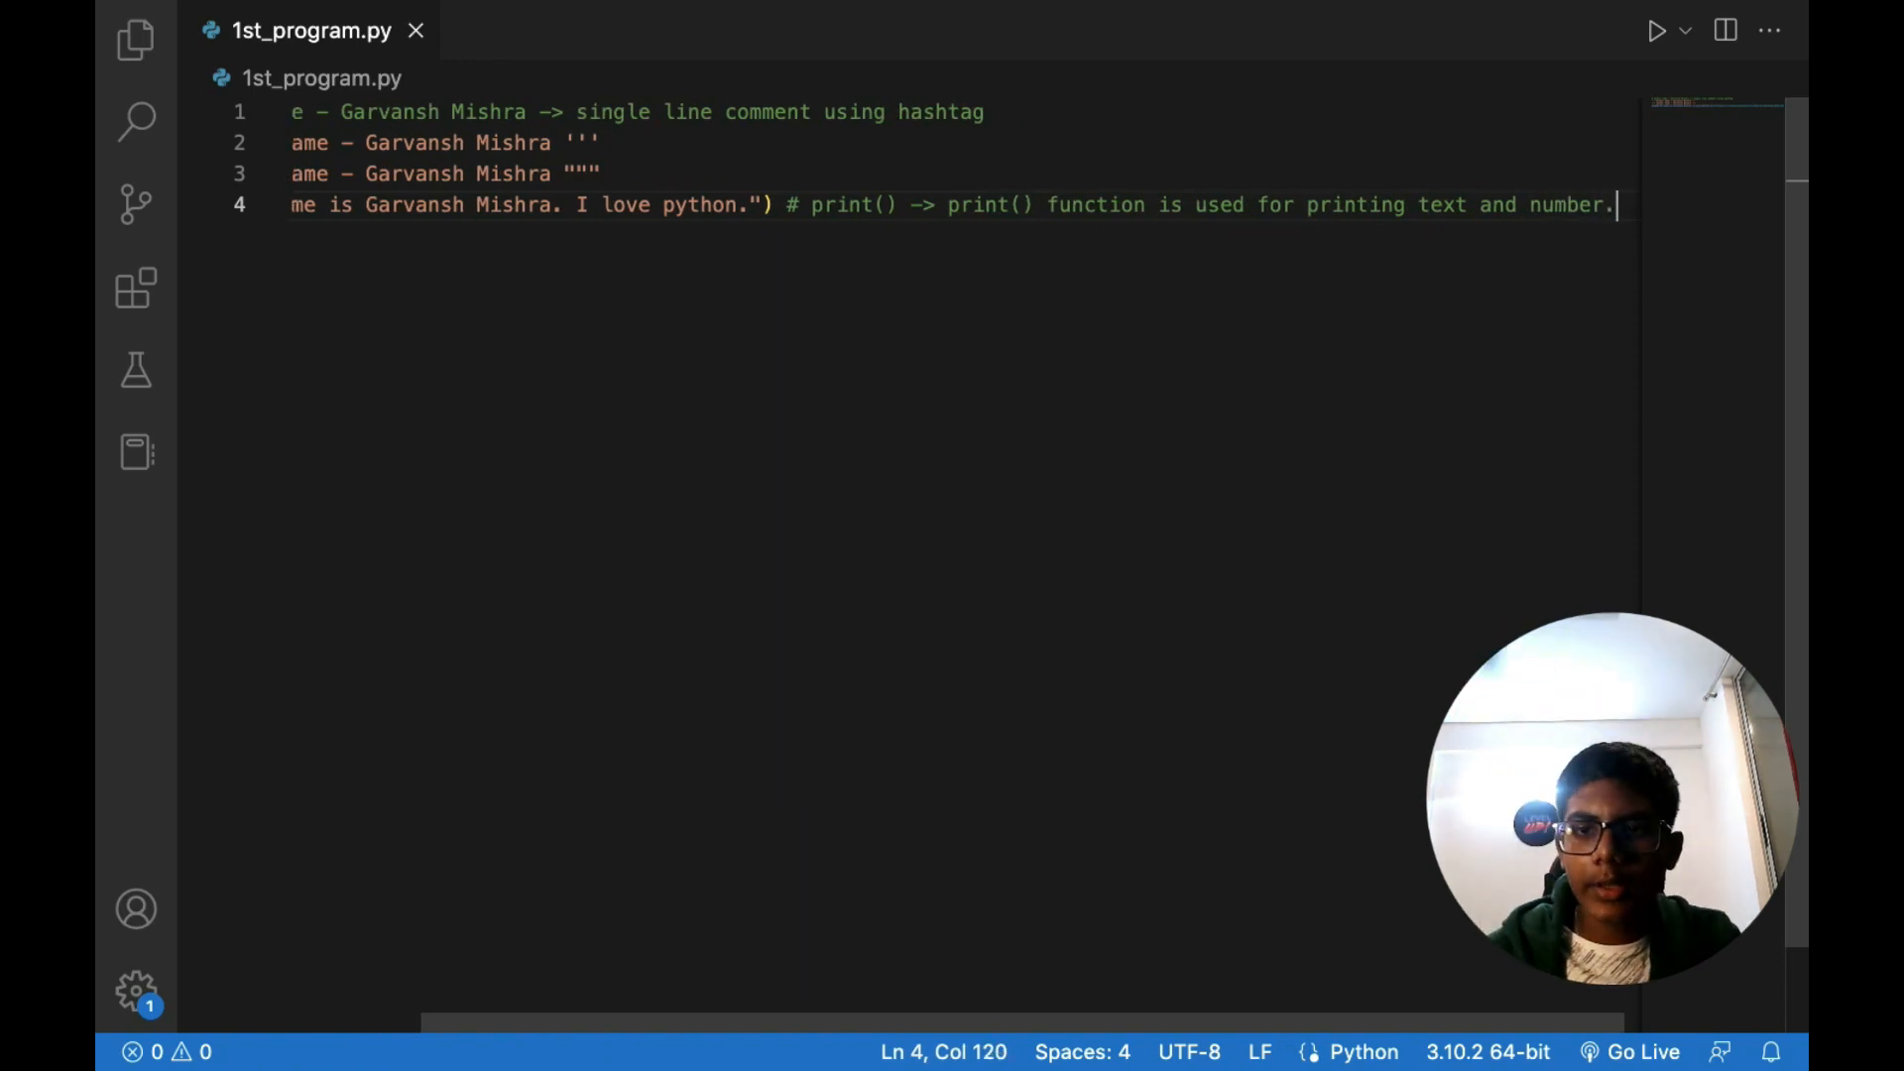
Step: Start a new print line and run the script once to check the current output
text(print(20)
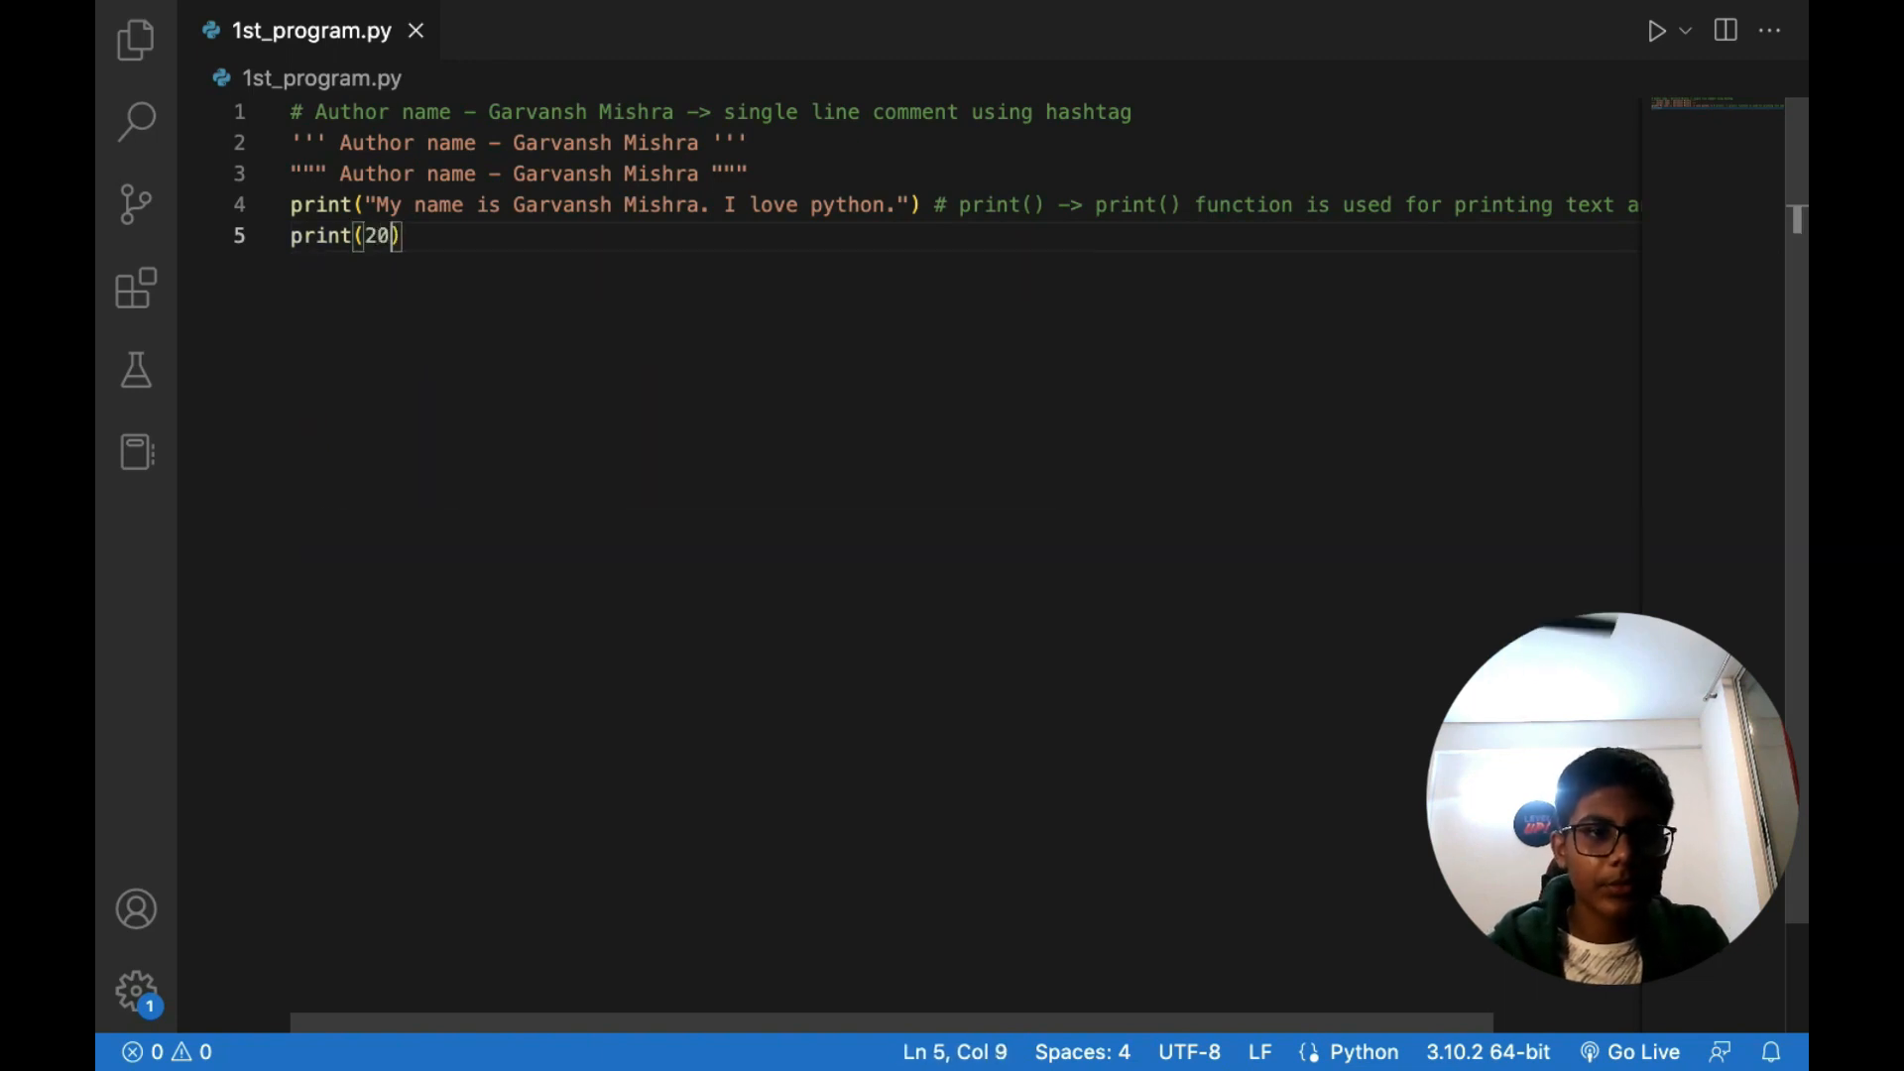
click(1654, 30)
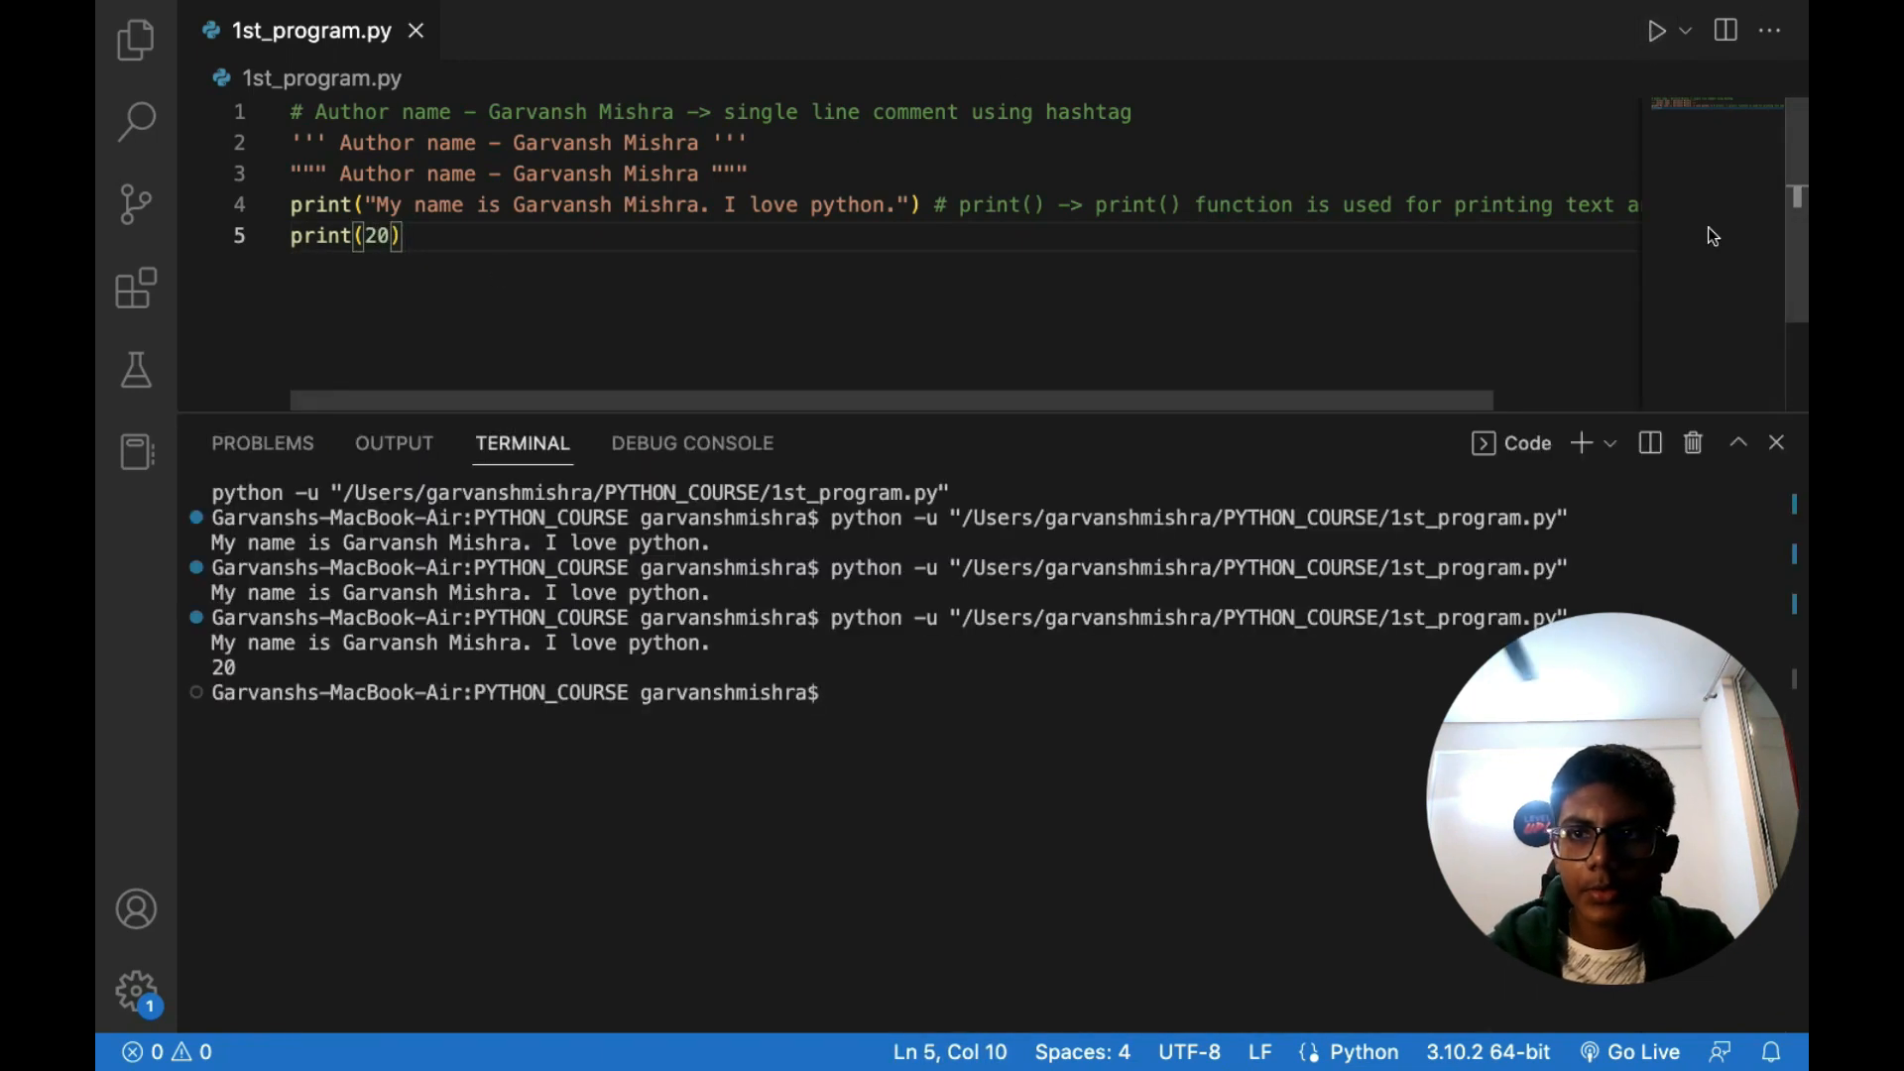
click(1776, 443)
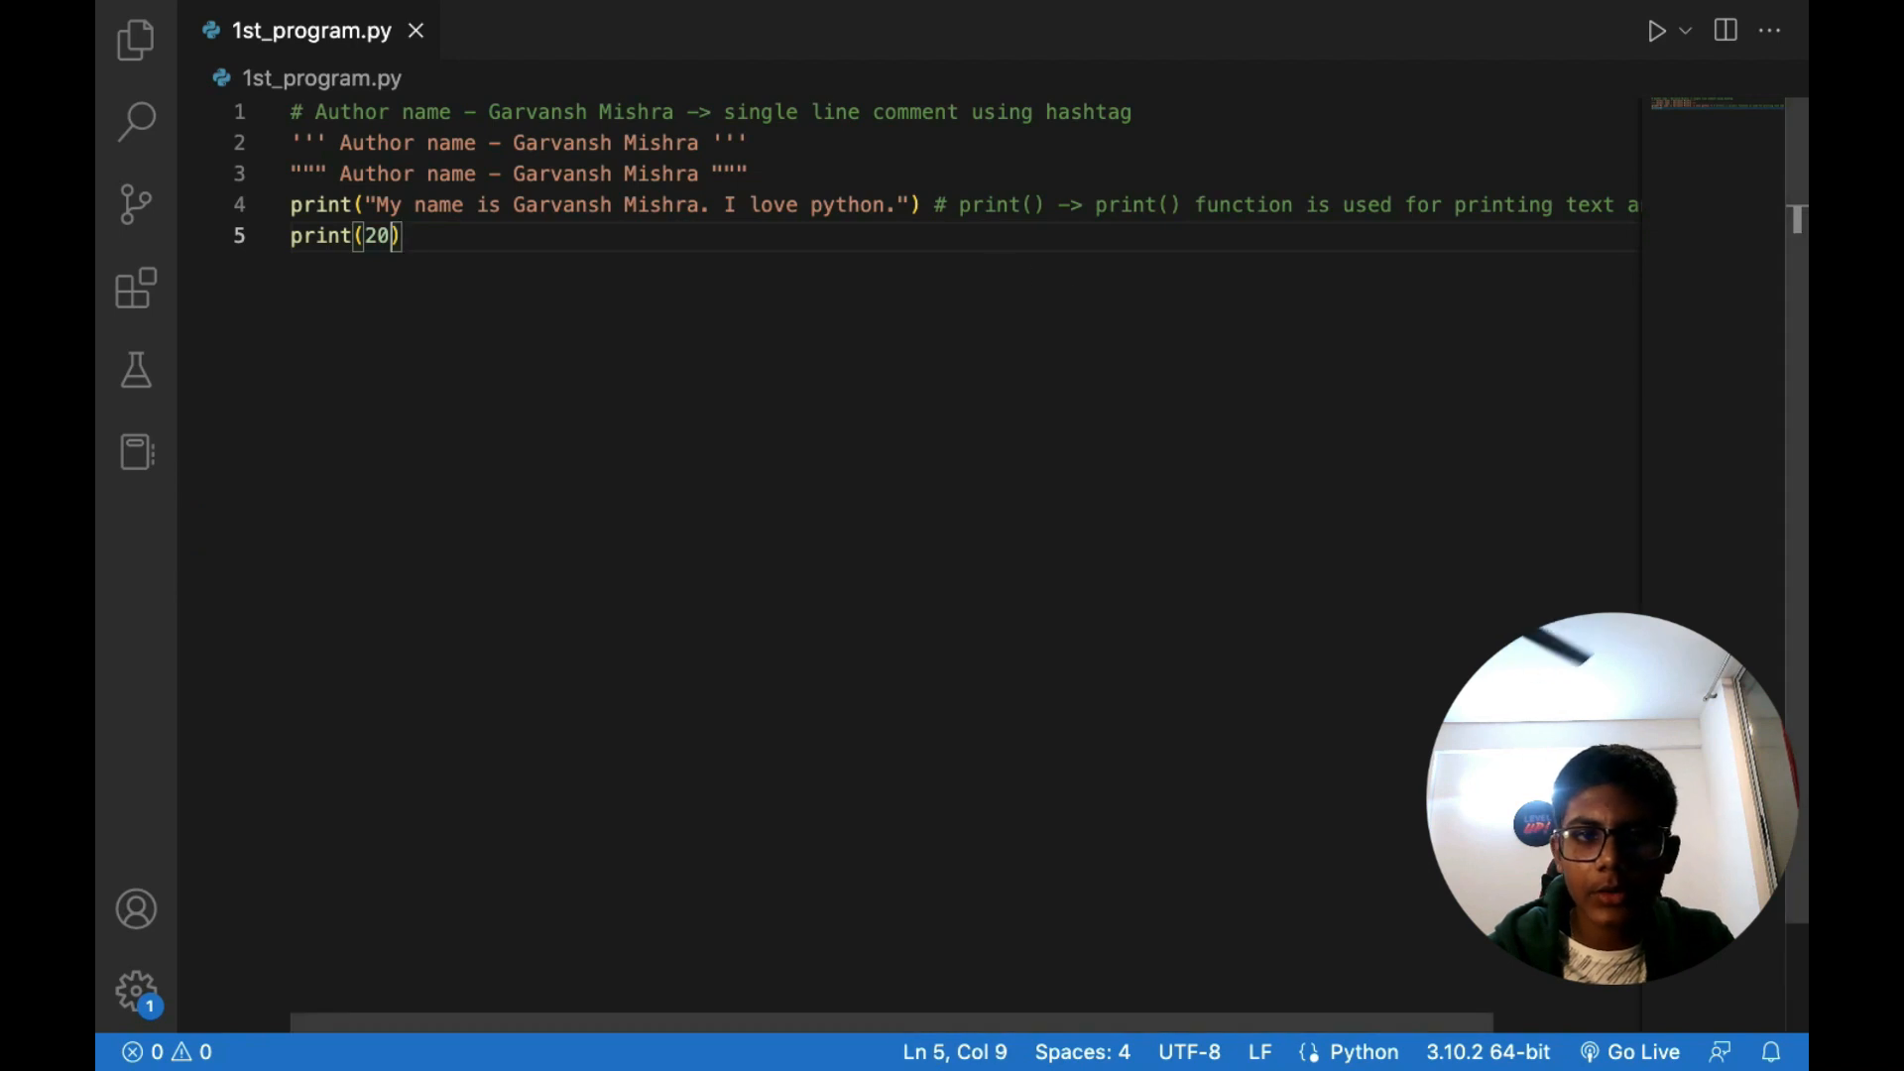
text(*9877632621331)
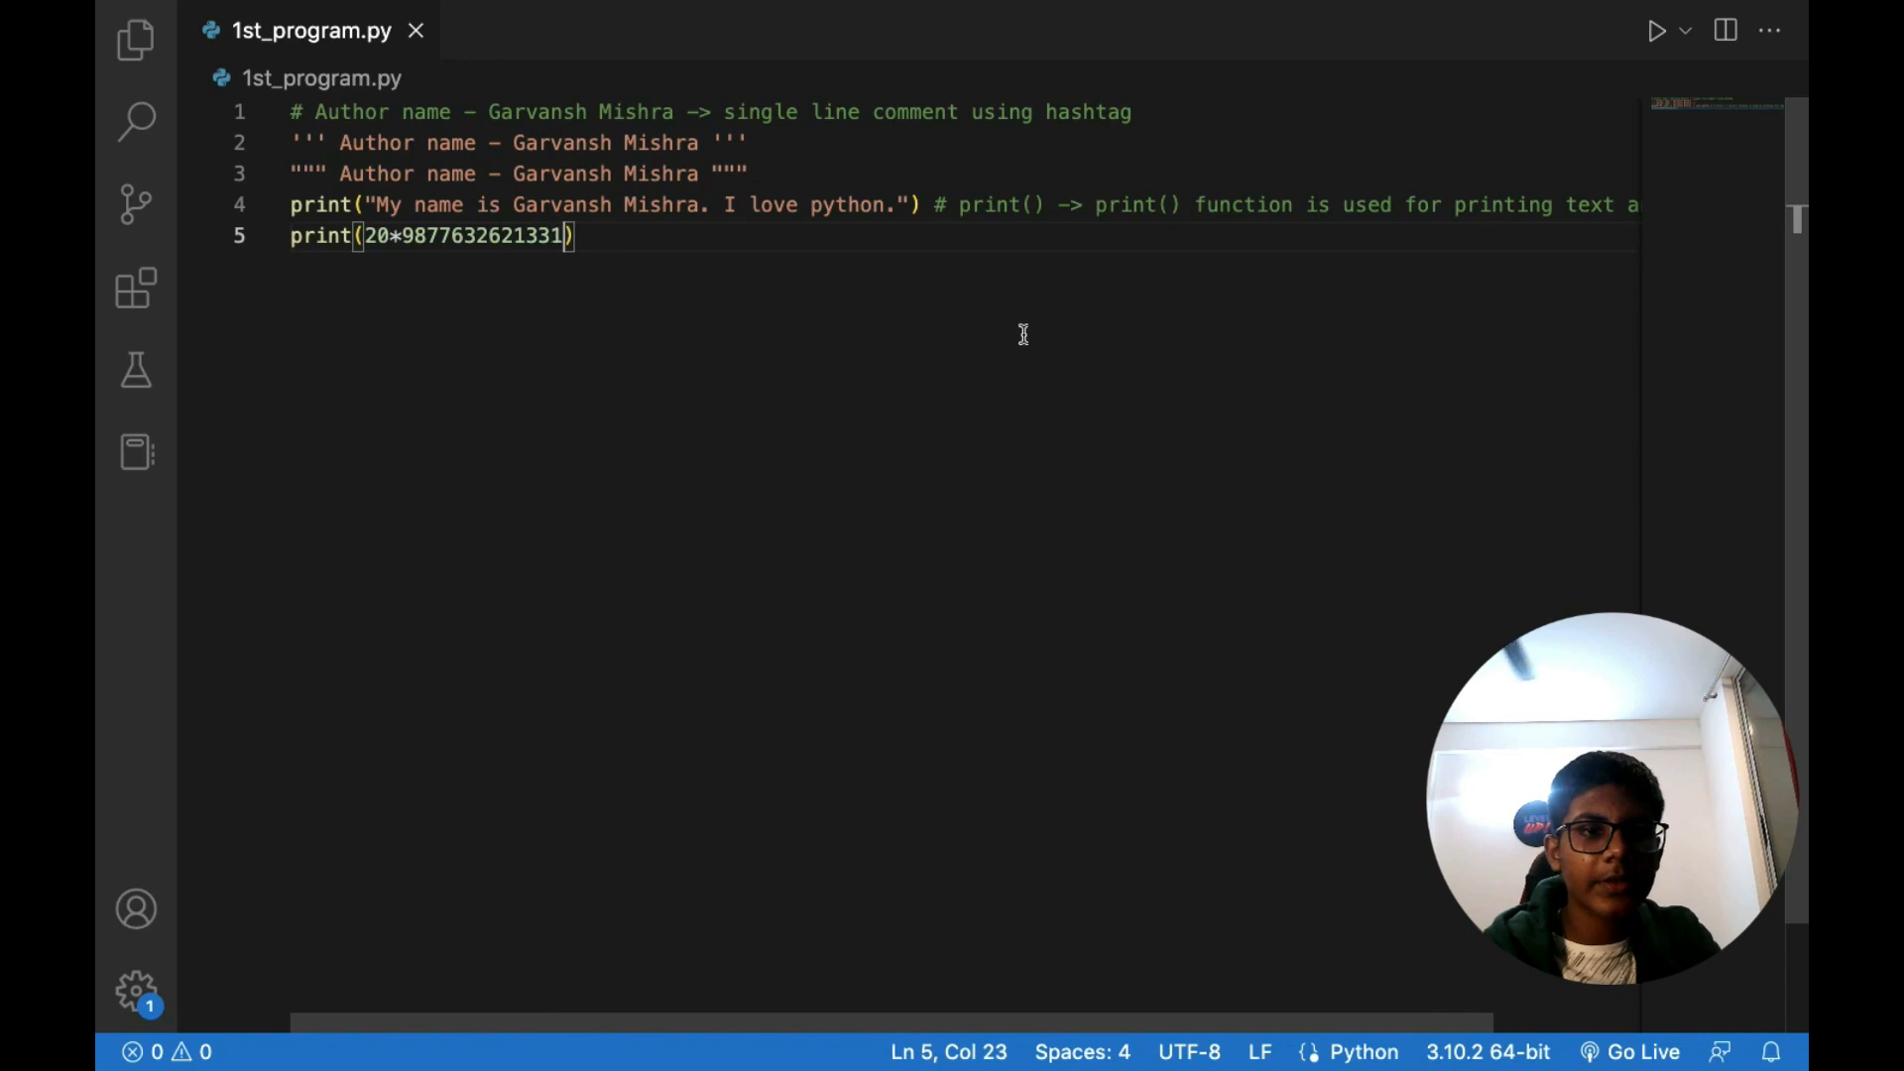
text(4)
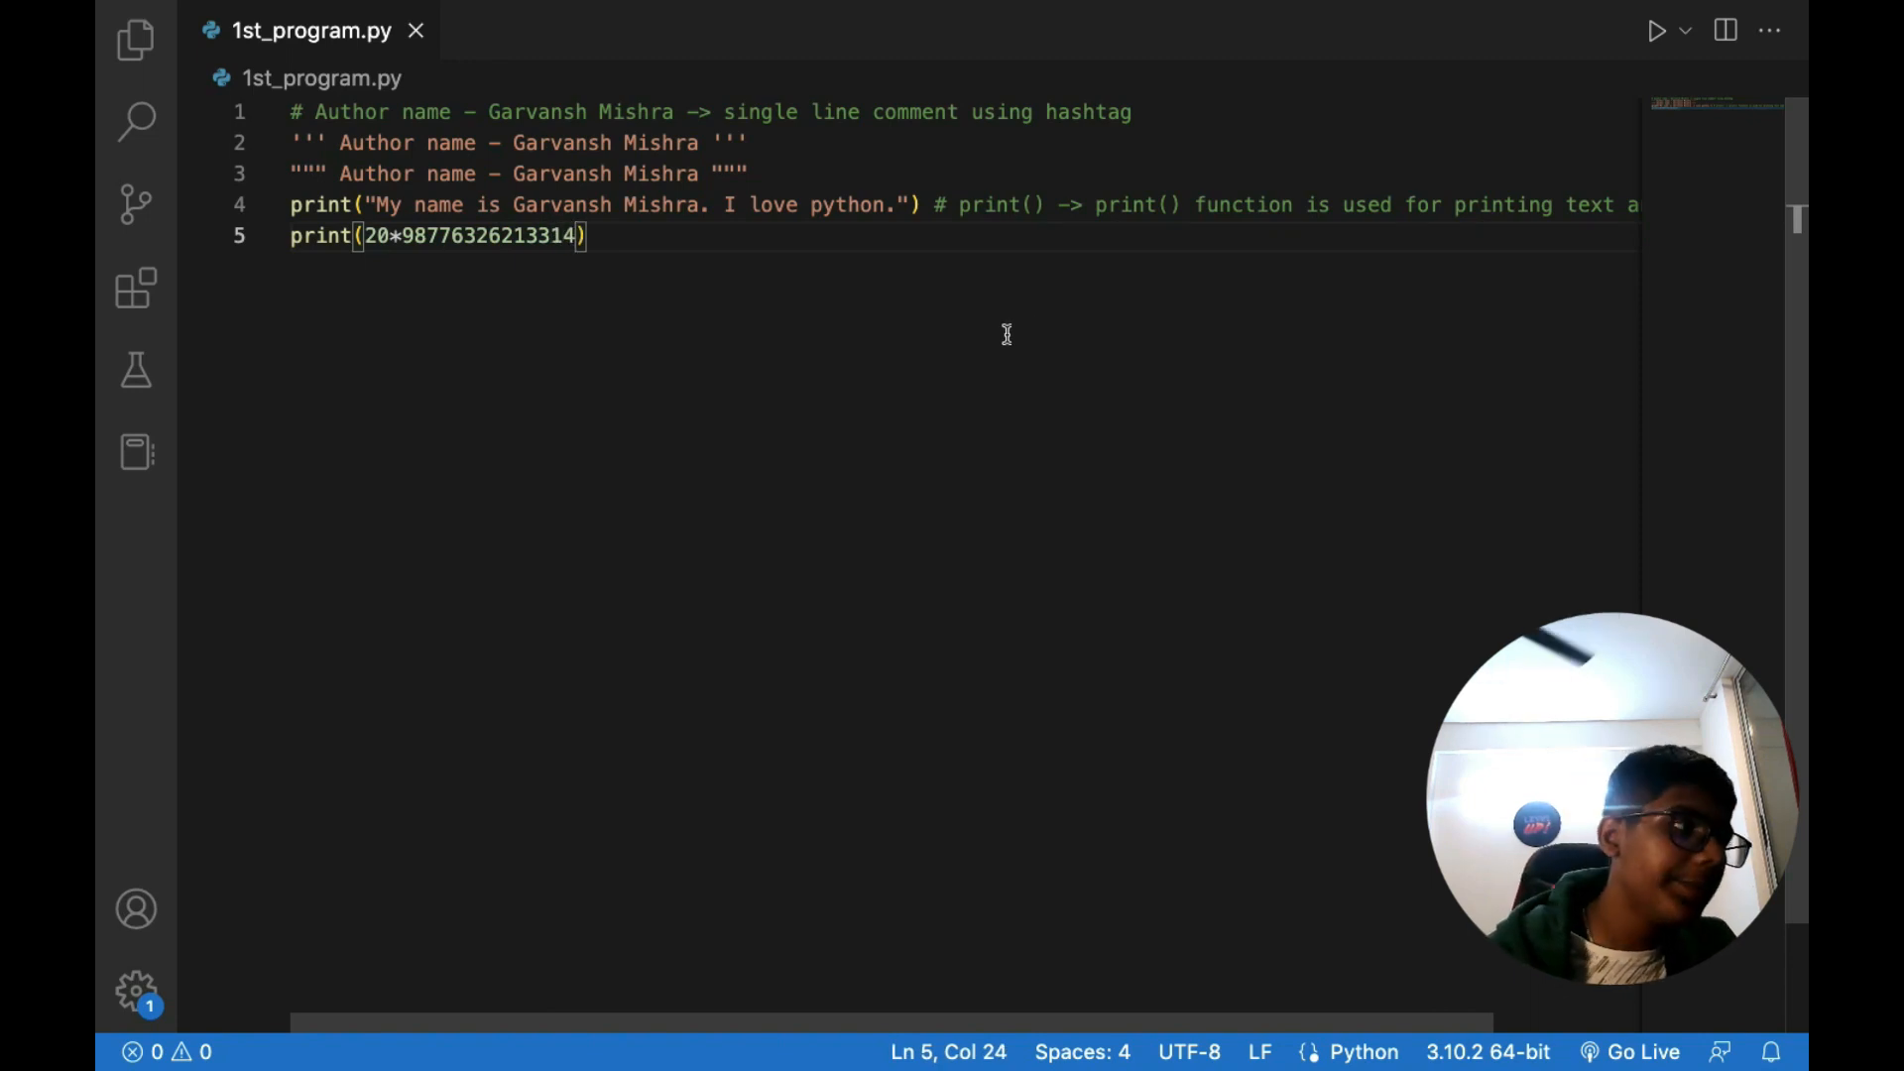
mouse_move(1654, 30)
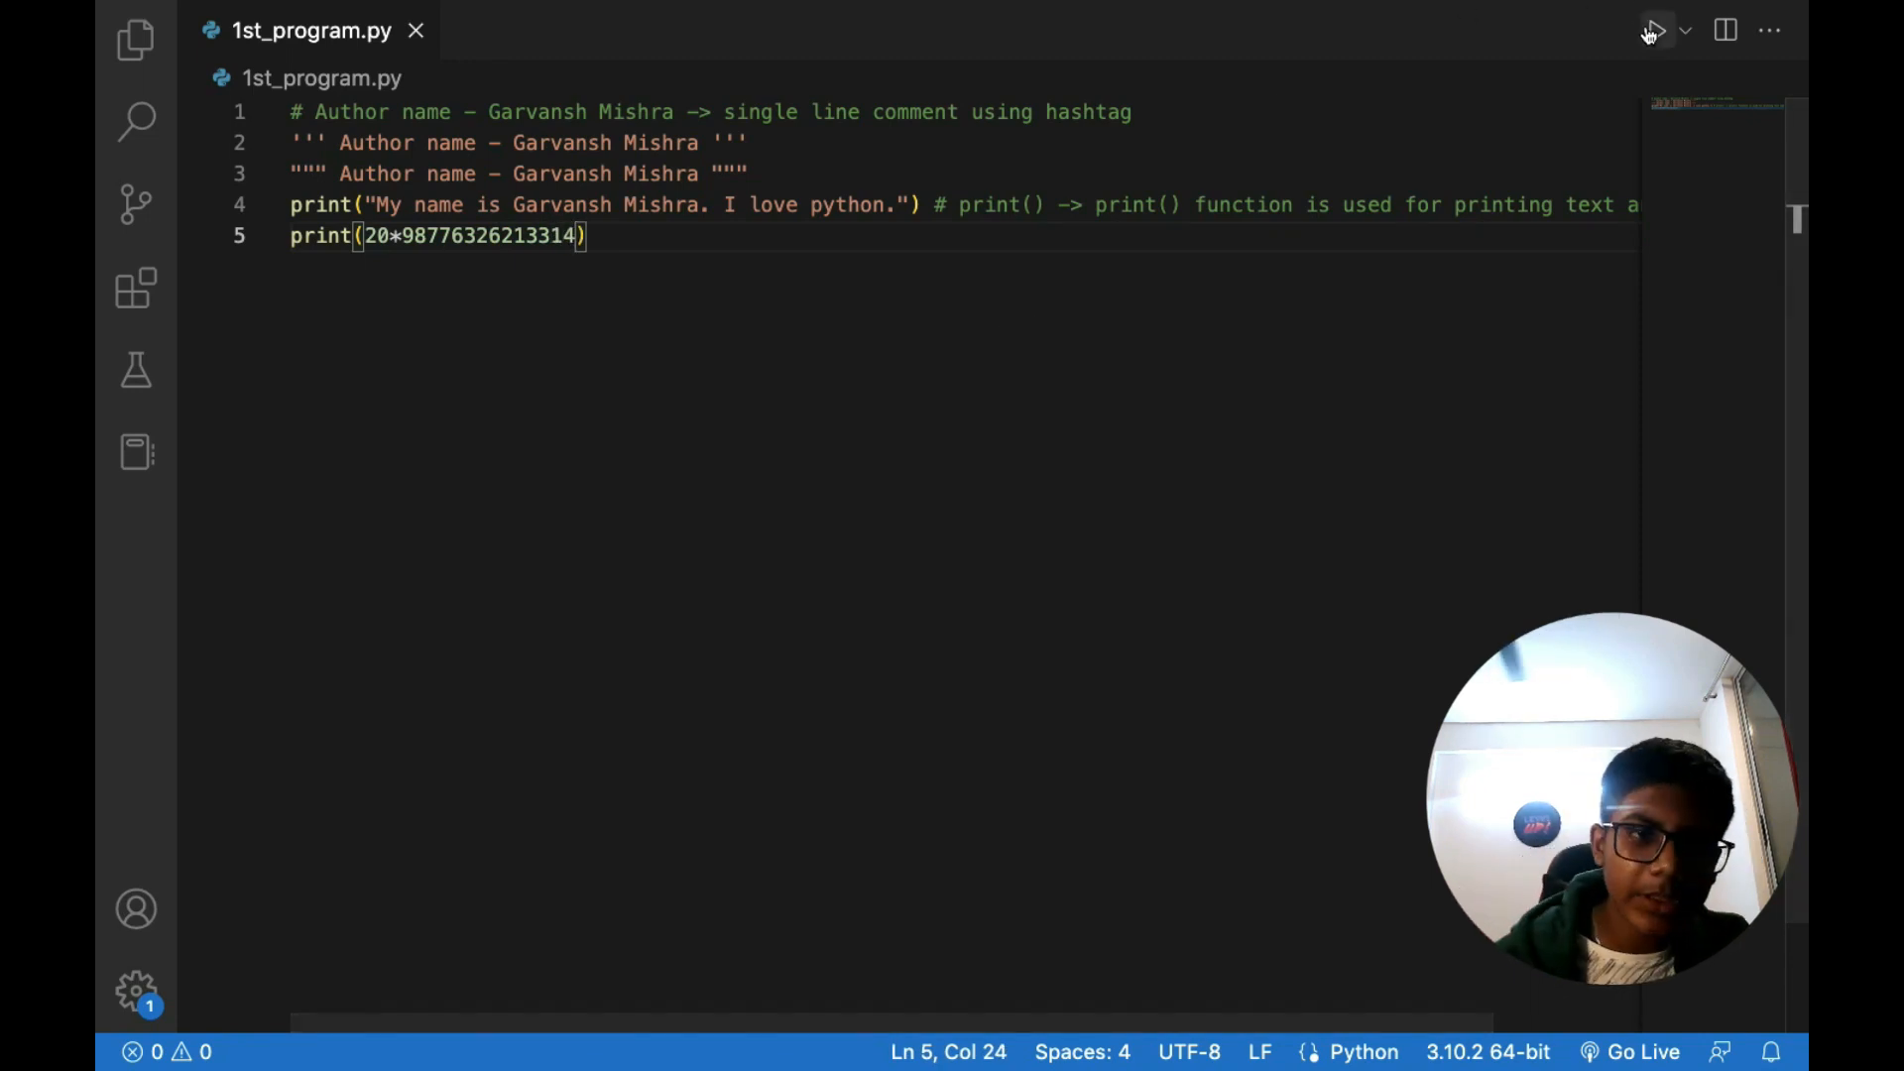
click(1654, 30)
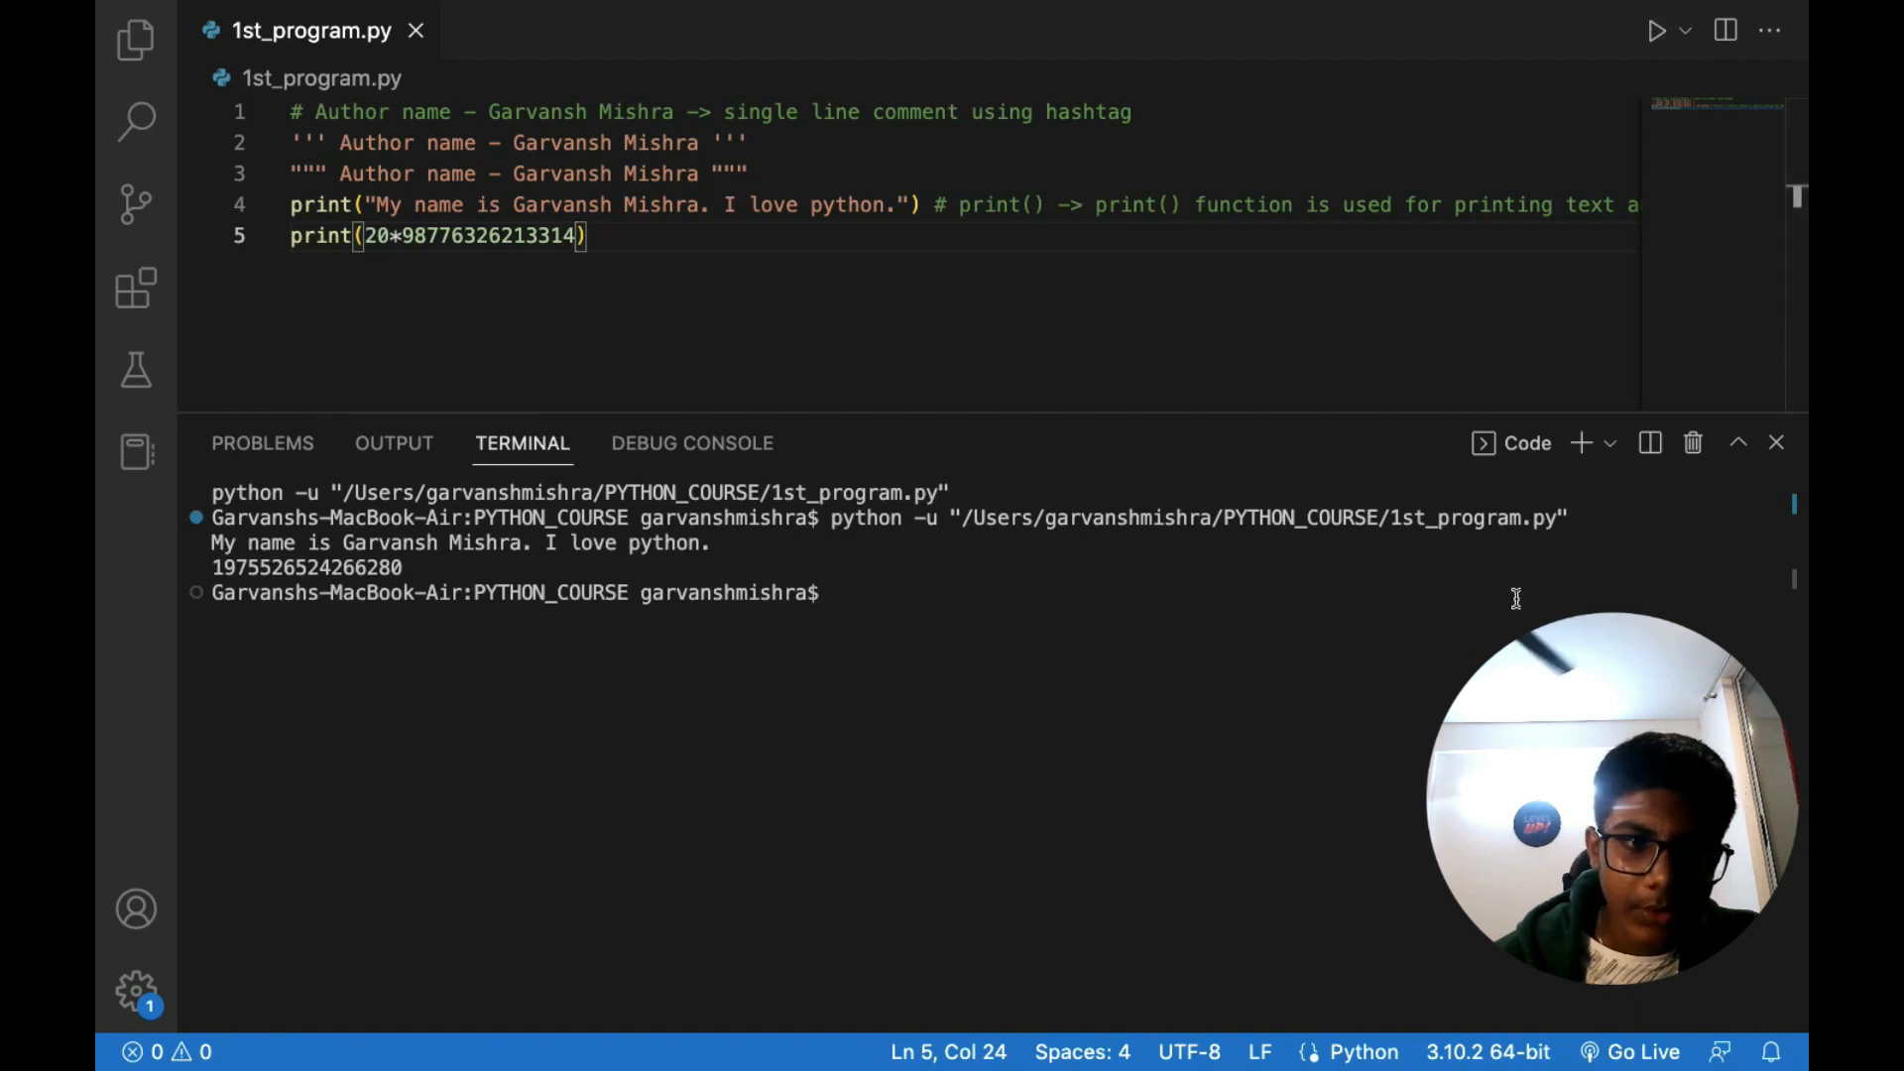
click(1776, 443)
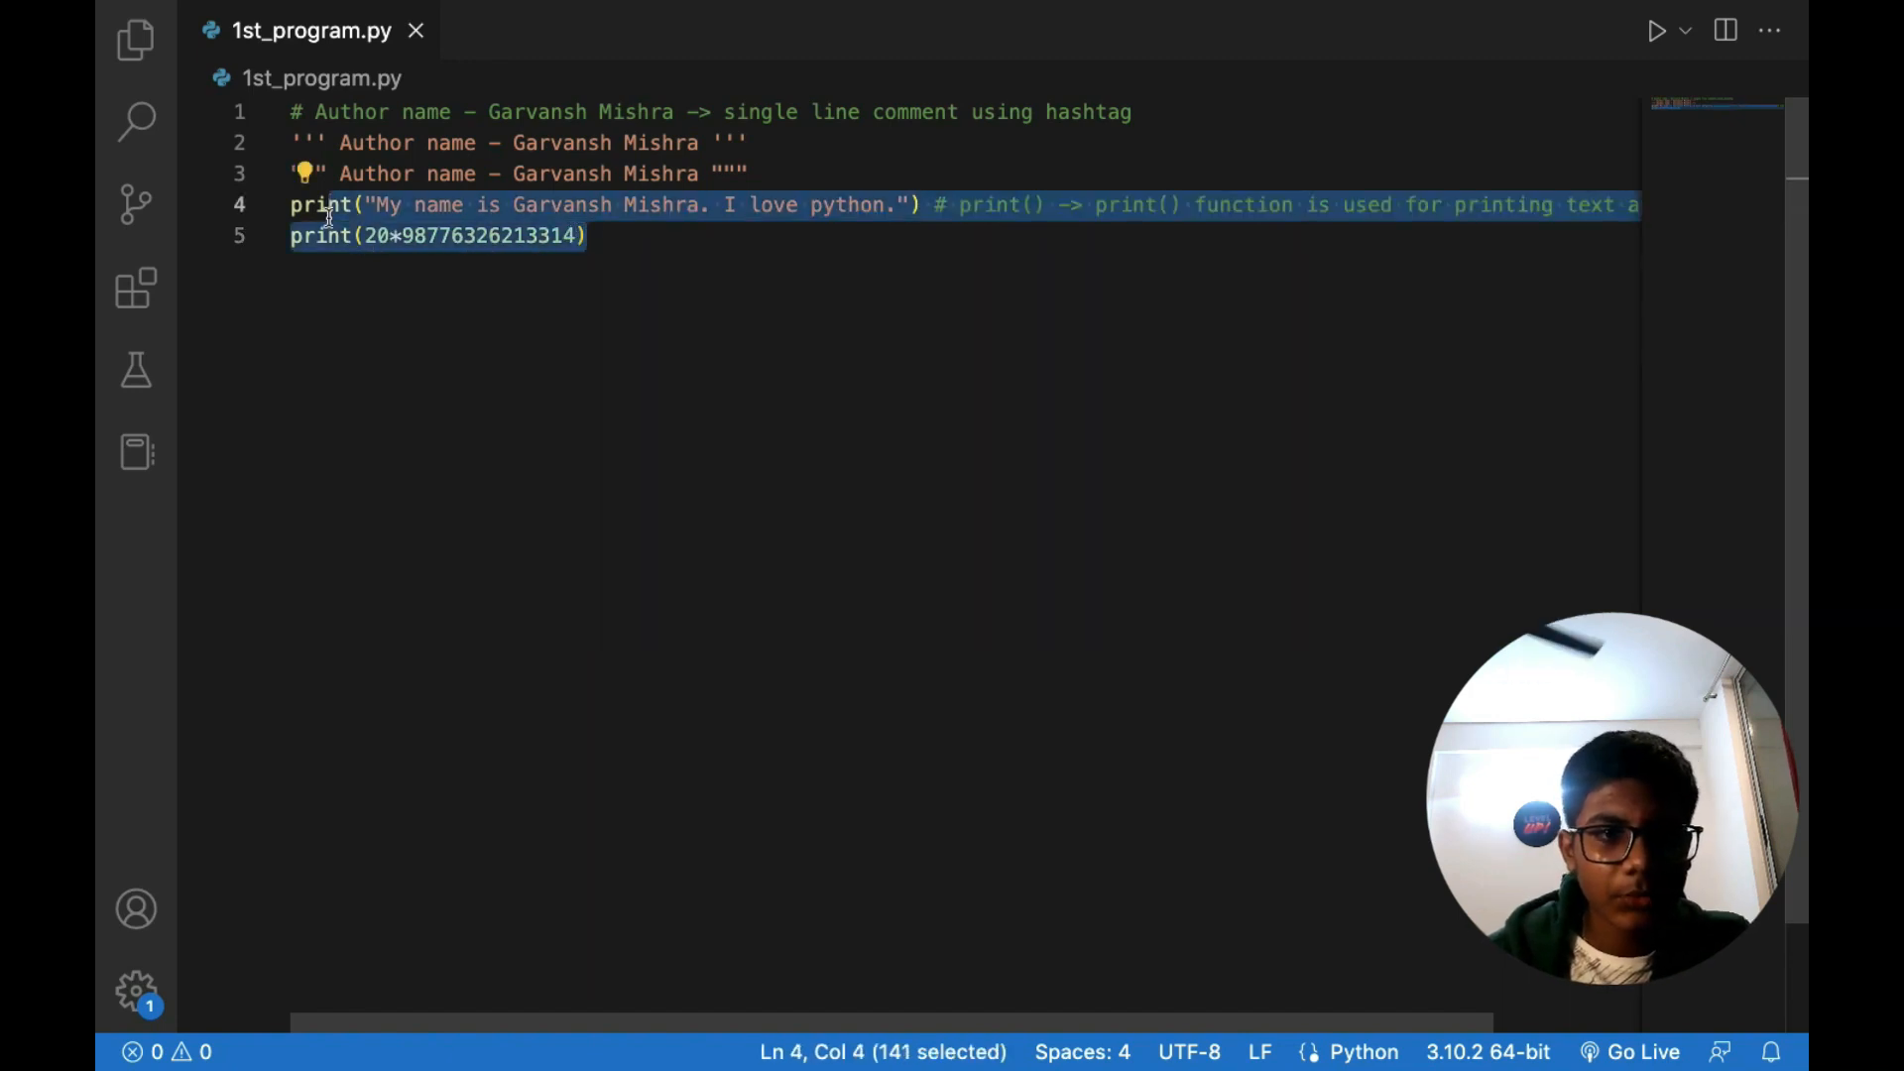
click(750, 143)
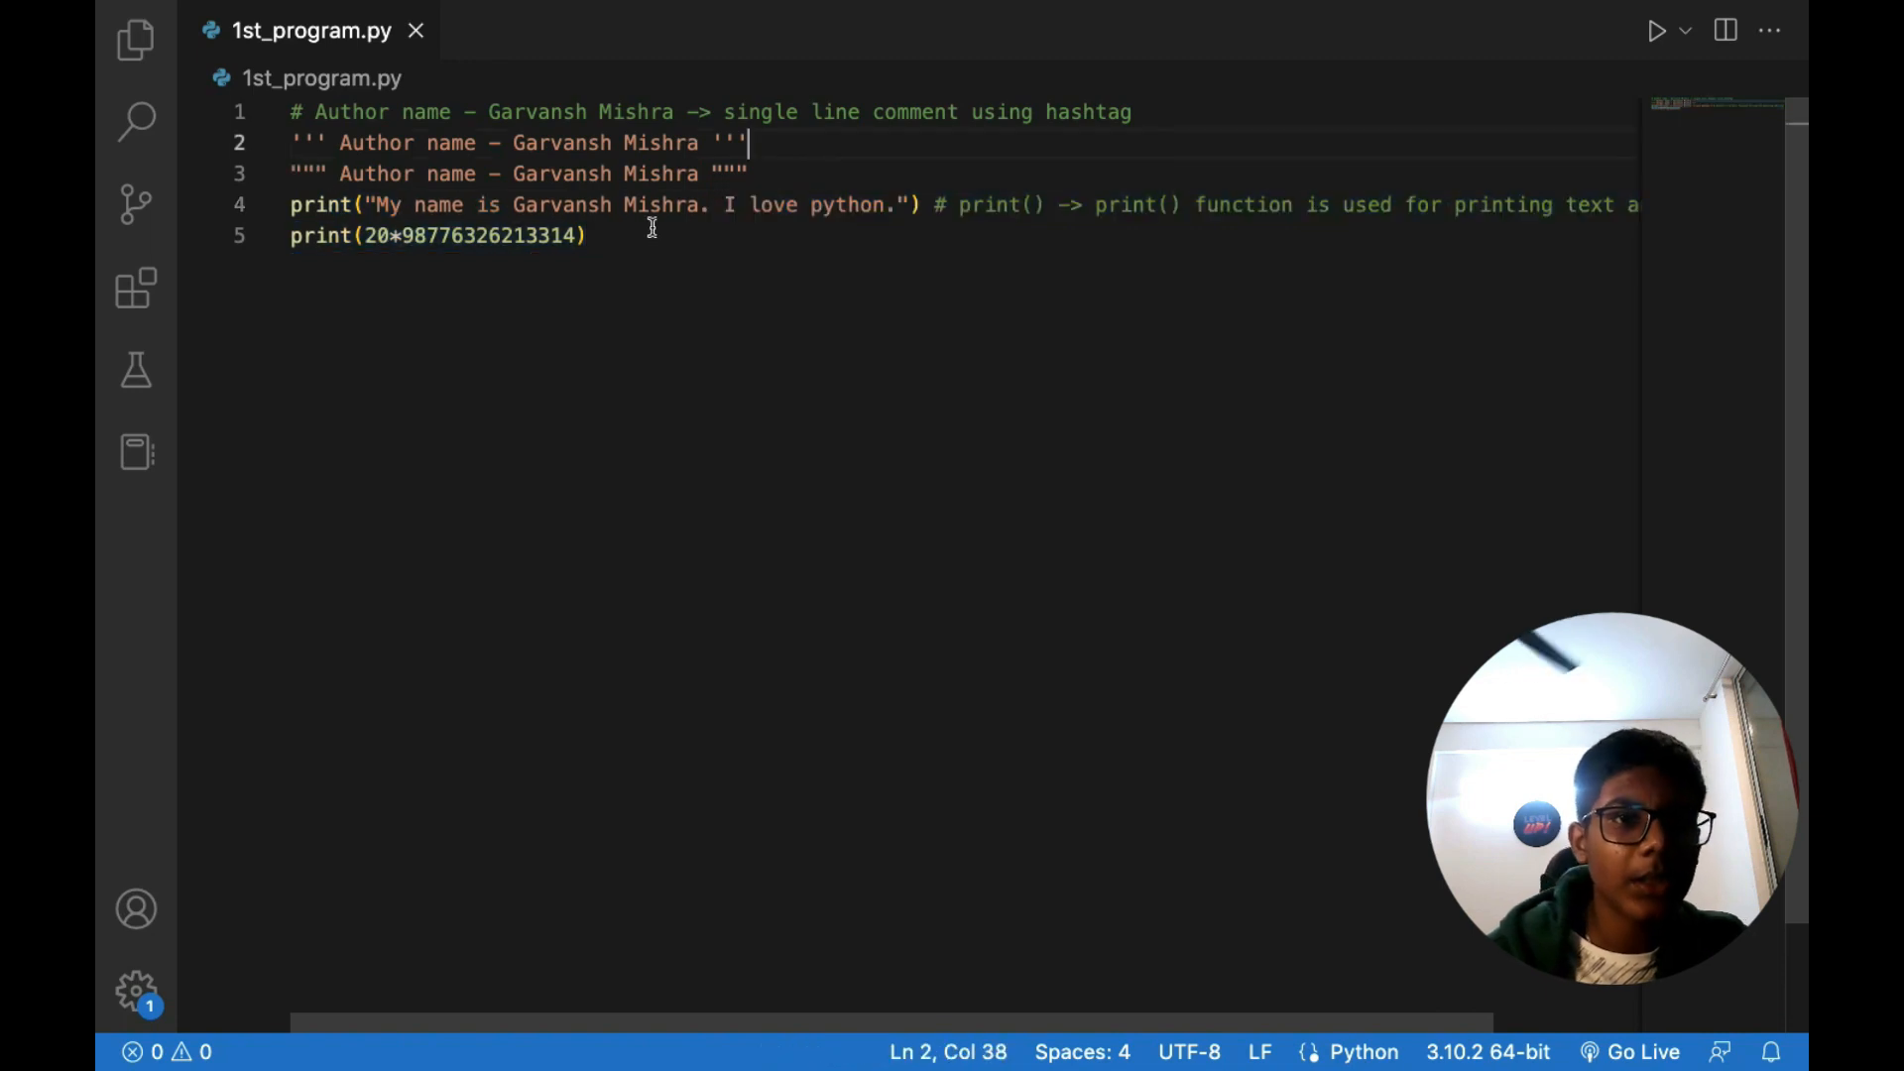